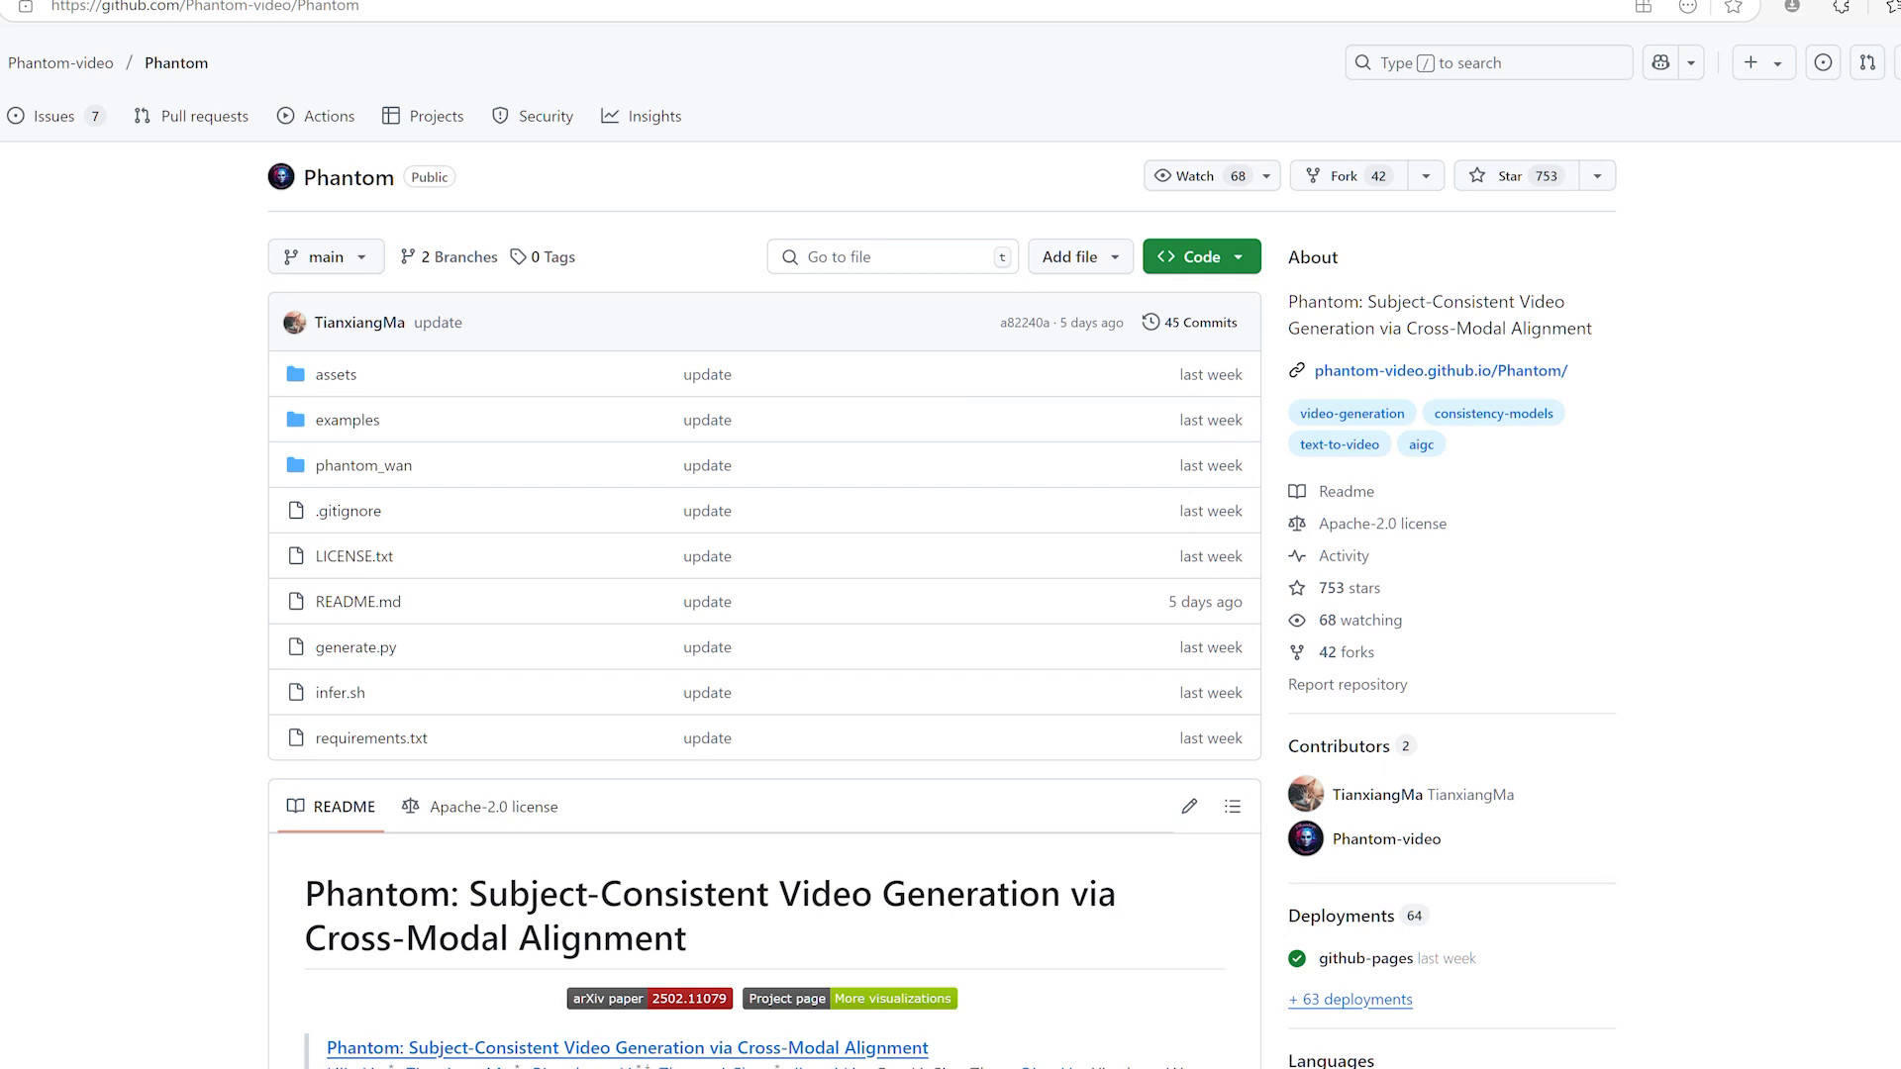
# Scroll down the ComfyUI canvas to survey the workflow nodes
pyautogui.scroll(-3)
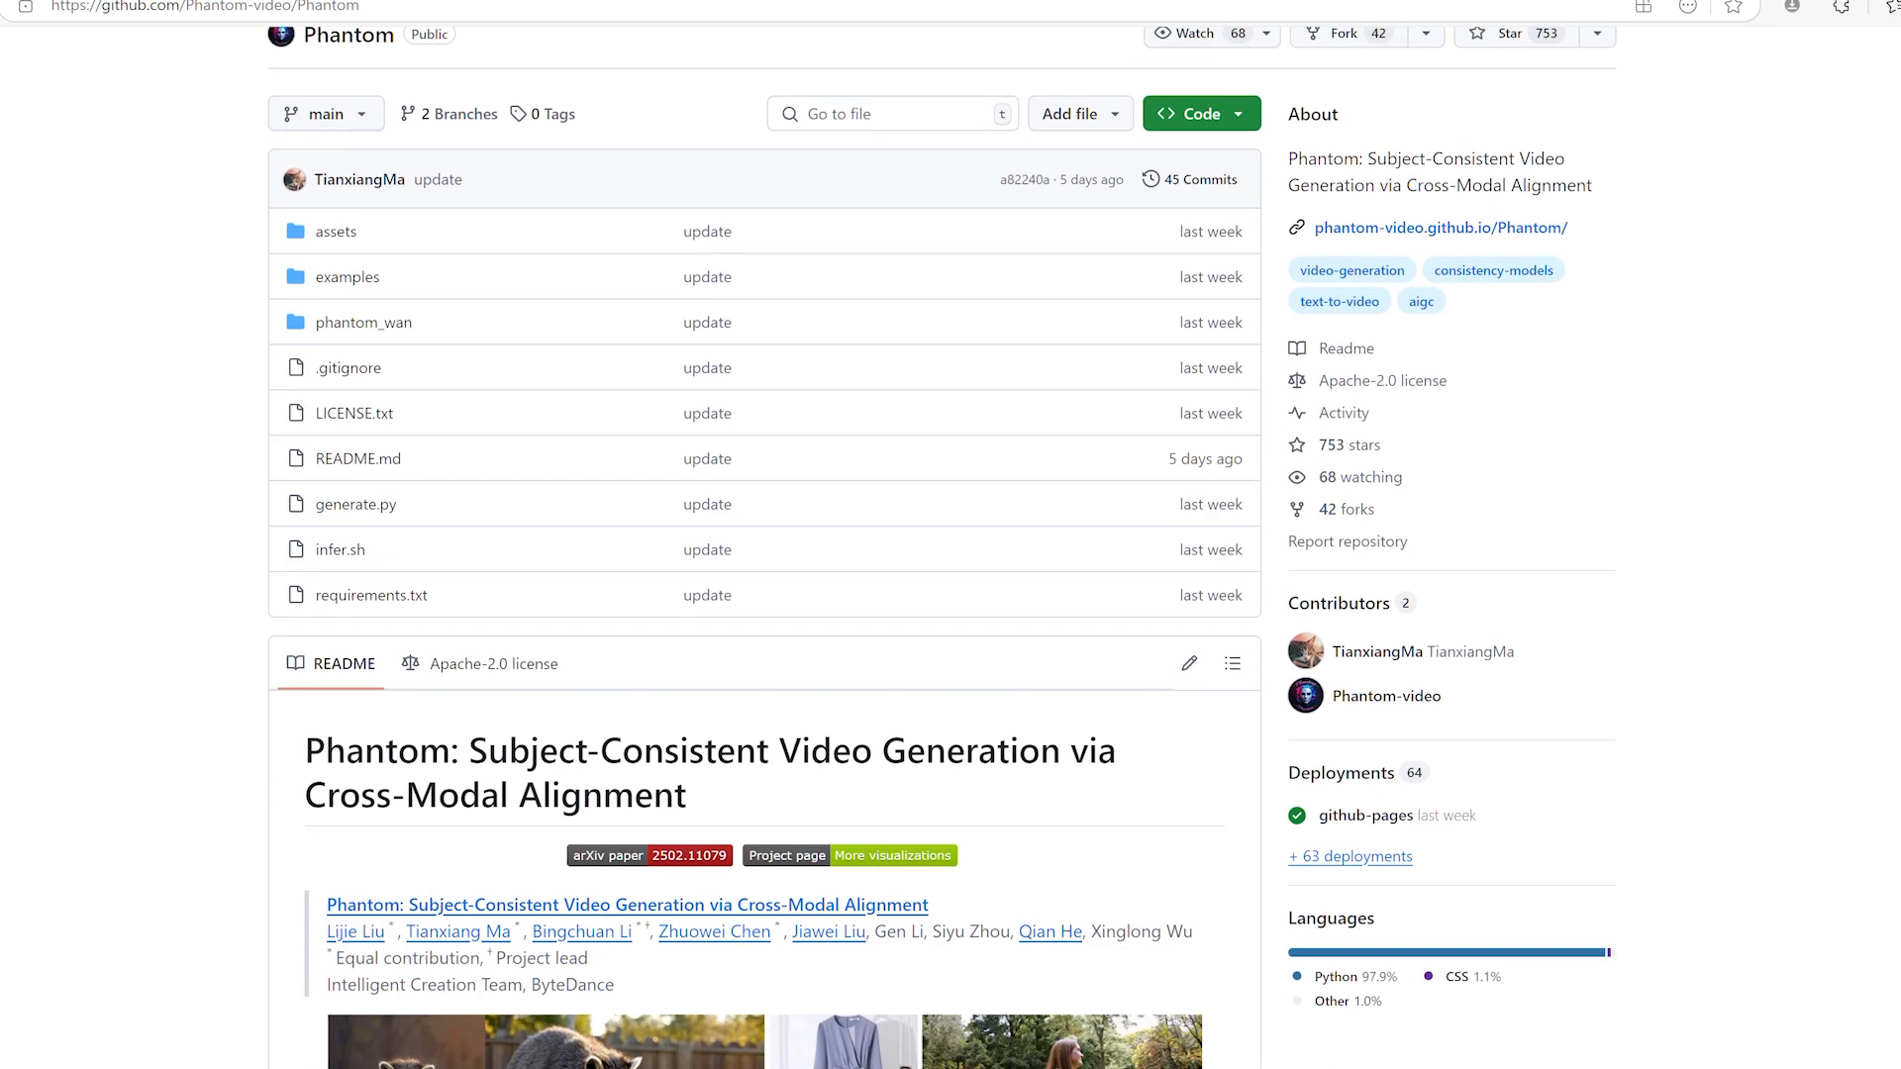
pyautogui.scroll(-3)
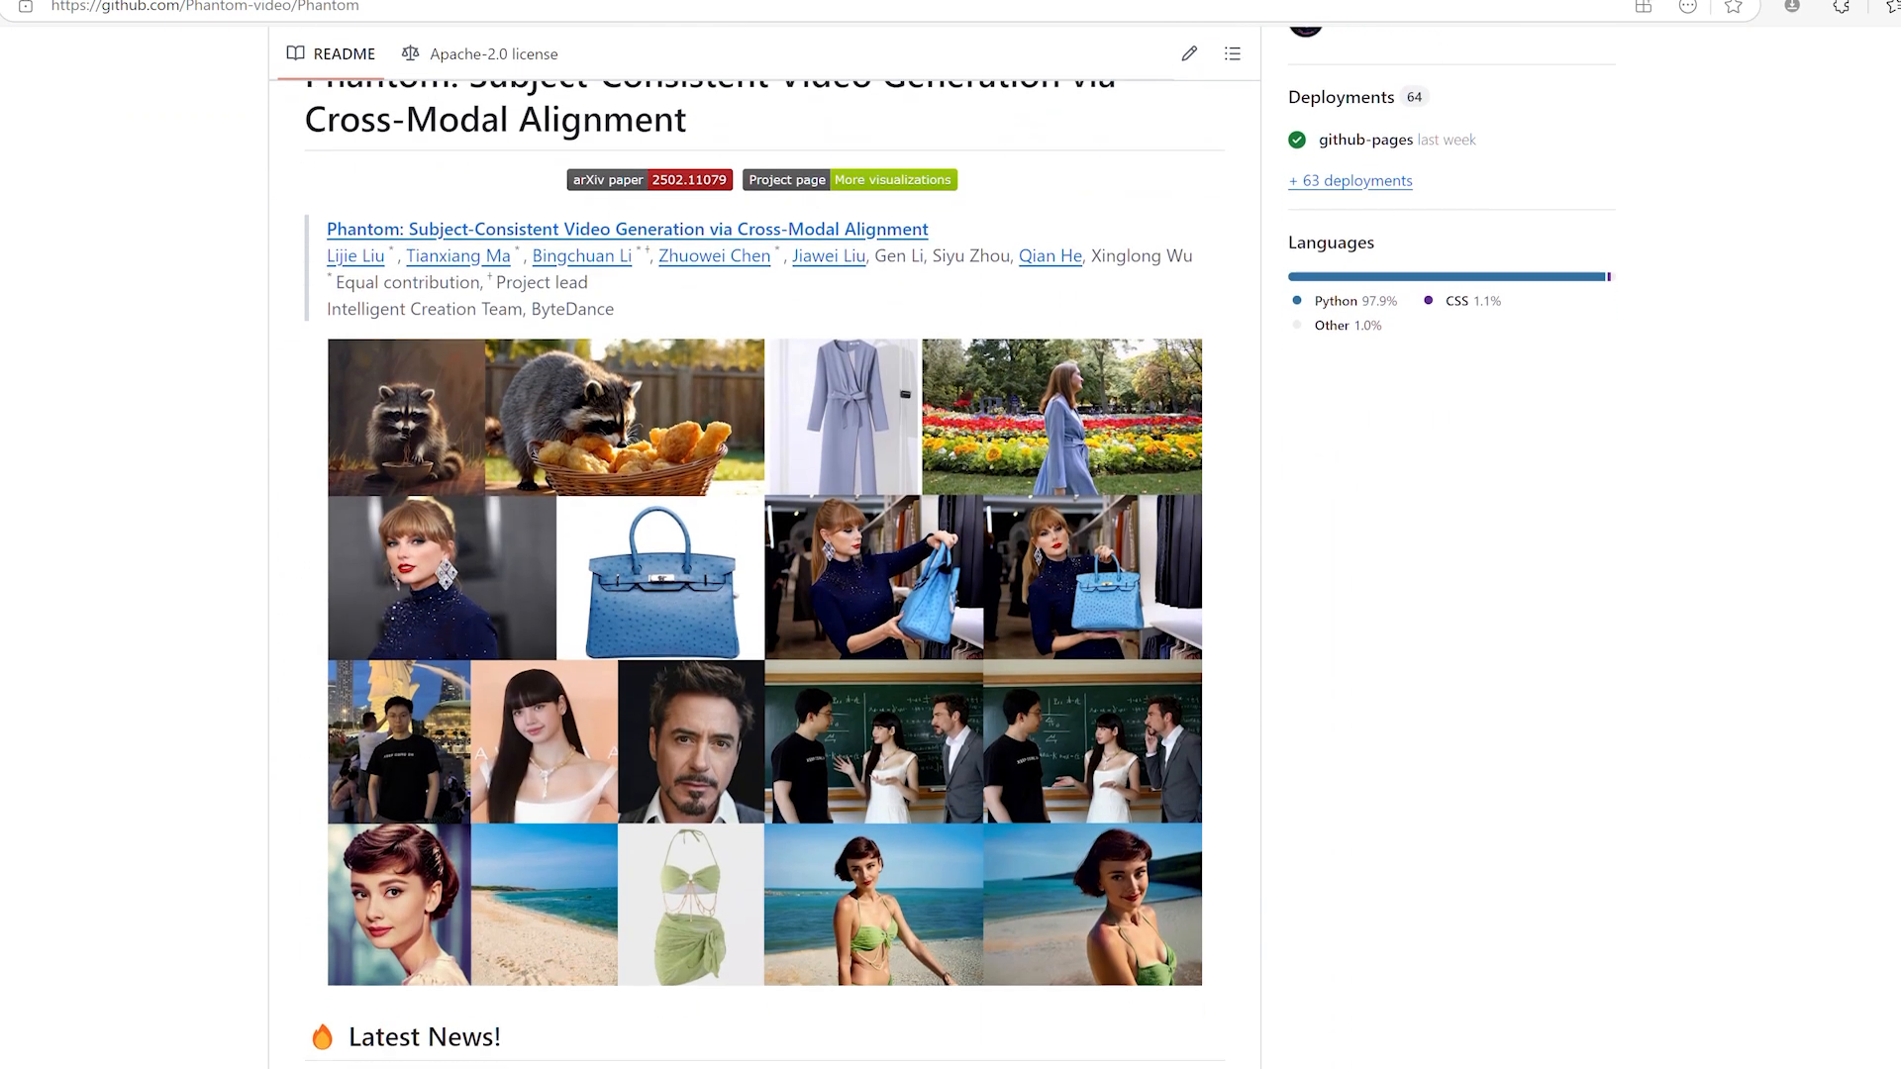
pyautogui.scroll(-3)
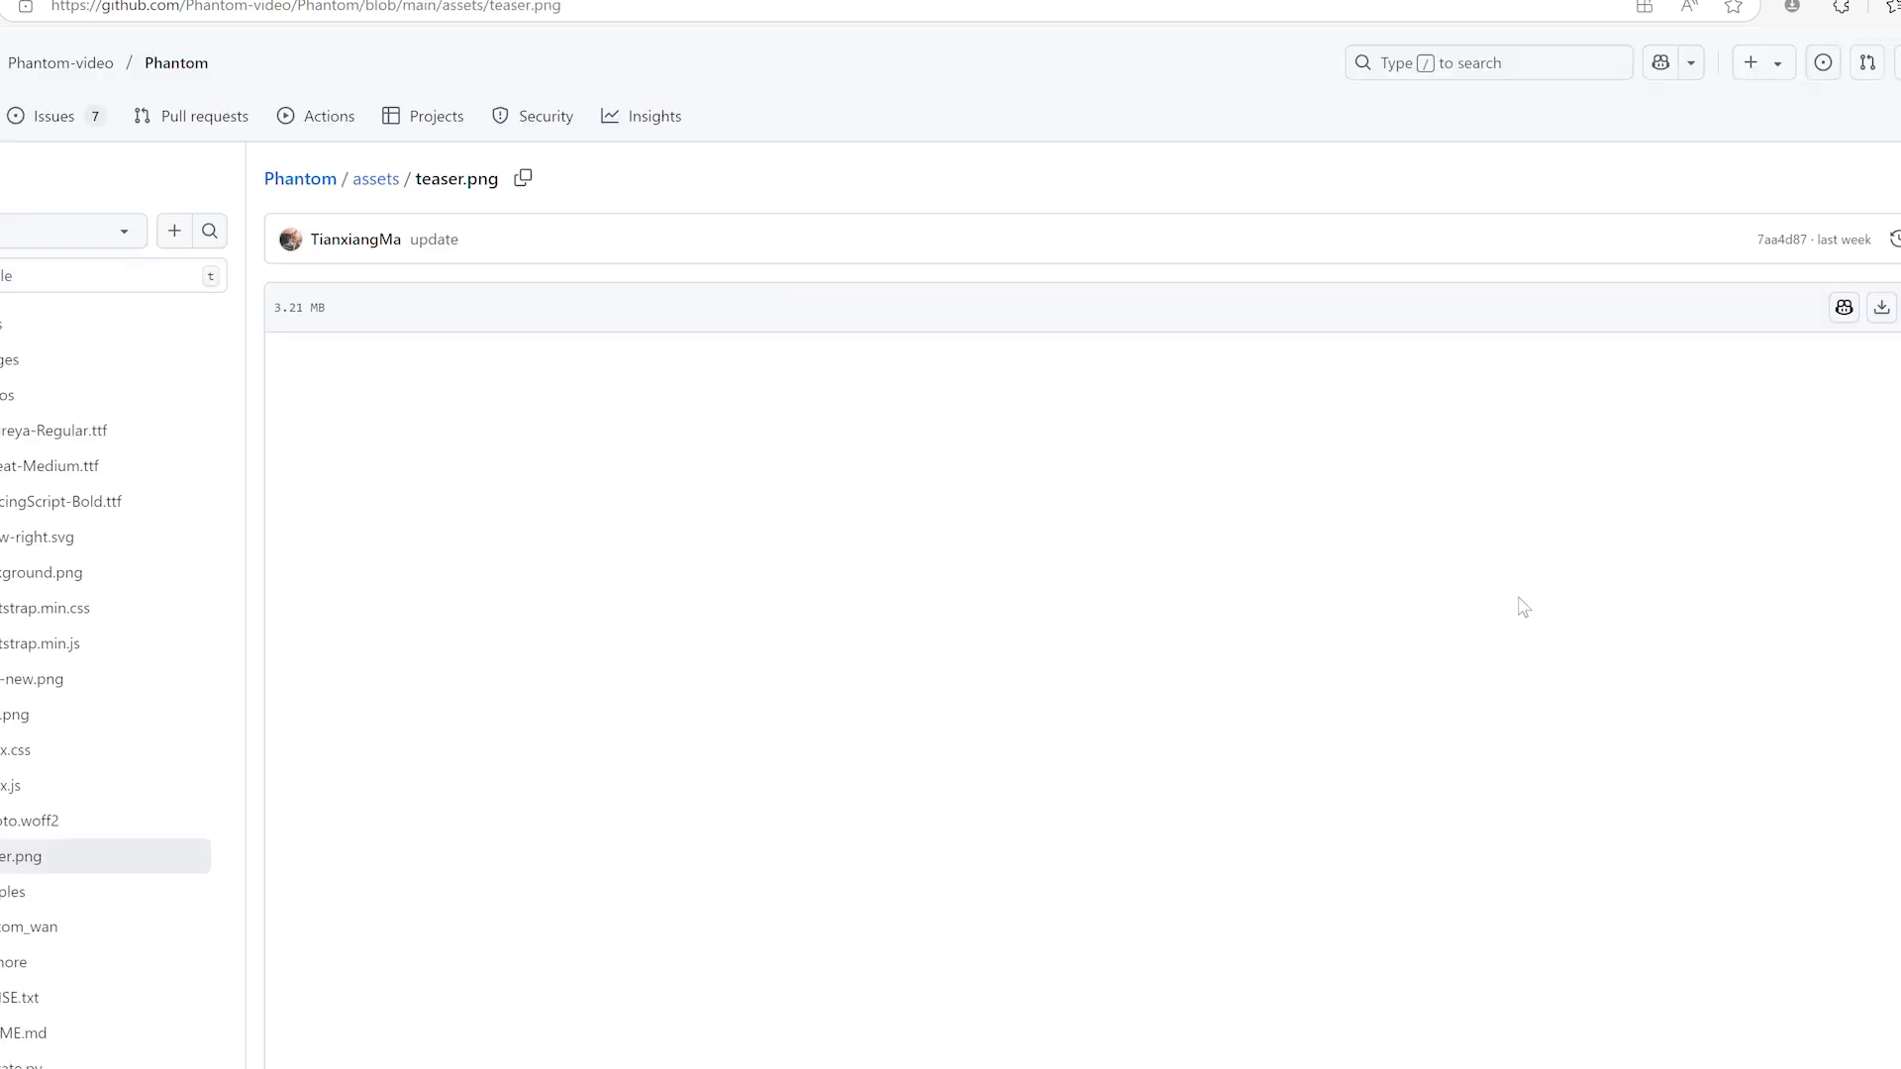
pyautogui.scroll(-3)
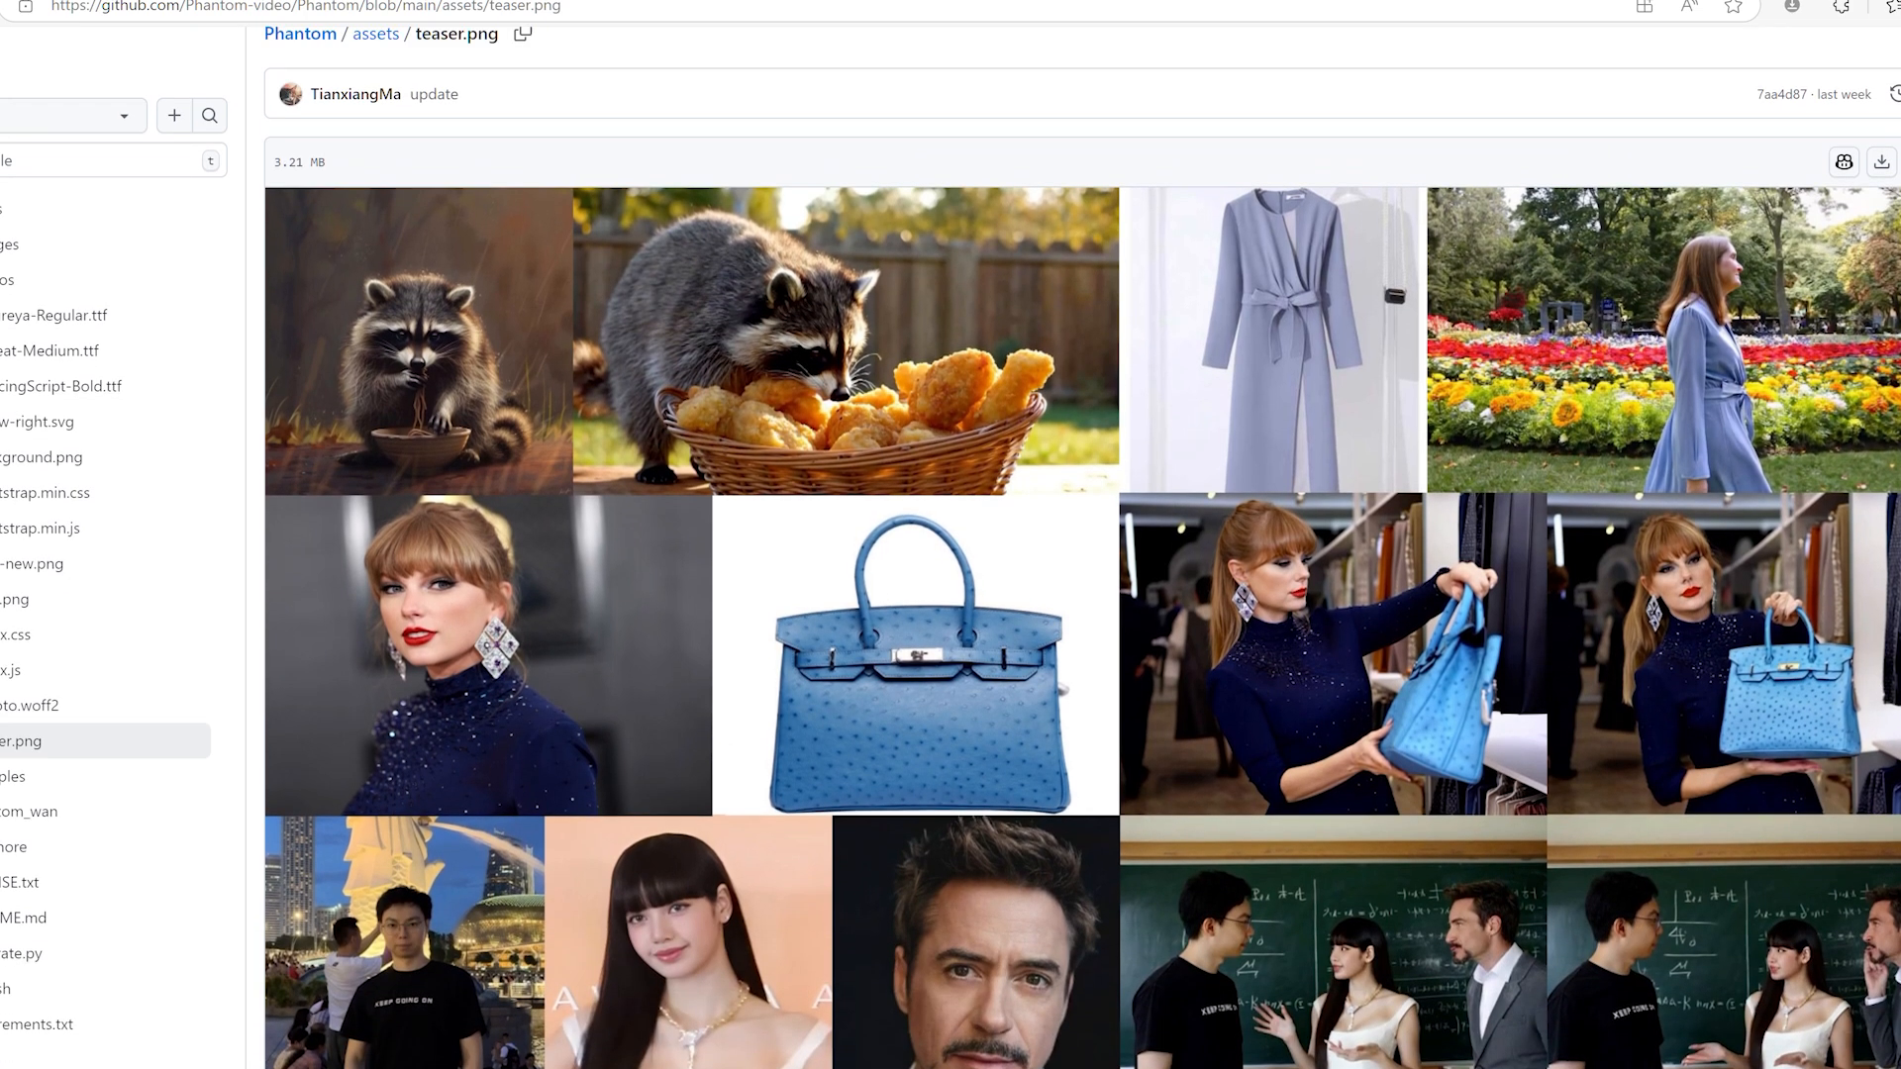
pyautogui.scroll(-3)
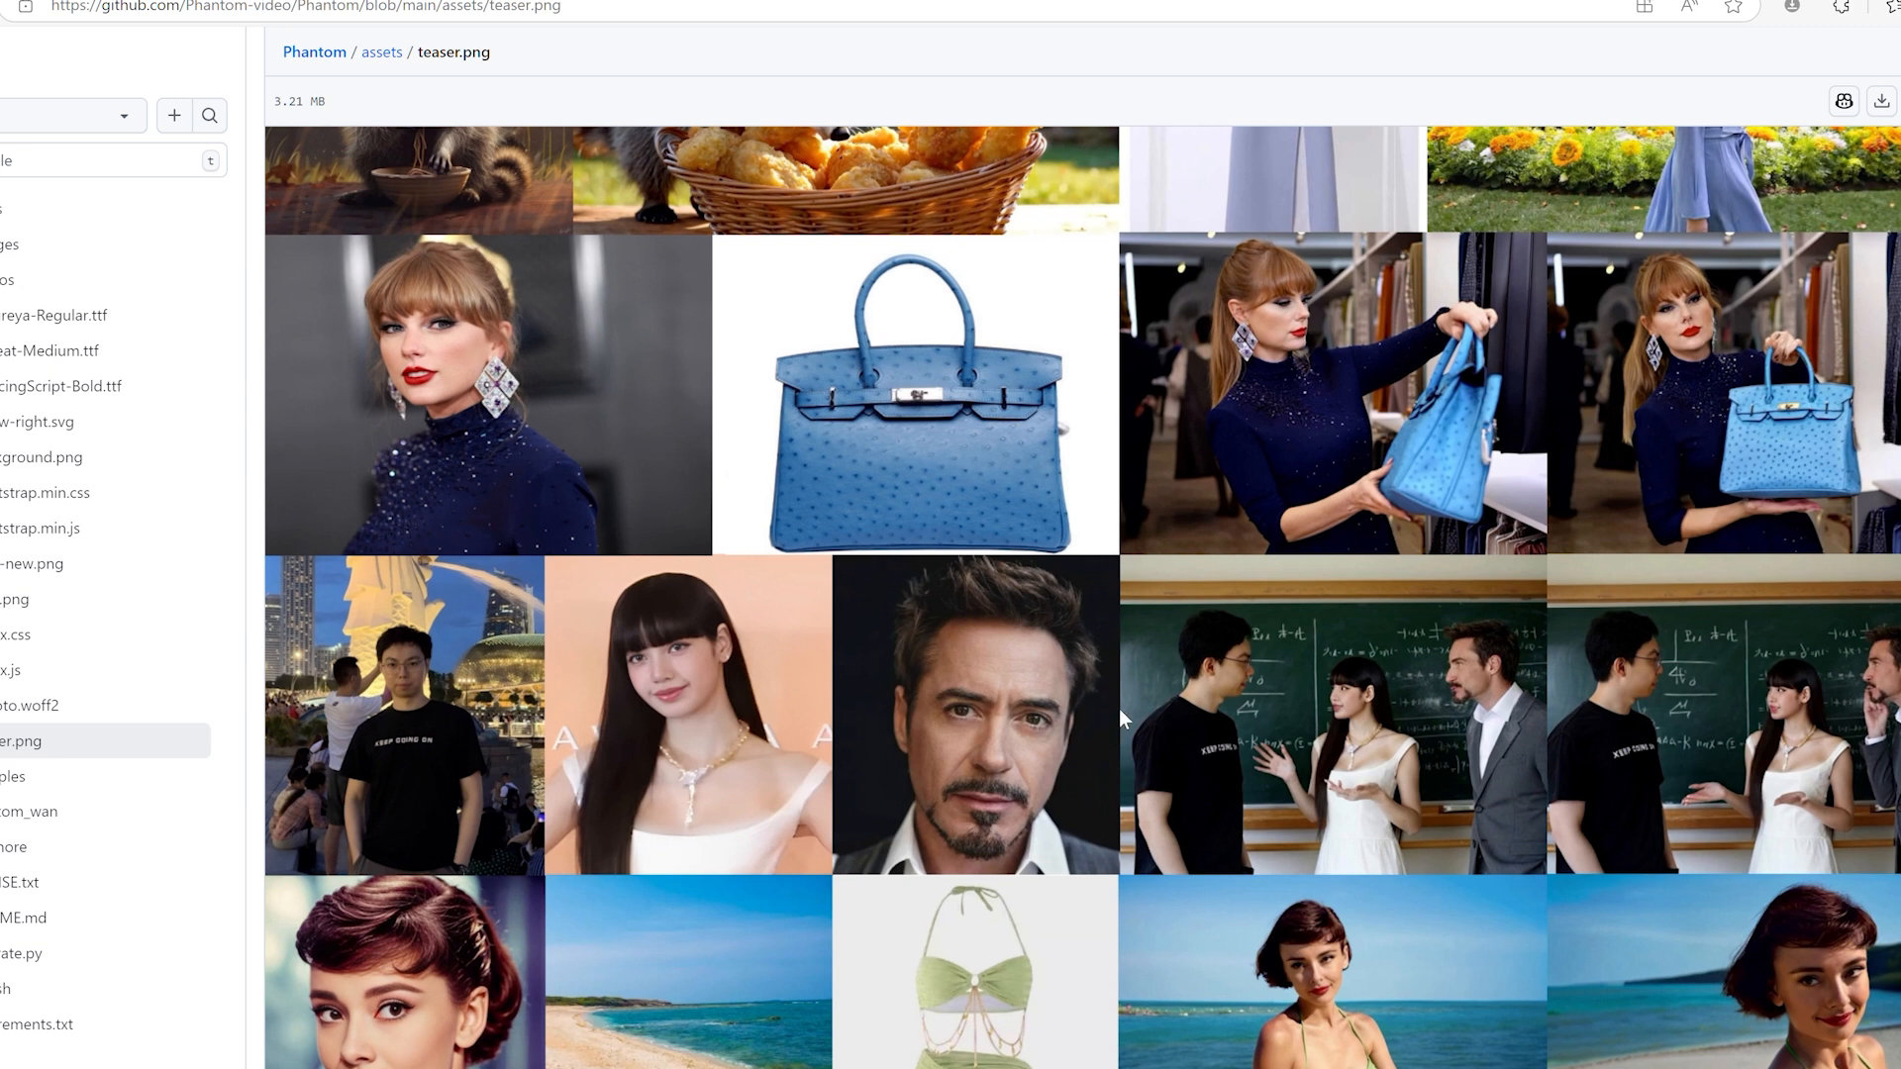
pyautogui.scroll(-3)
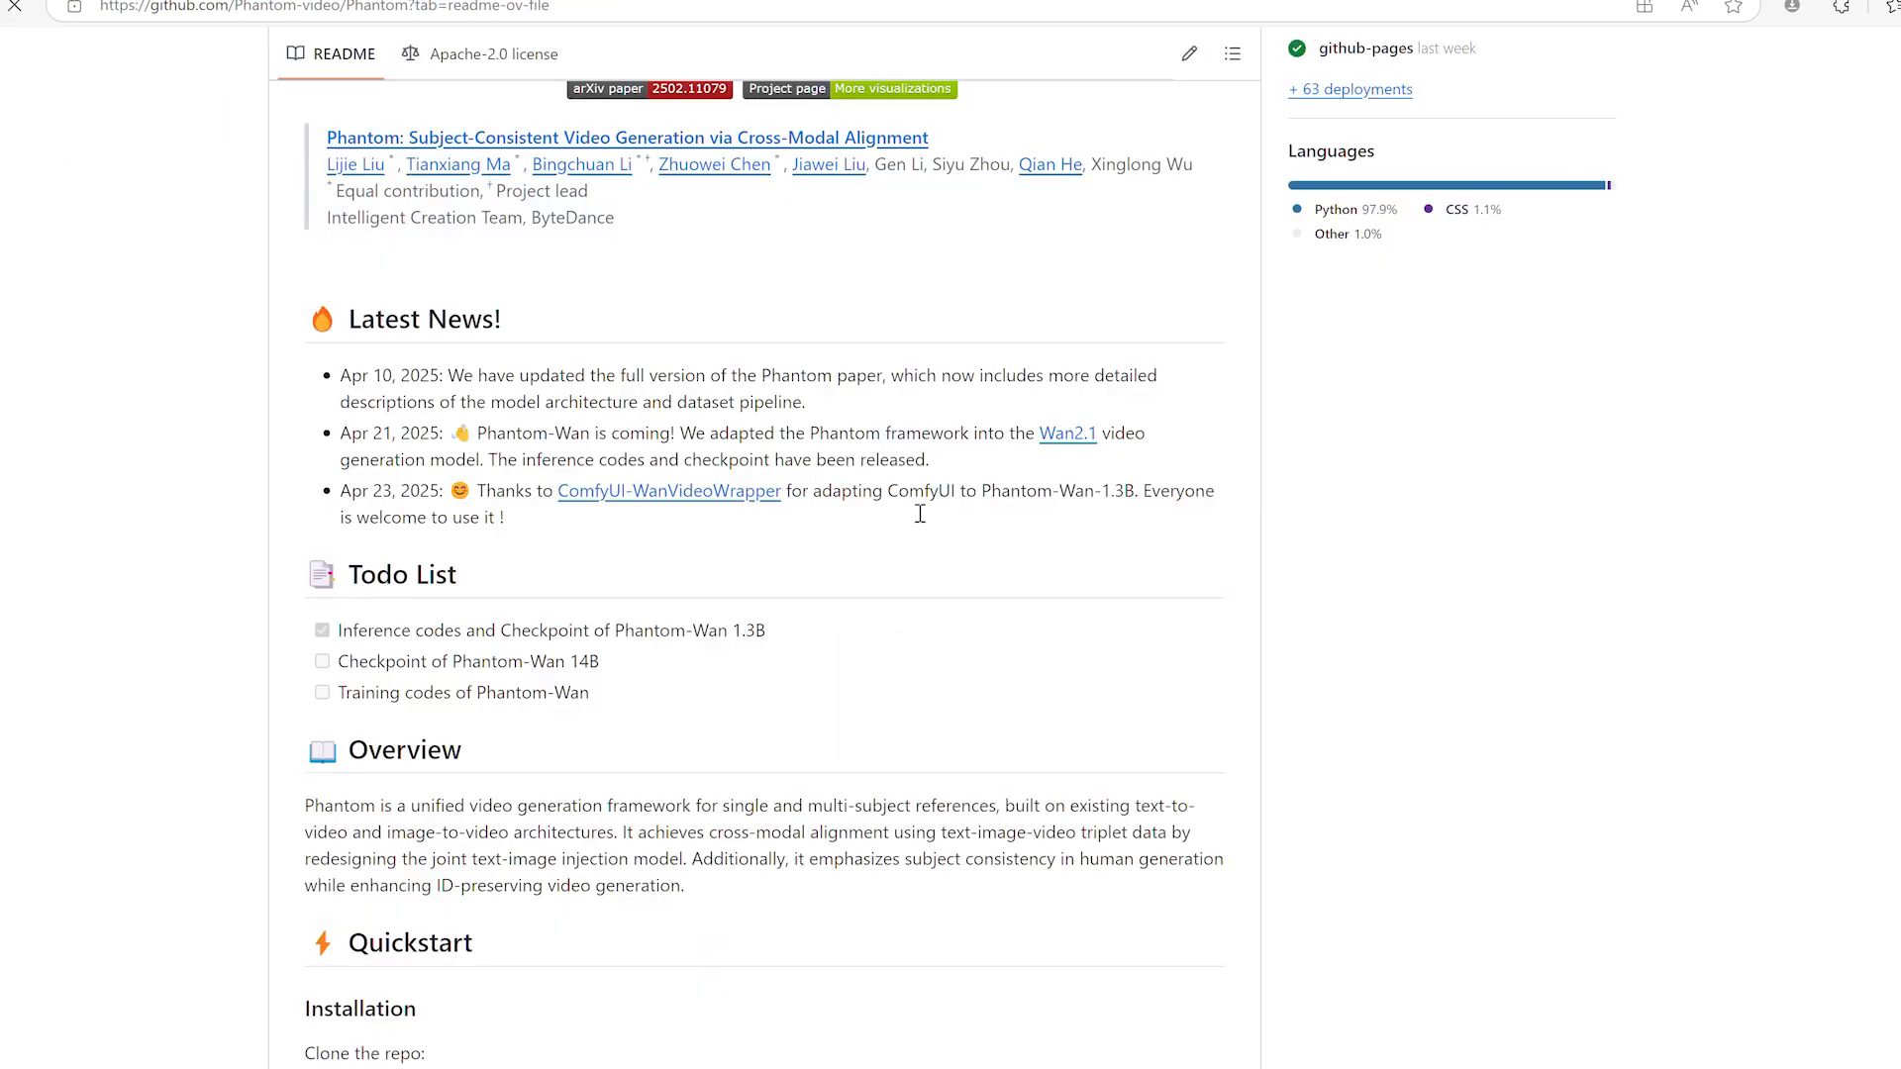
pyautogui.scroll(-3)
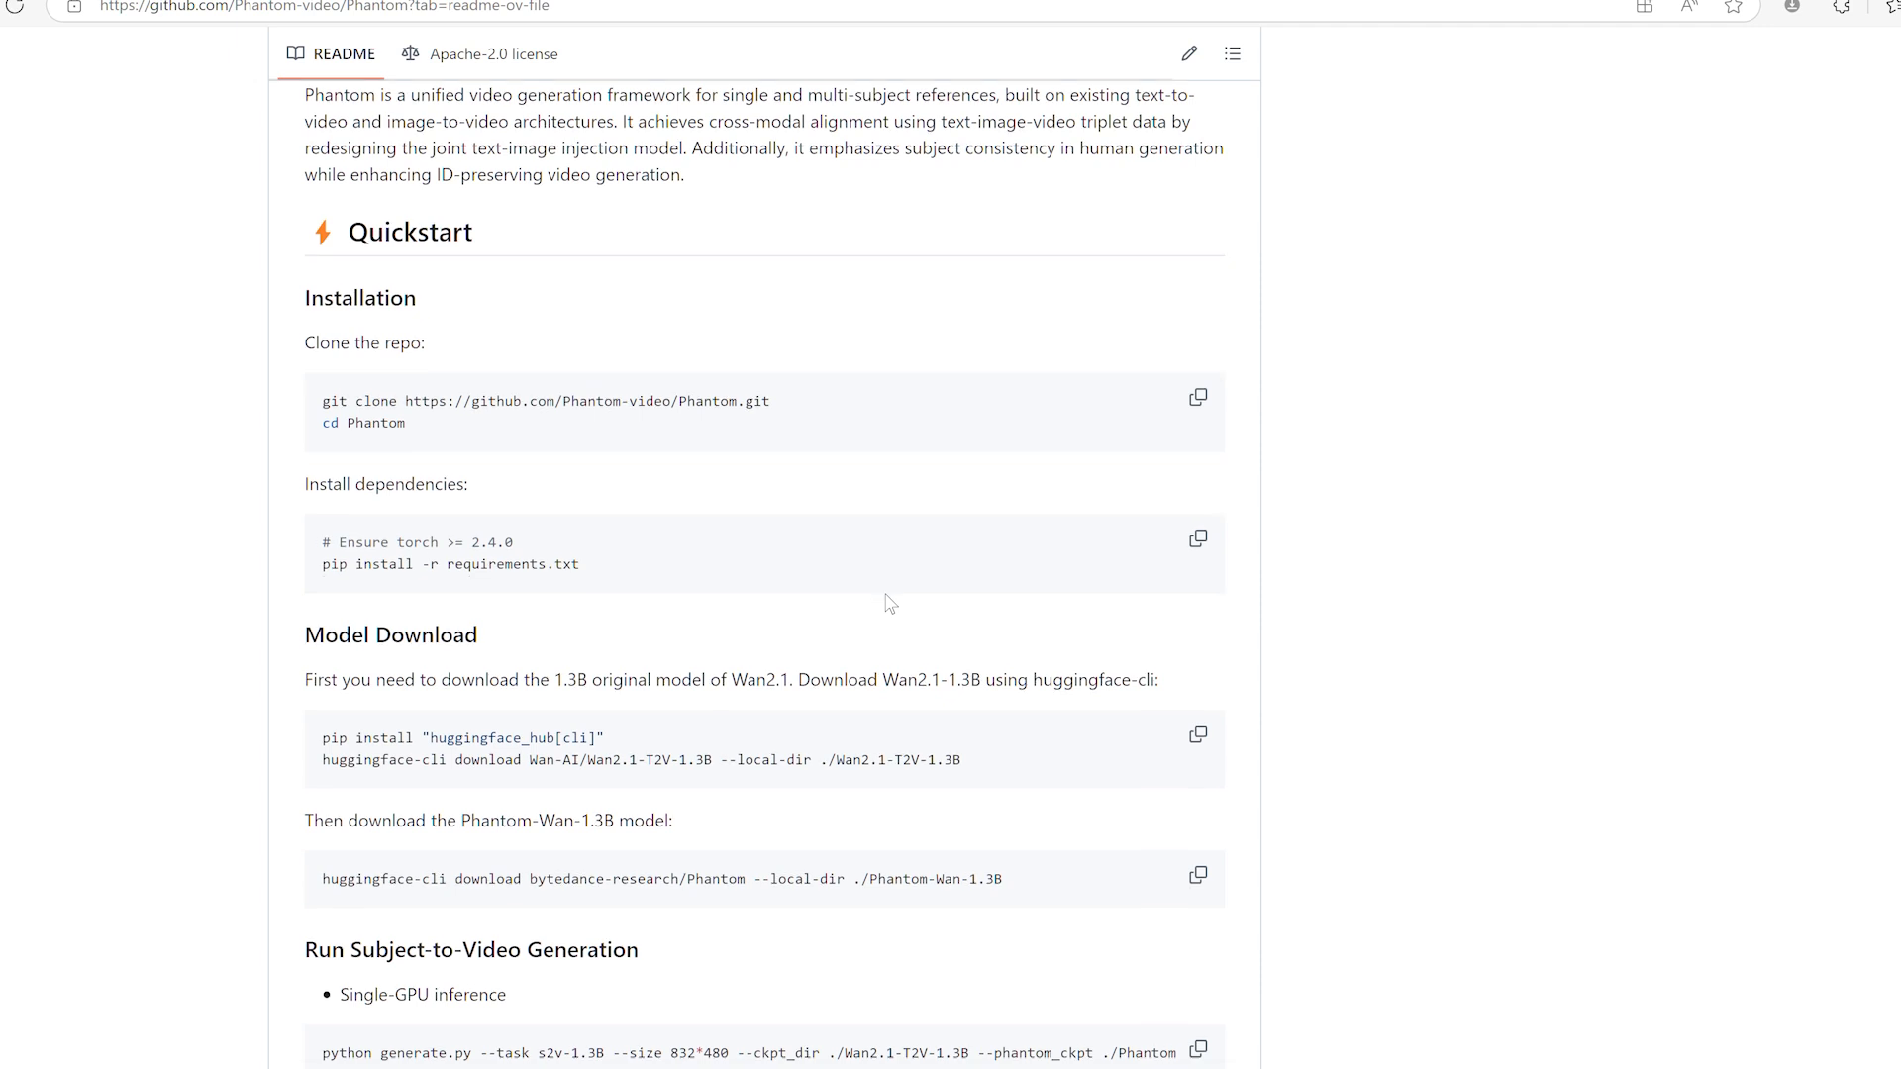
pyautogui.scroll(-3)
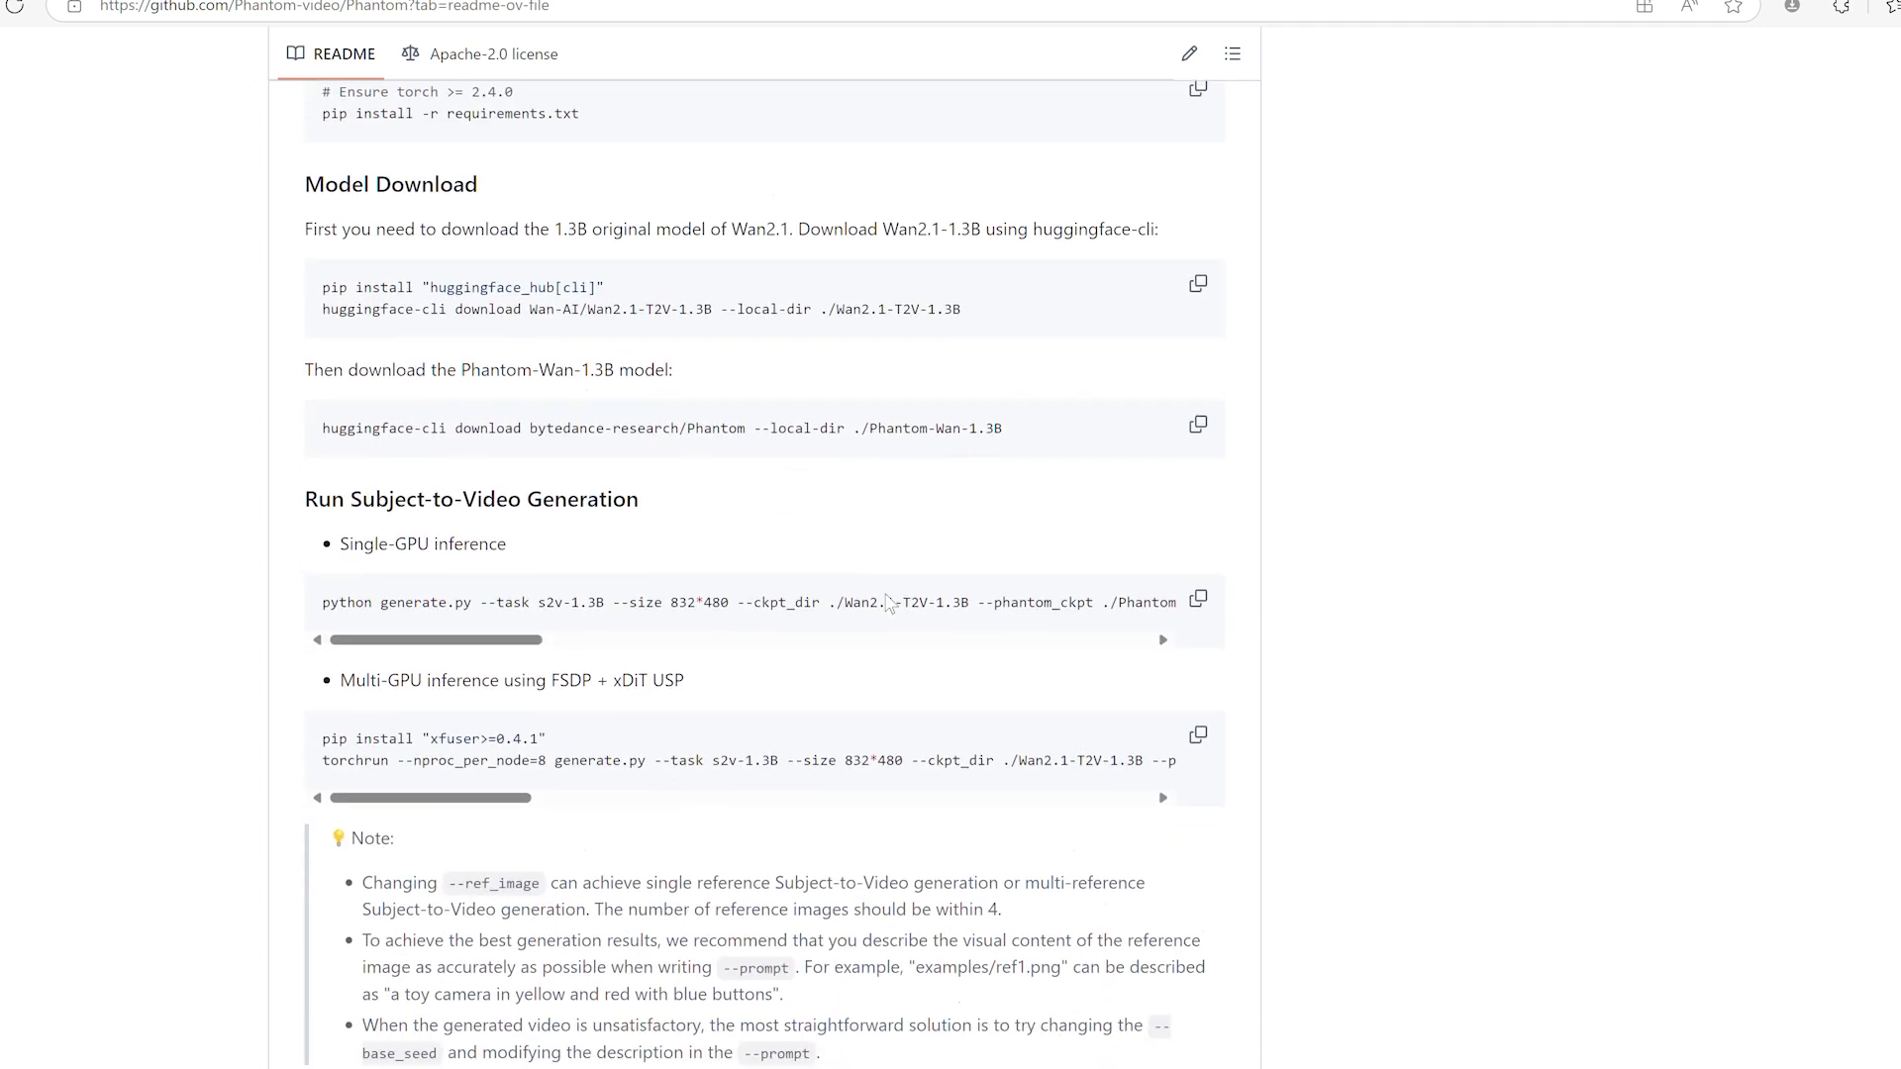
pyautogui.scroll(-3)
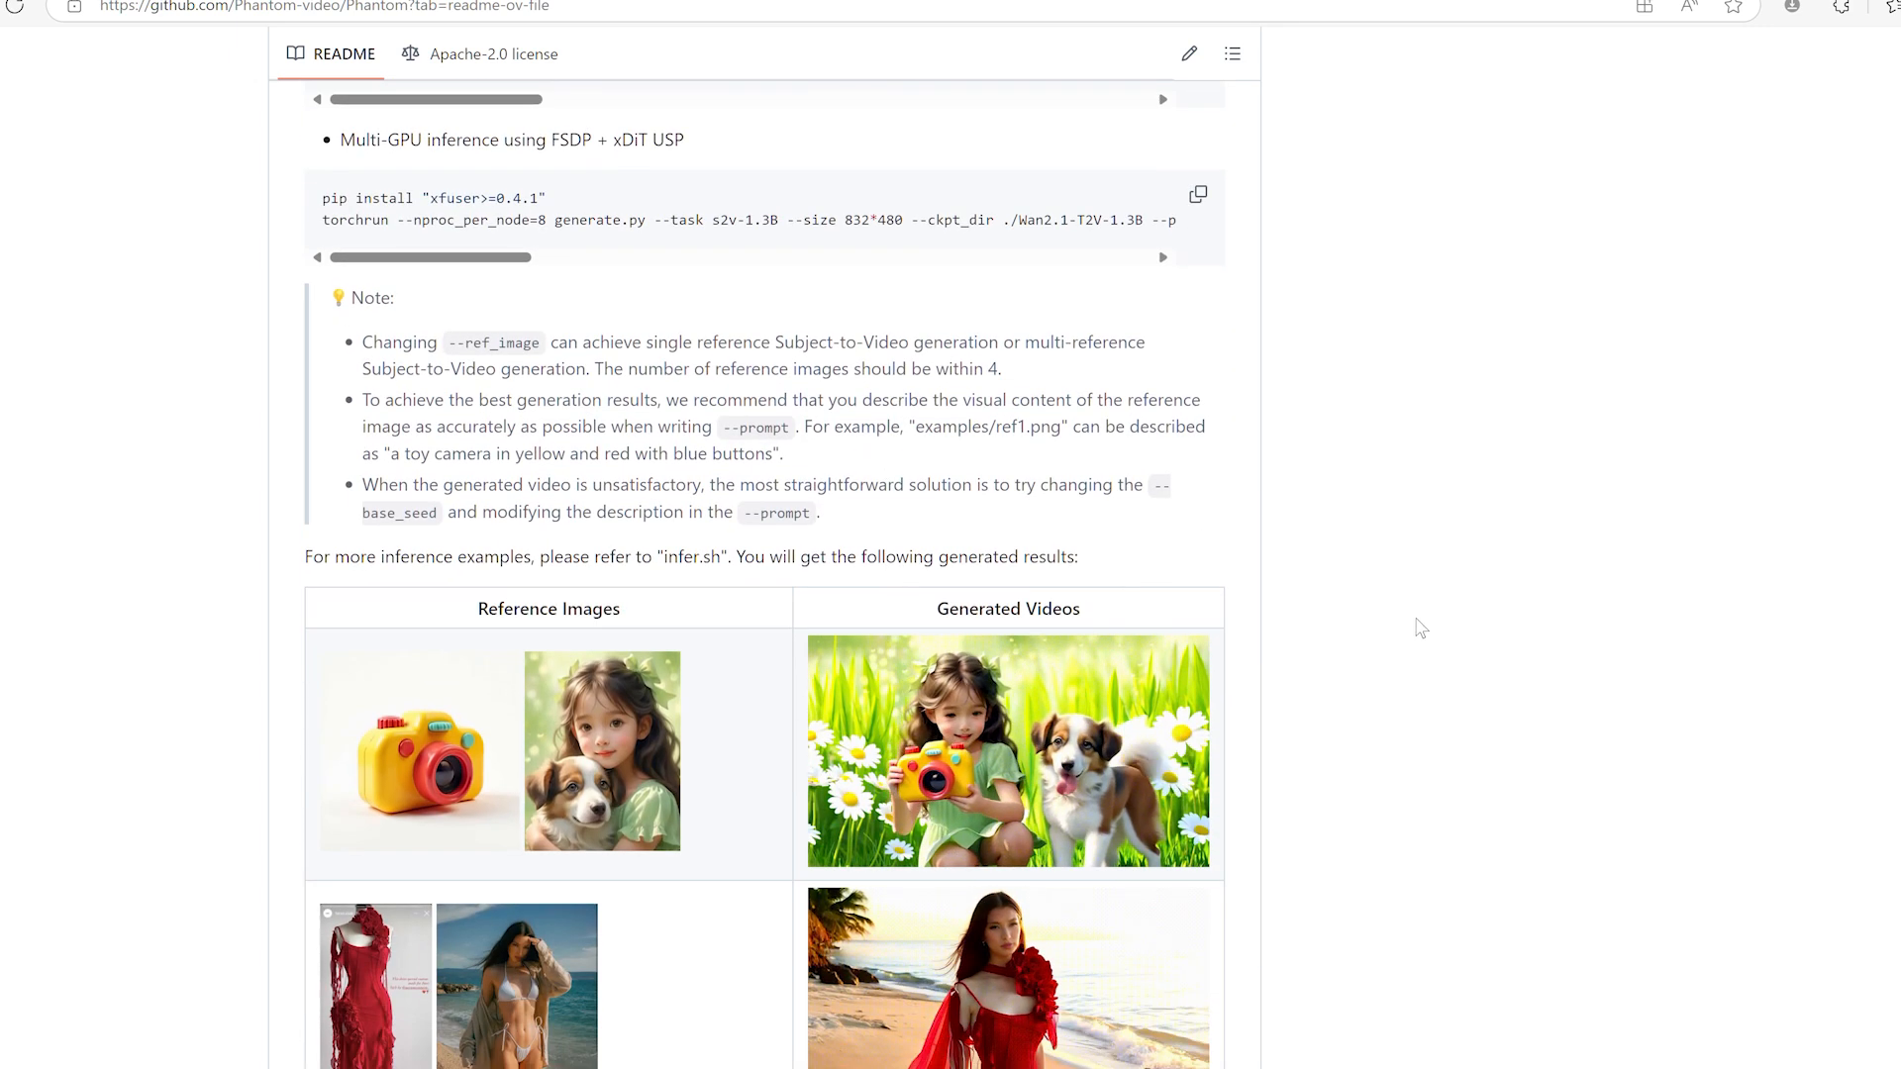
pyautogui.scroll(-3)
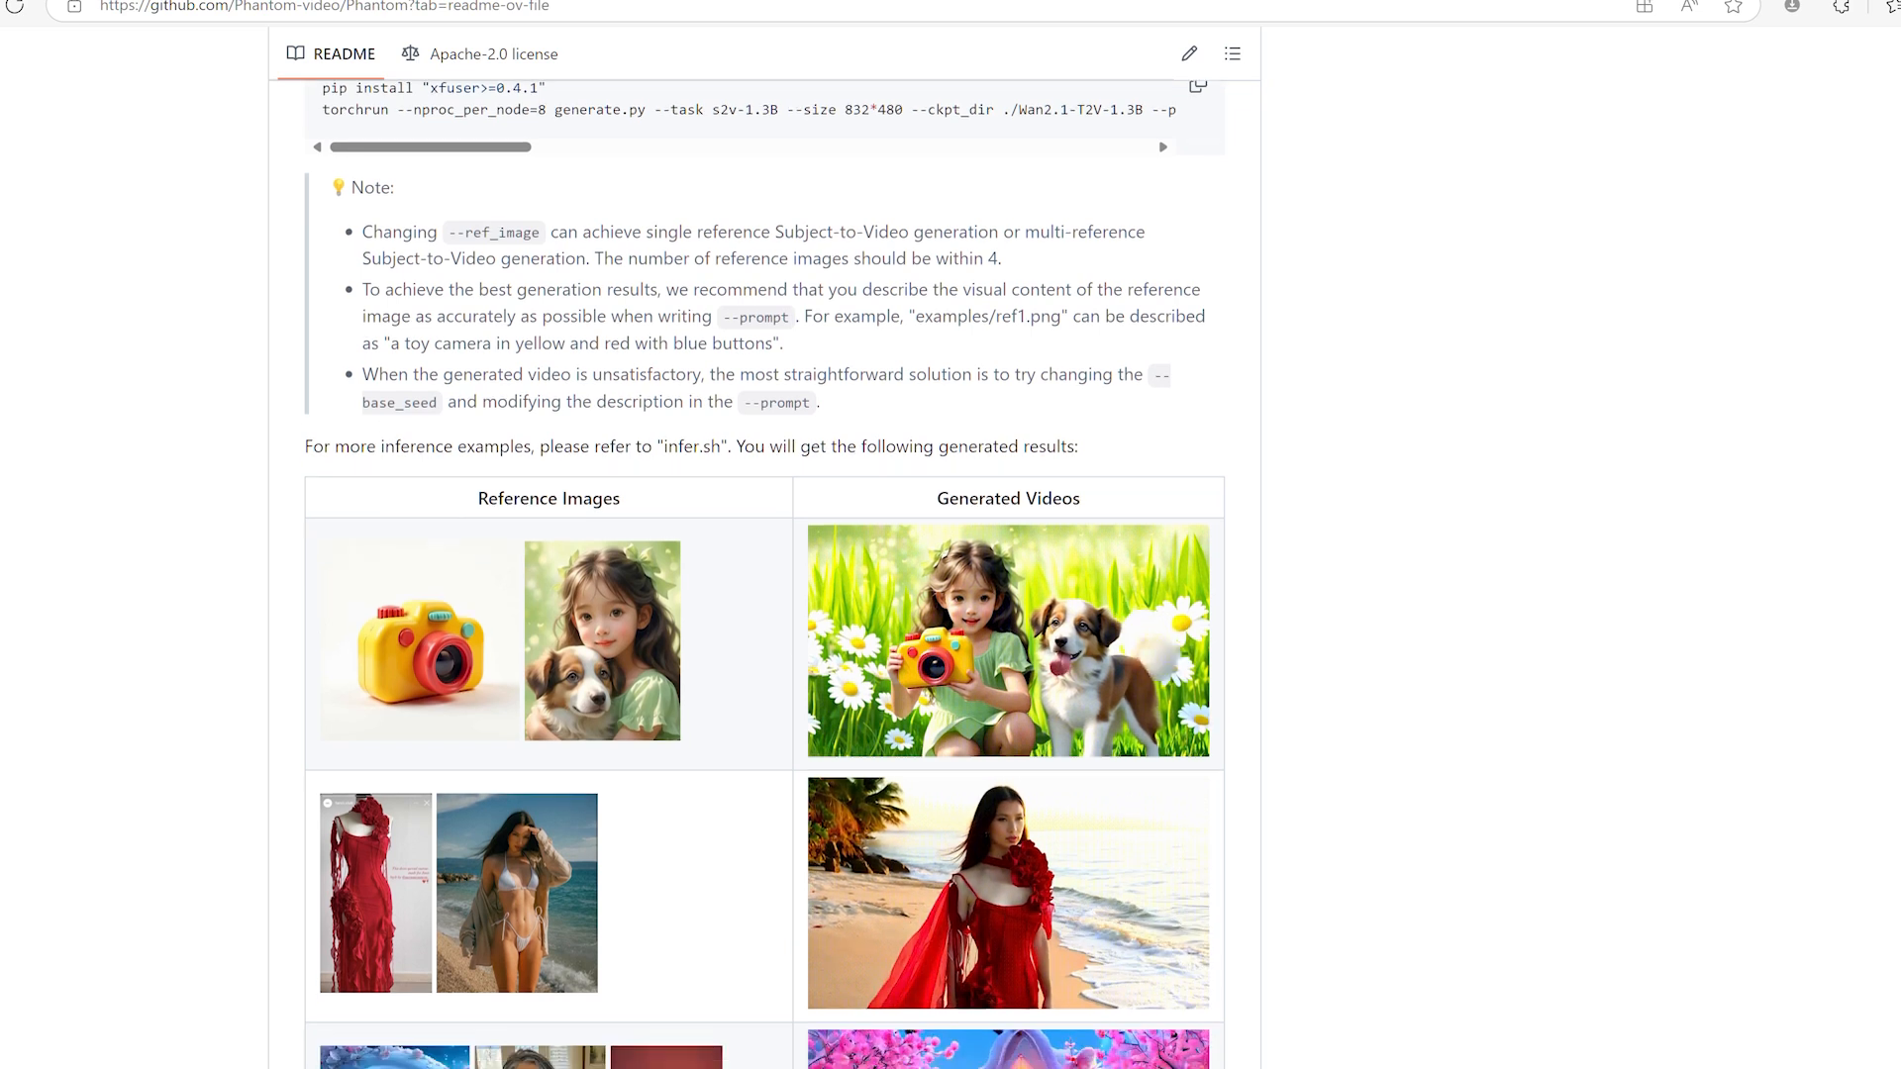
pyautogui.scroll(-3)
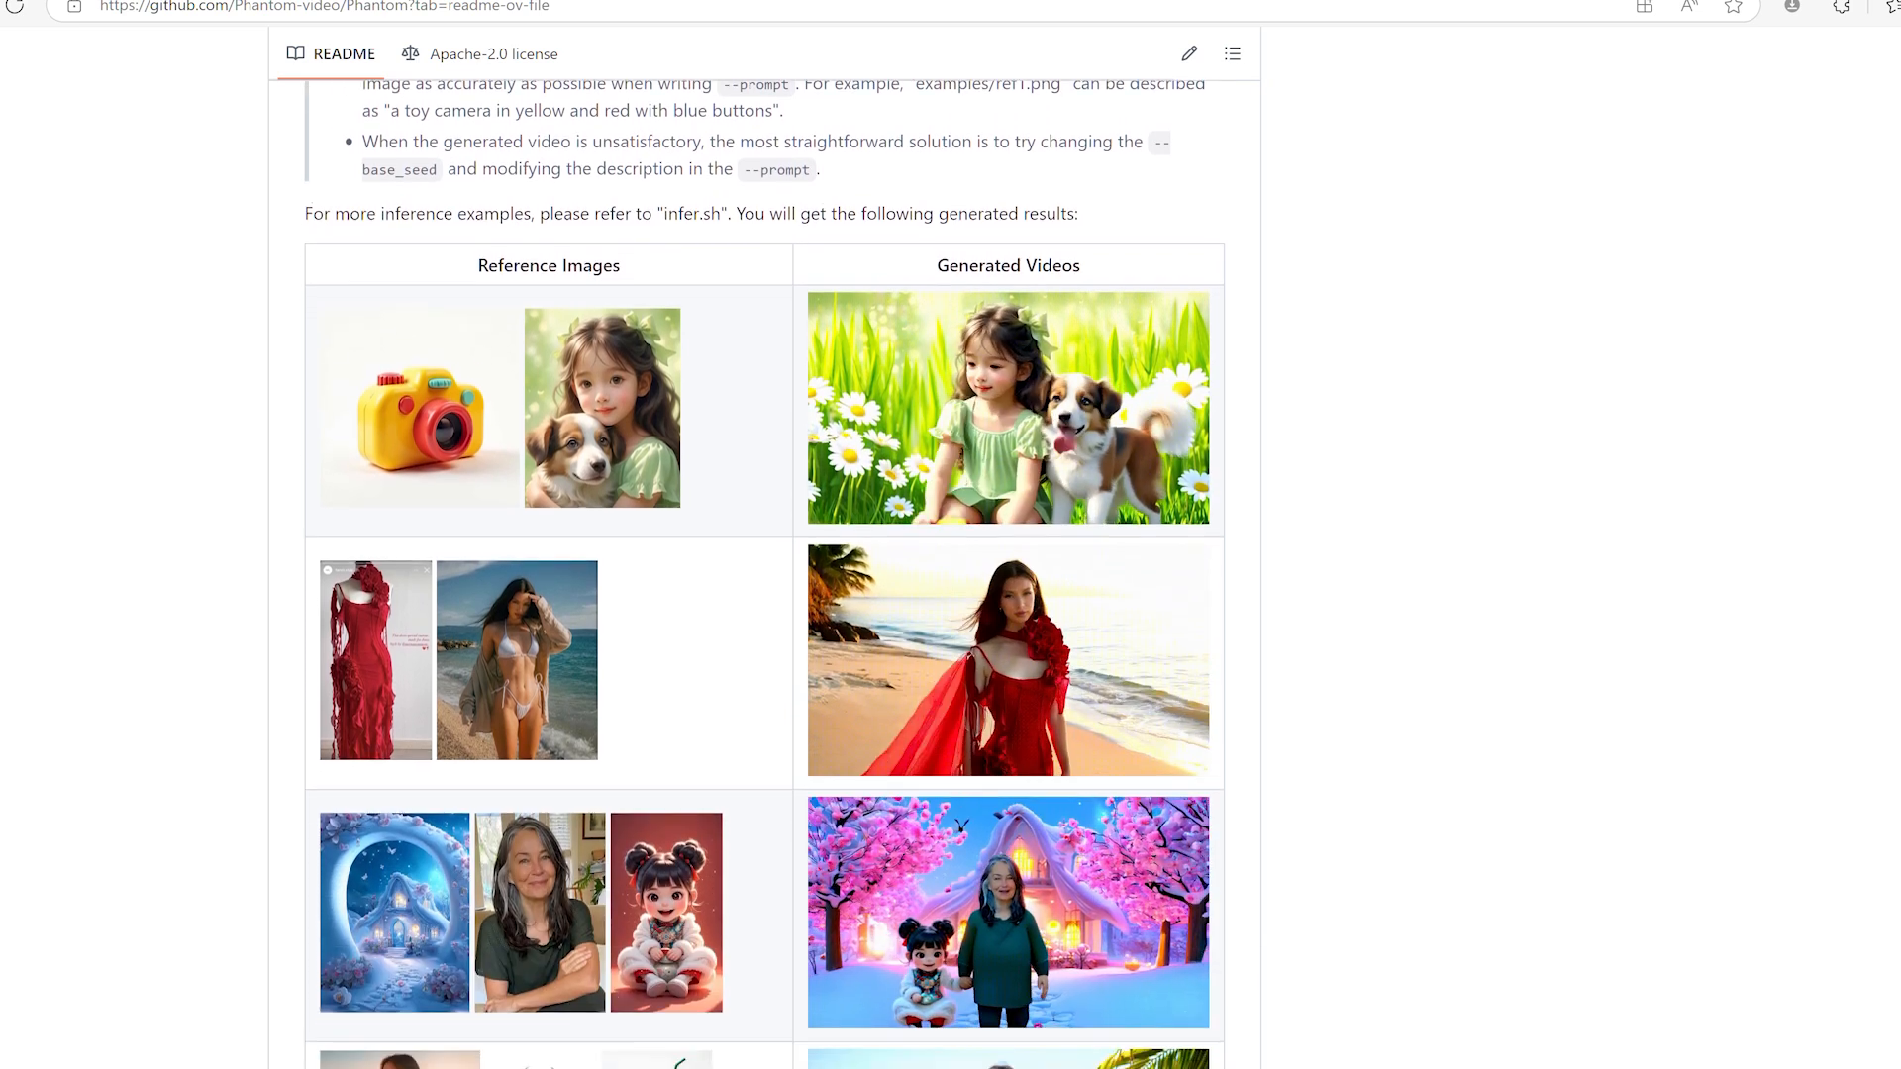
pyautogui.scroll(-3)
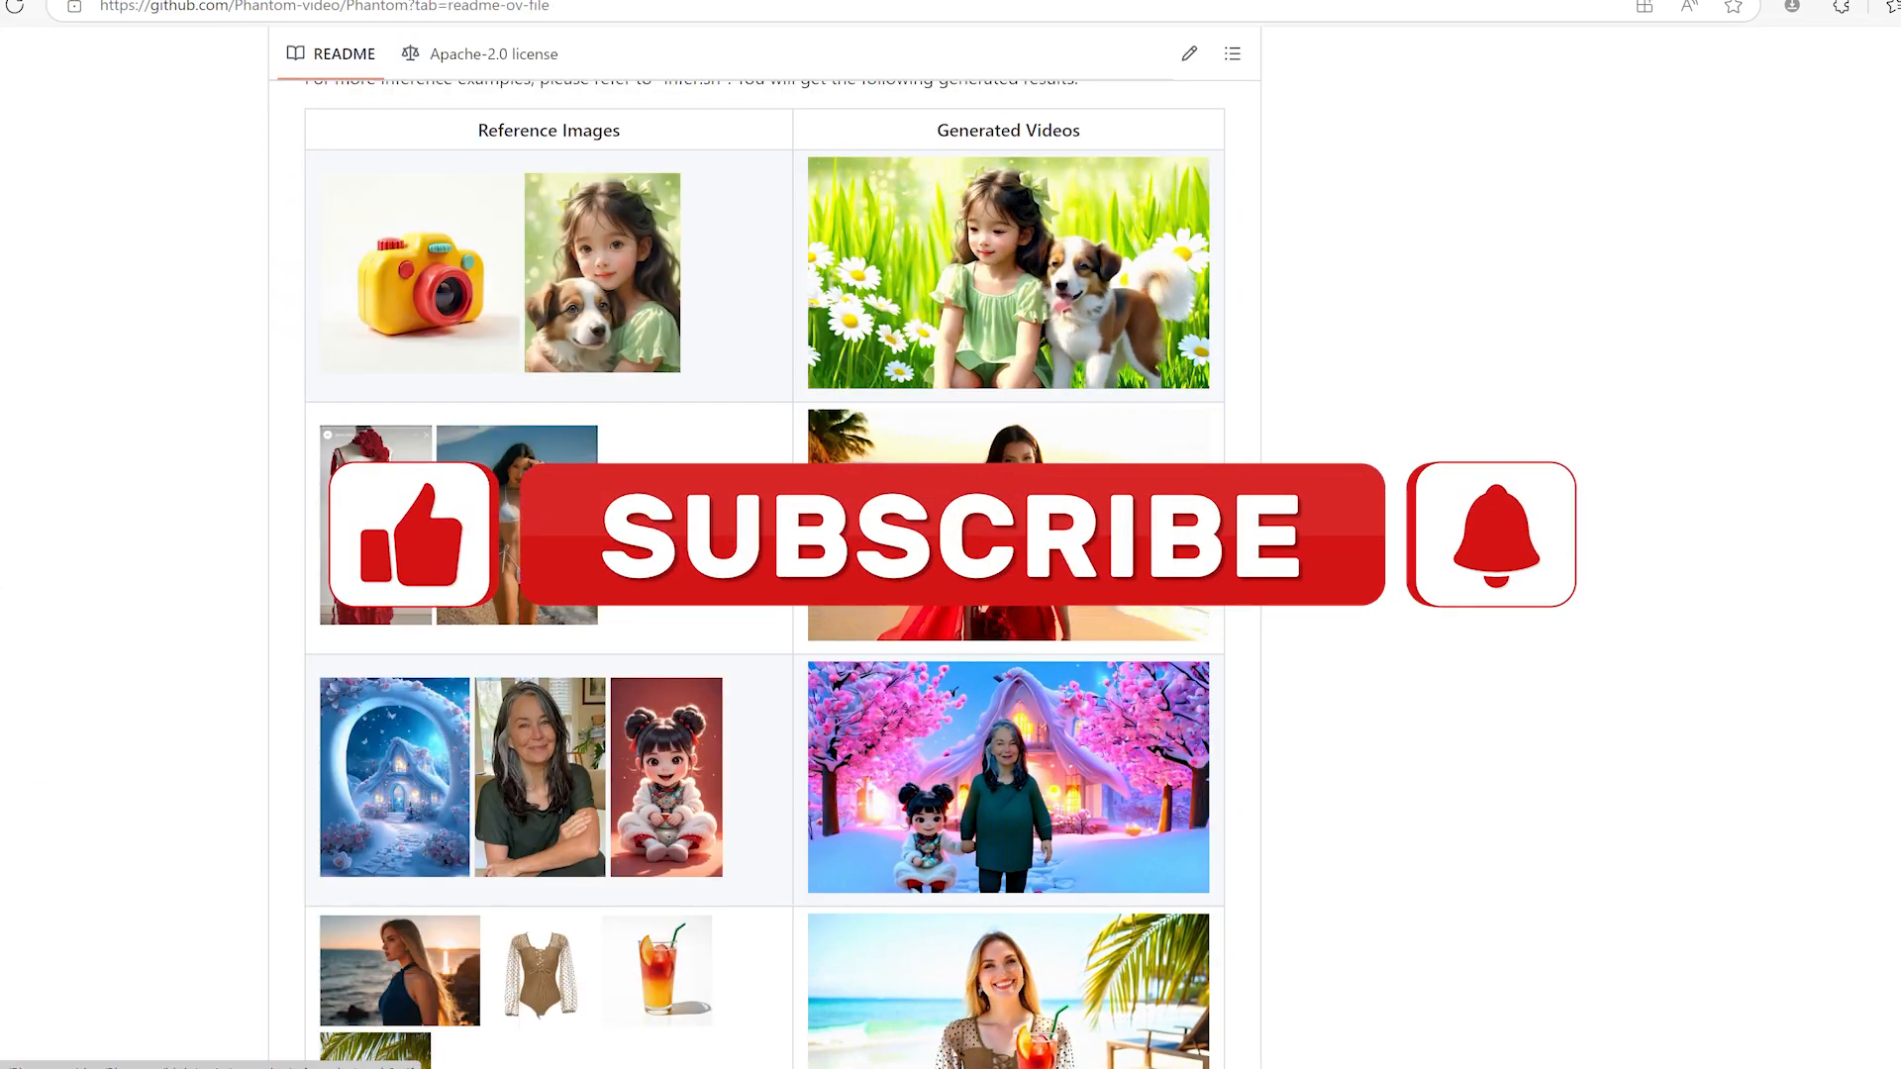
pyautogui.scroll(-3)
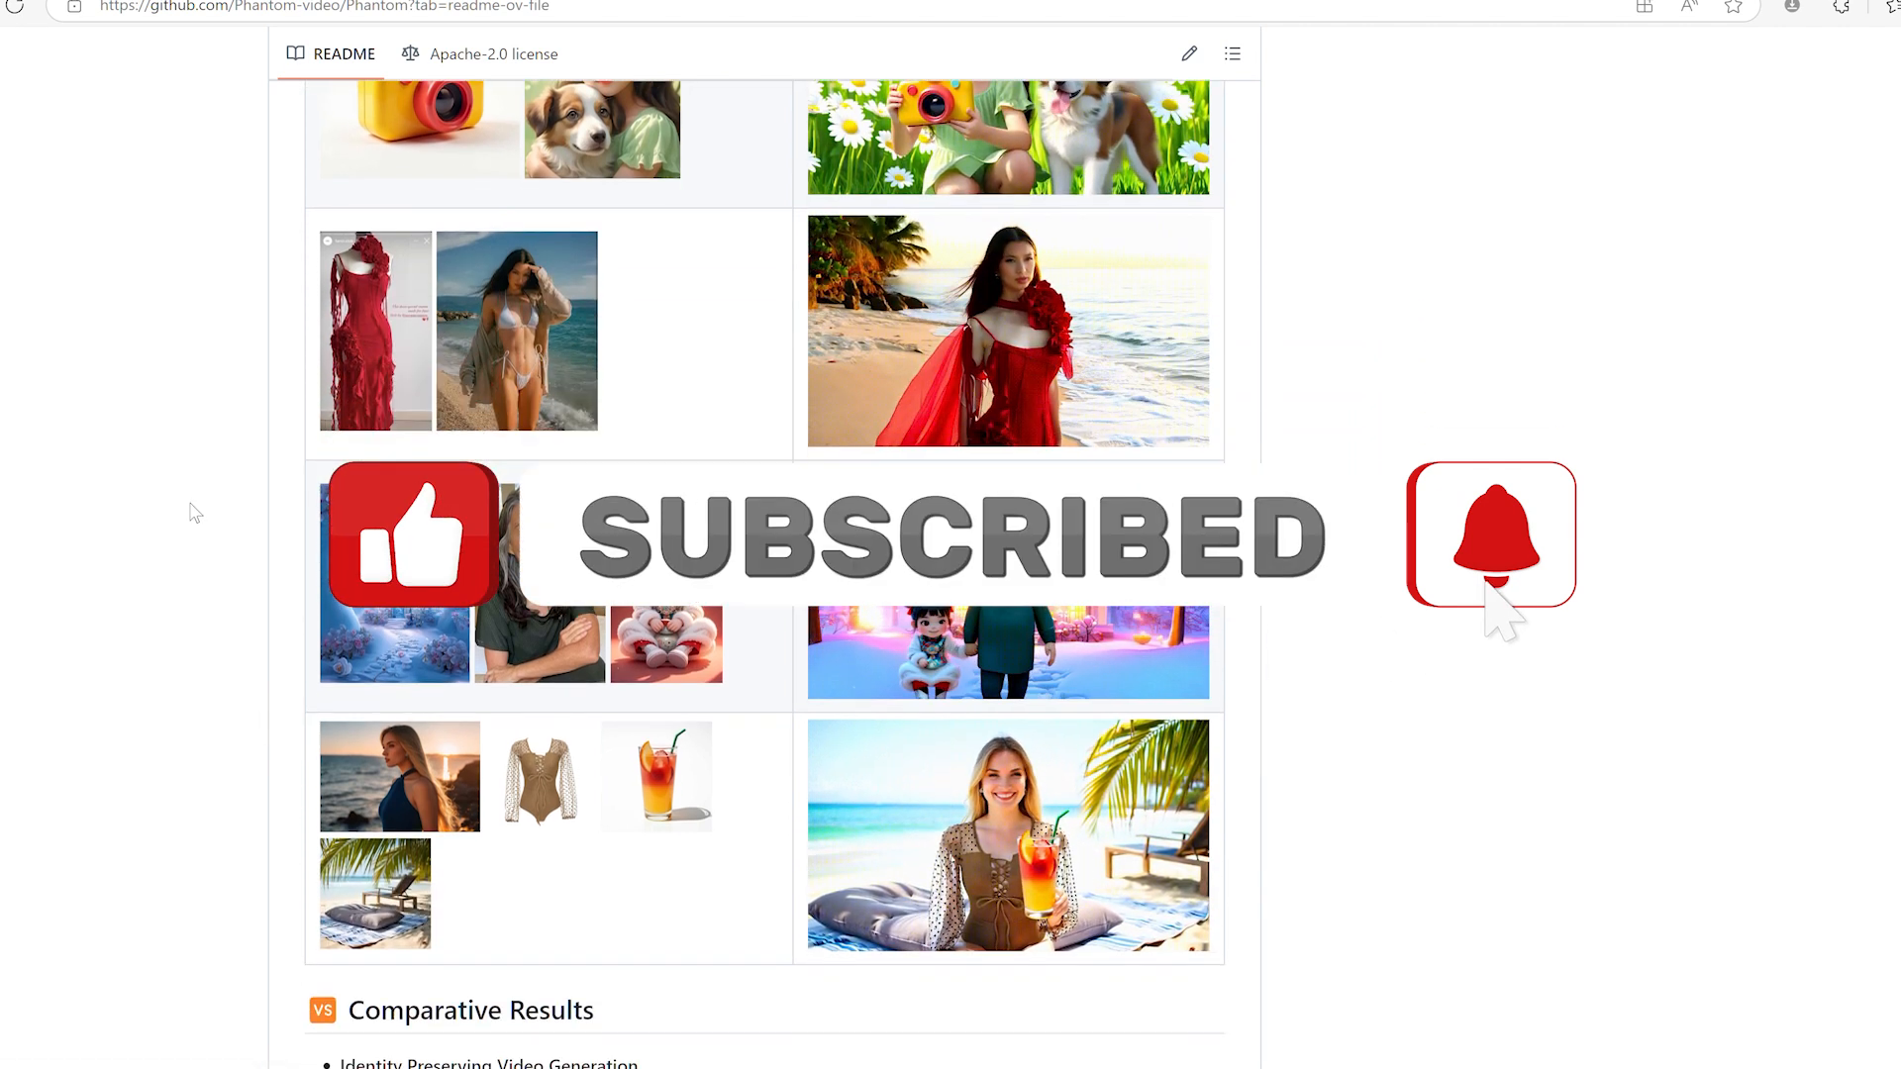
# Select a node and keep scrolling down toward the Phantom Embeds node
pyautogui.click(1490, 536)
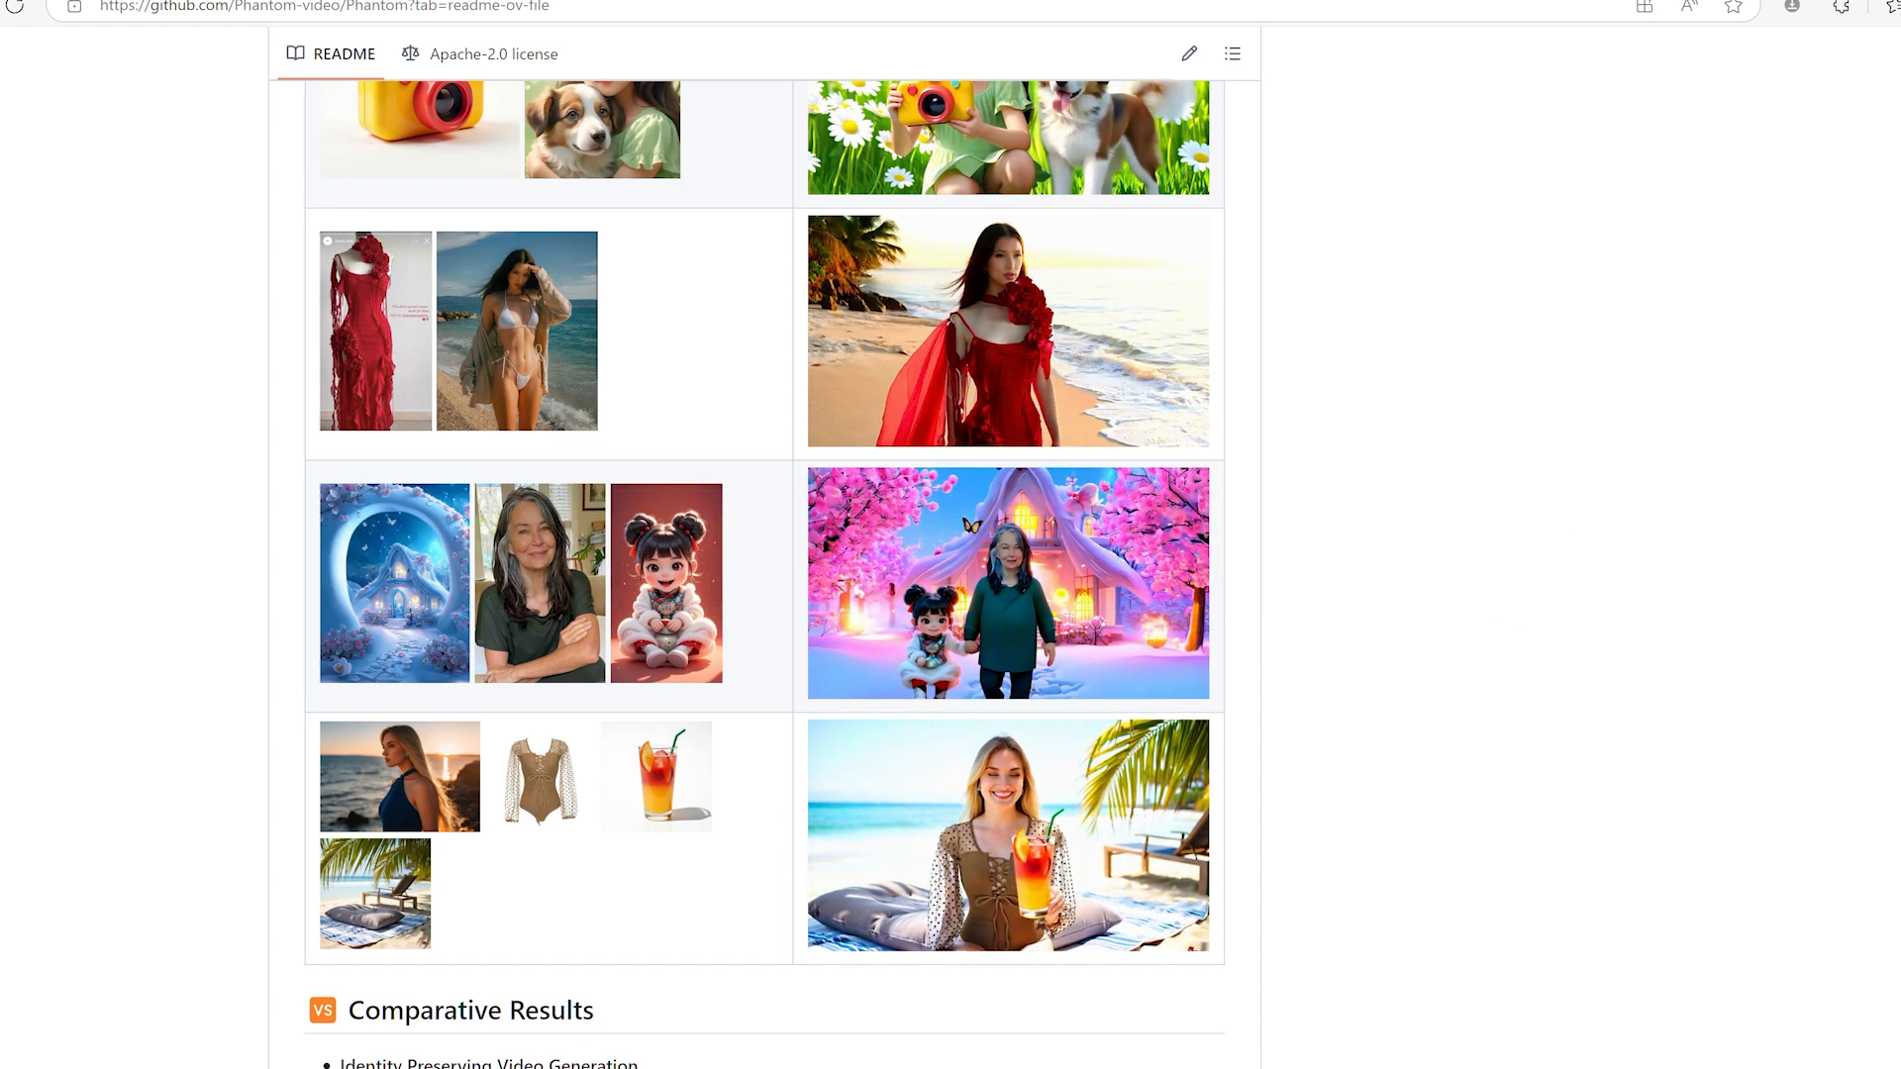
pyautogui.scroll(-3)
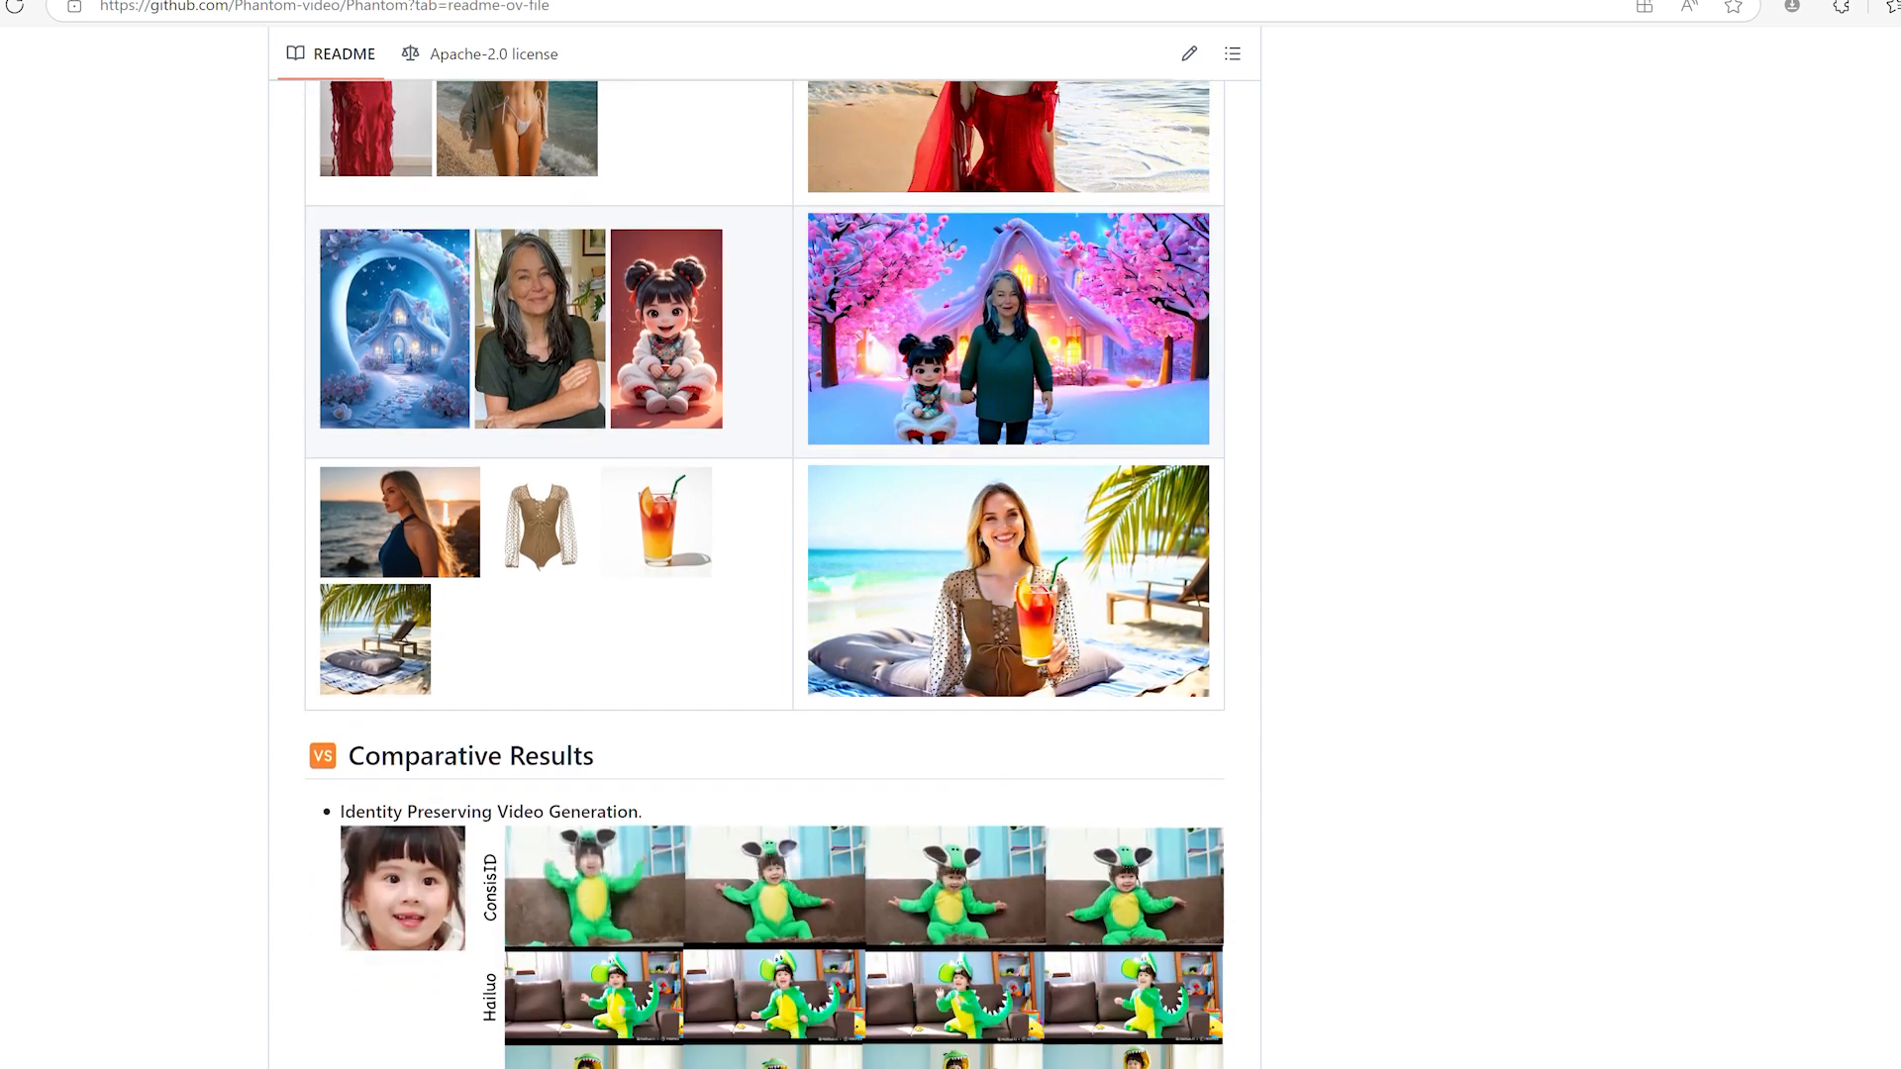
pyautogui.scroll(-3)
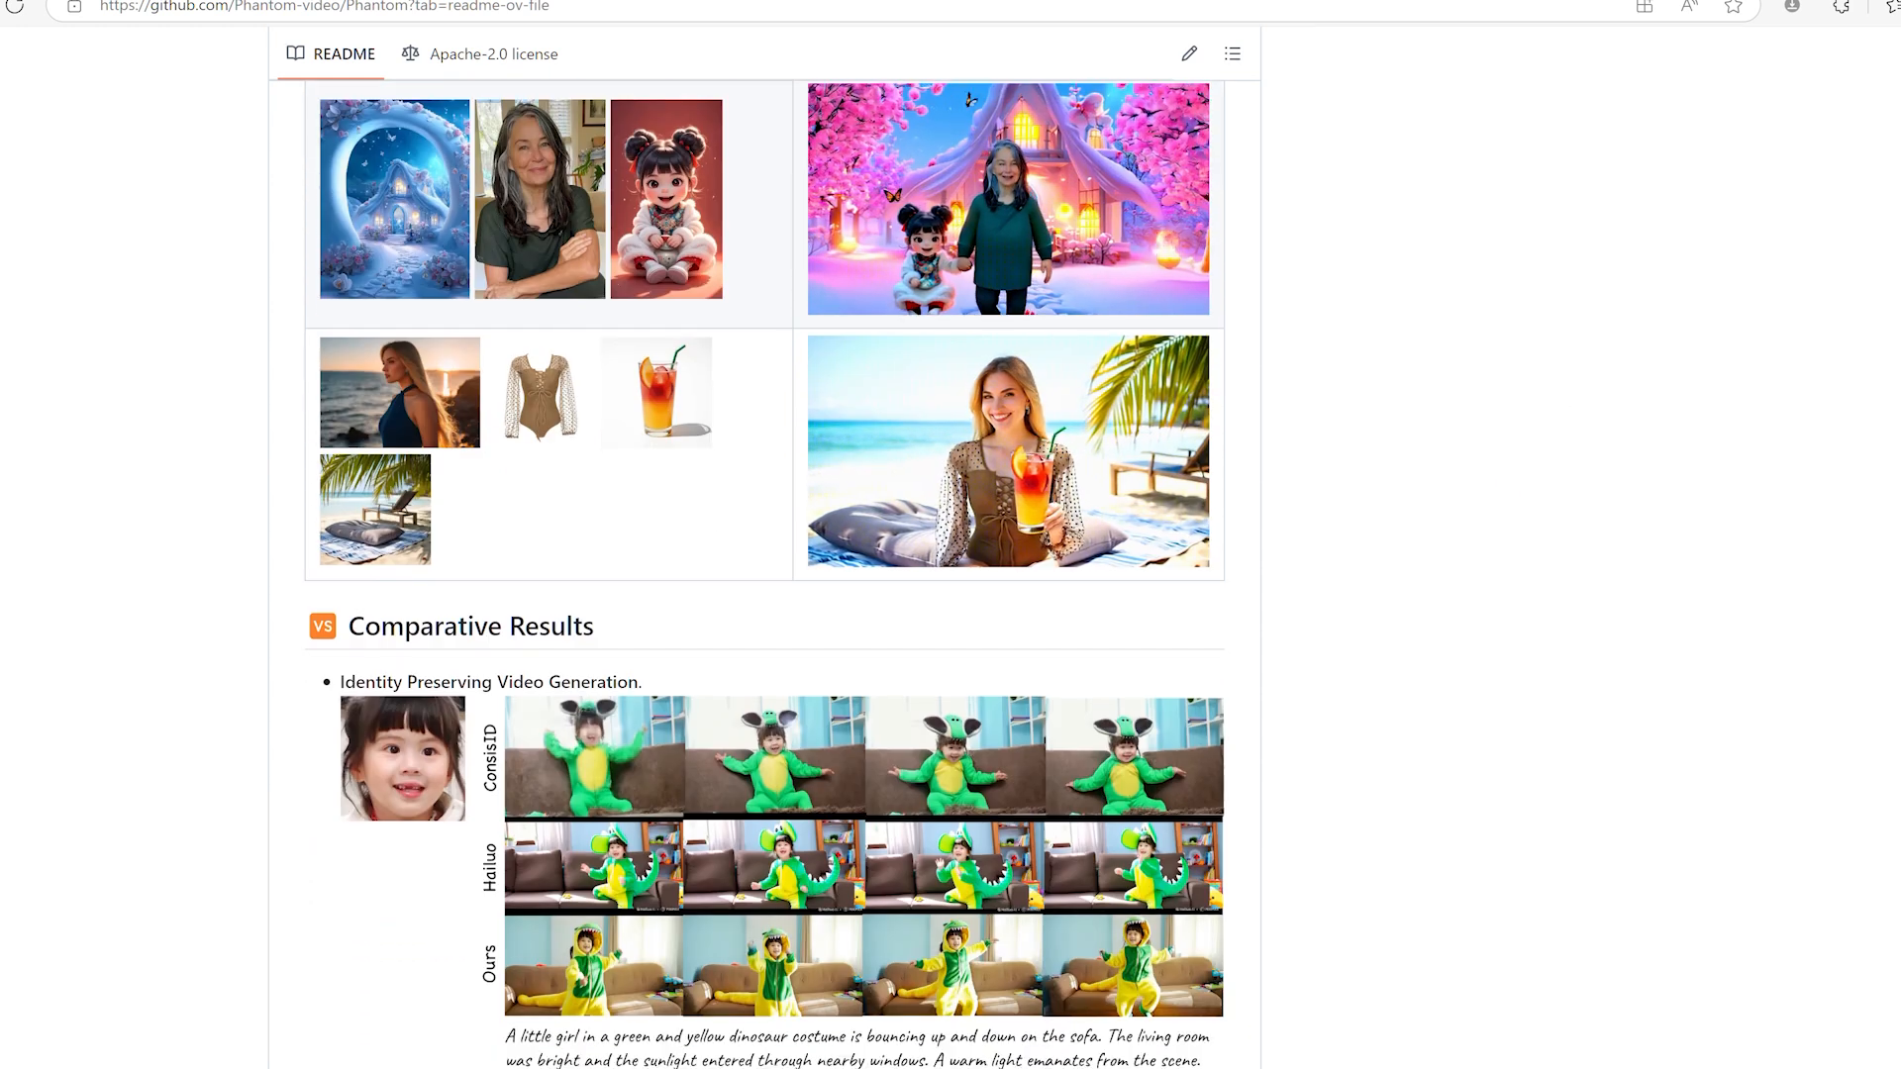
pyautogui.scroll(-3)
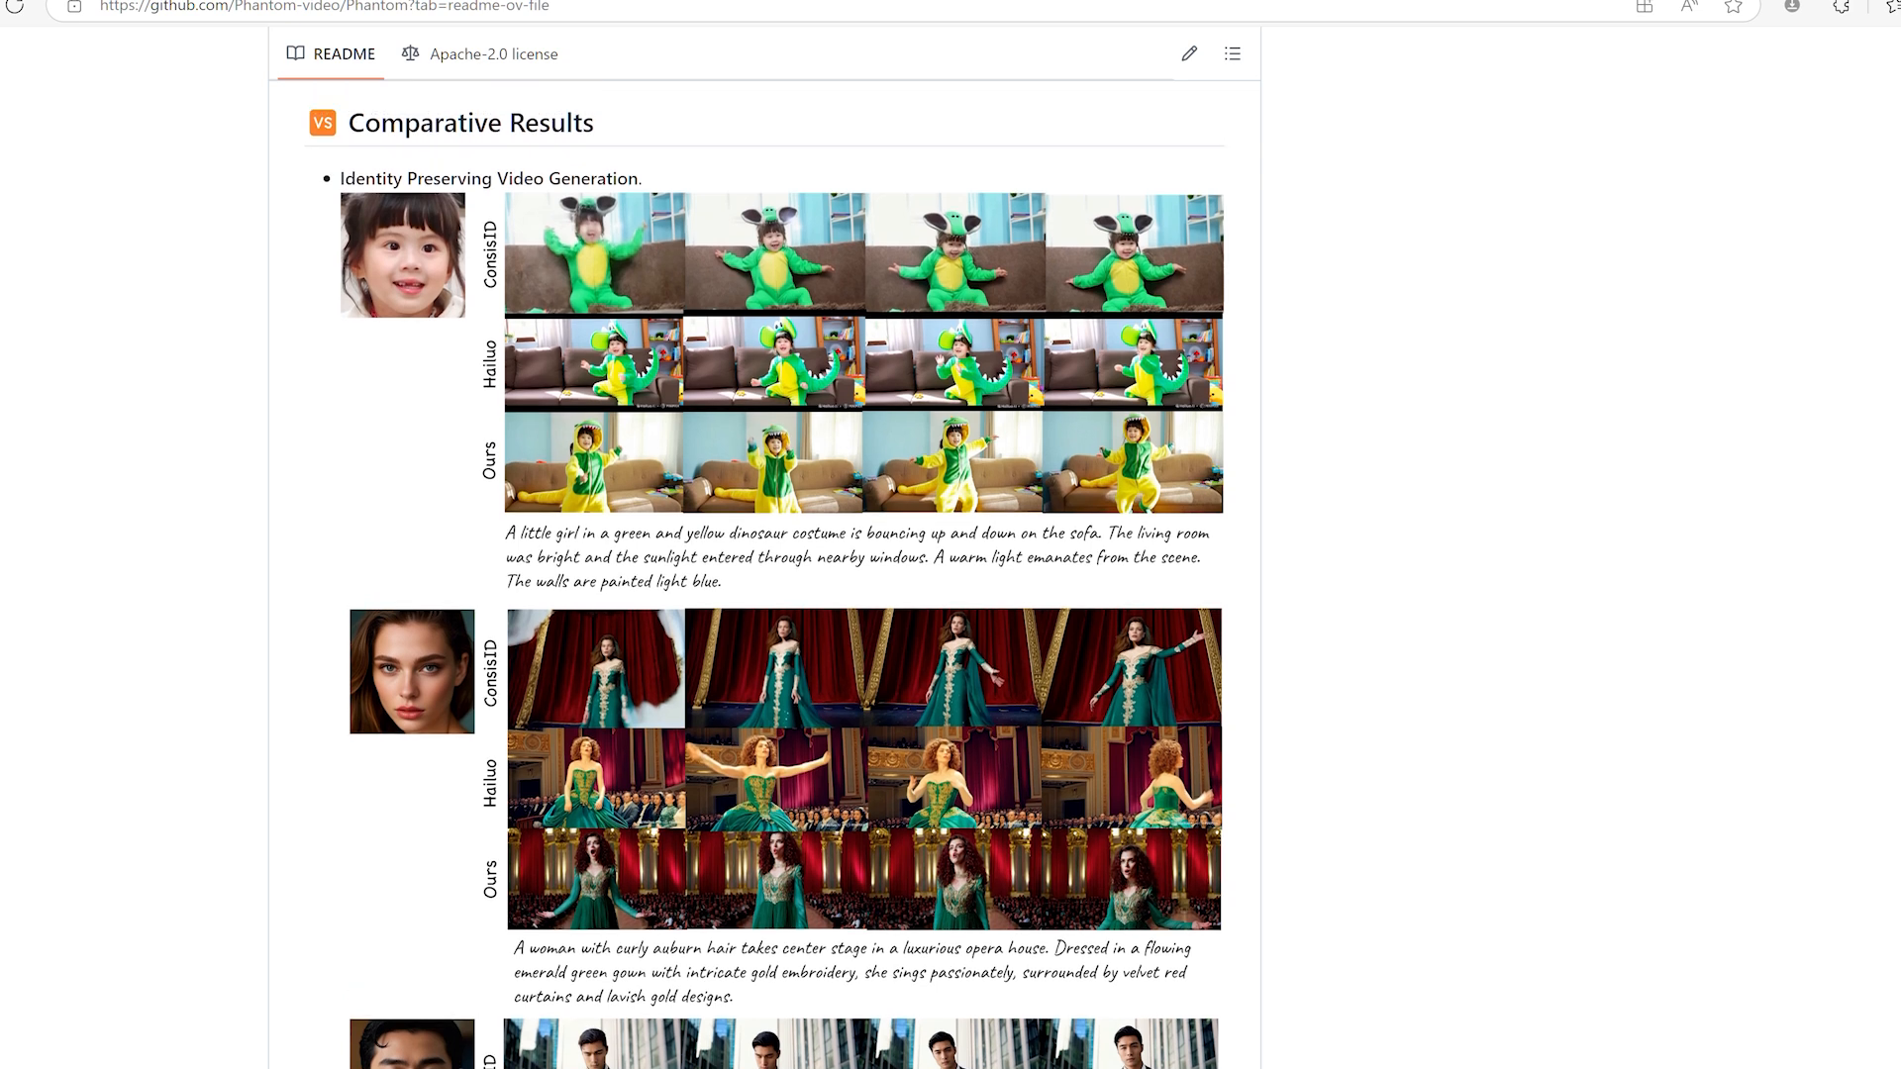
pyautogui.scroll(-3)
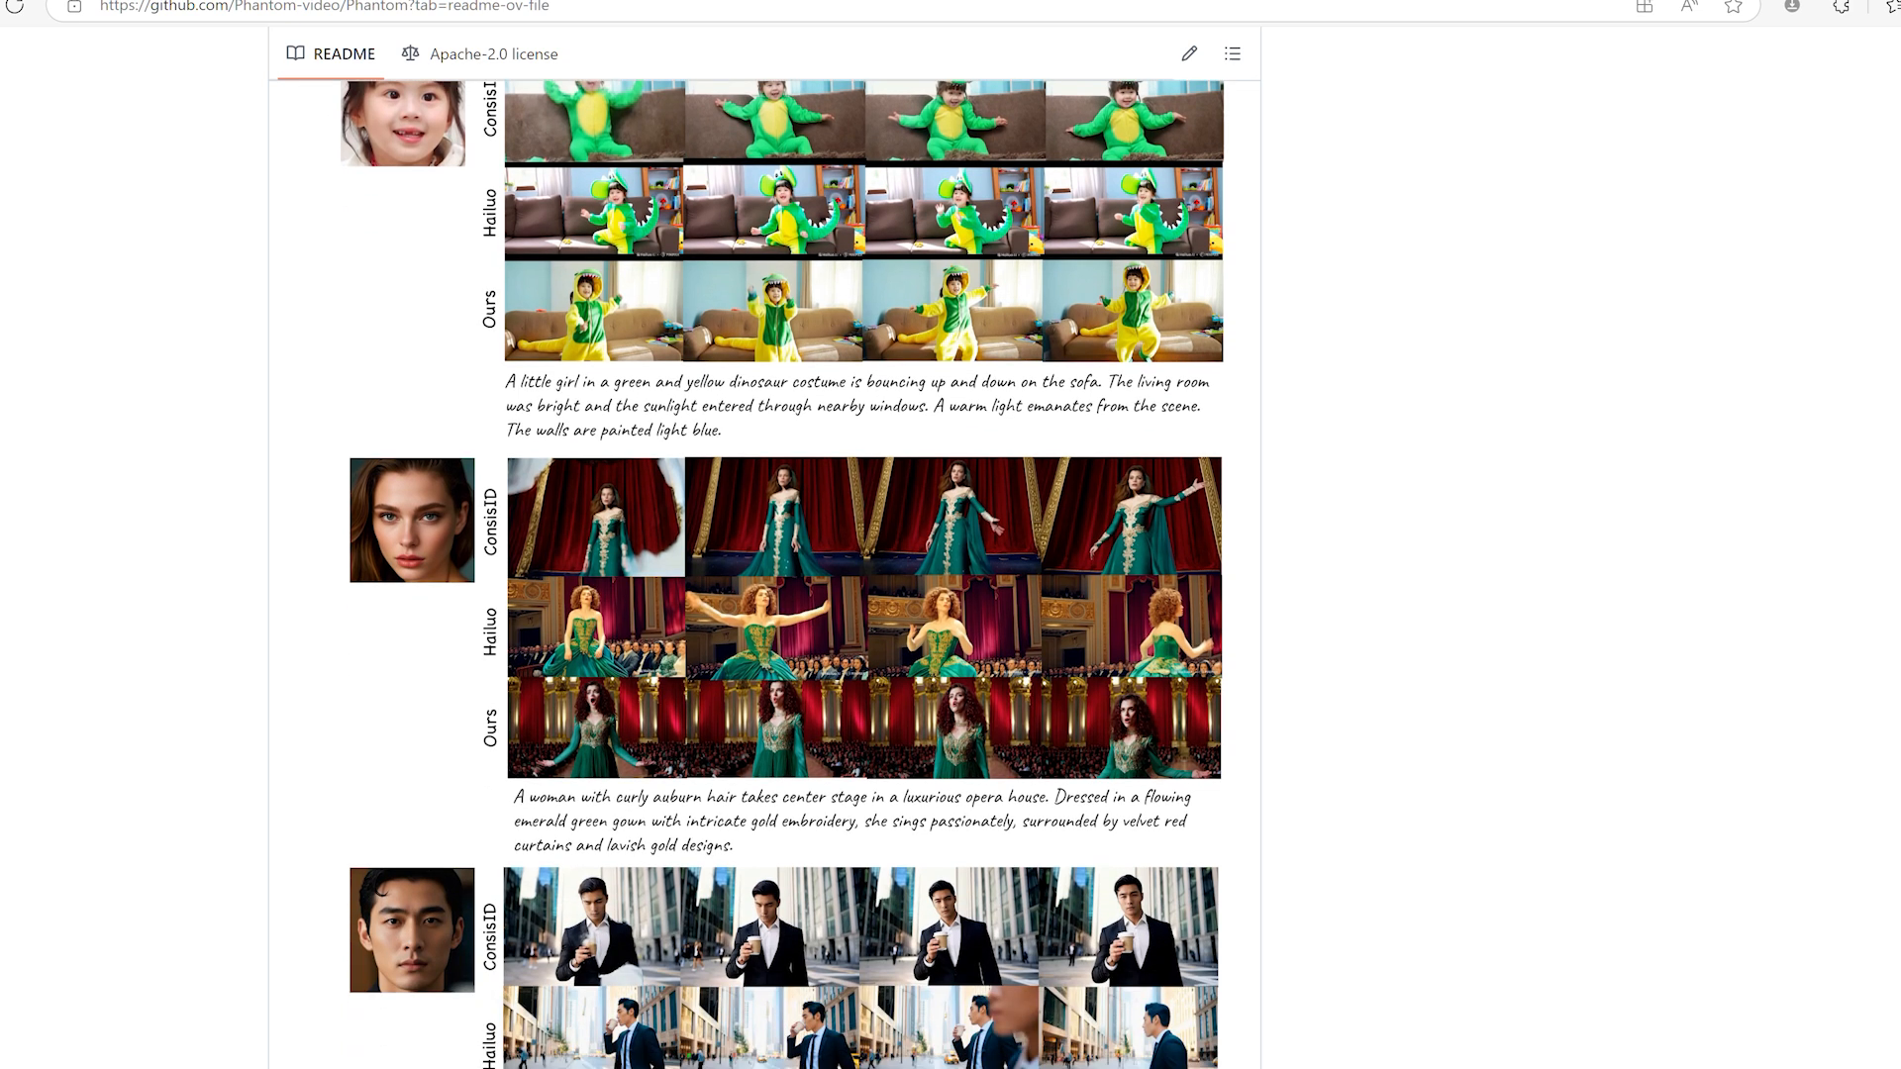
pyautogui.scroll(-3)
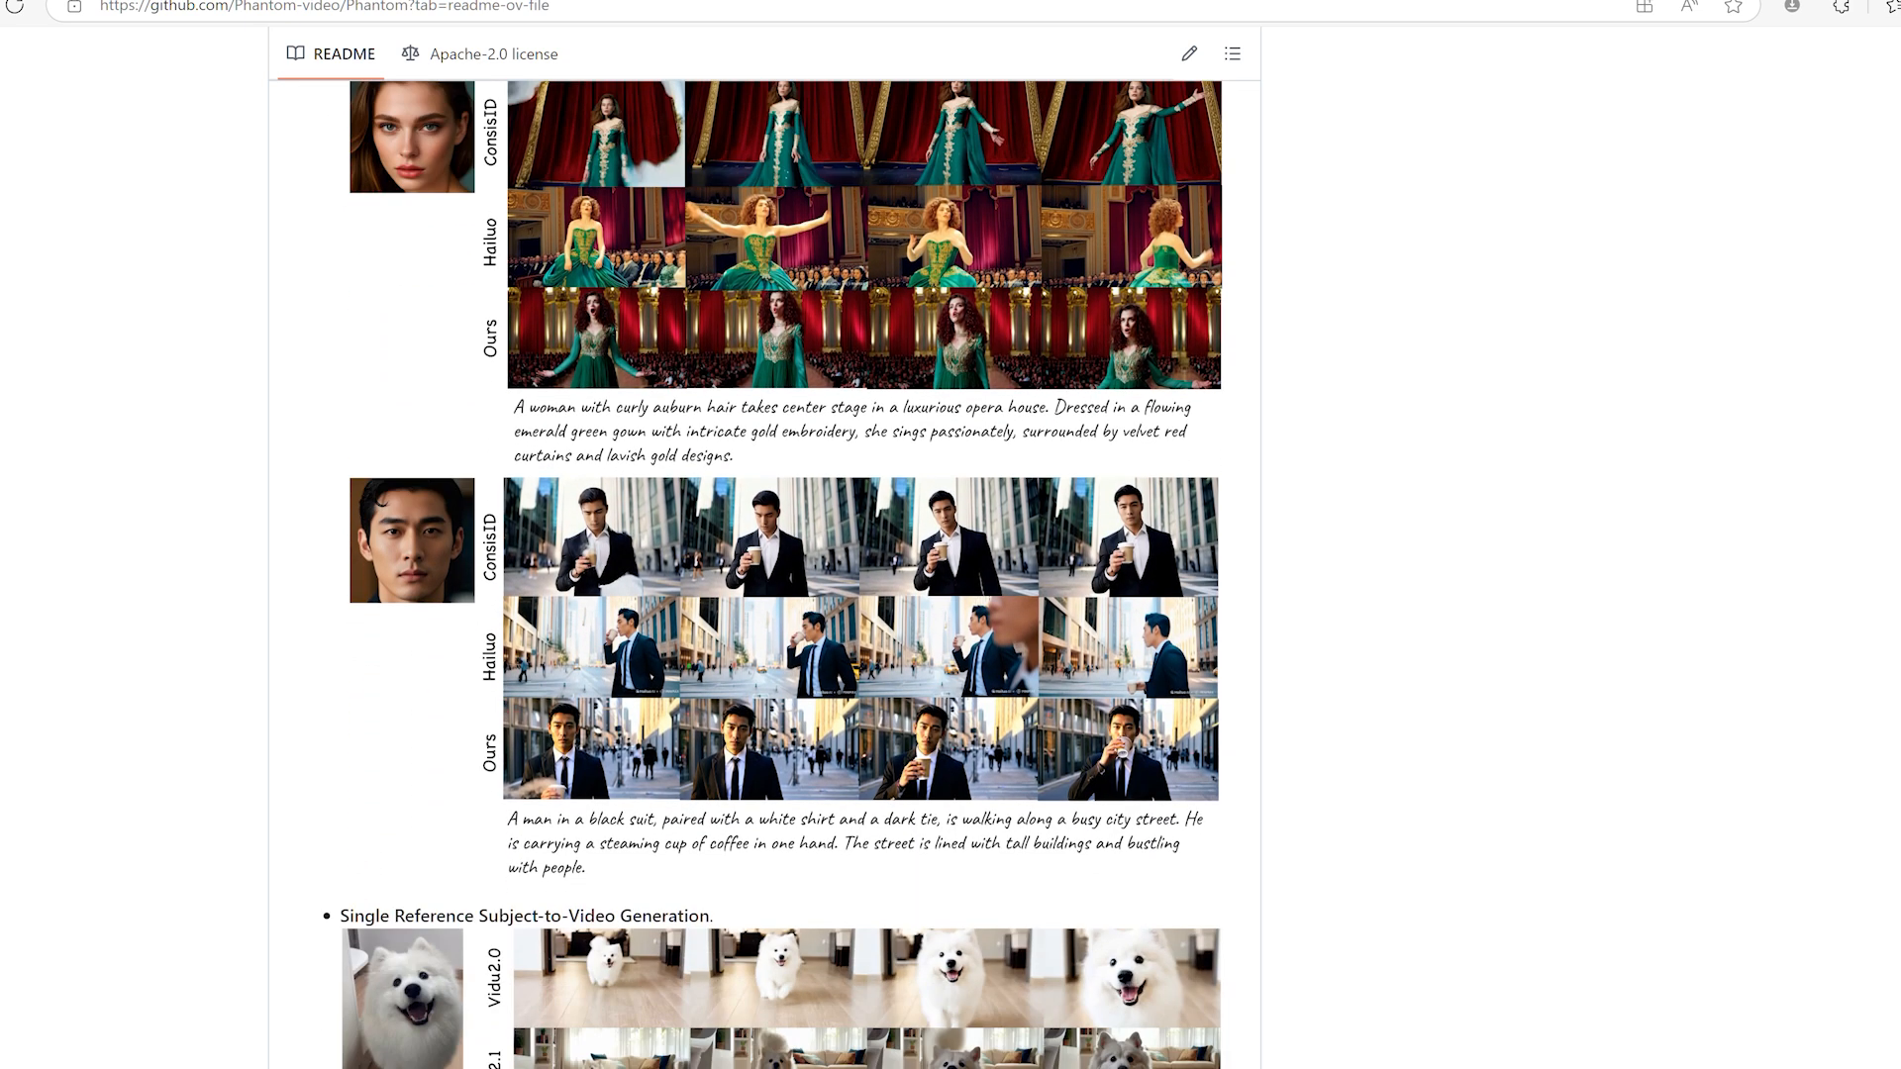
pyautogui.scroll(-3)
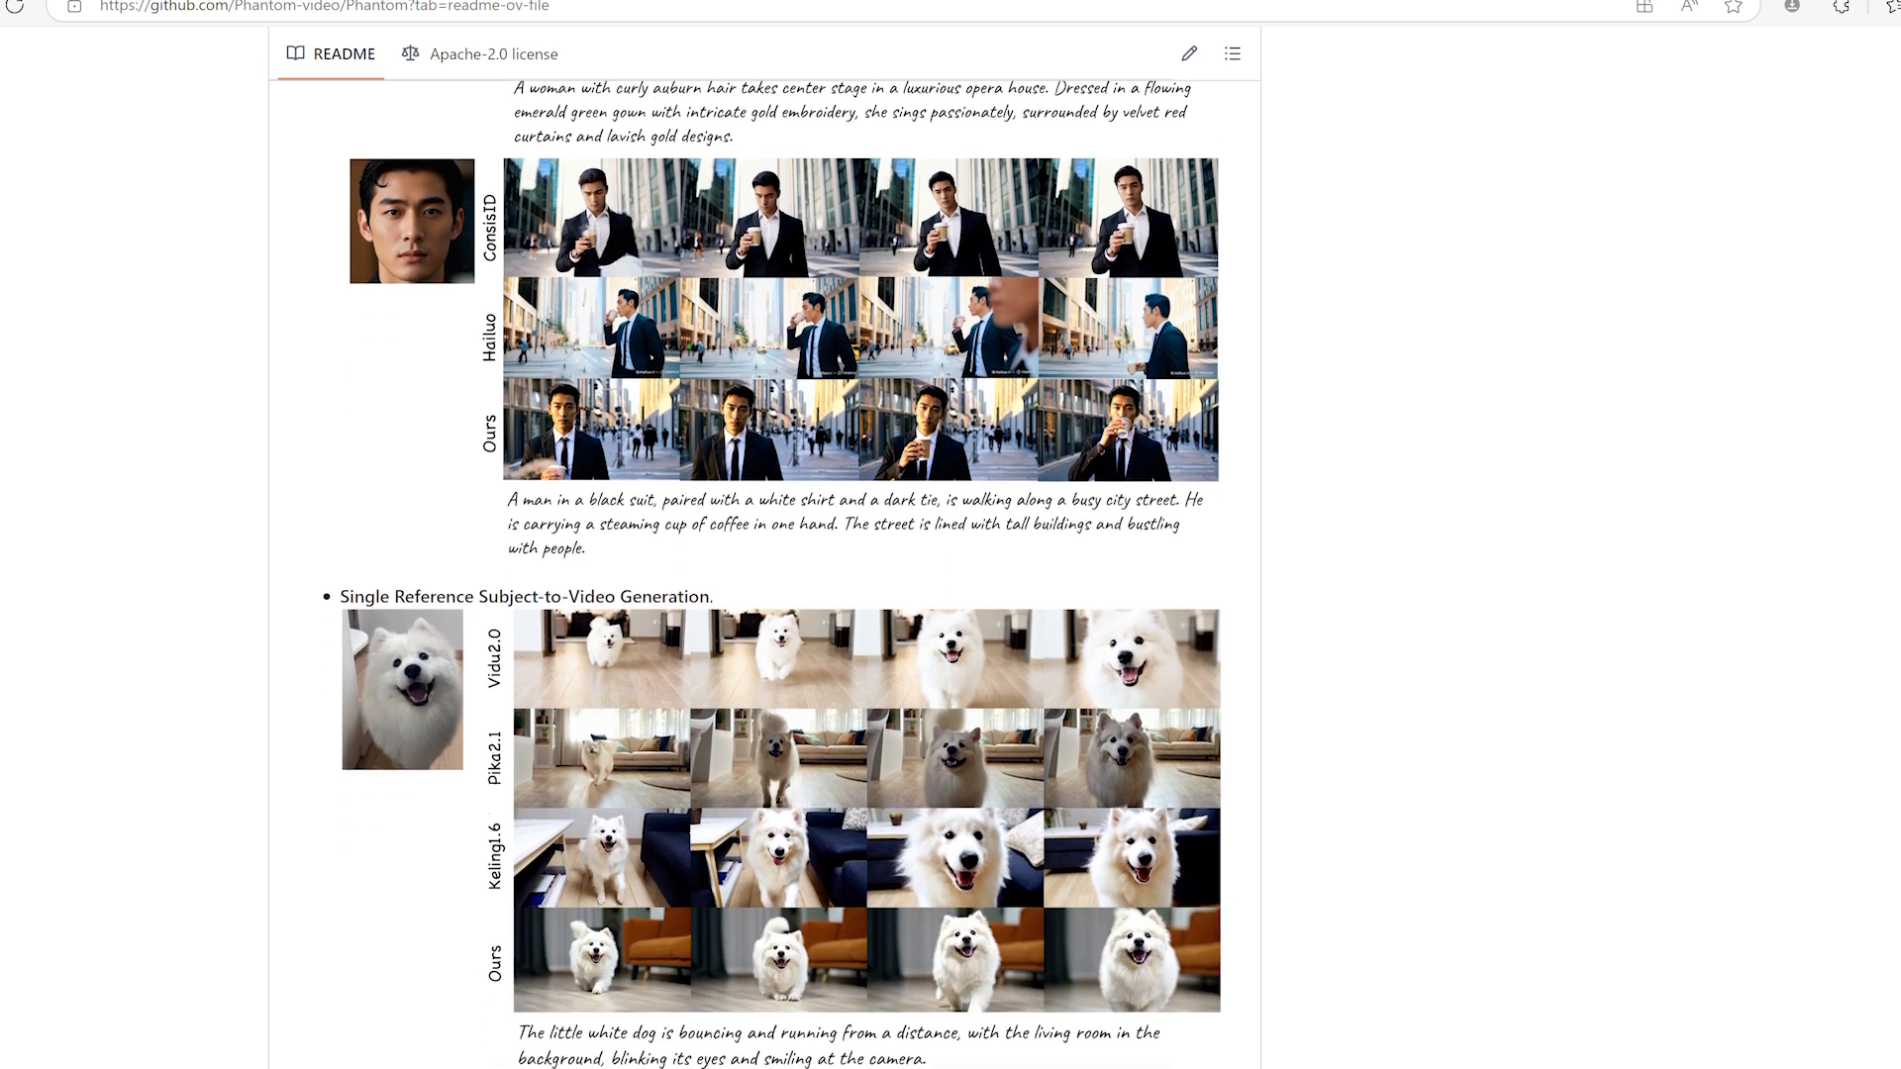
pyautogui.scroll(-3)
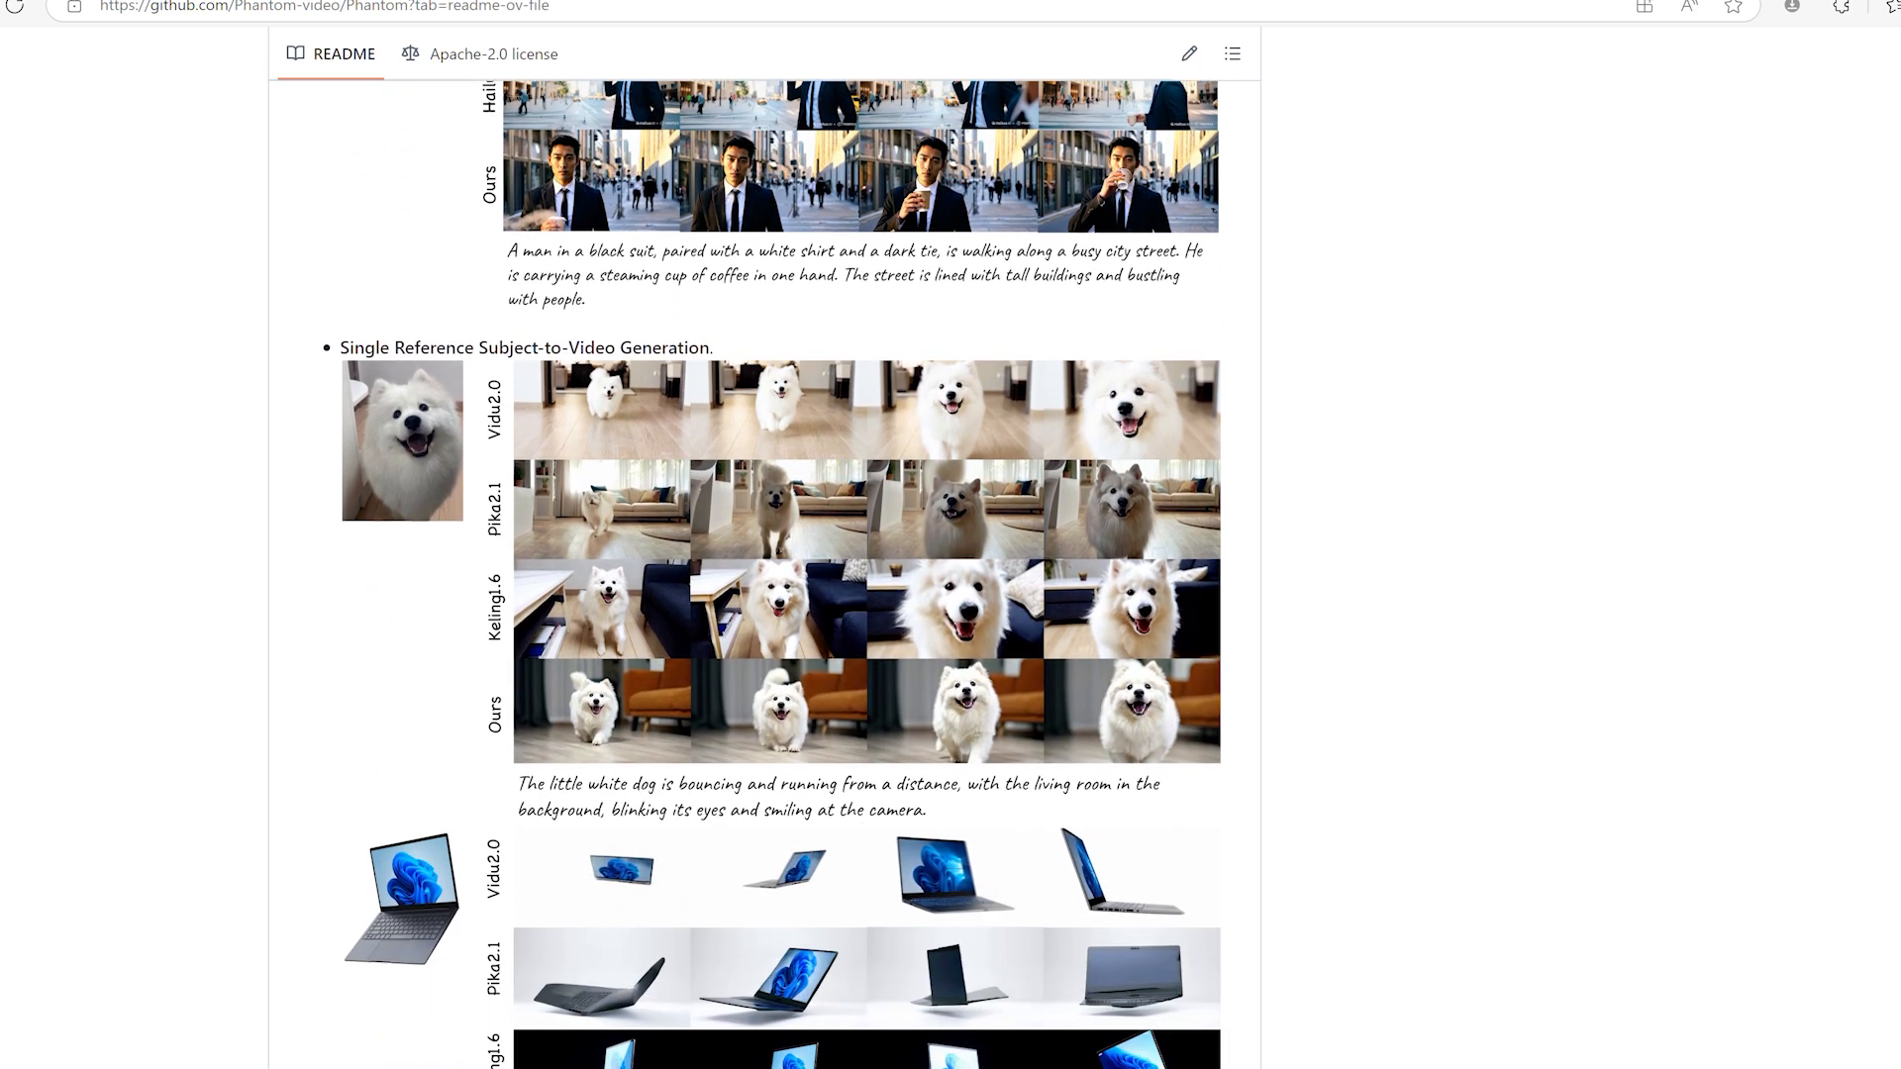
pyautogui.scroll(-3)
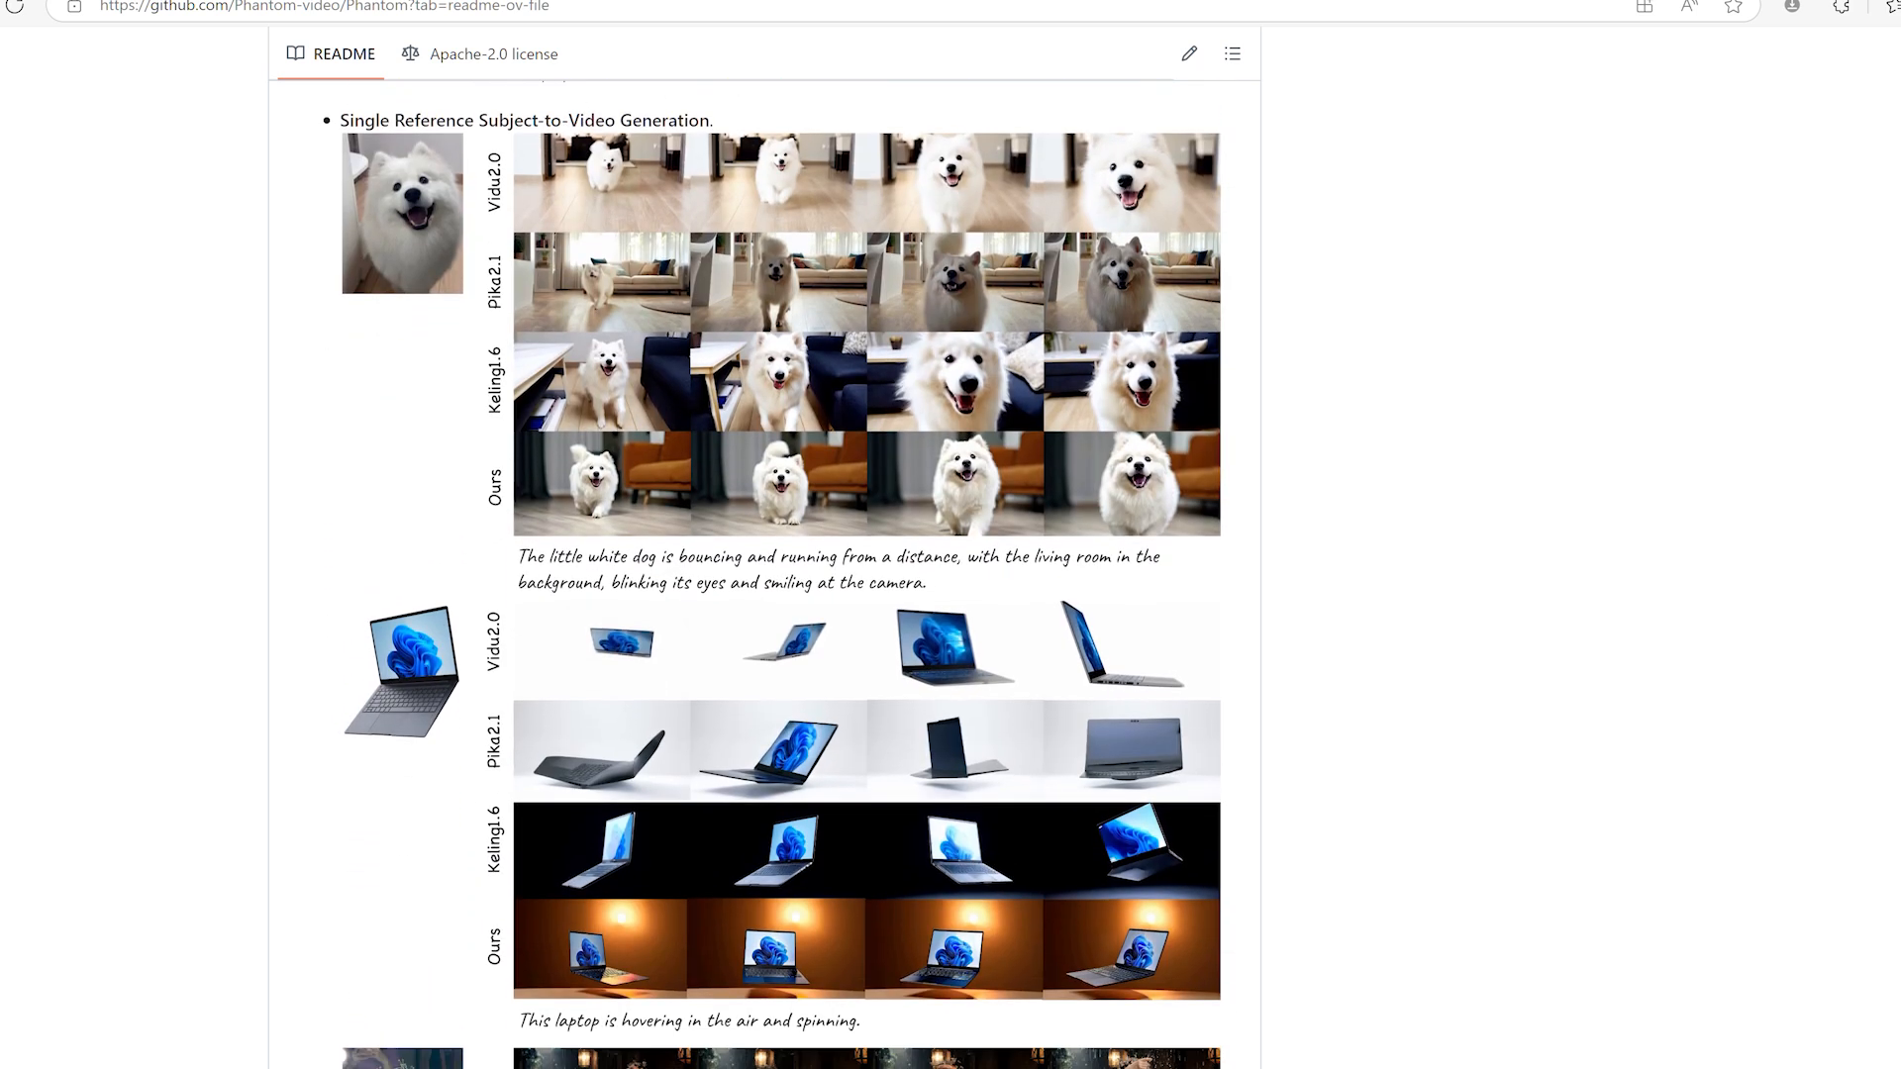
pyautogui.scroll(-3)
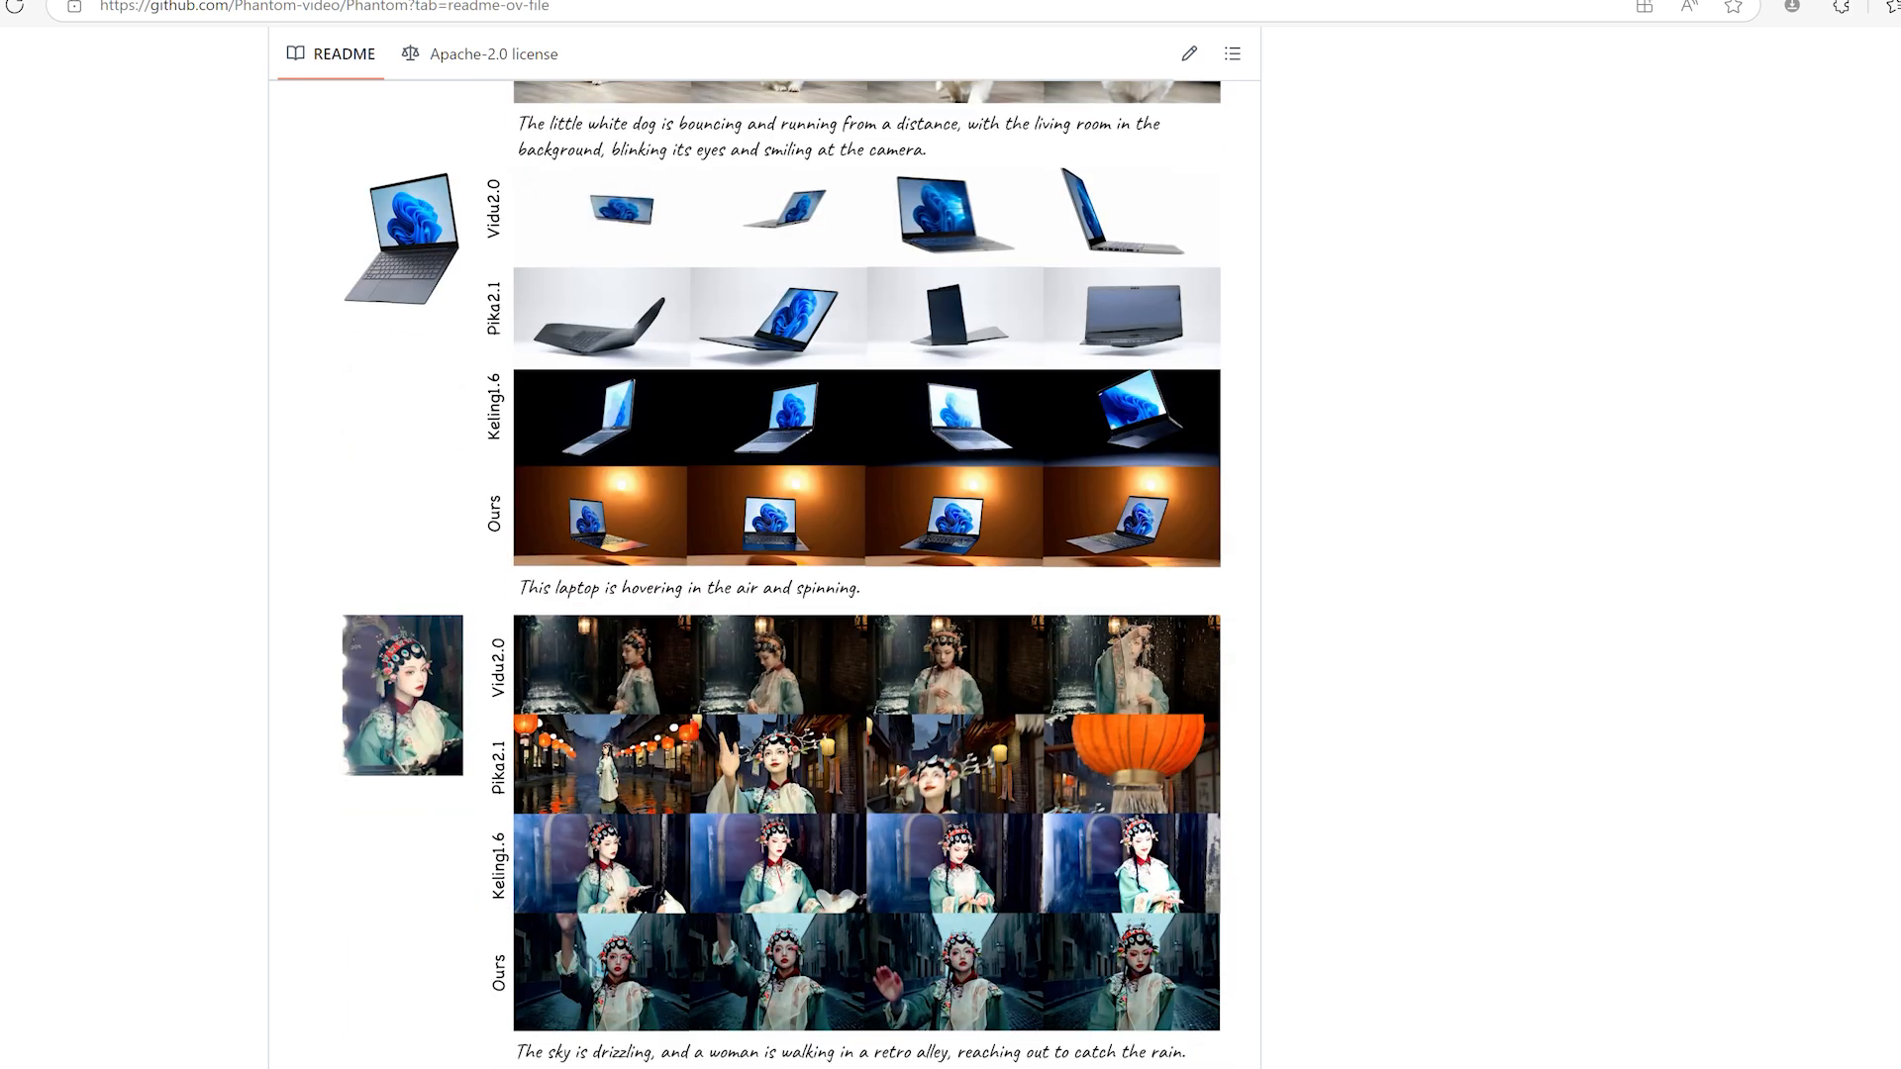
pyautogui.scroll(-3)
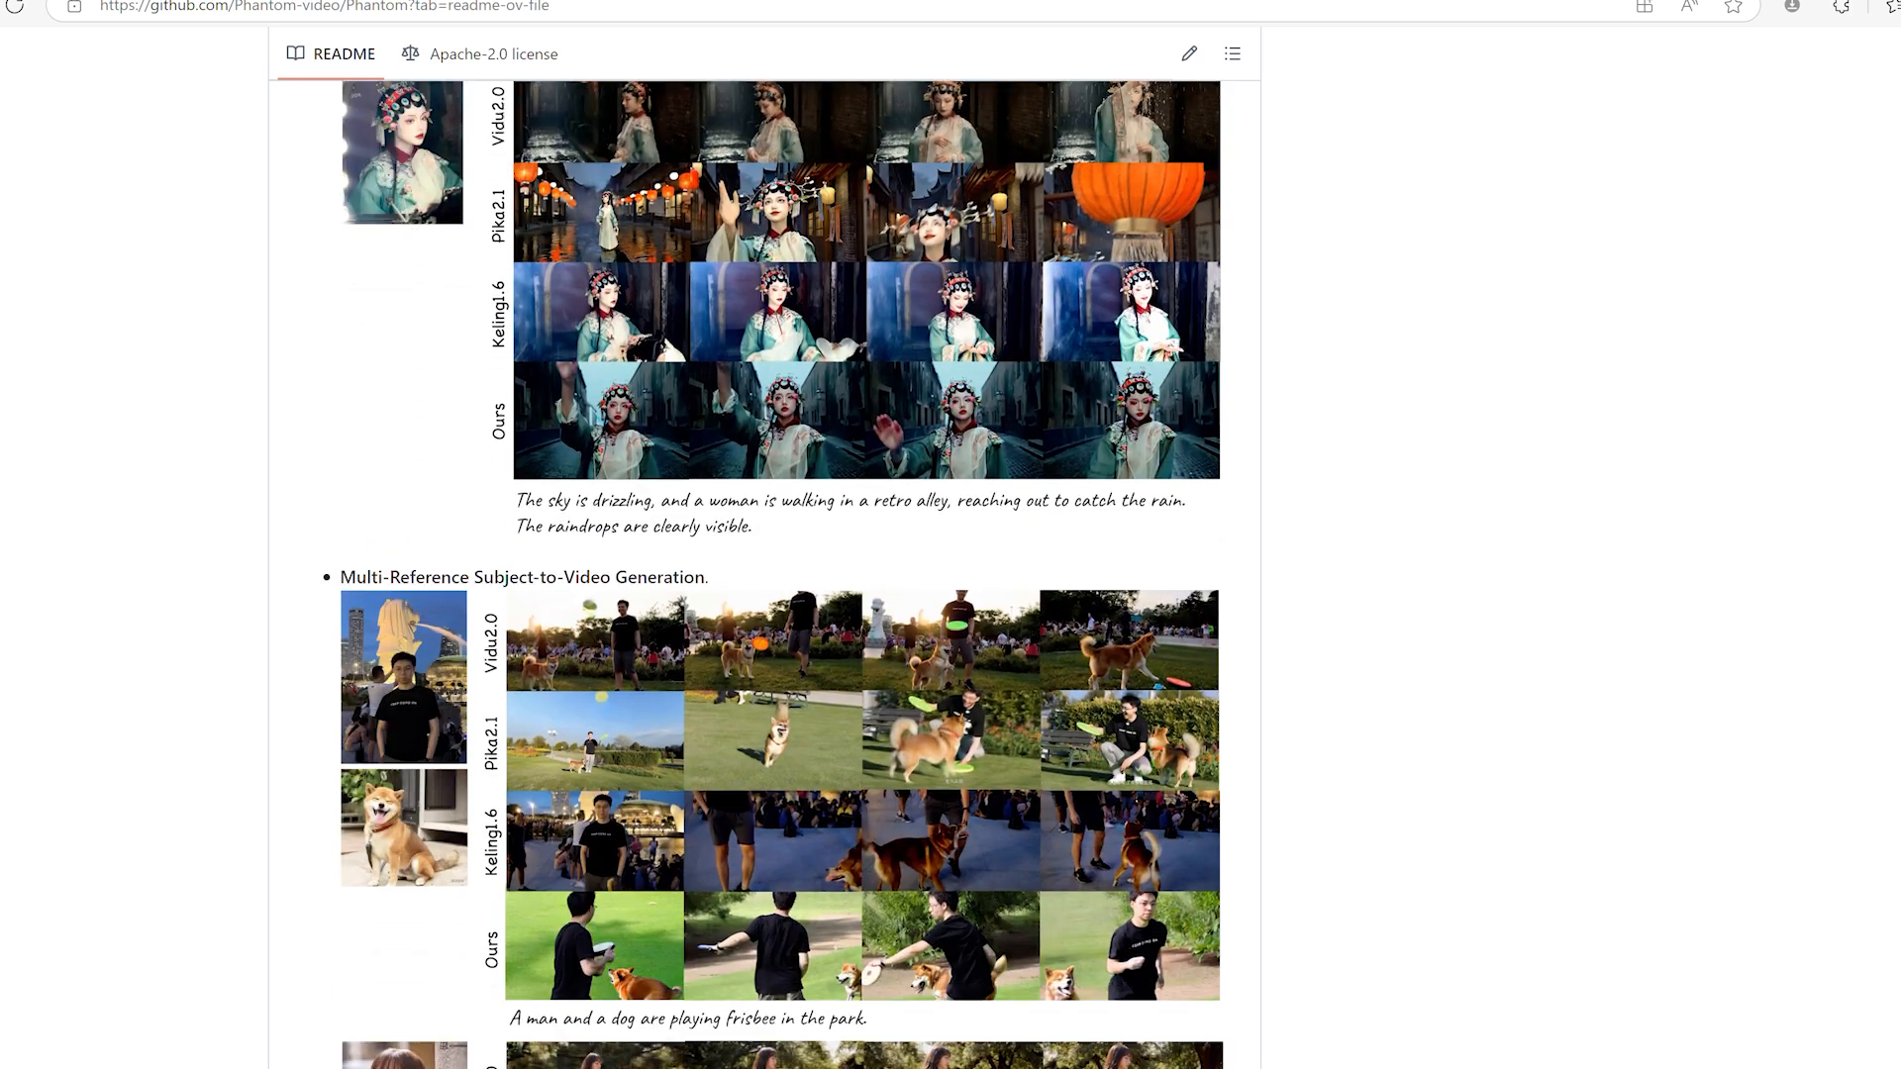
pyautogui.scroll(-3)
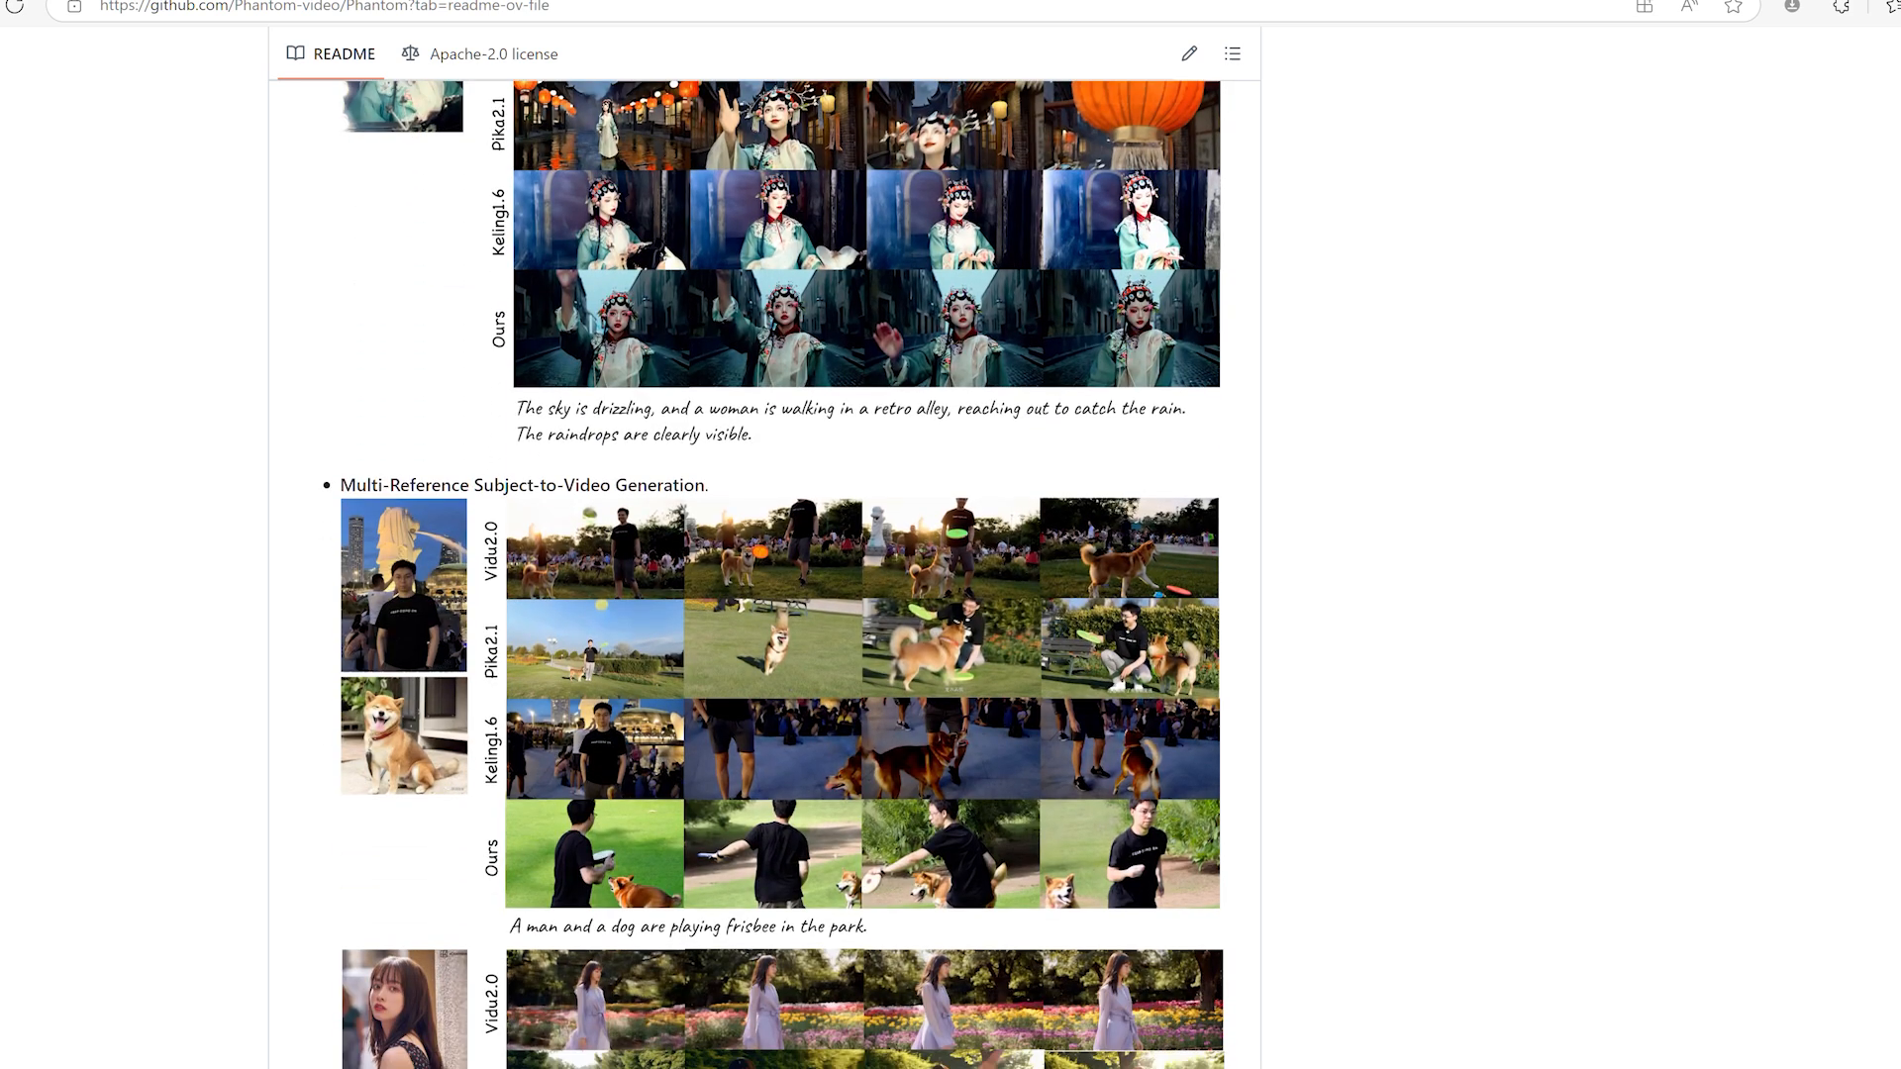
pyautogui.scroll(-3)
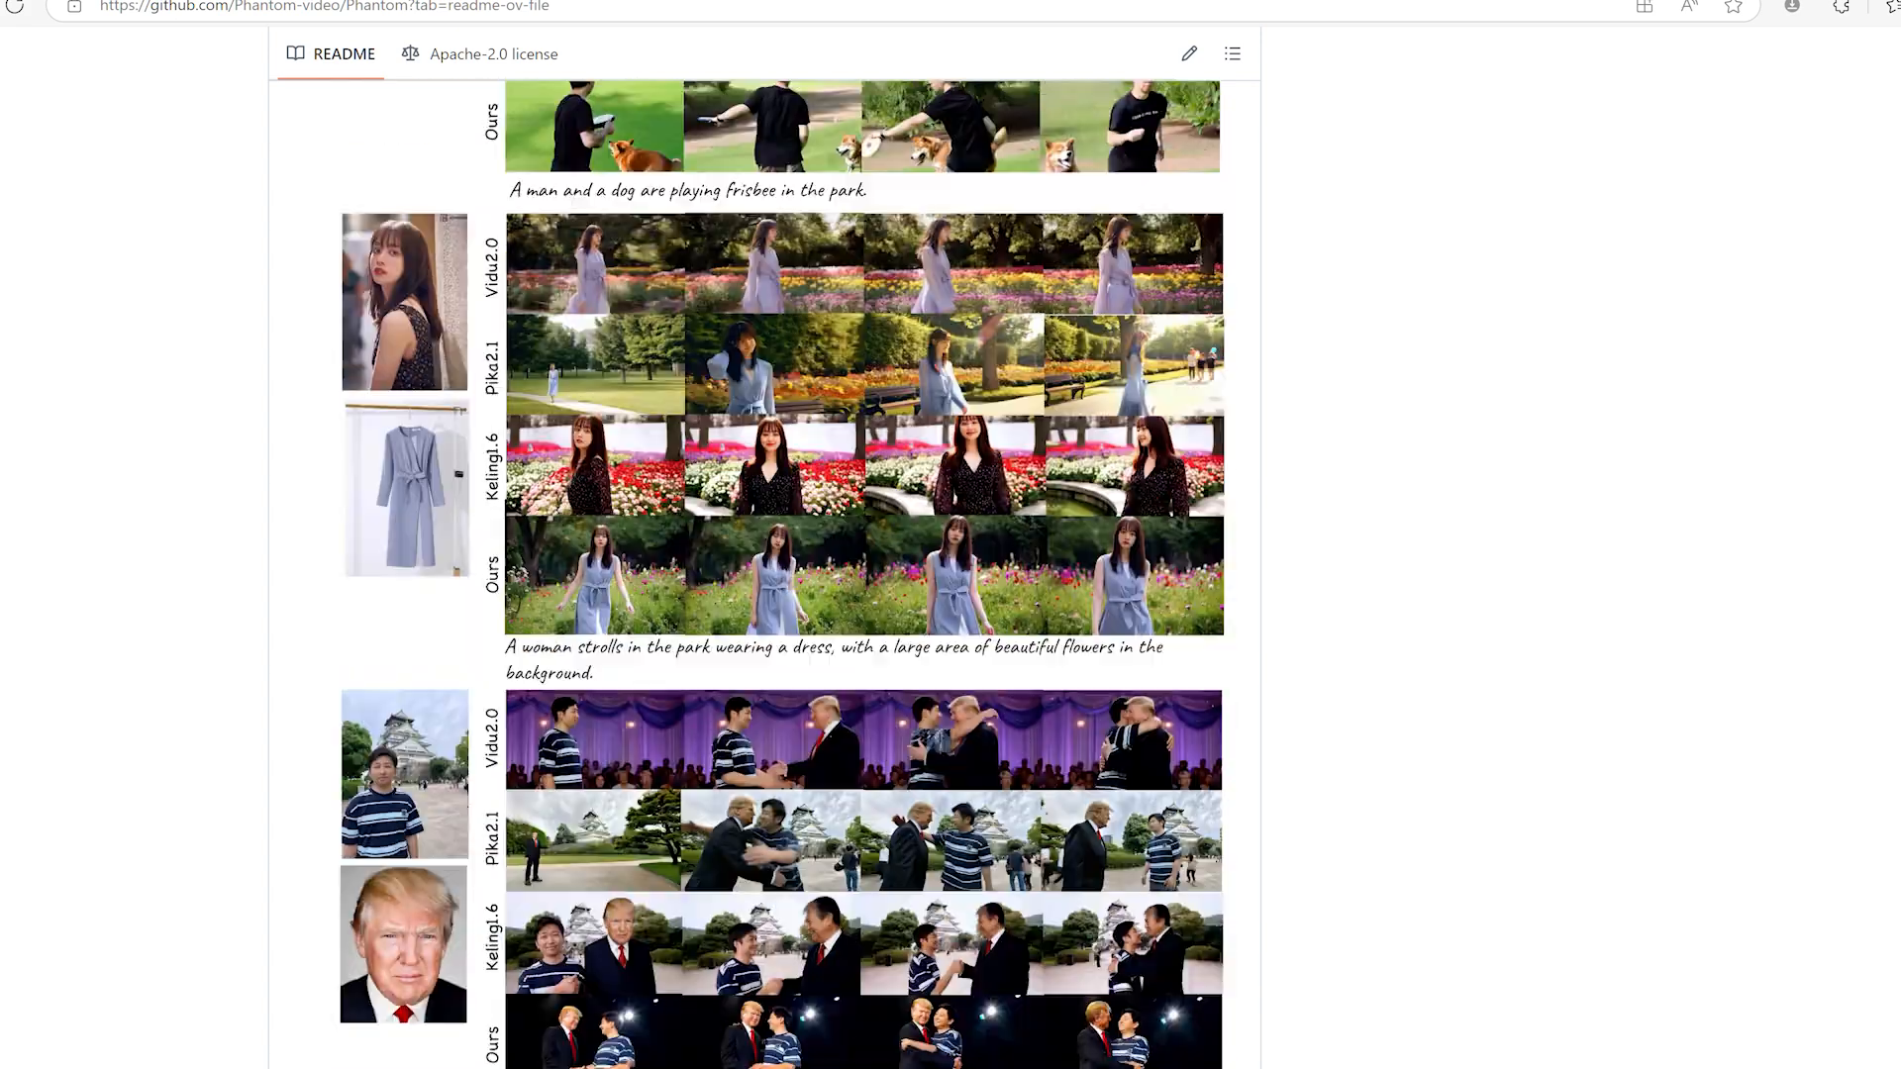
pyautogui.scroll(-3)
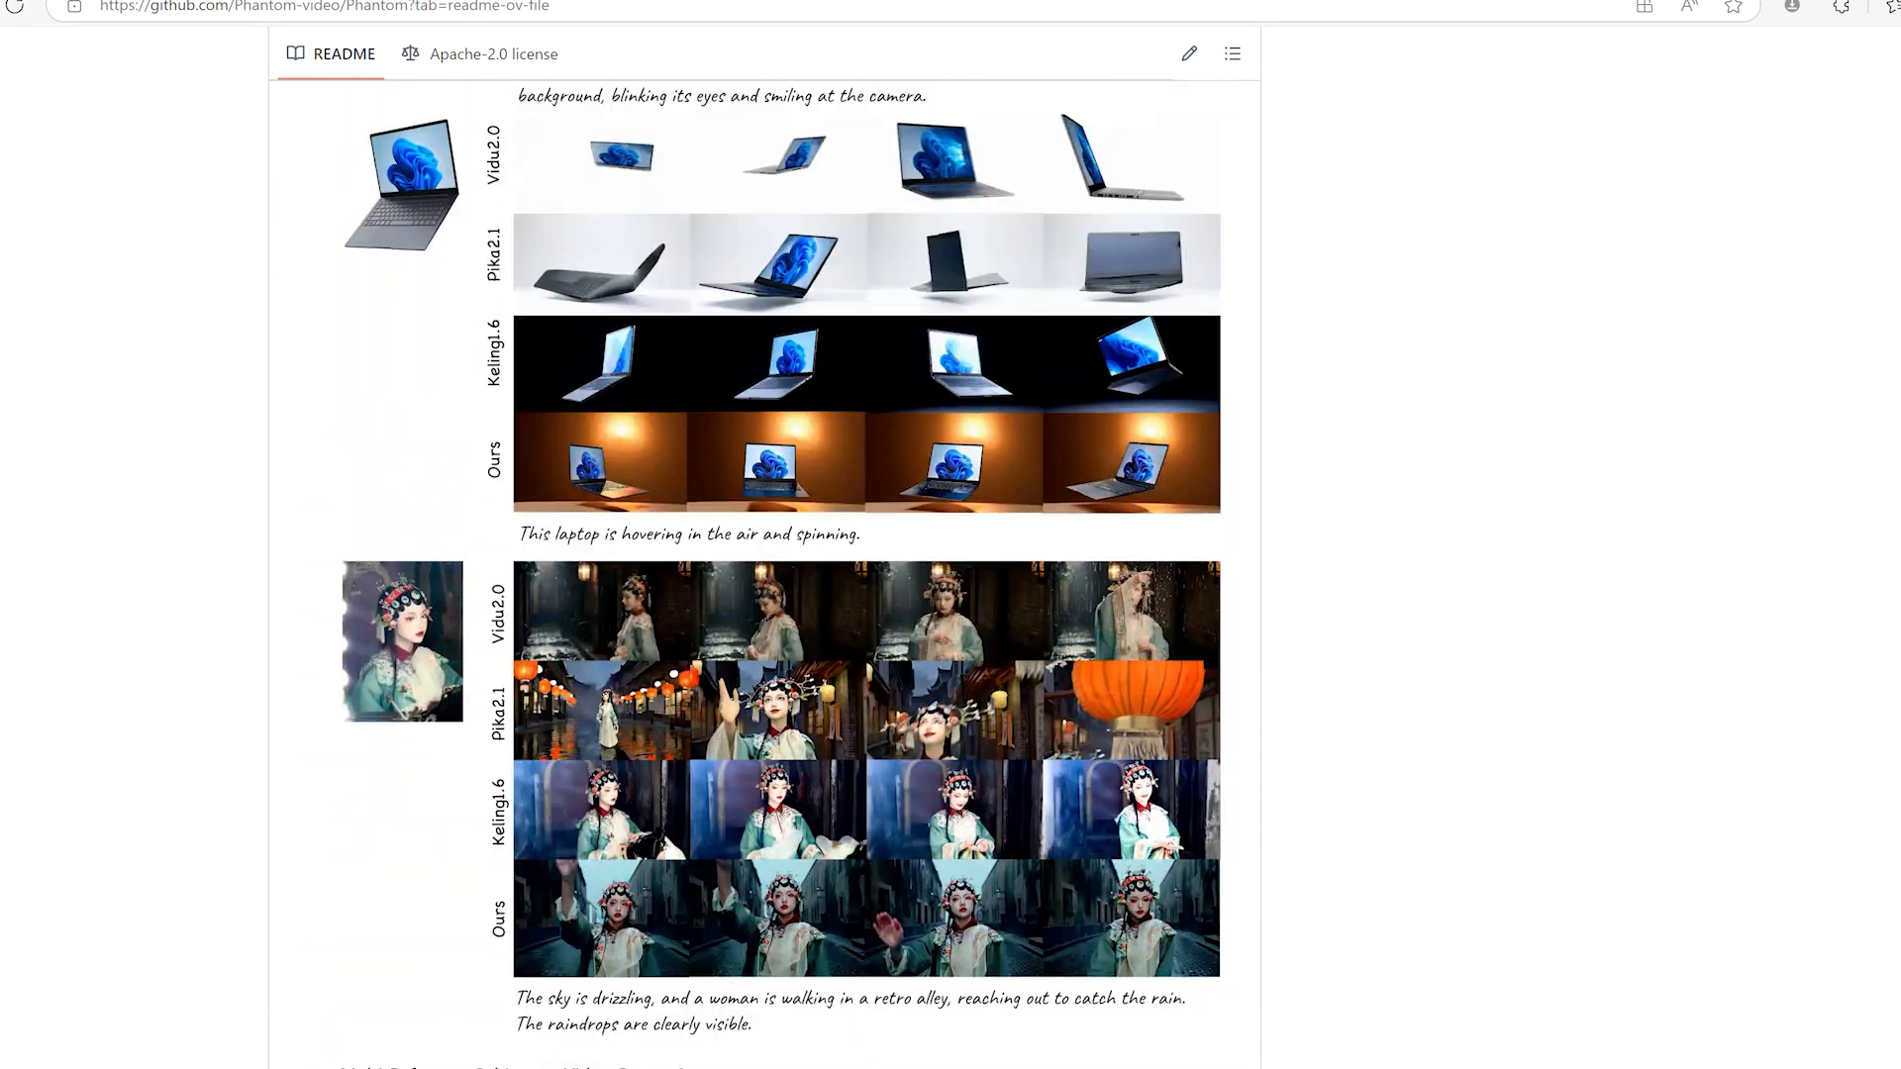
pyautogui.scroll(-3)
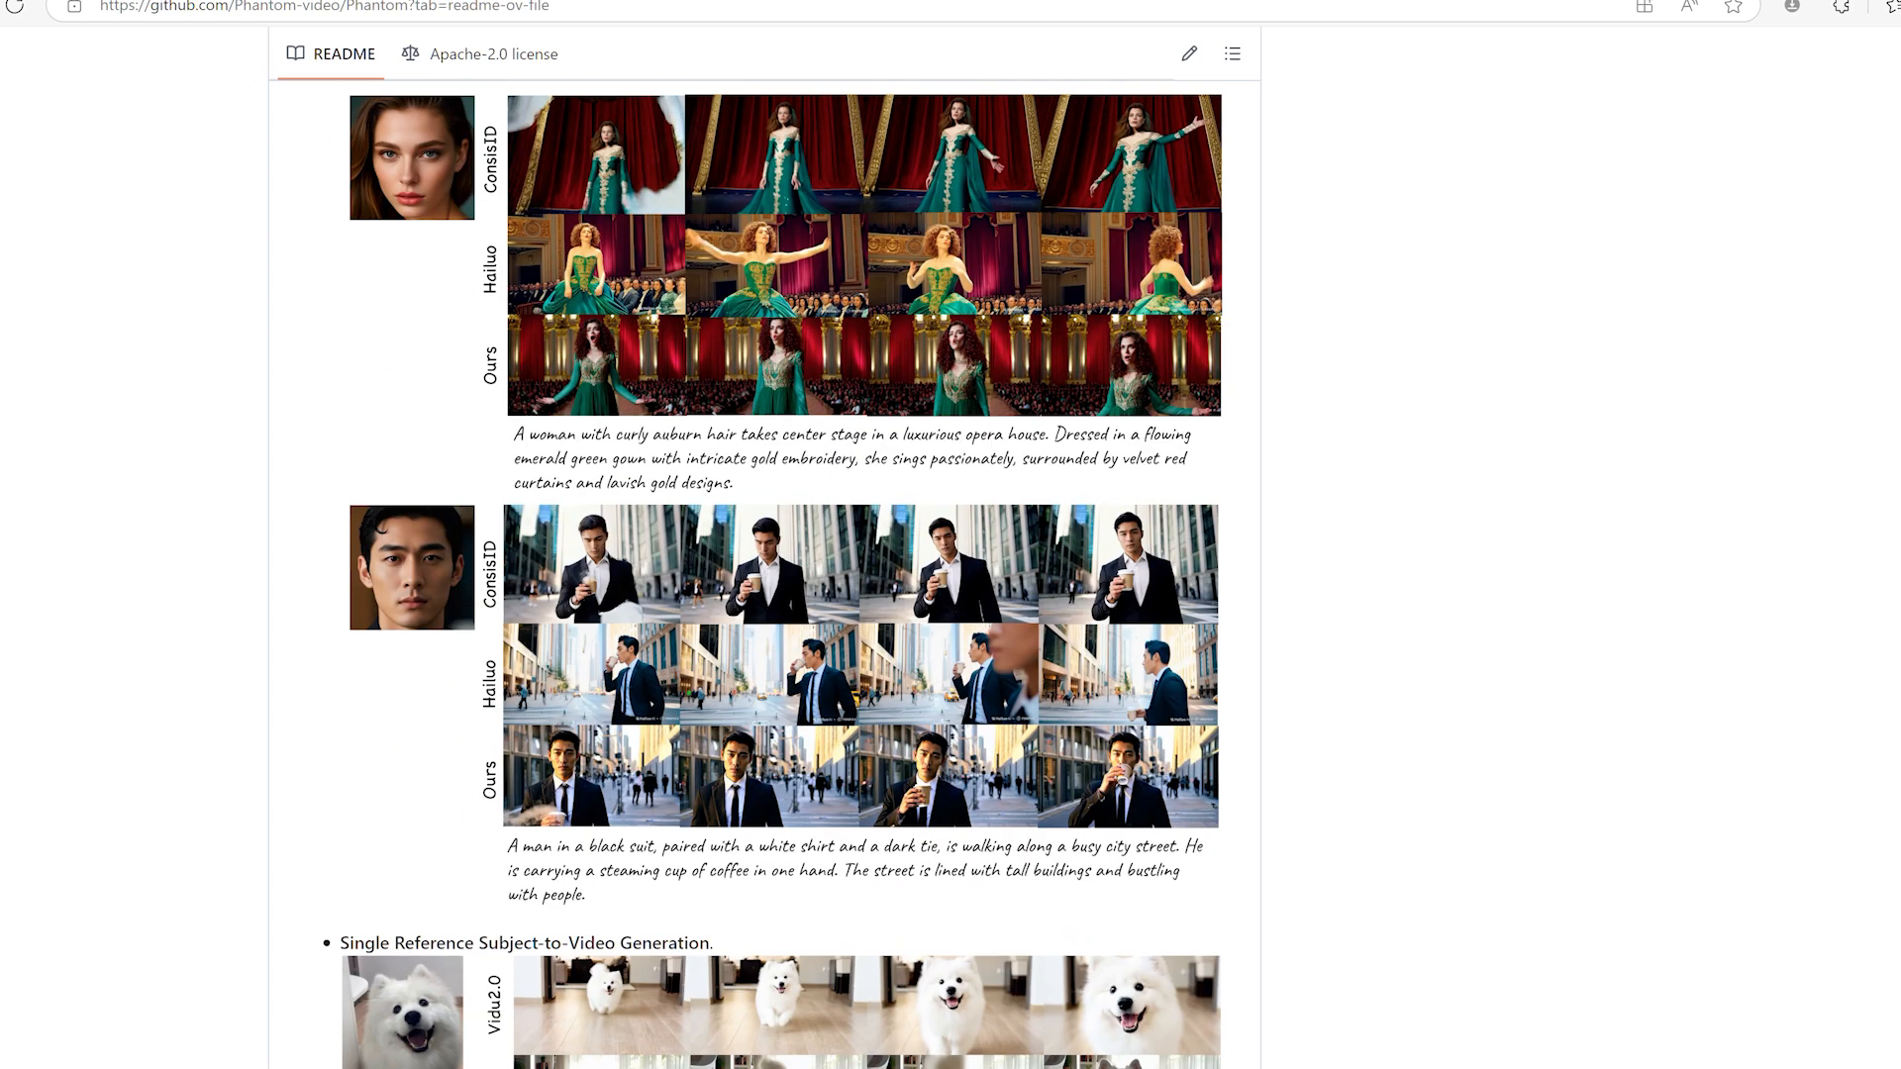
pyautogui.scroll(-3)
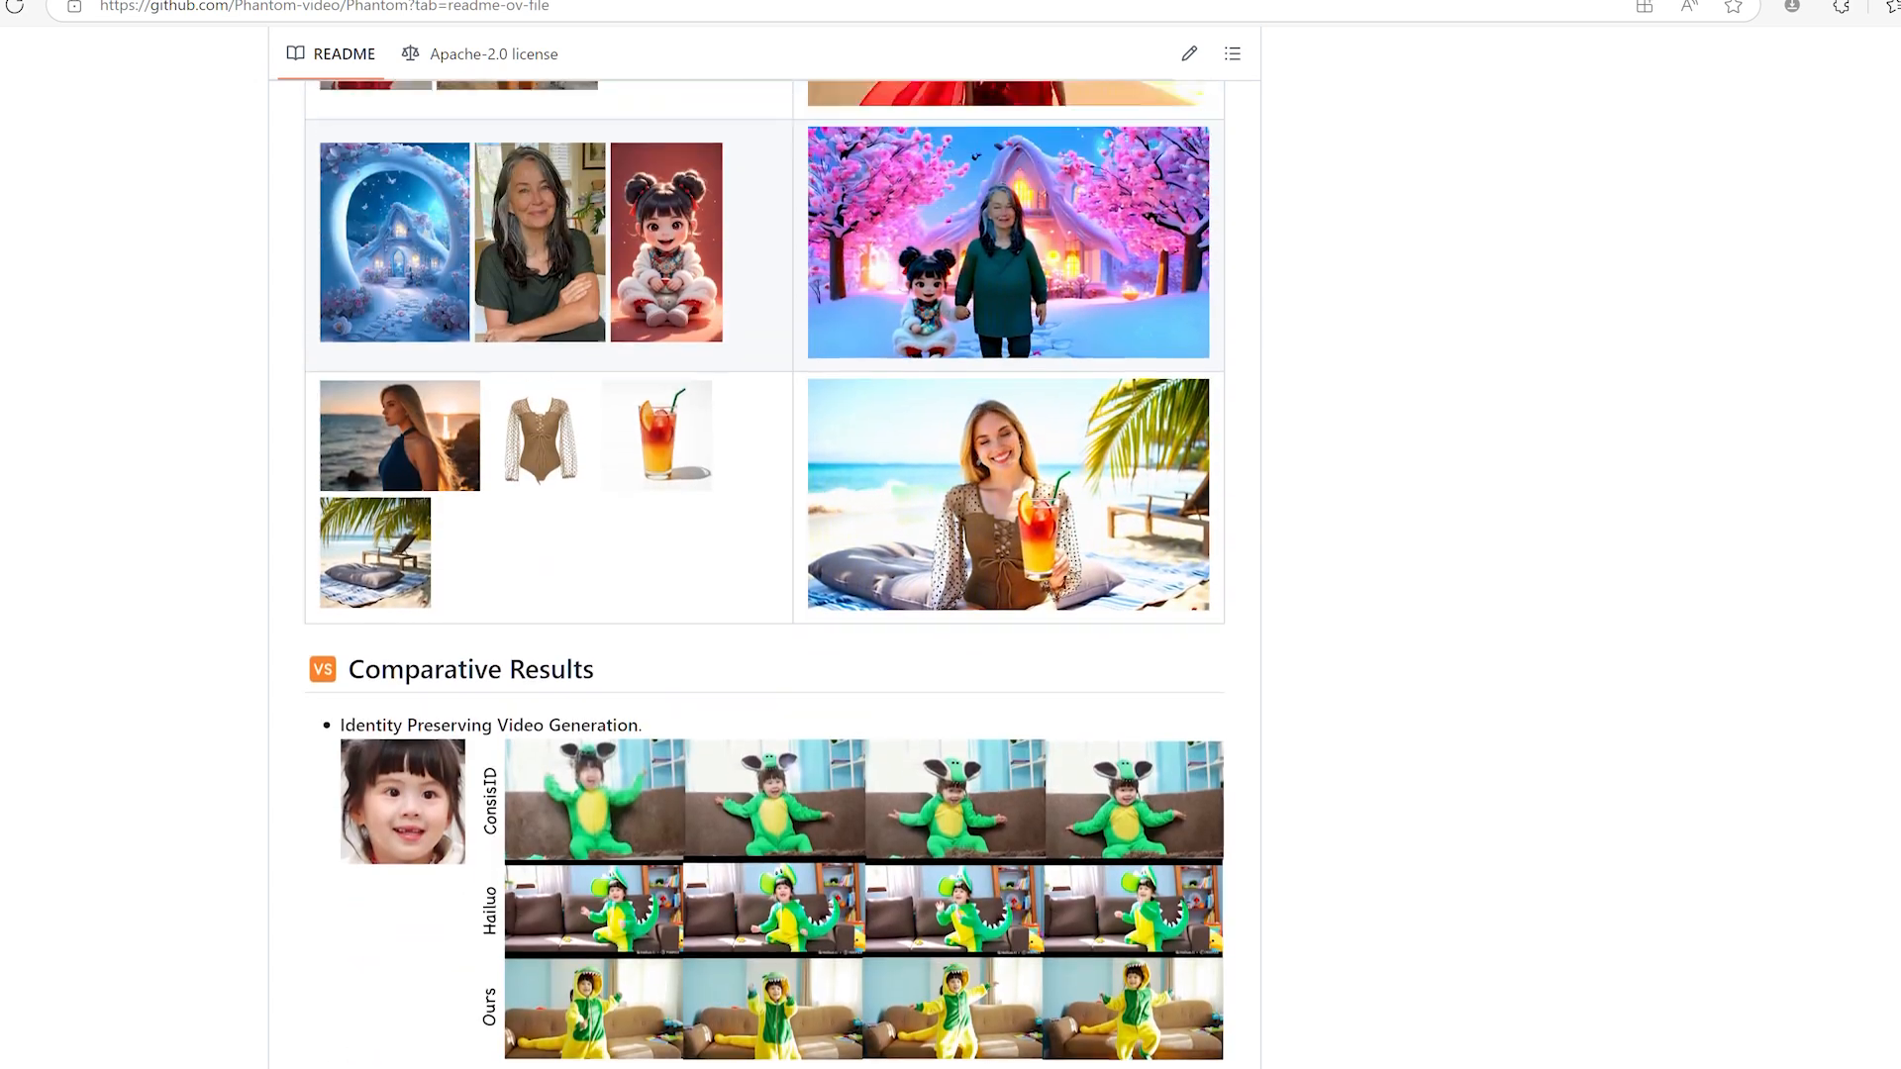
pyautogui.scroll(-3)
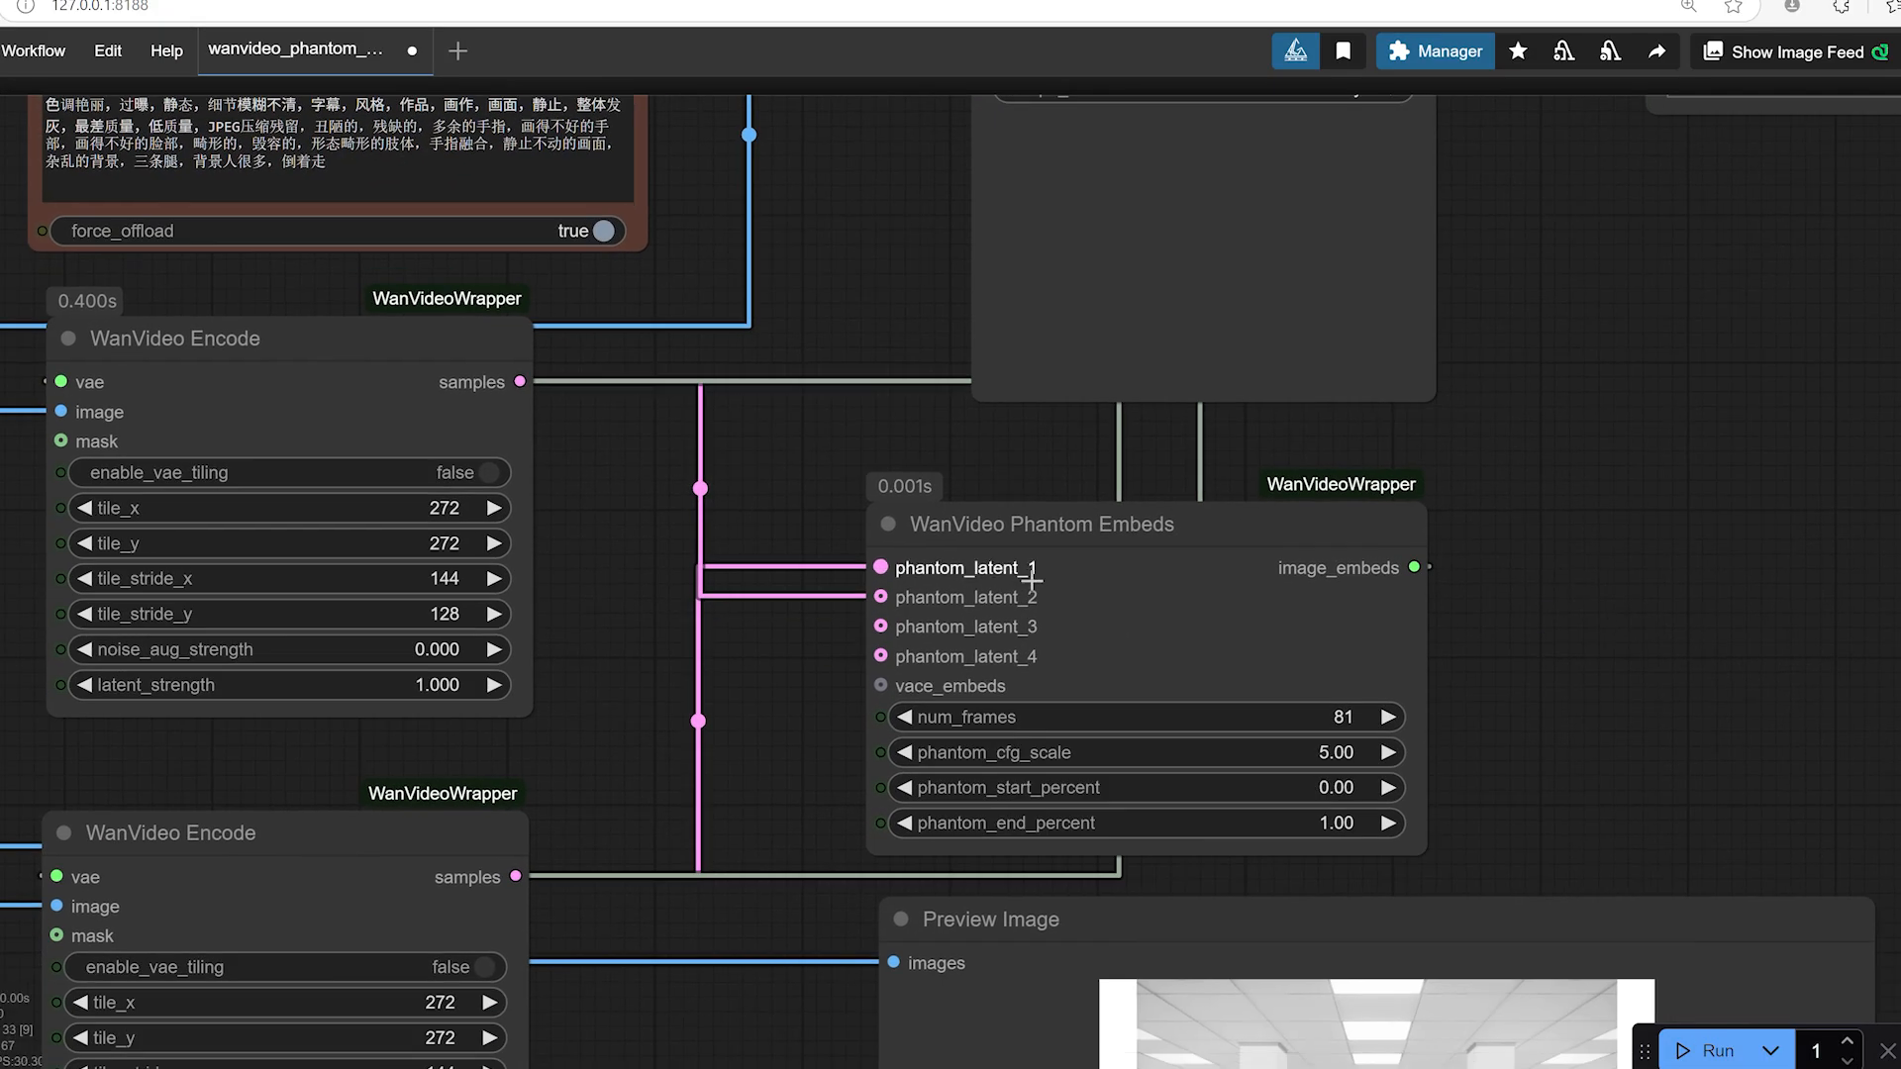
# Inspect the Phantom Embeds node settings, keeping phantom cfg scale at 5
pyautogui.click(1040, 524)
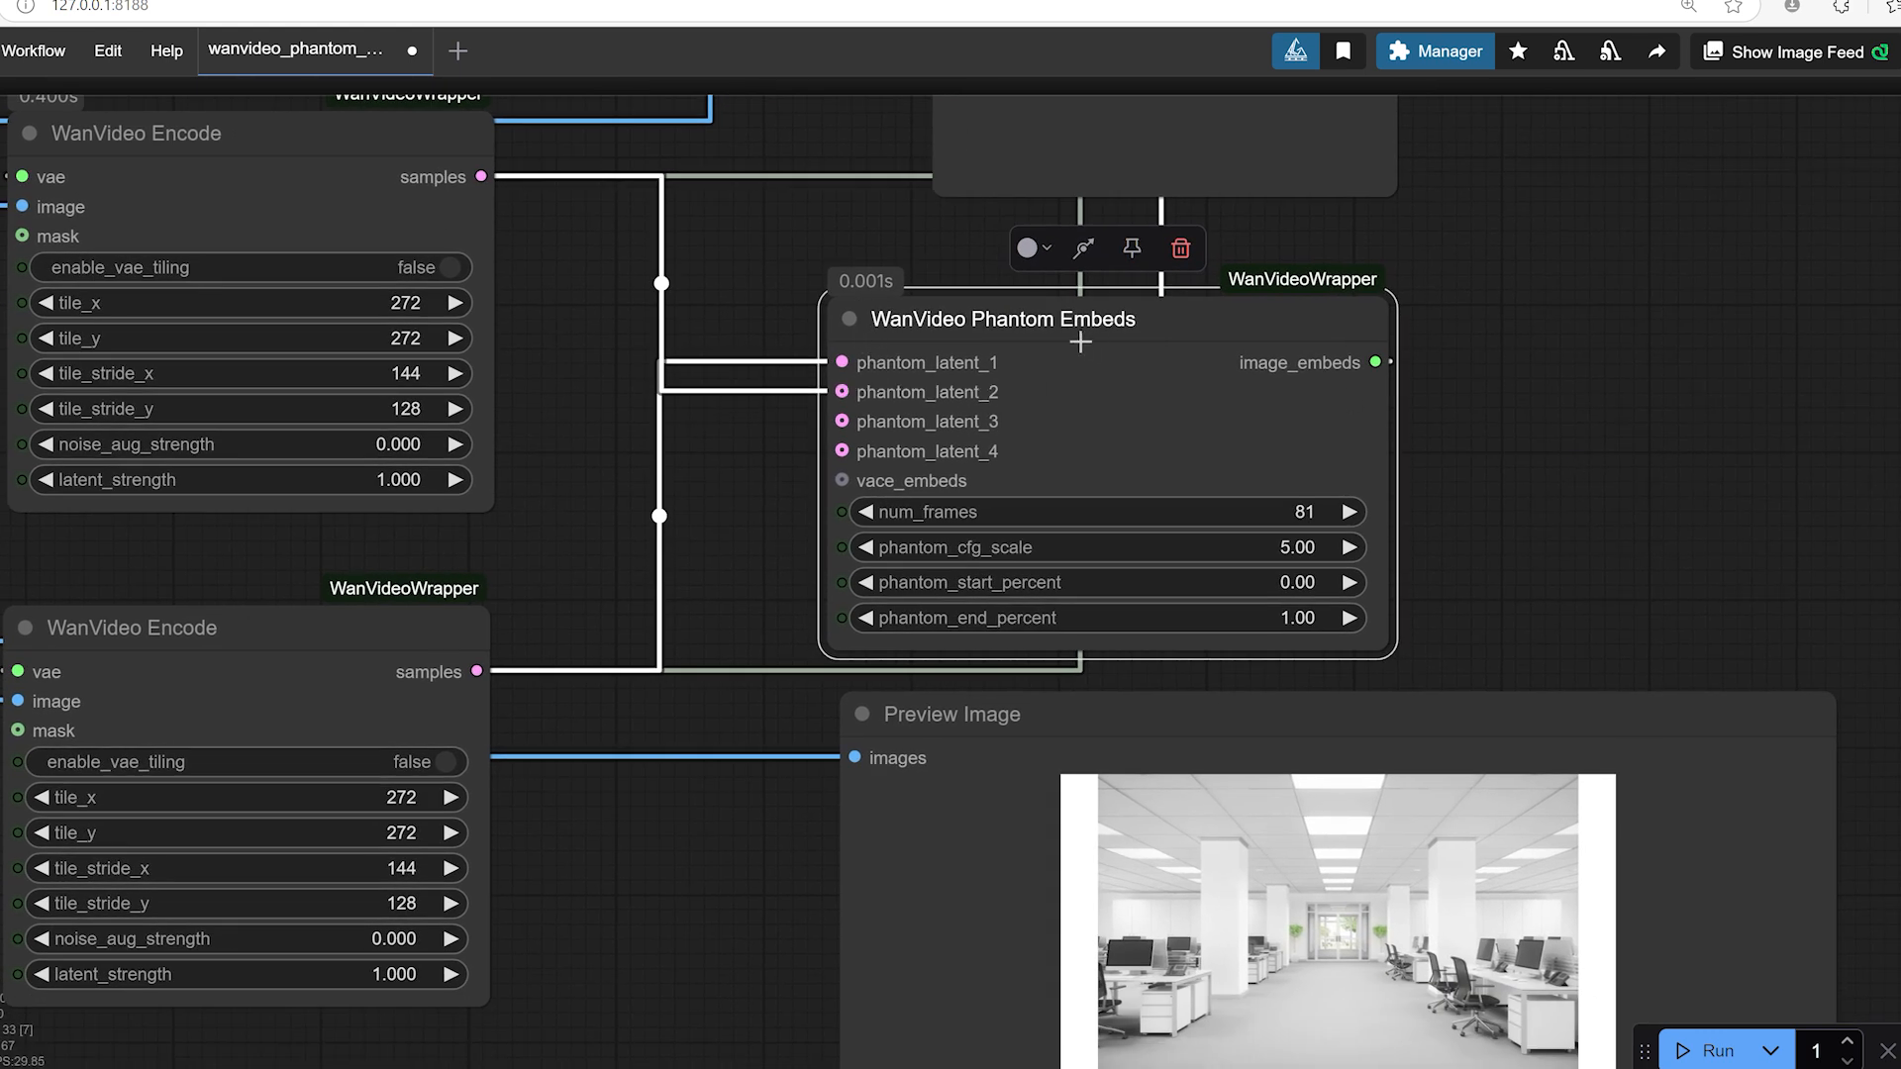
pyautogui.moveTo(971, 392)
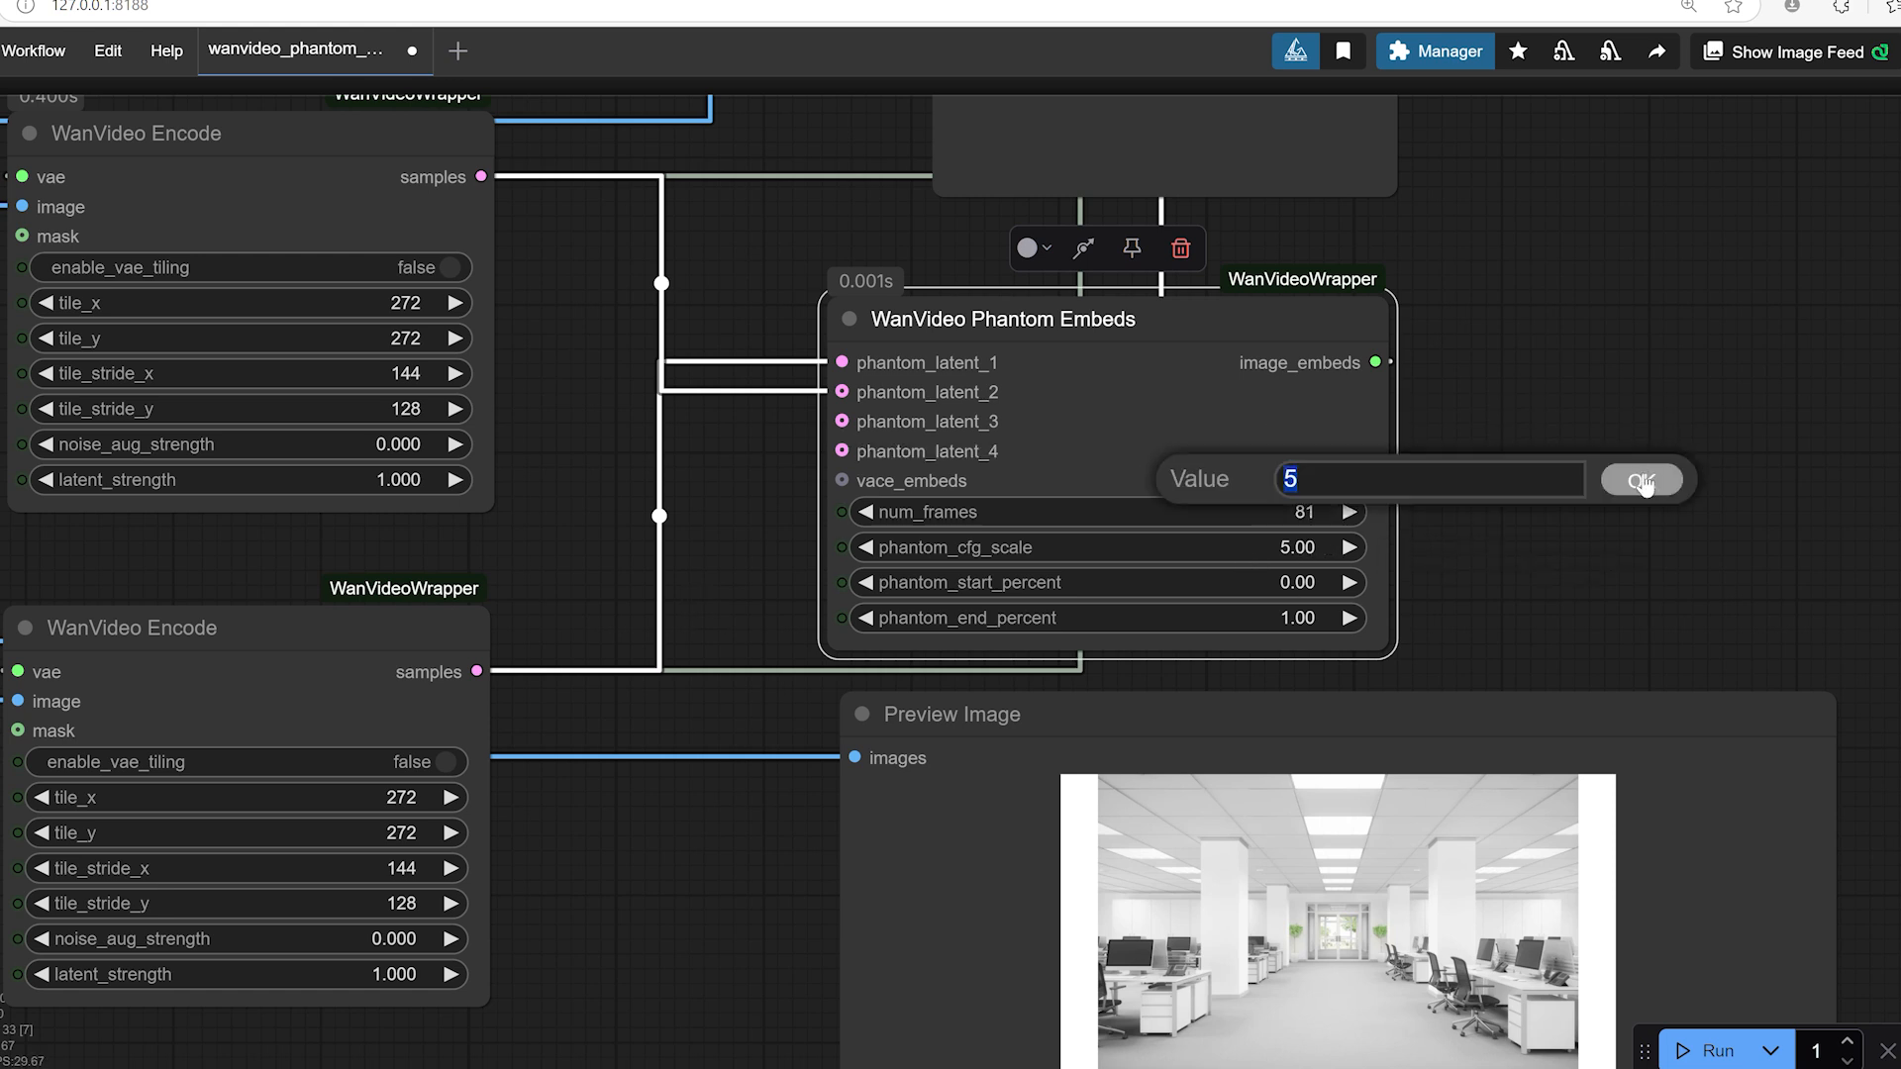
pyautogui.click(1641, 479)
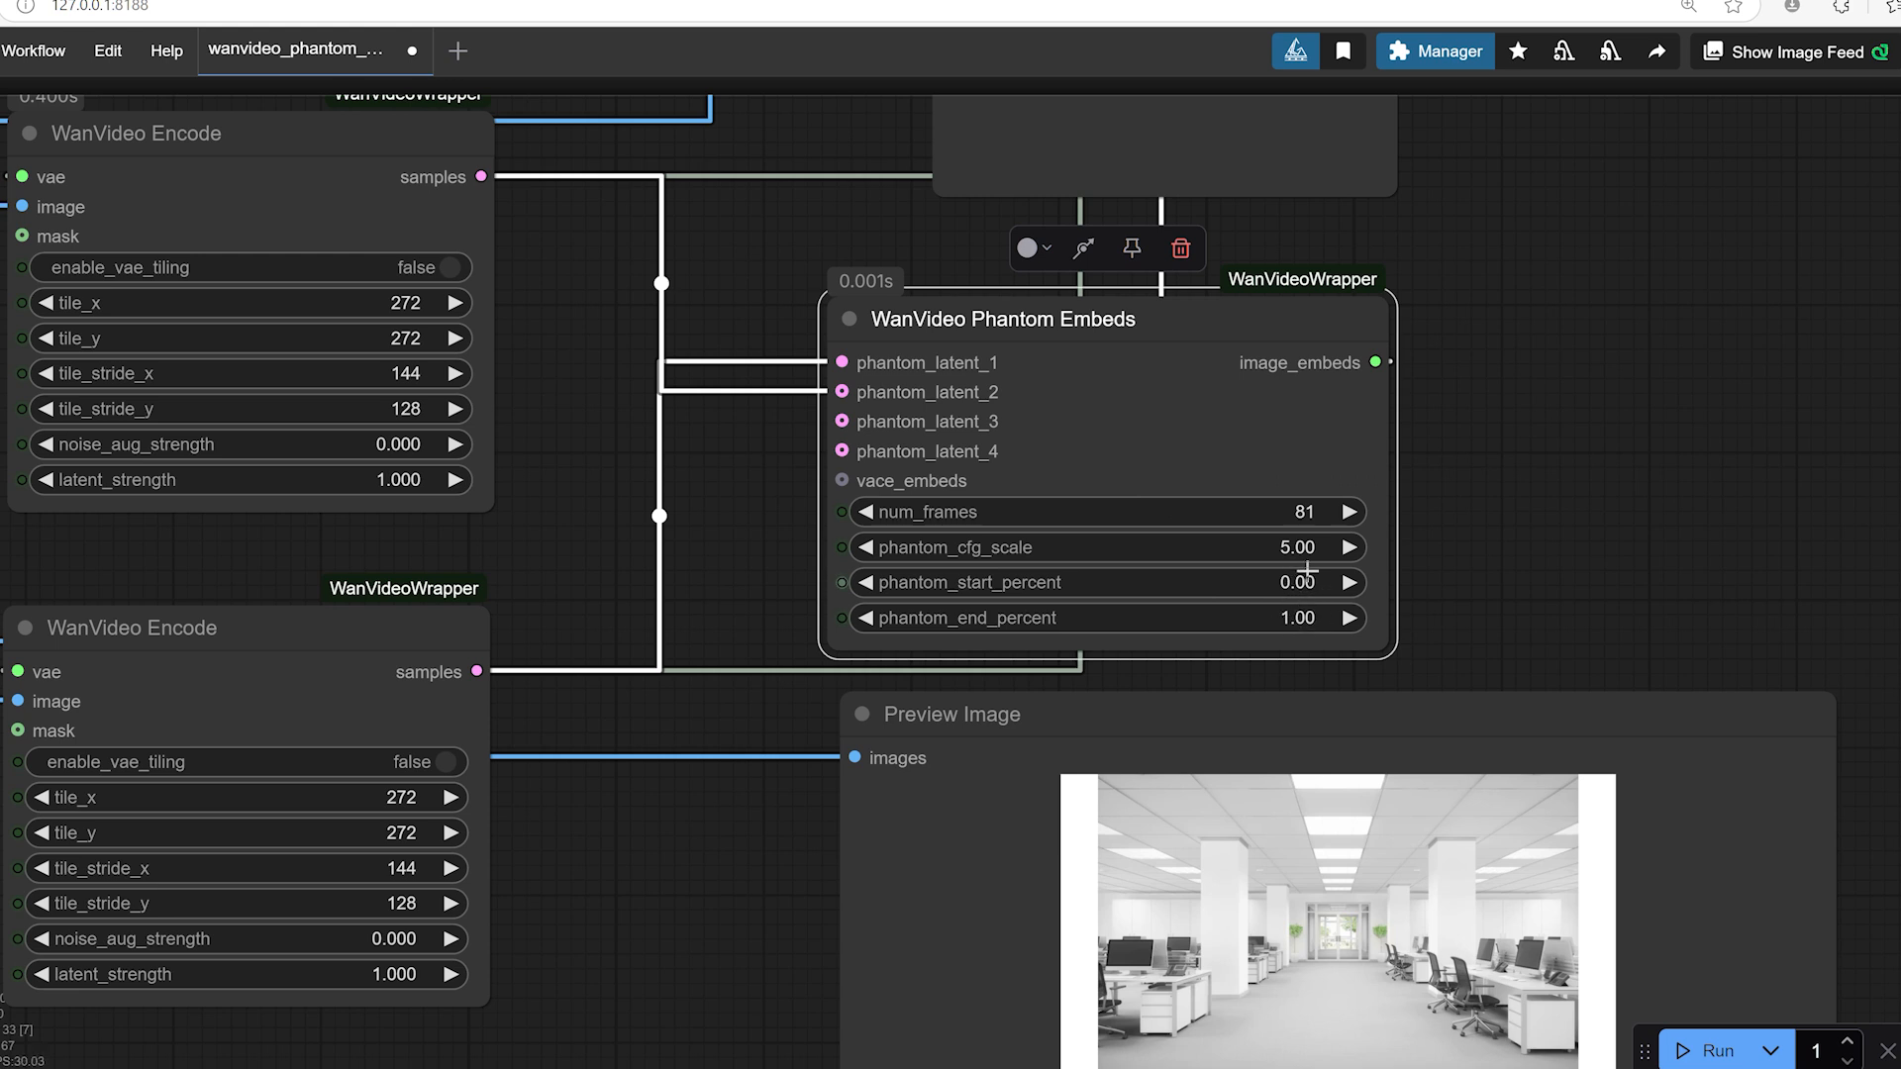
pyautogui.moveTo(1648, 552)
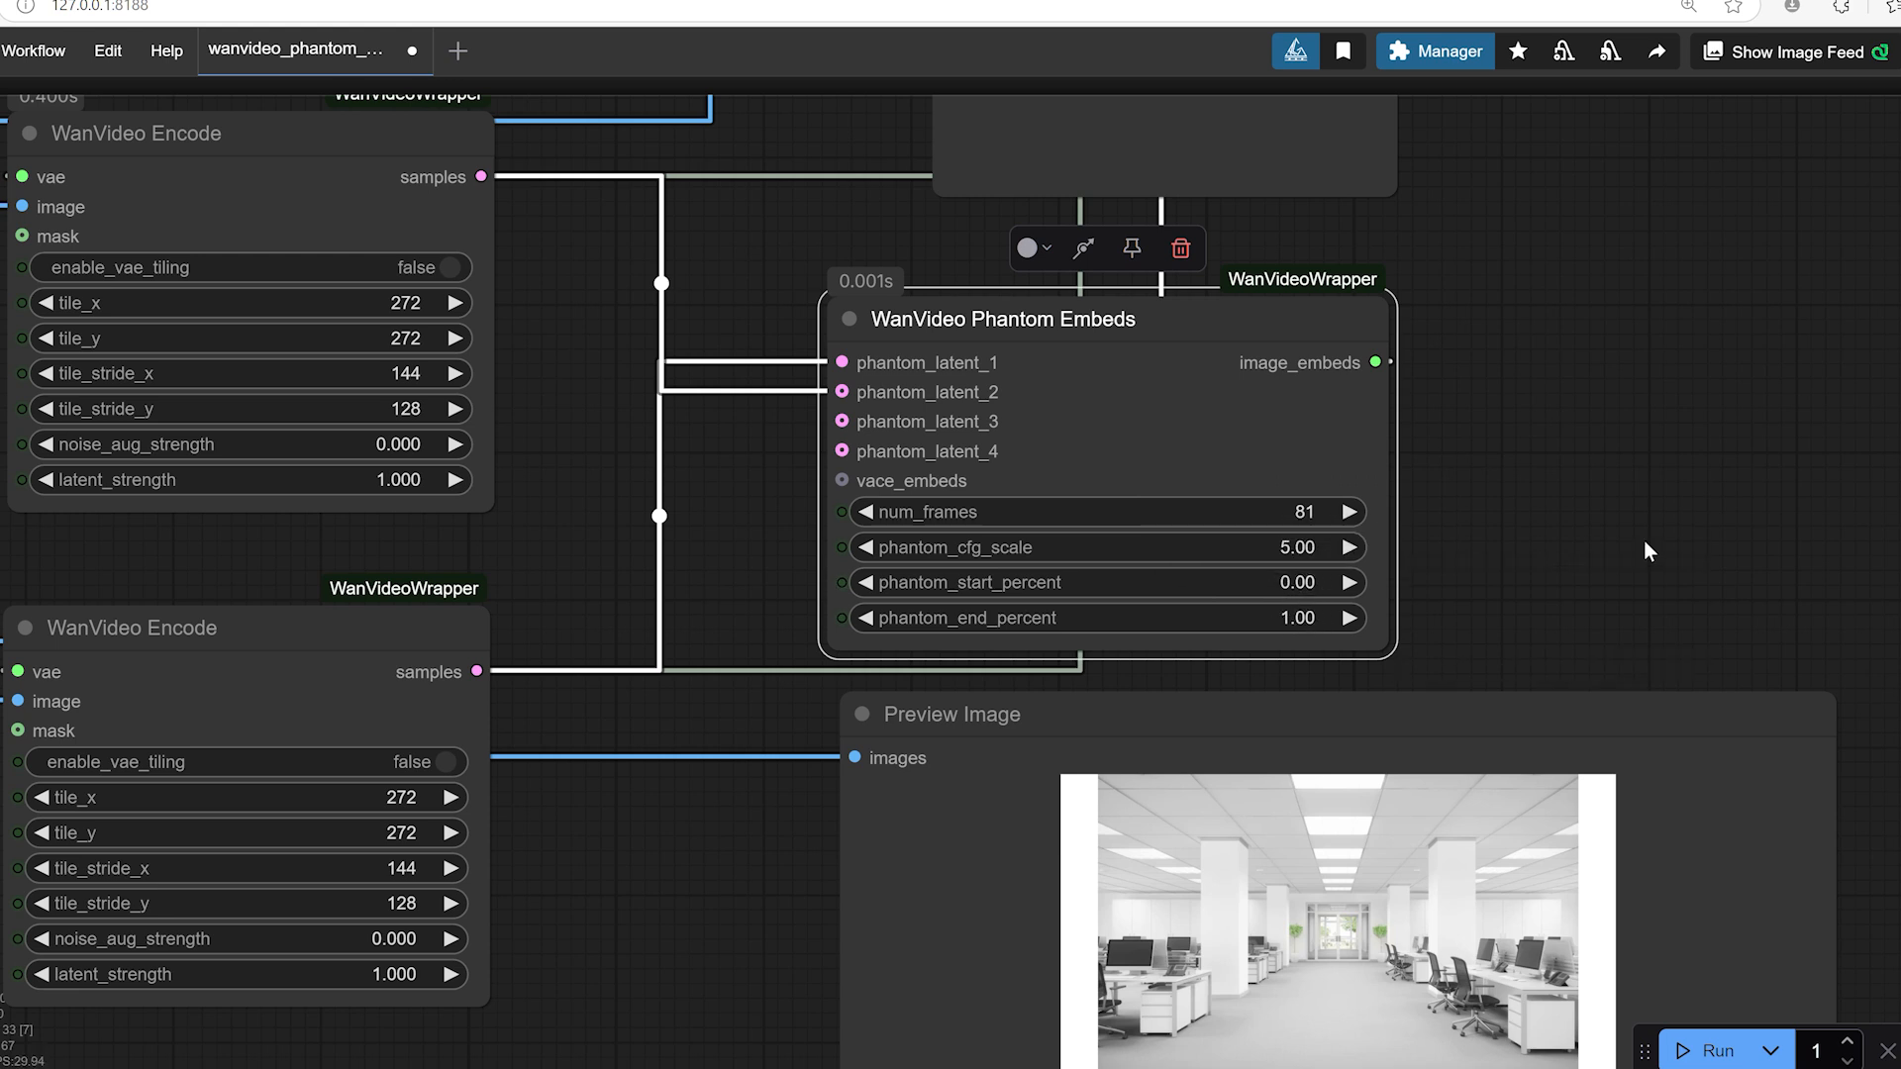
pyautogui.moveTo(1249, 680)
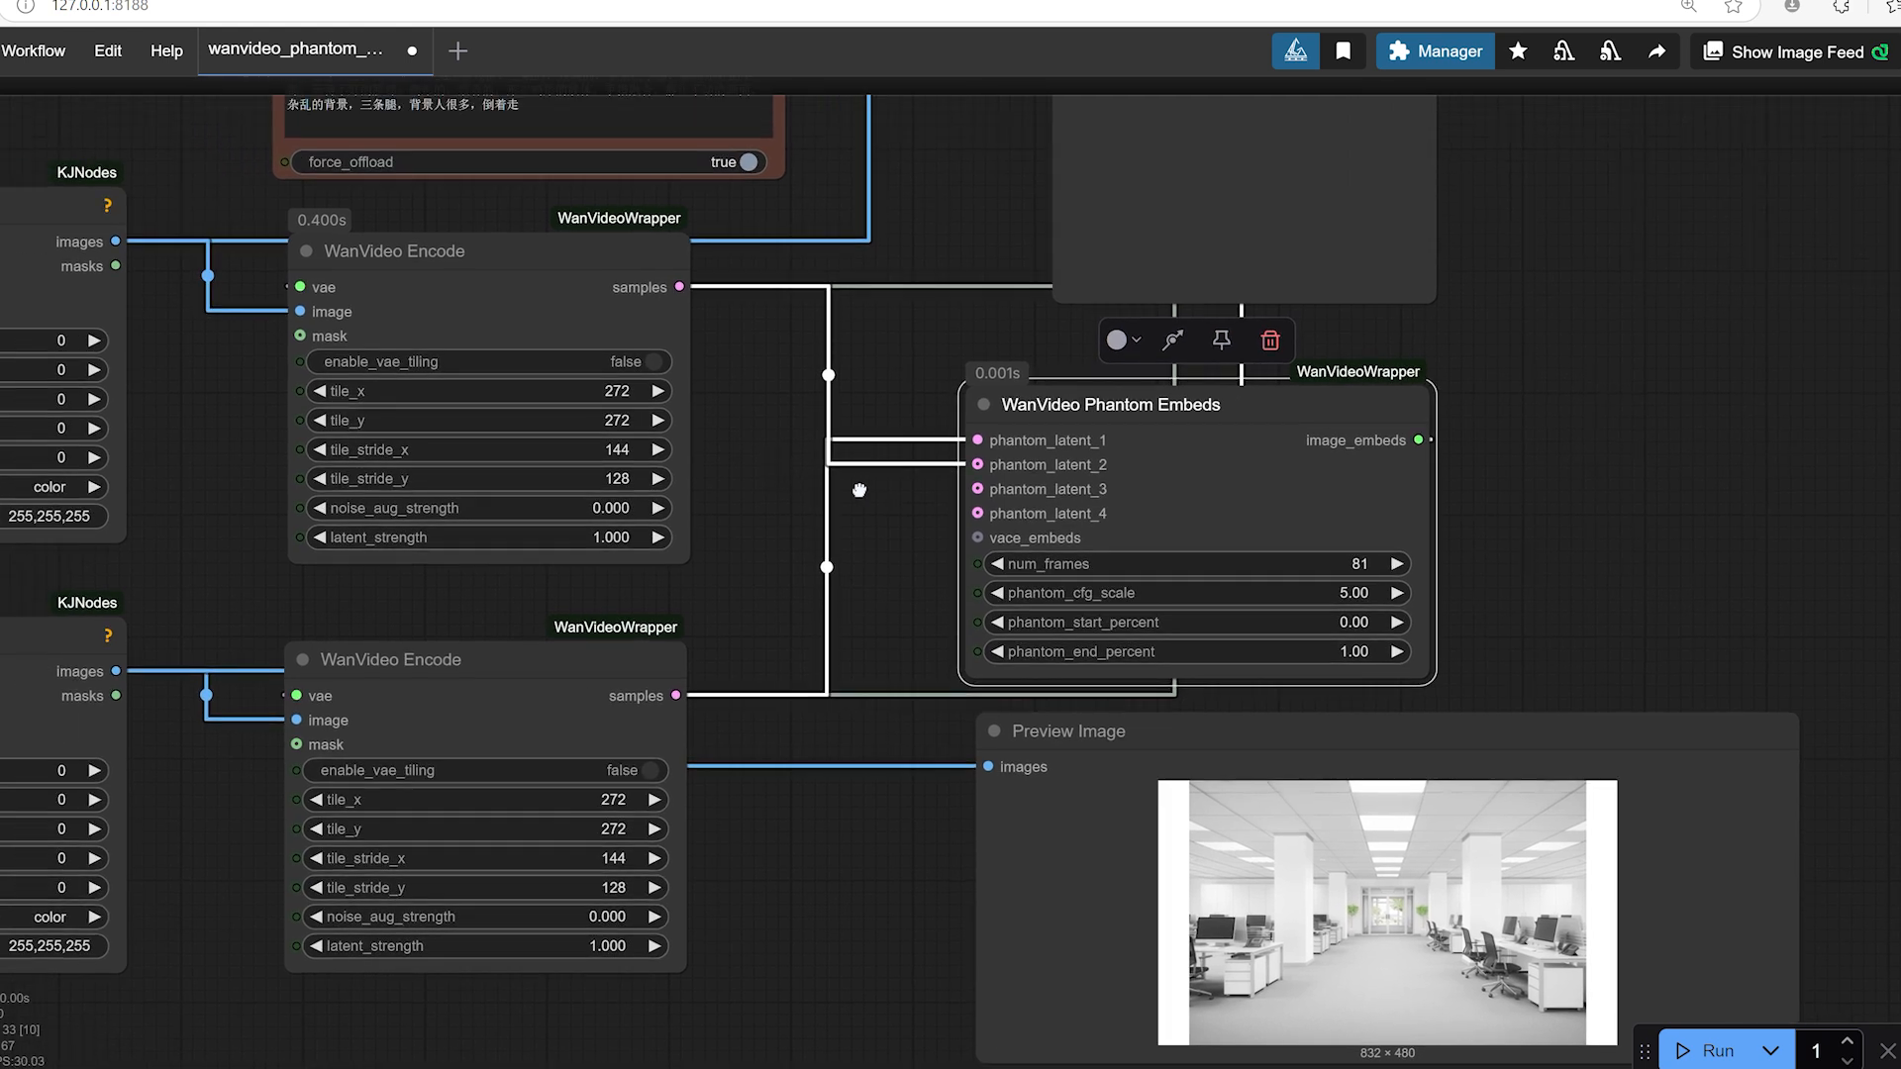
pyautogui.scroll(-3)
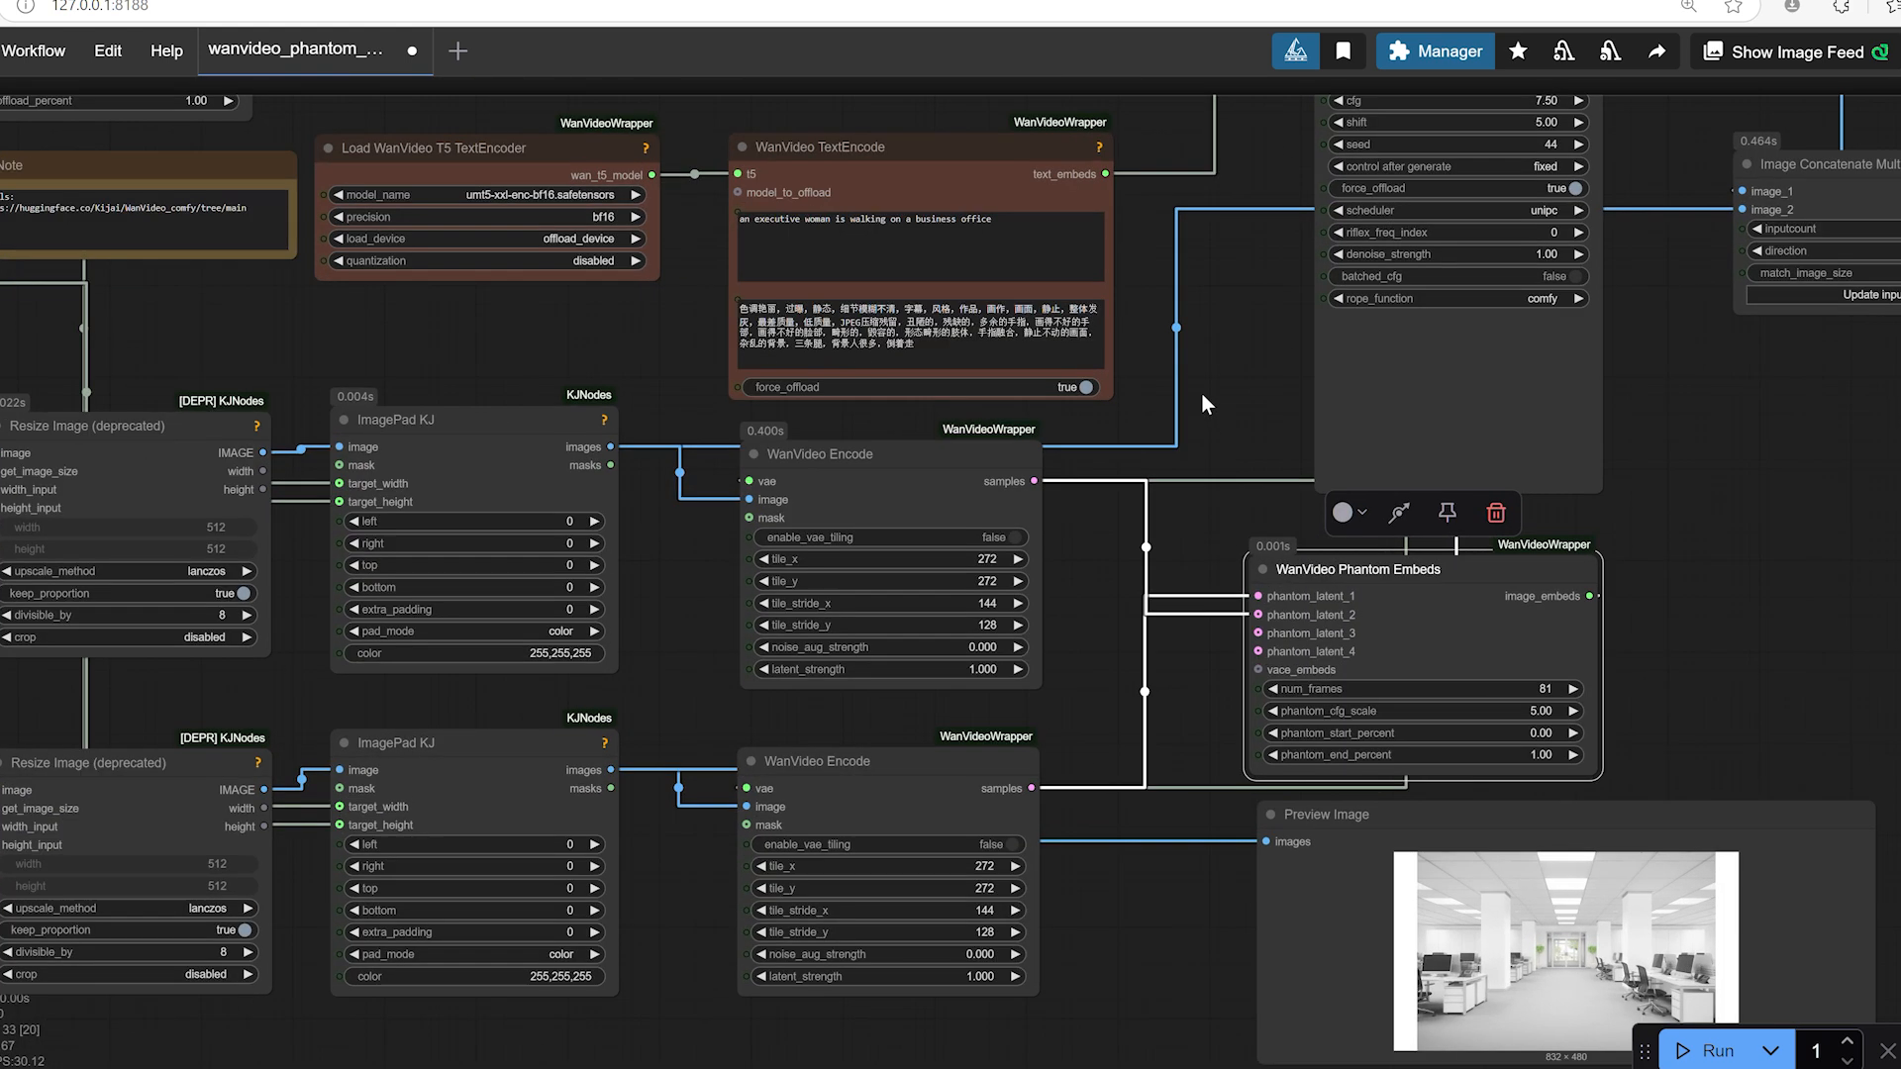
pyautogui.moveTo(1242, 372)
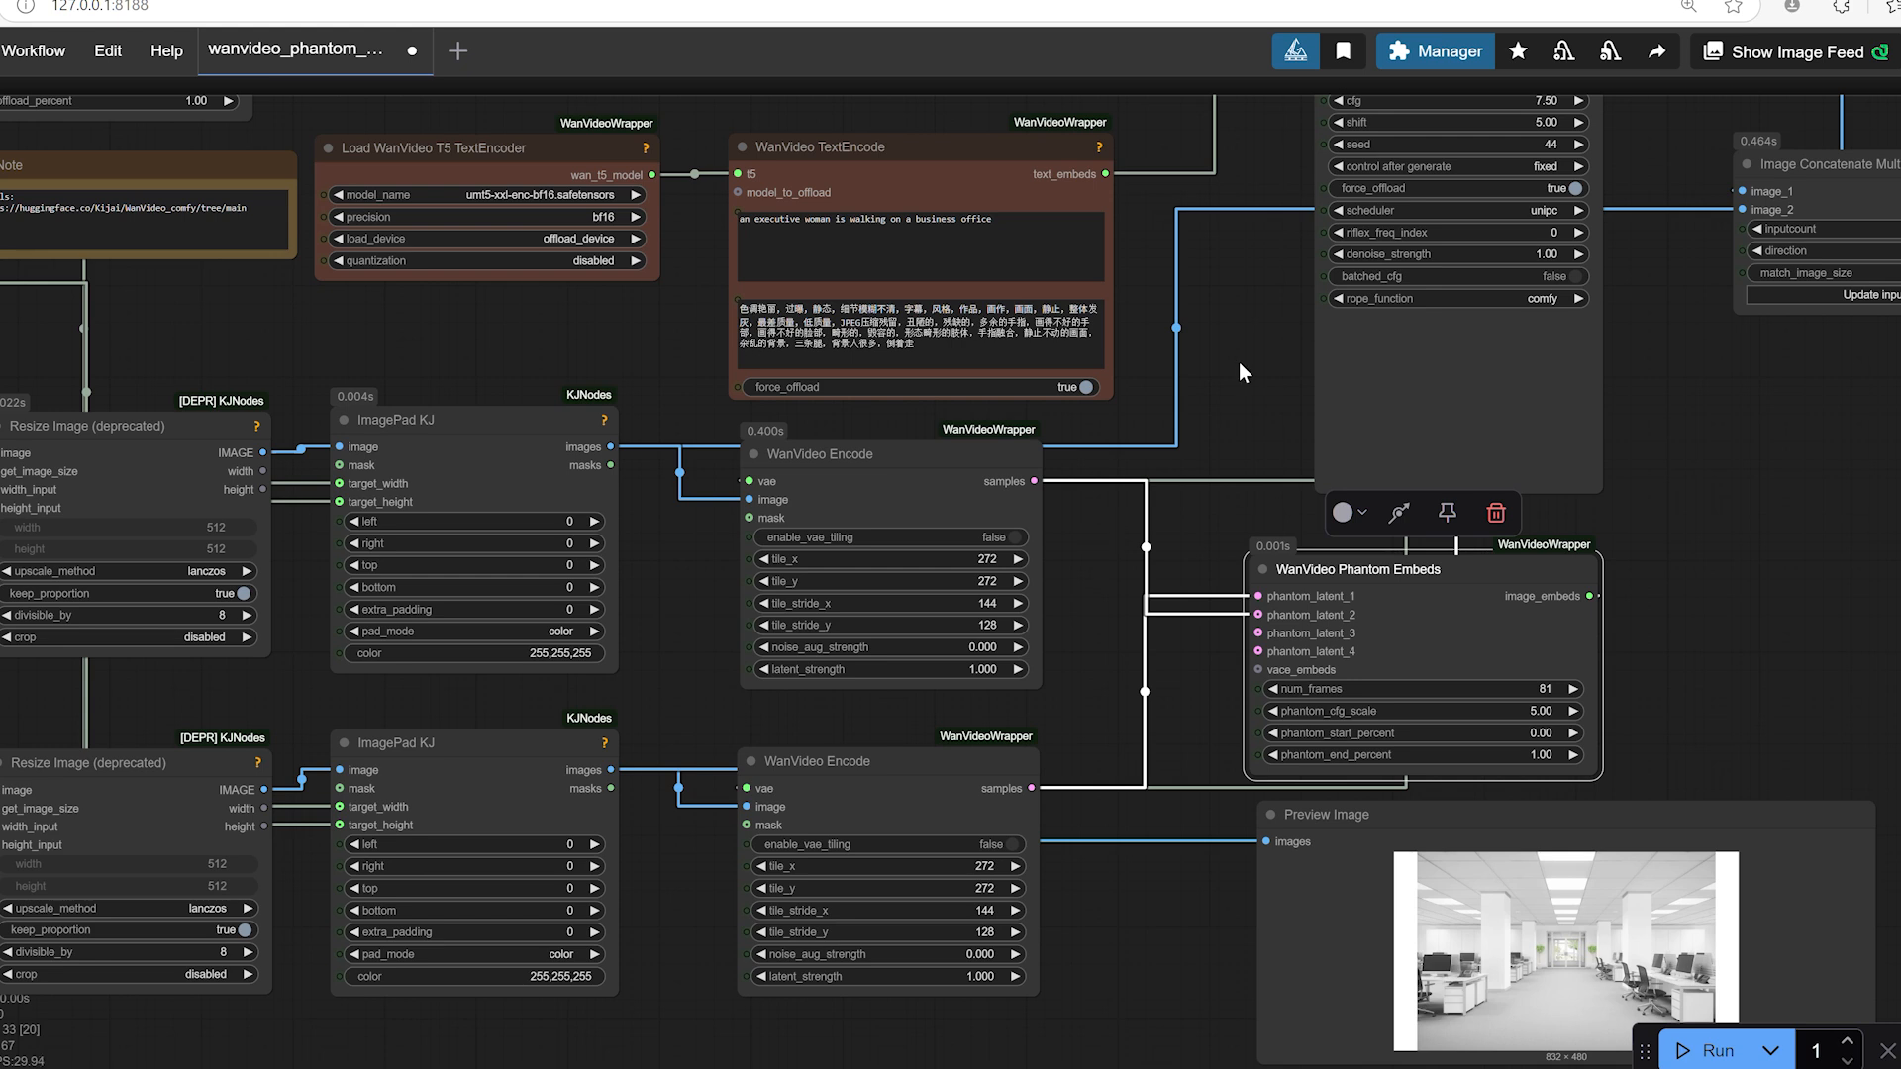
pyautogui.moveTo(550, 346)
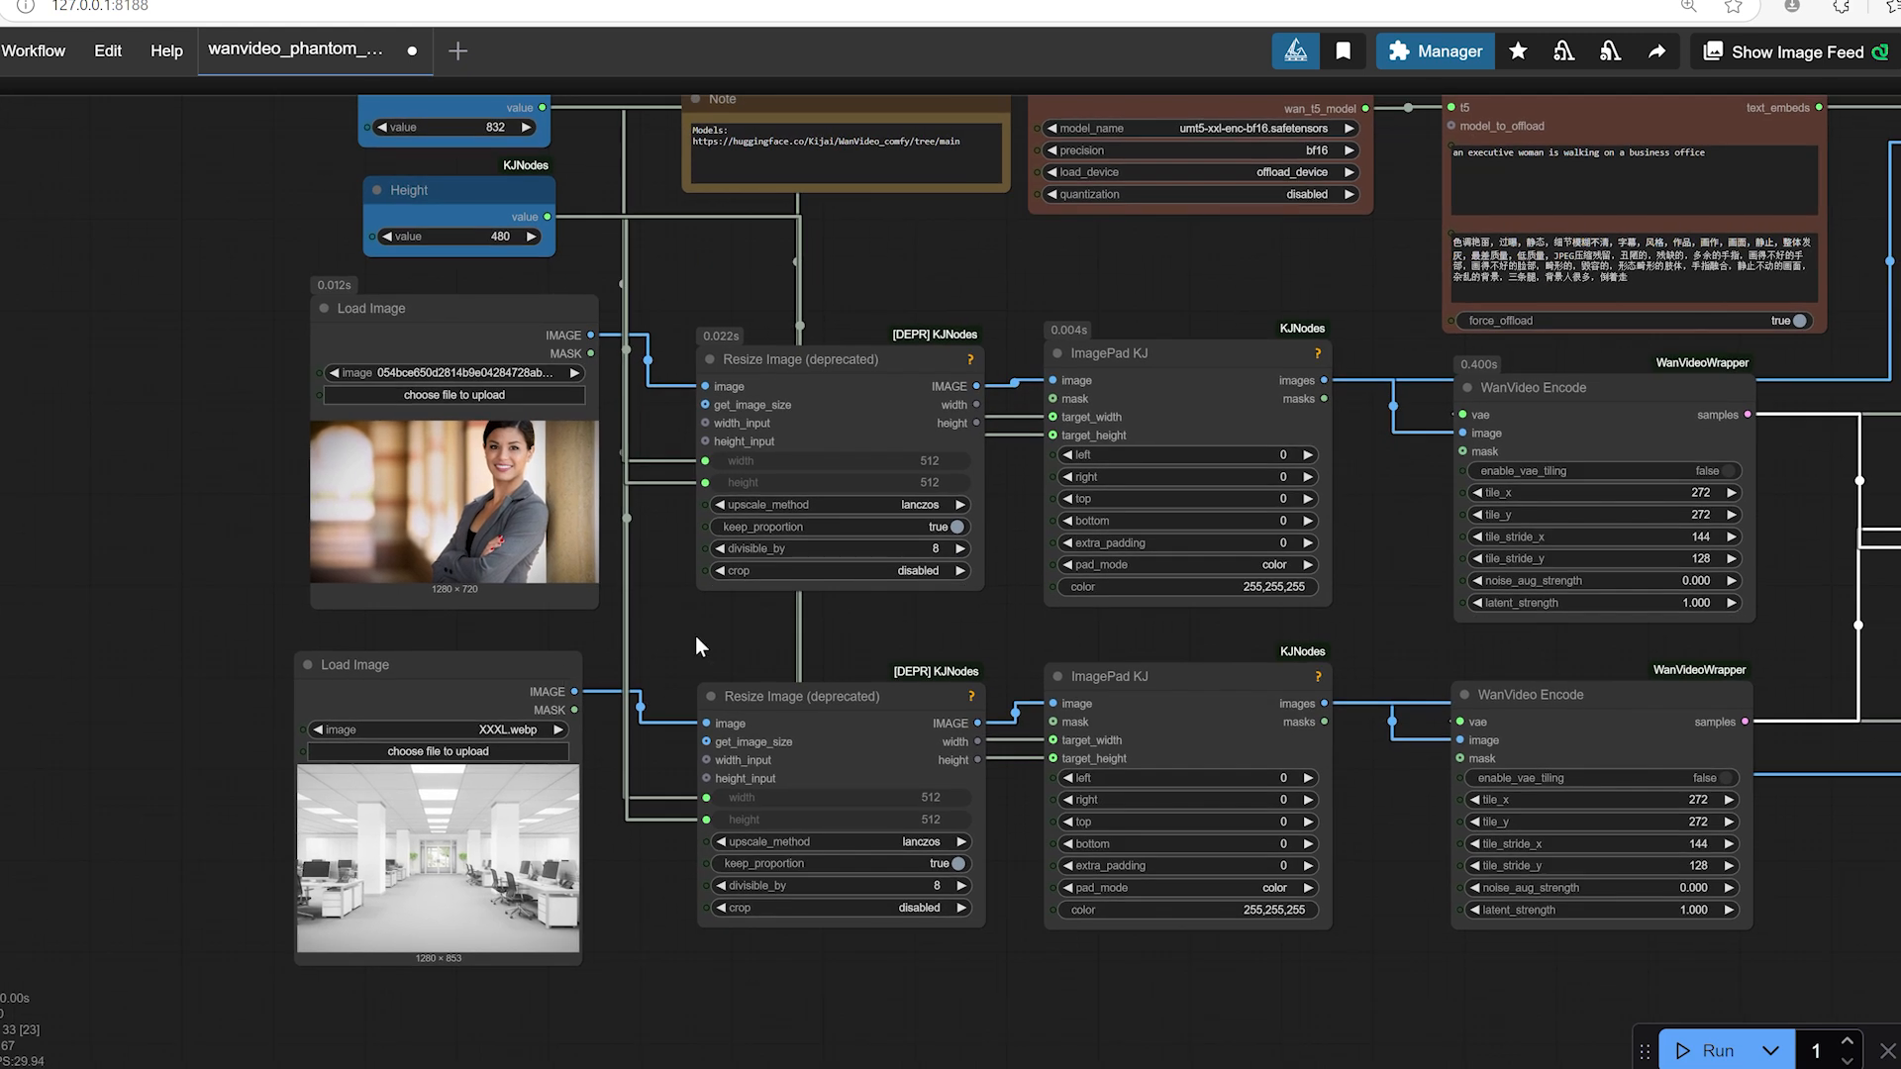
pyautogui.moveTo(610, 281)
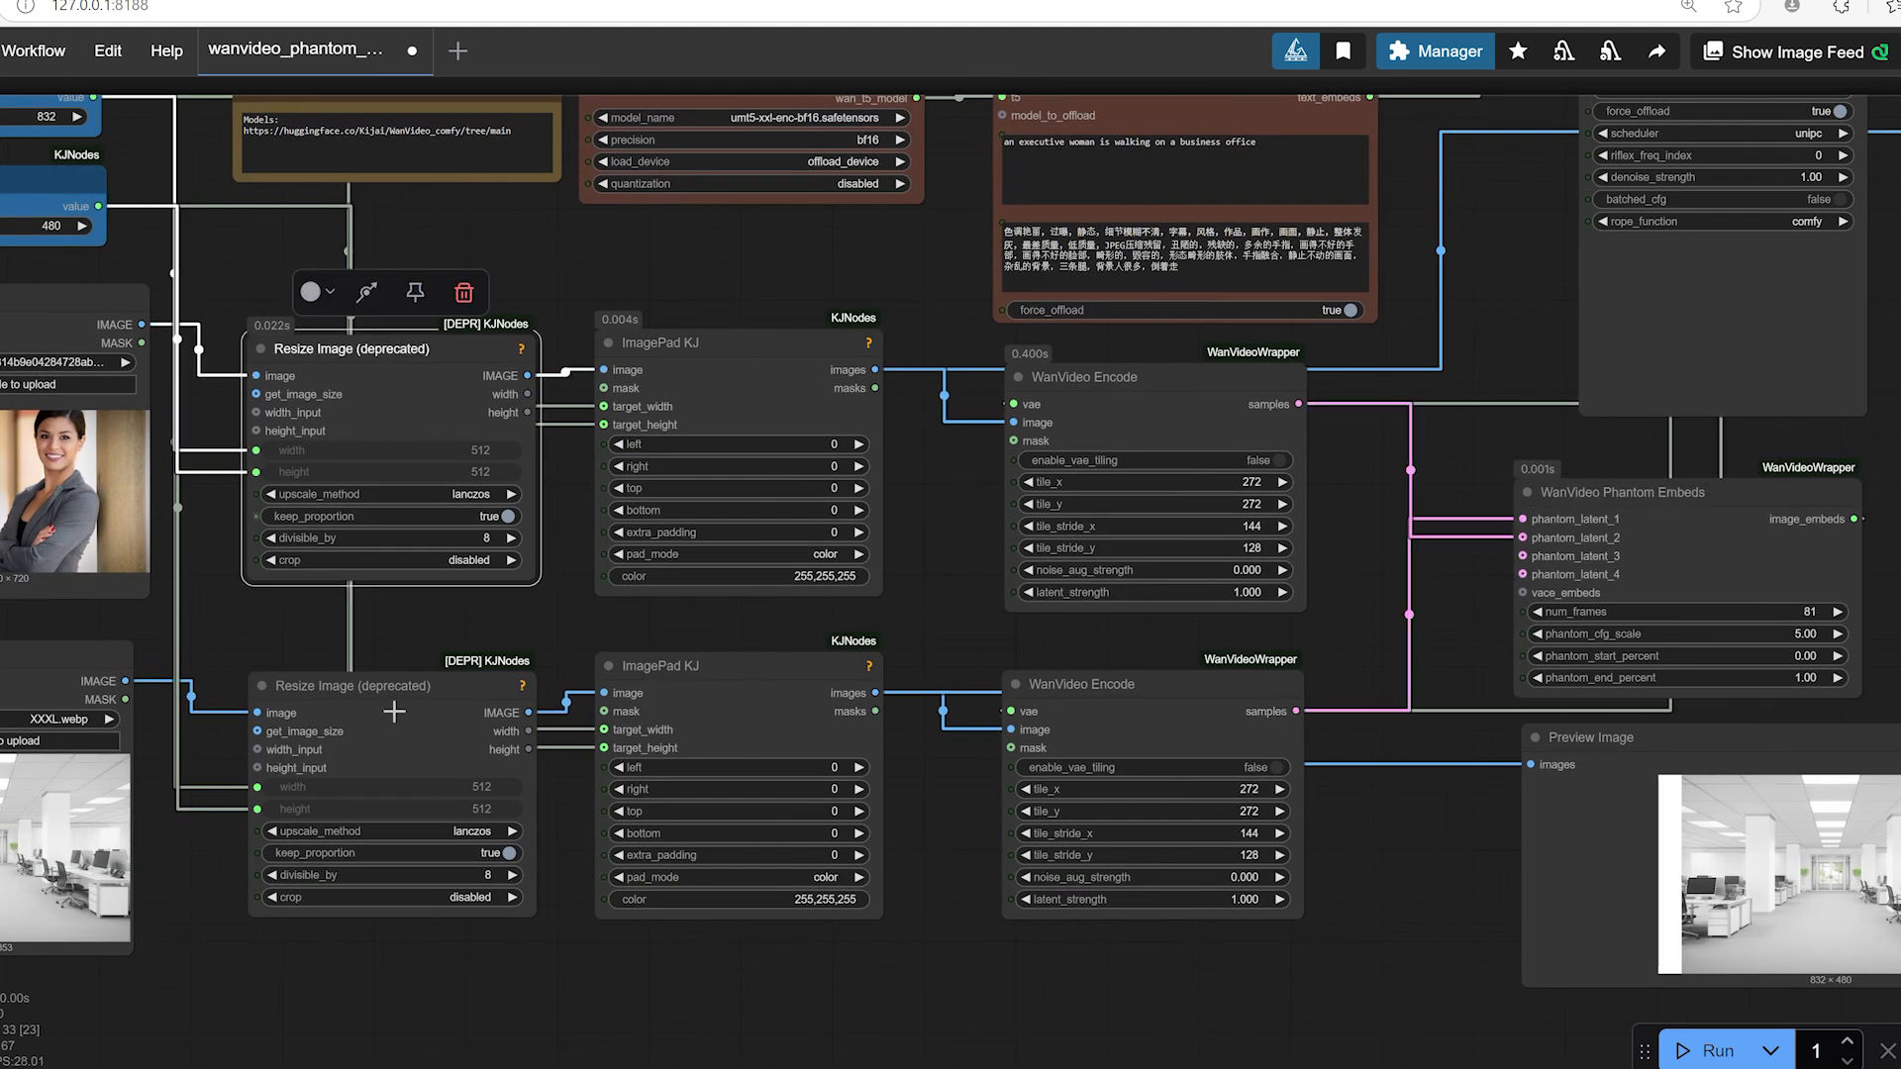
pyautogui.click(351, 685)
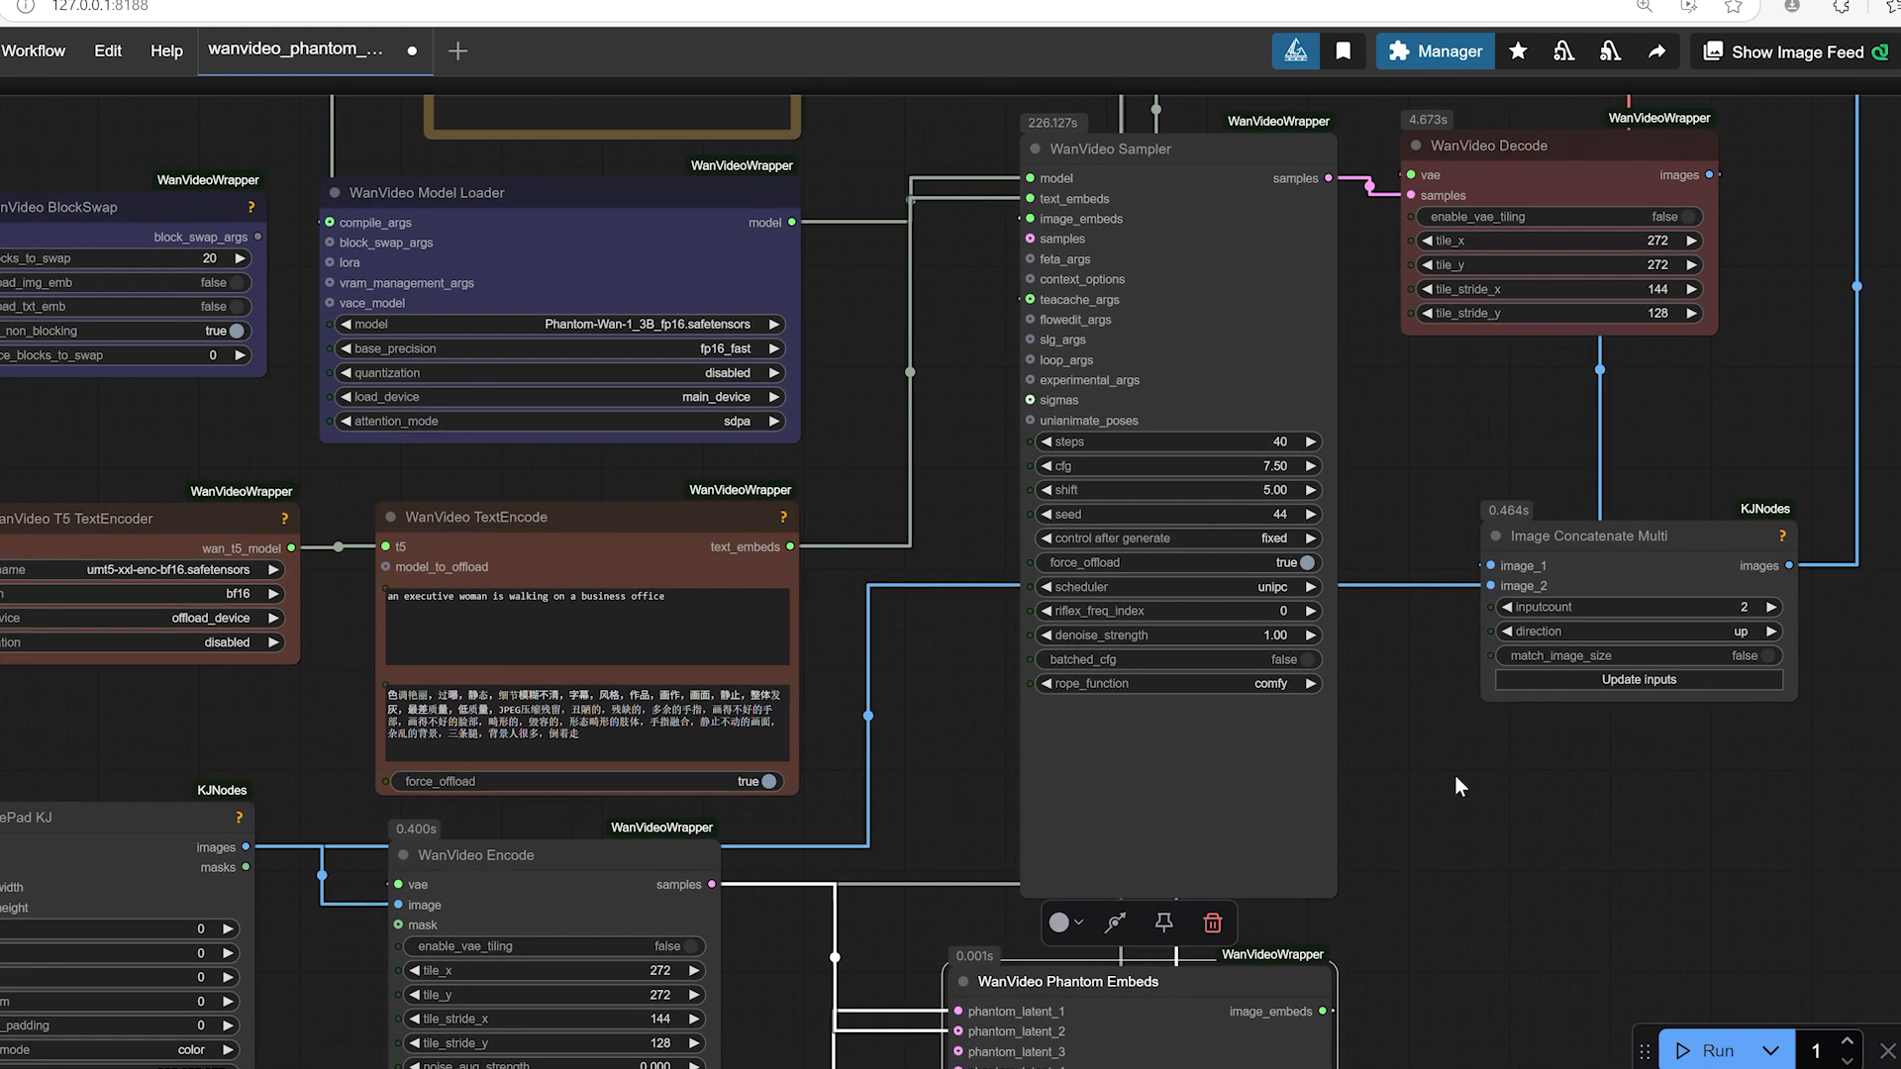
pyautogui.moveTo(1194, 142)
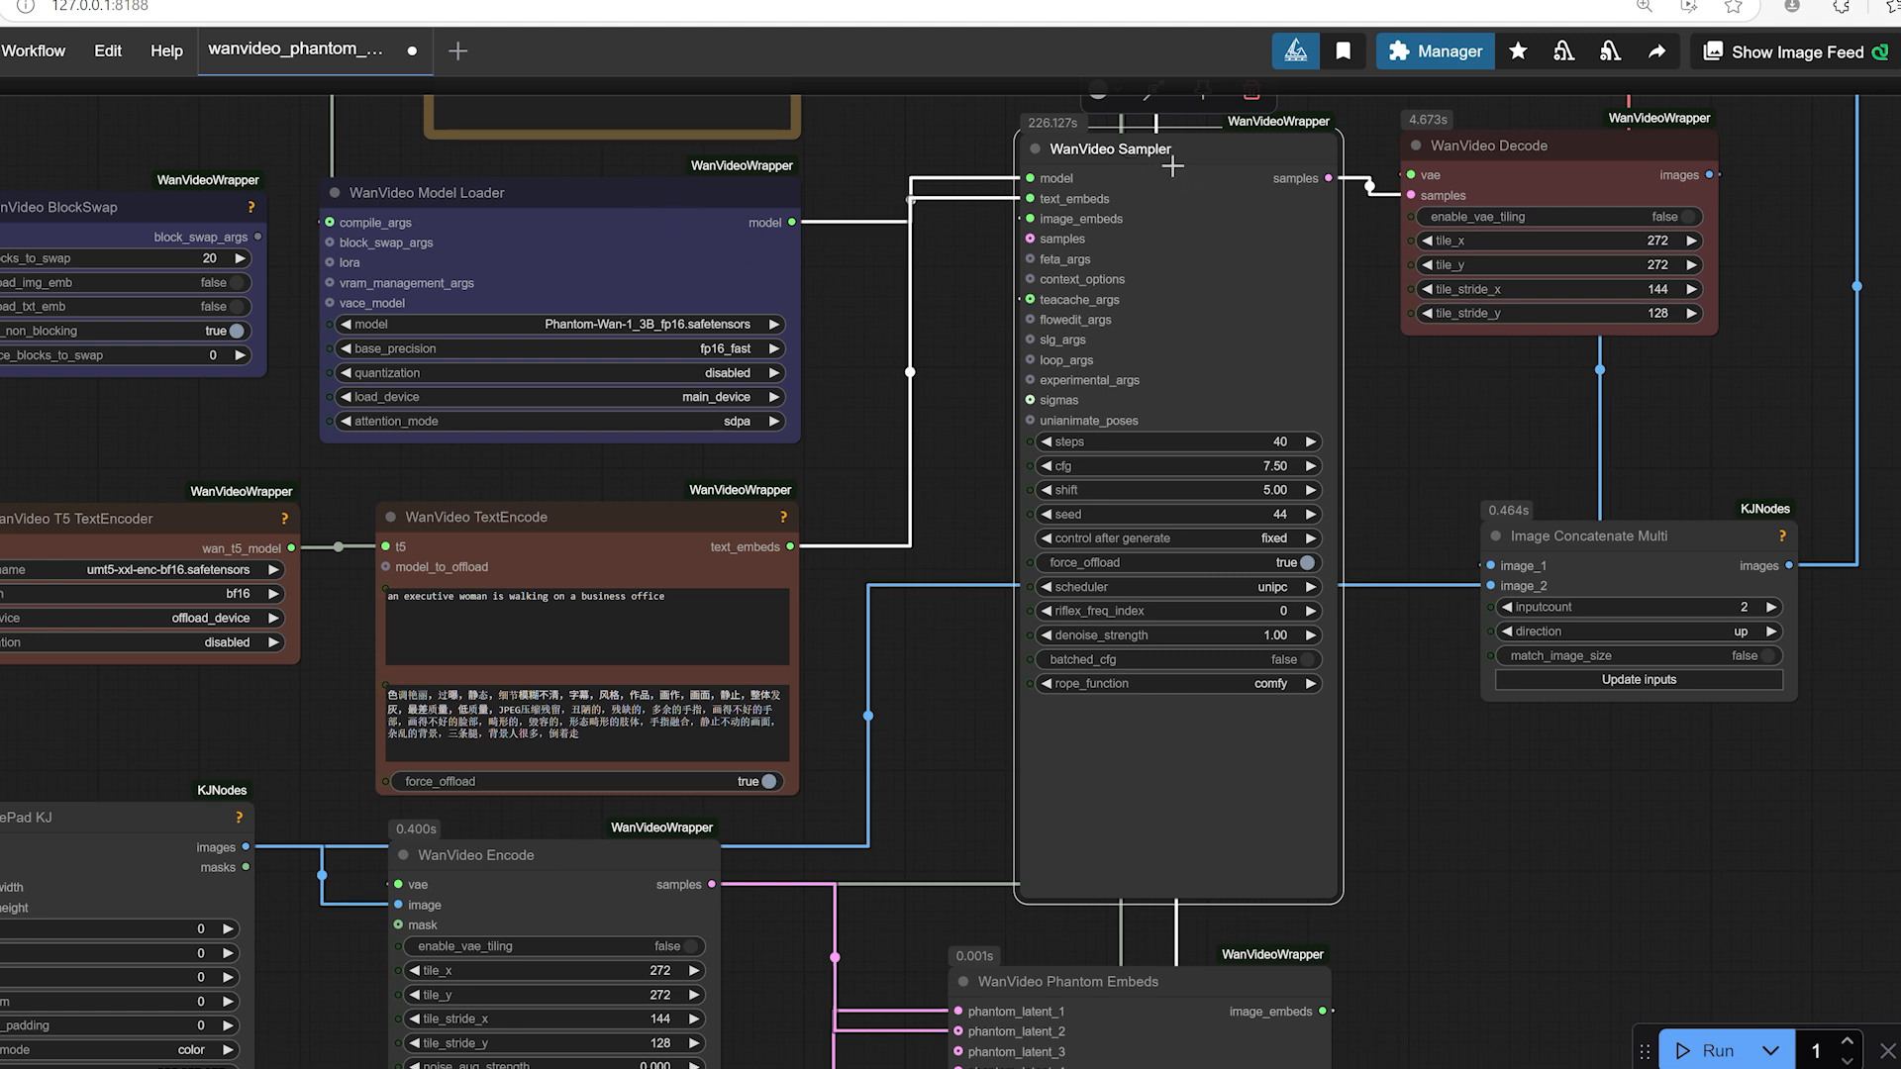
pyautogui.moveTo(1214, 228)
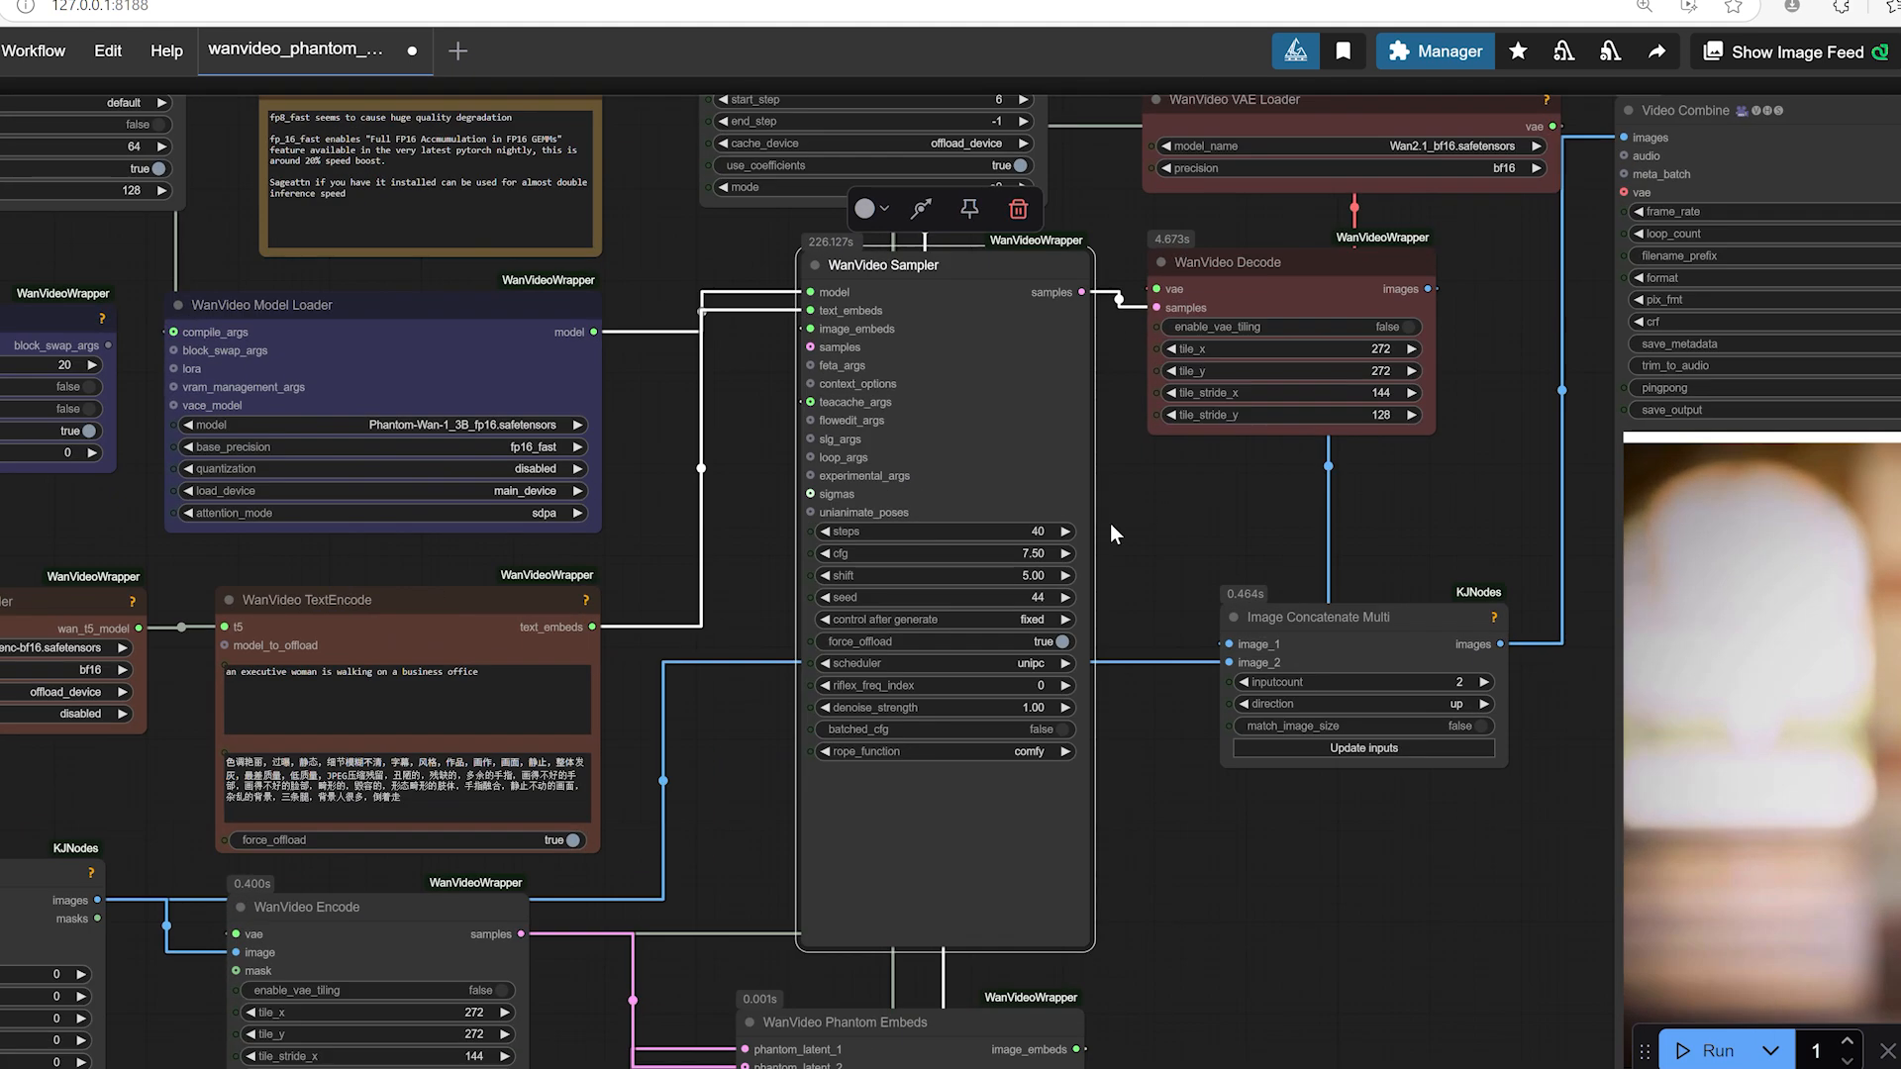
pyautogui.moveTo(1036, 518)
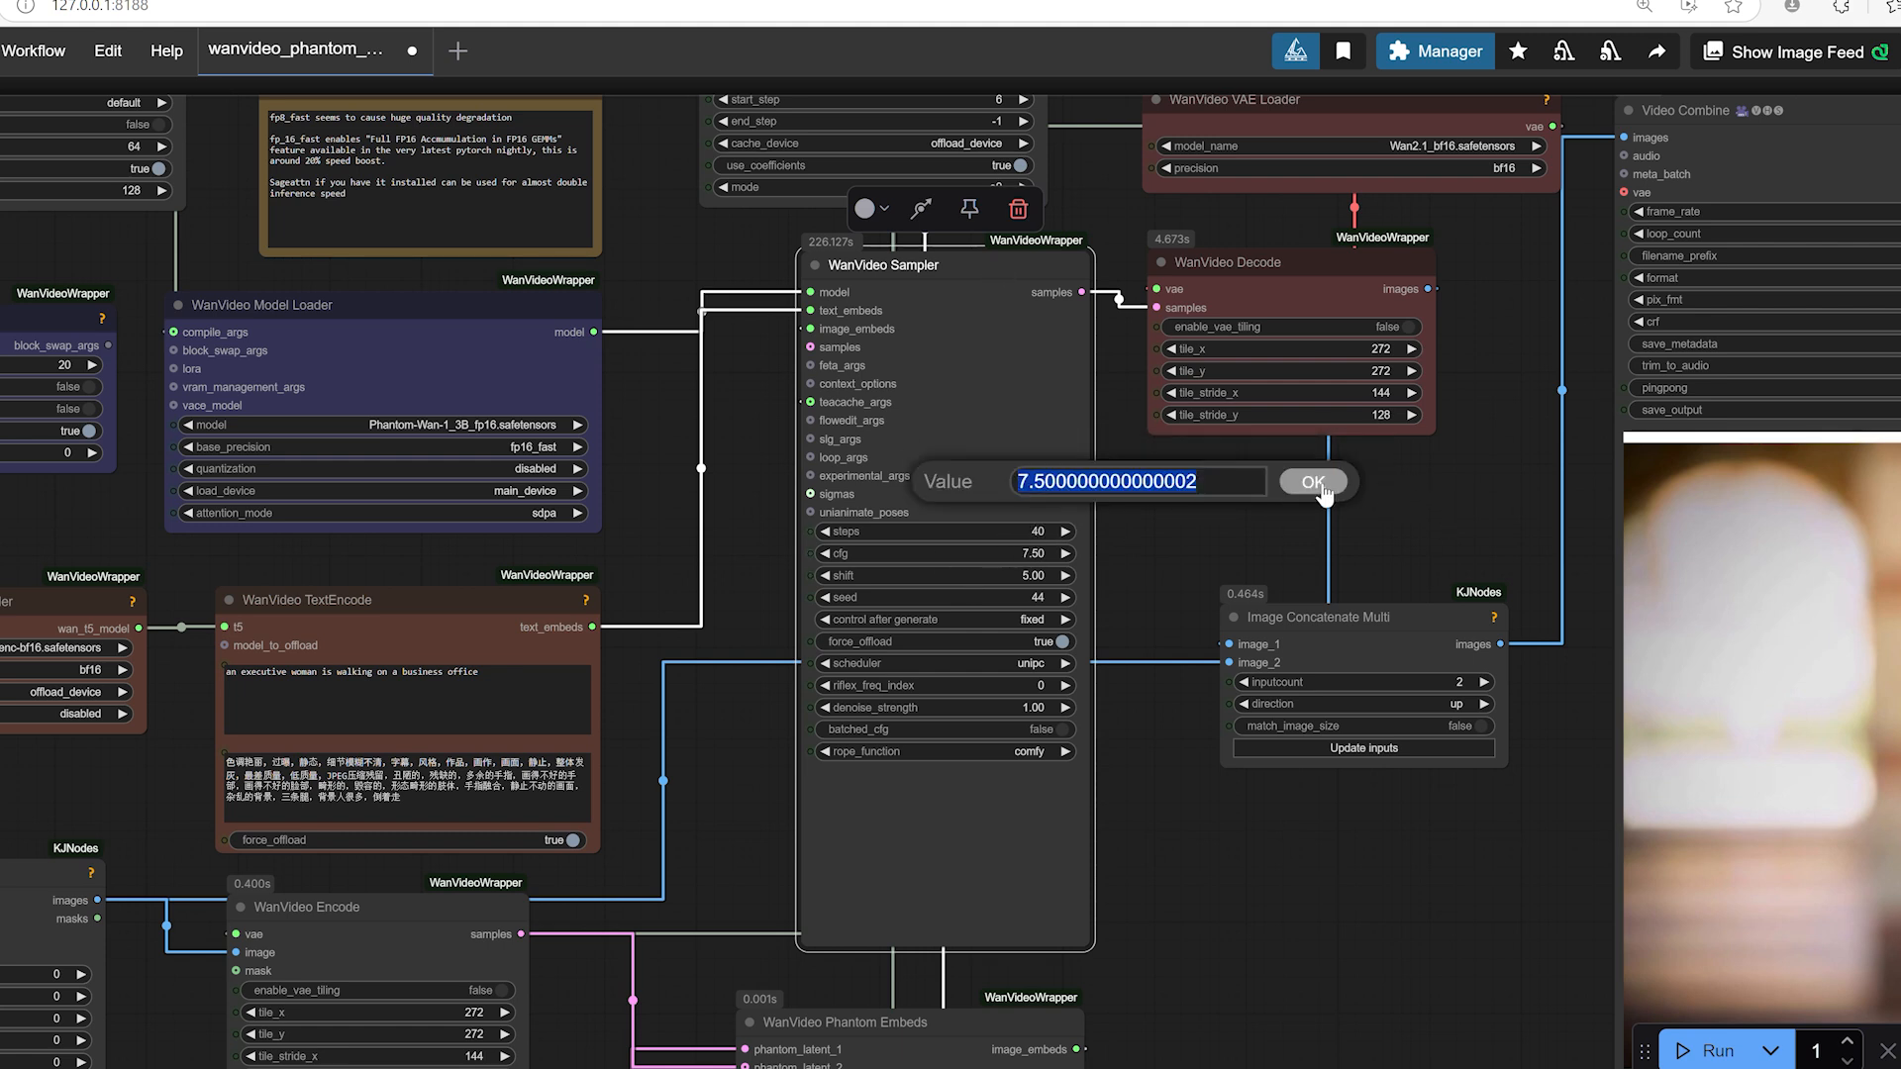
# Keep sampler cfg at 7.5 and select the negative prompt text
pyautogui.click(1311, 481)
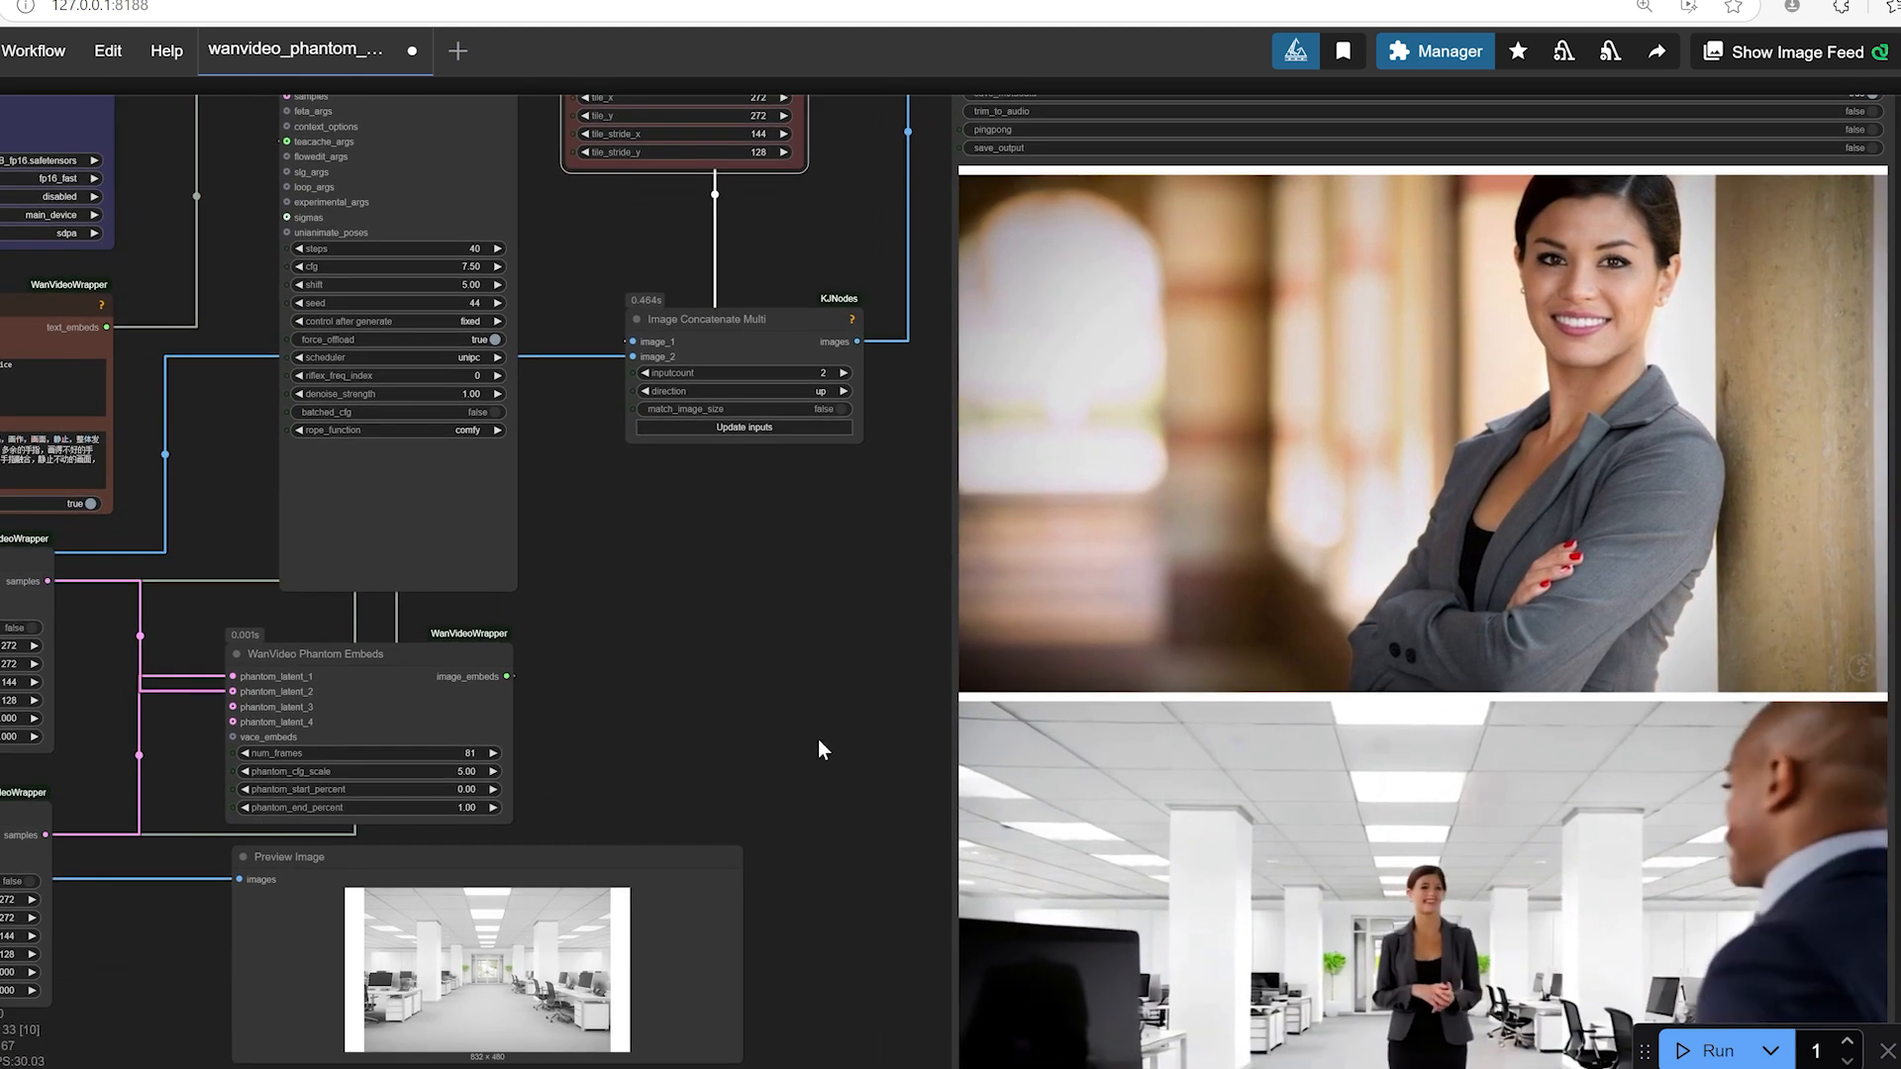
pyautogui.scroll(-3)
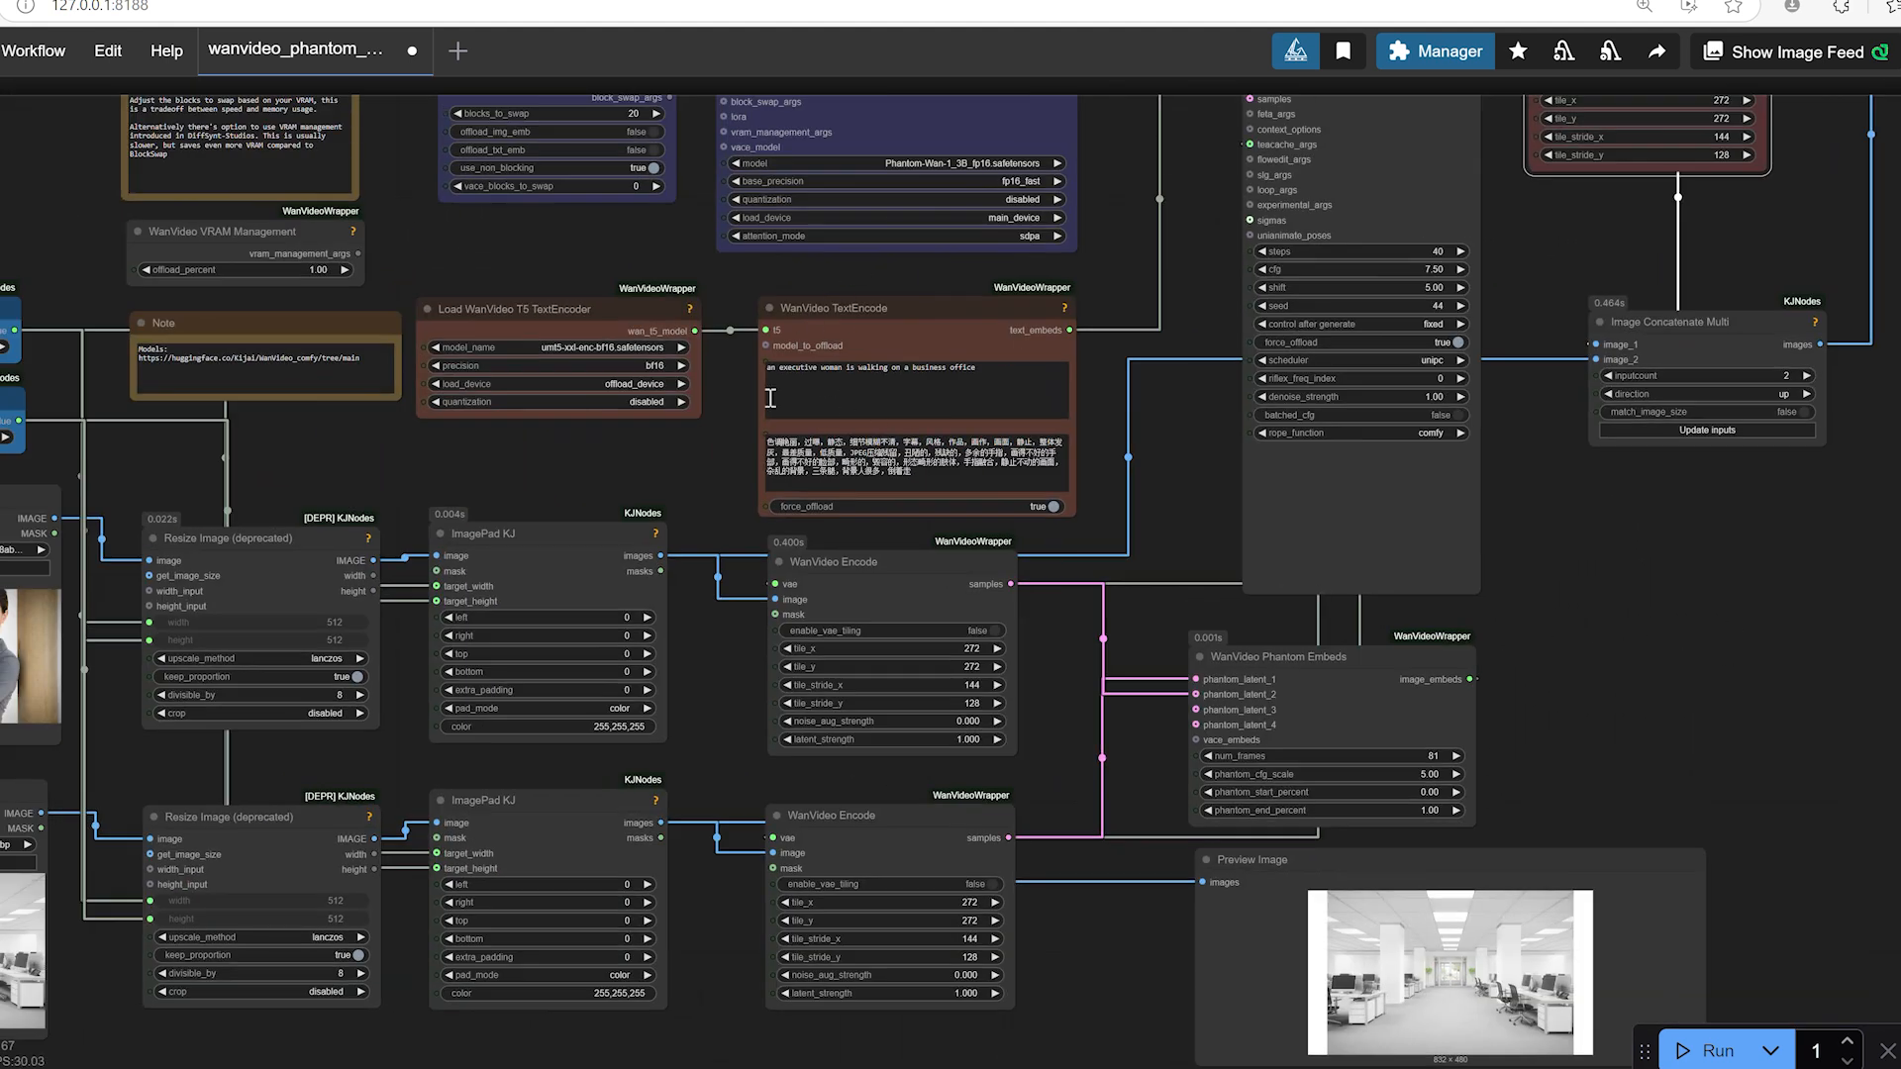
pyautogui.moveTo(794, 376)
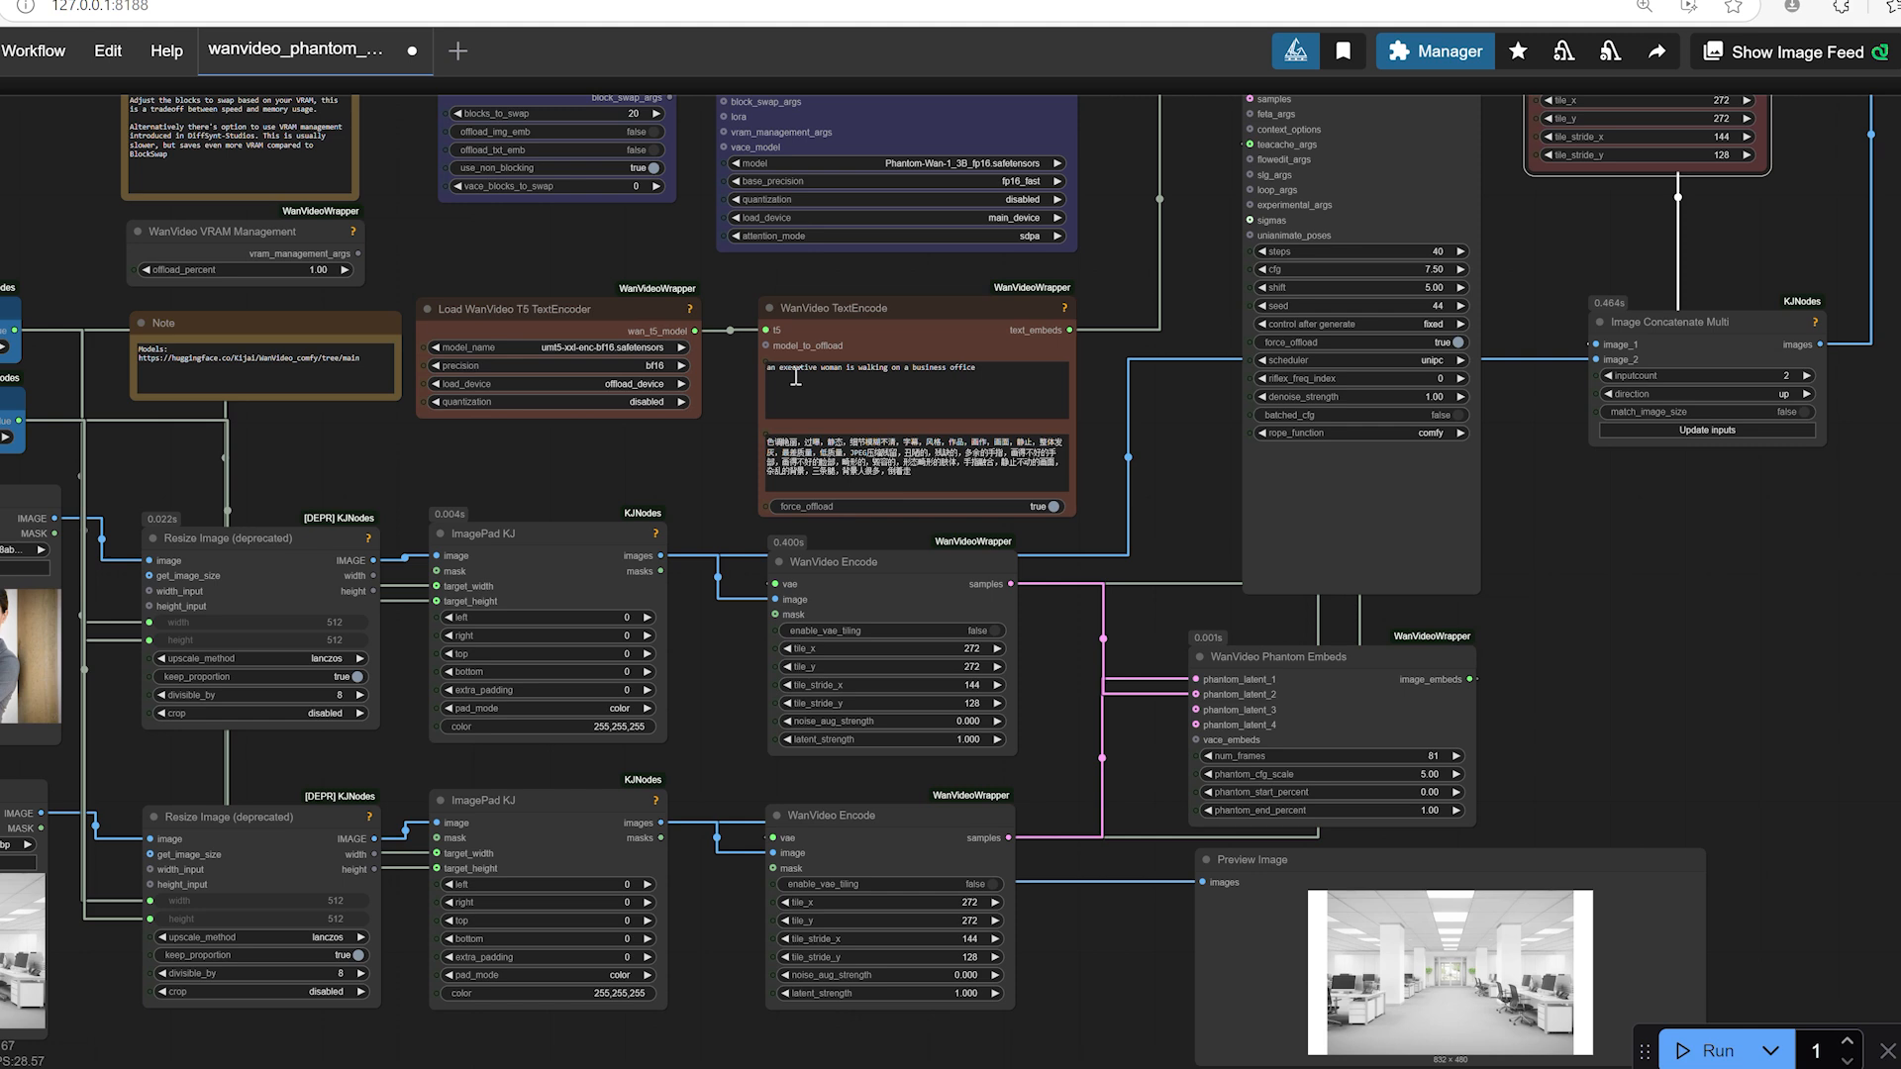
pyautogui.moveTo(654, 460)
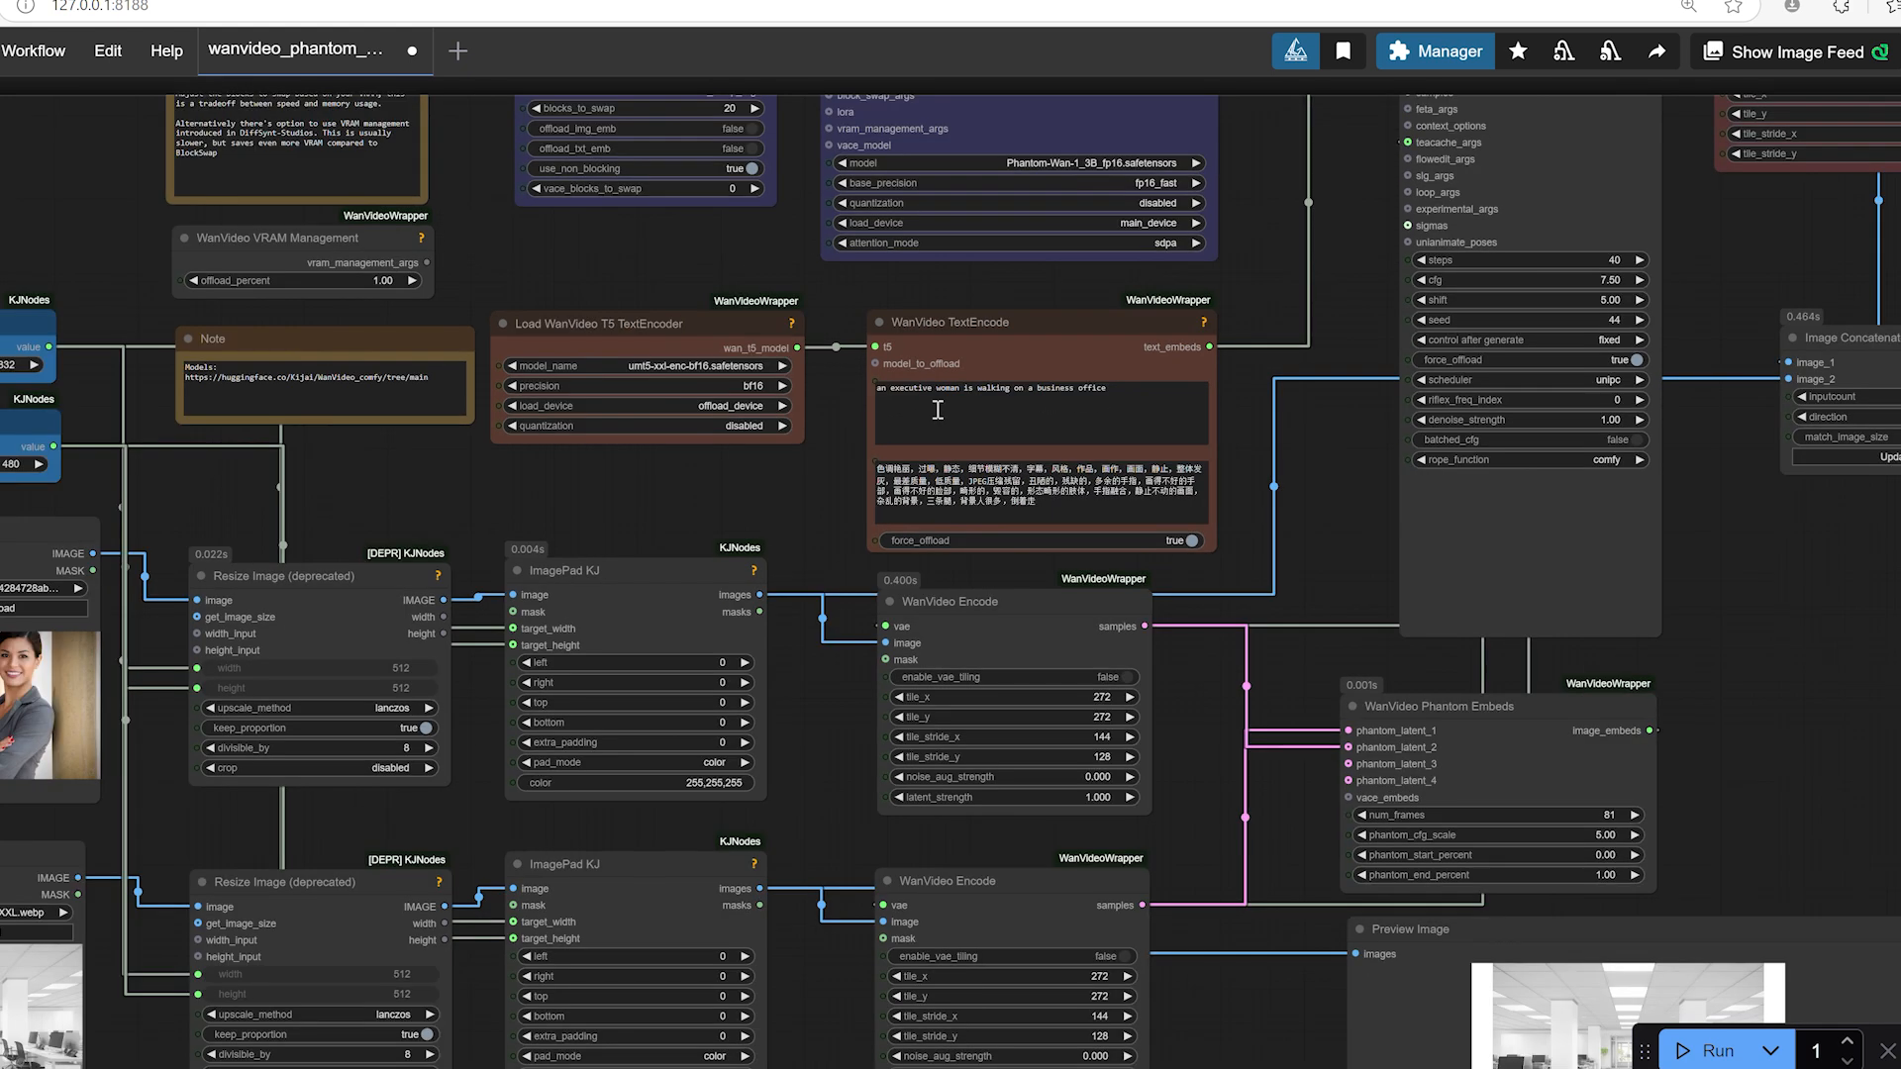
pyautogui.tripleClick(1031, 479)
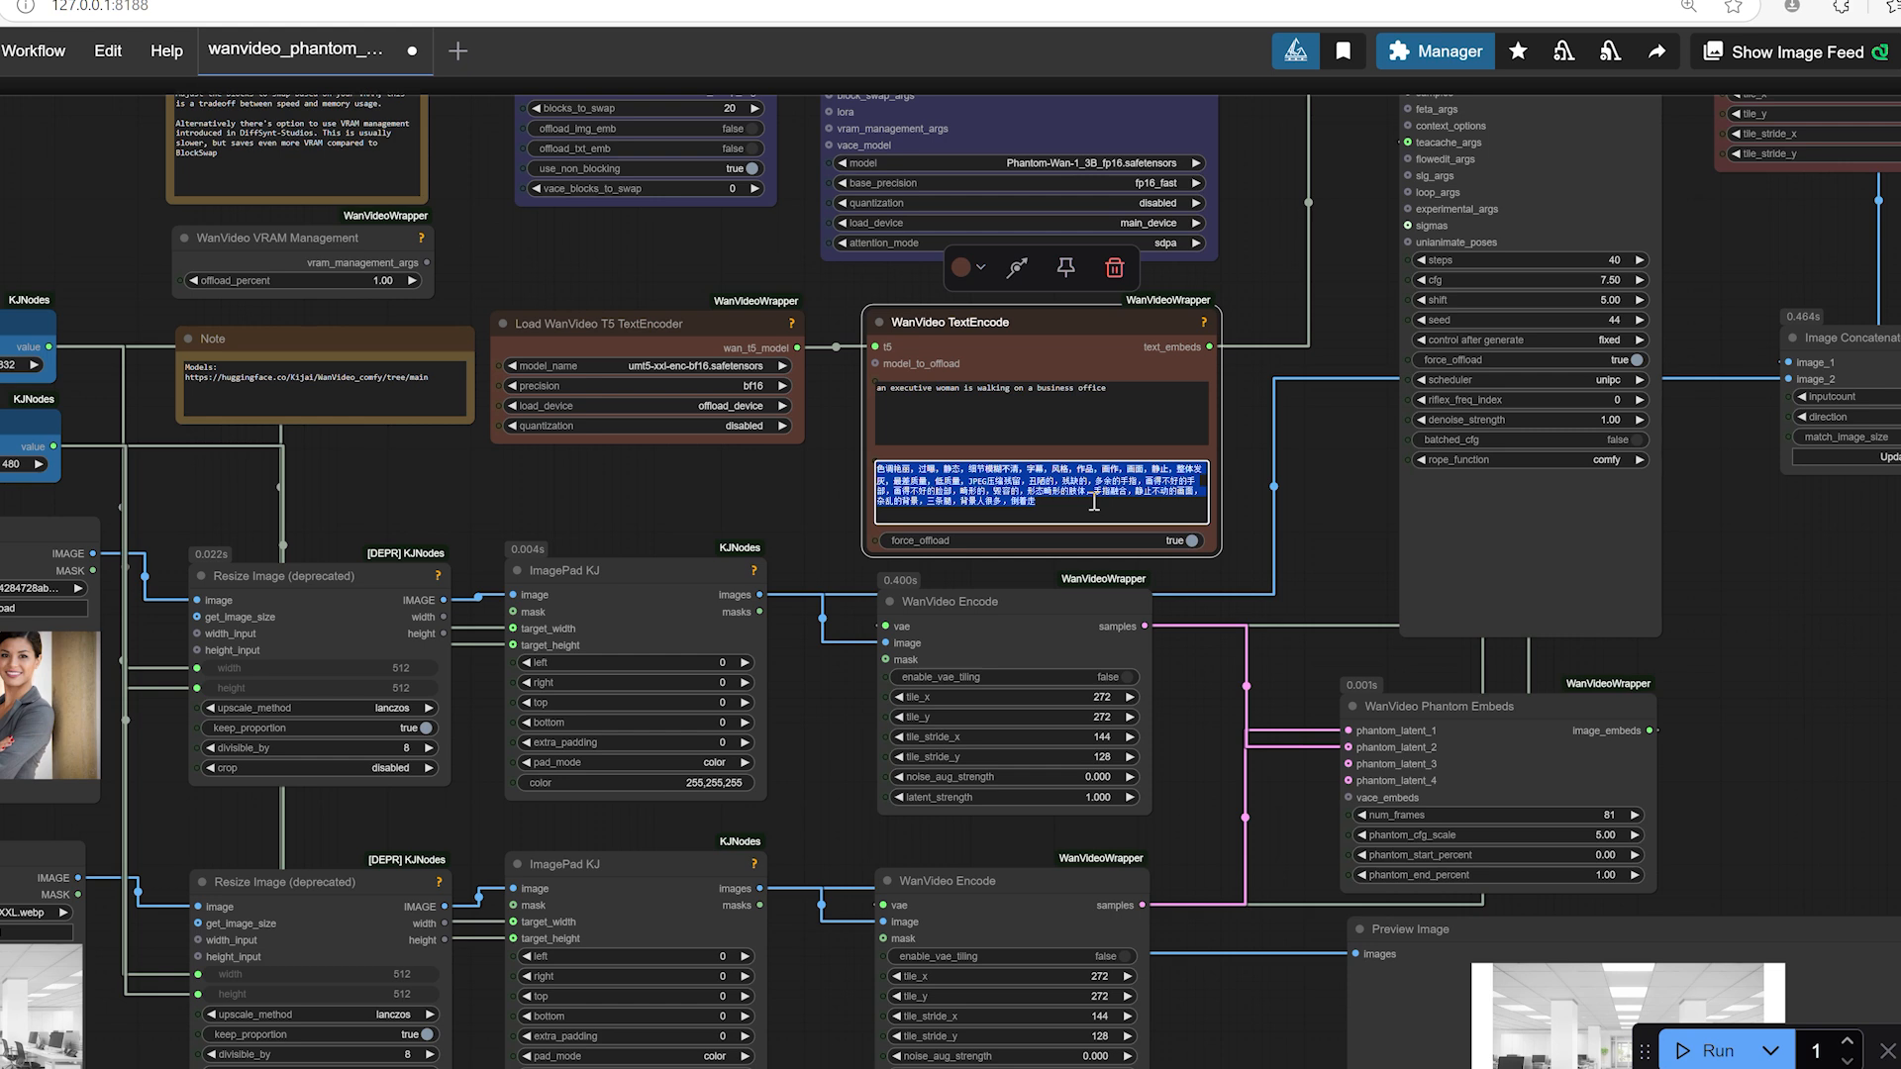
pyautogui.moveTo(1324, 485)
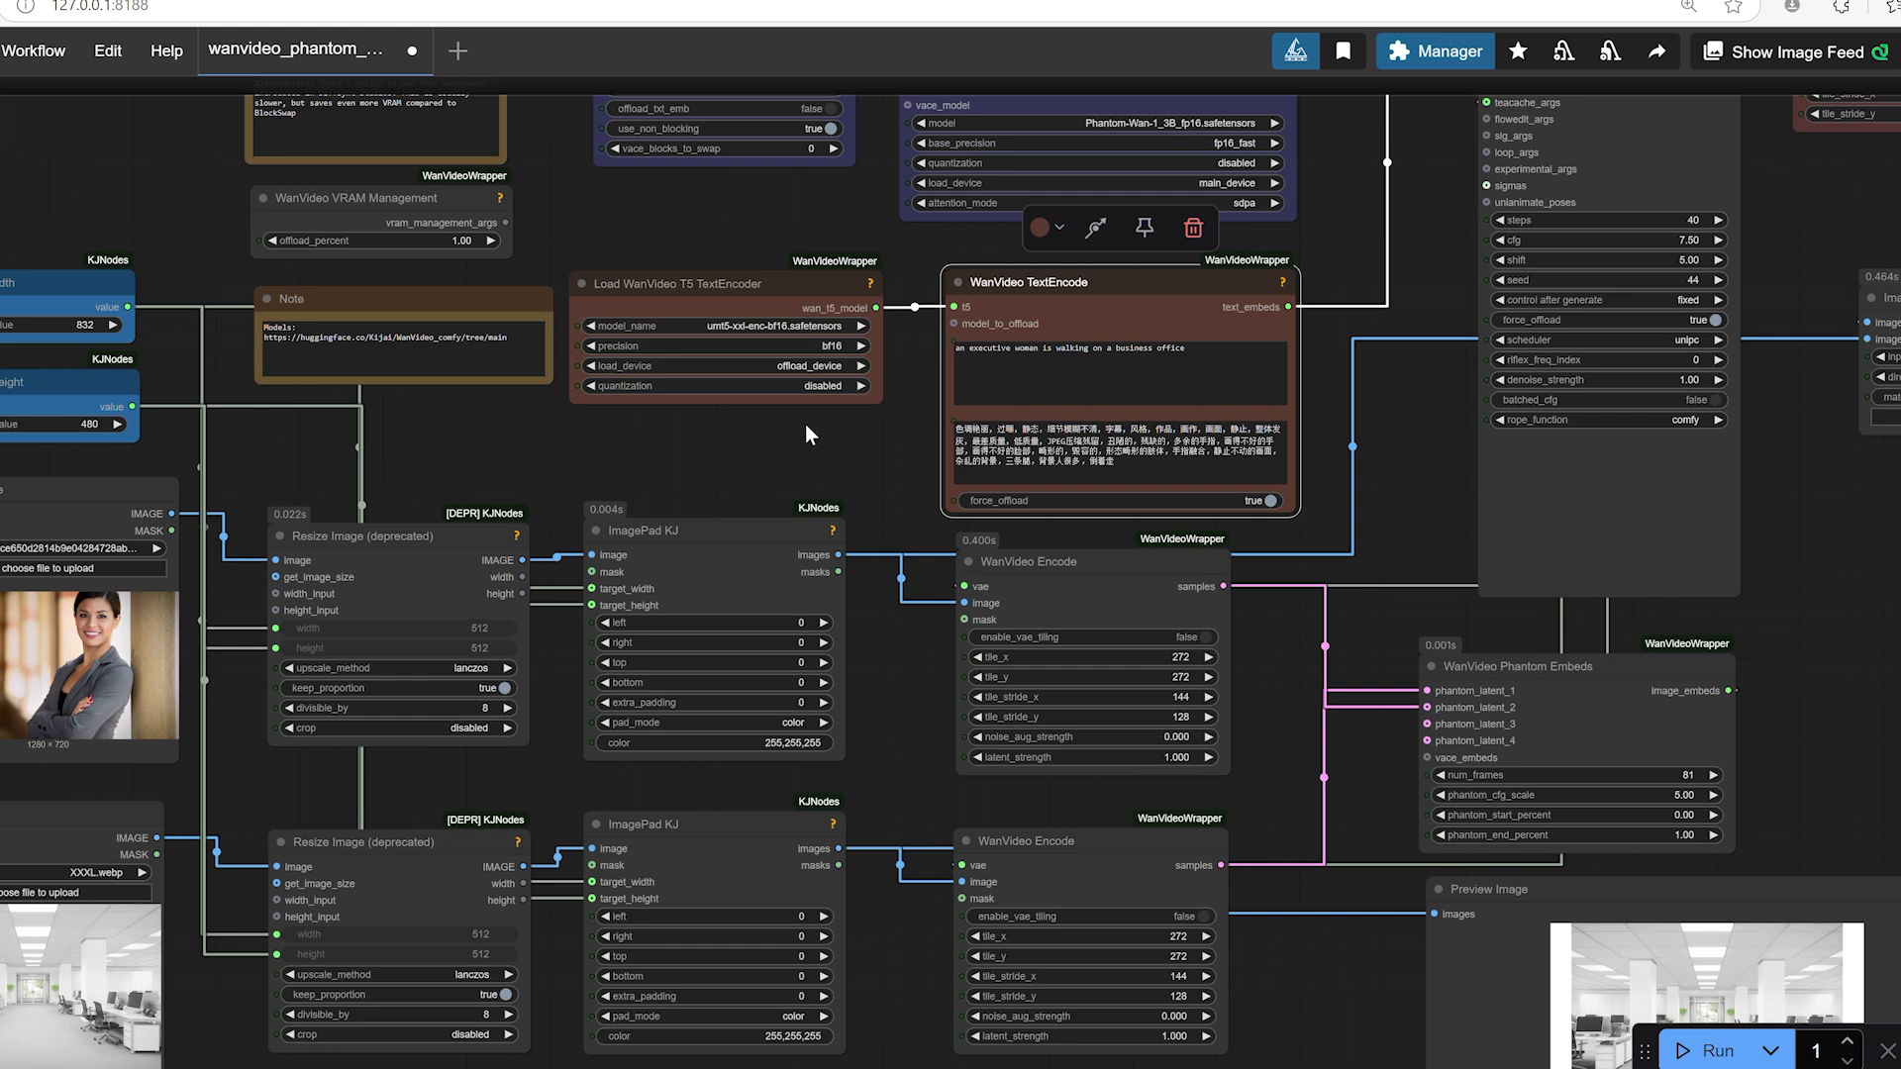
pyautogui.moveTo(760, 438)
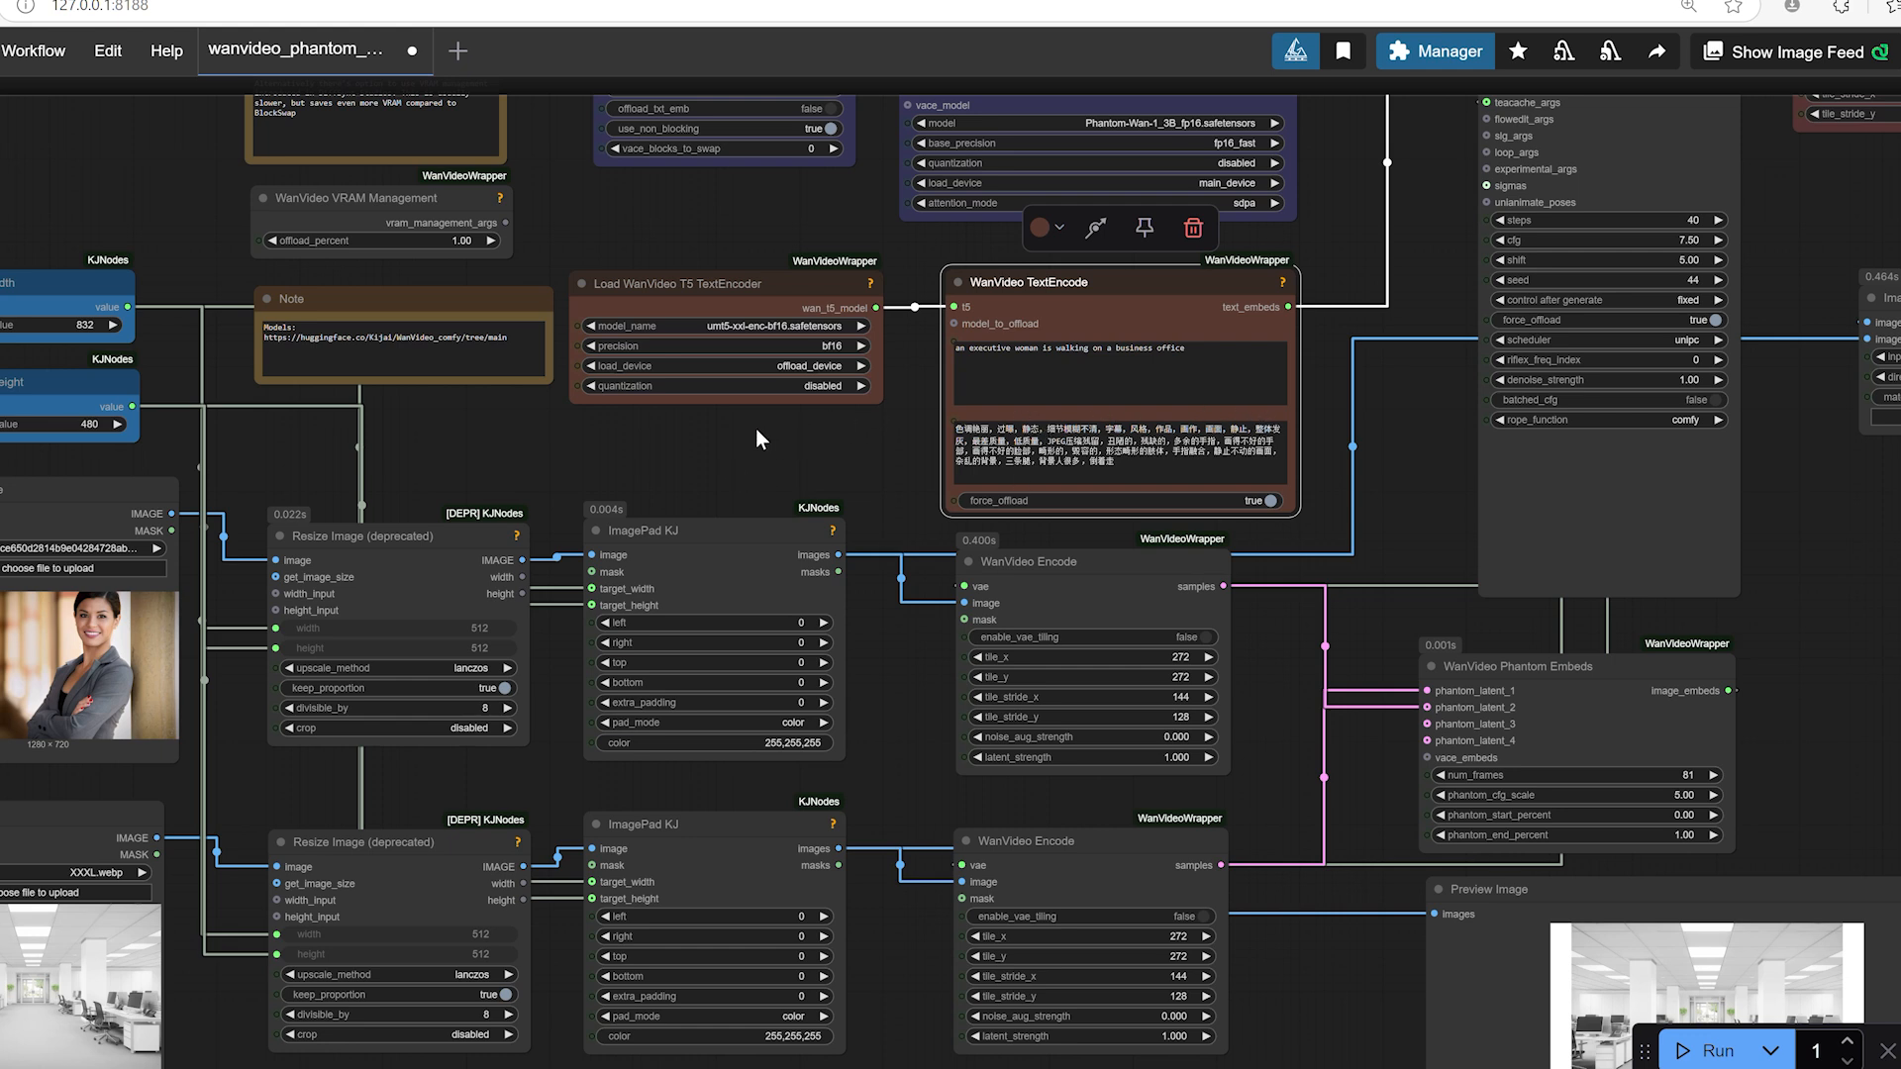
pyautogui.moveTo(760, 438); pyautogui.dragTo(741, 444)
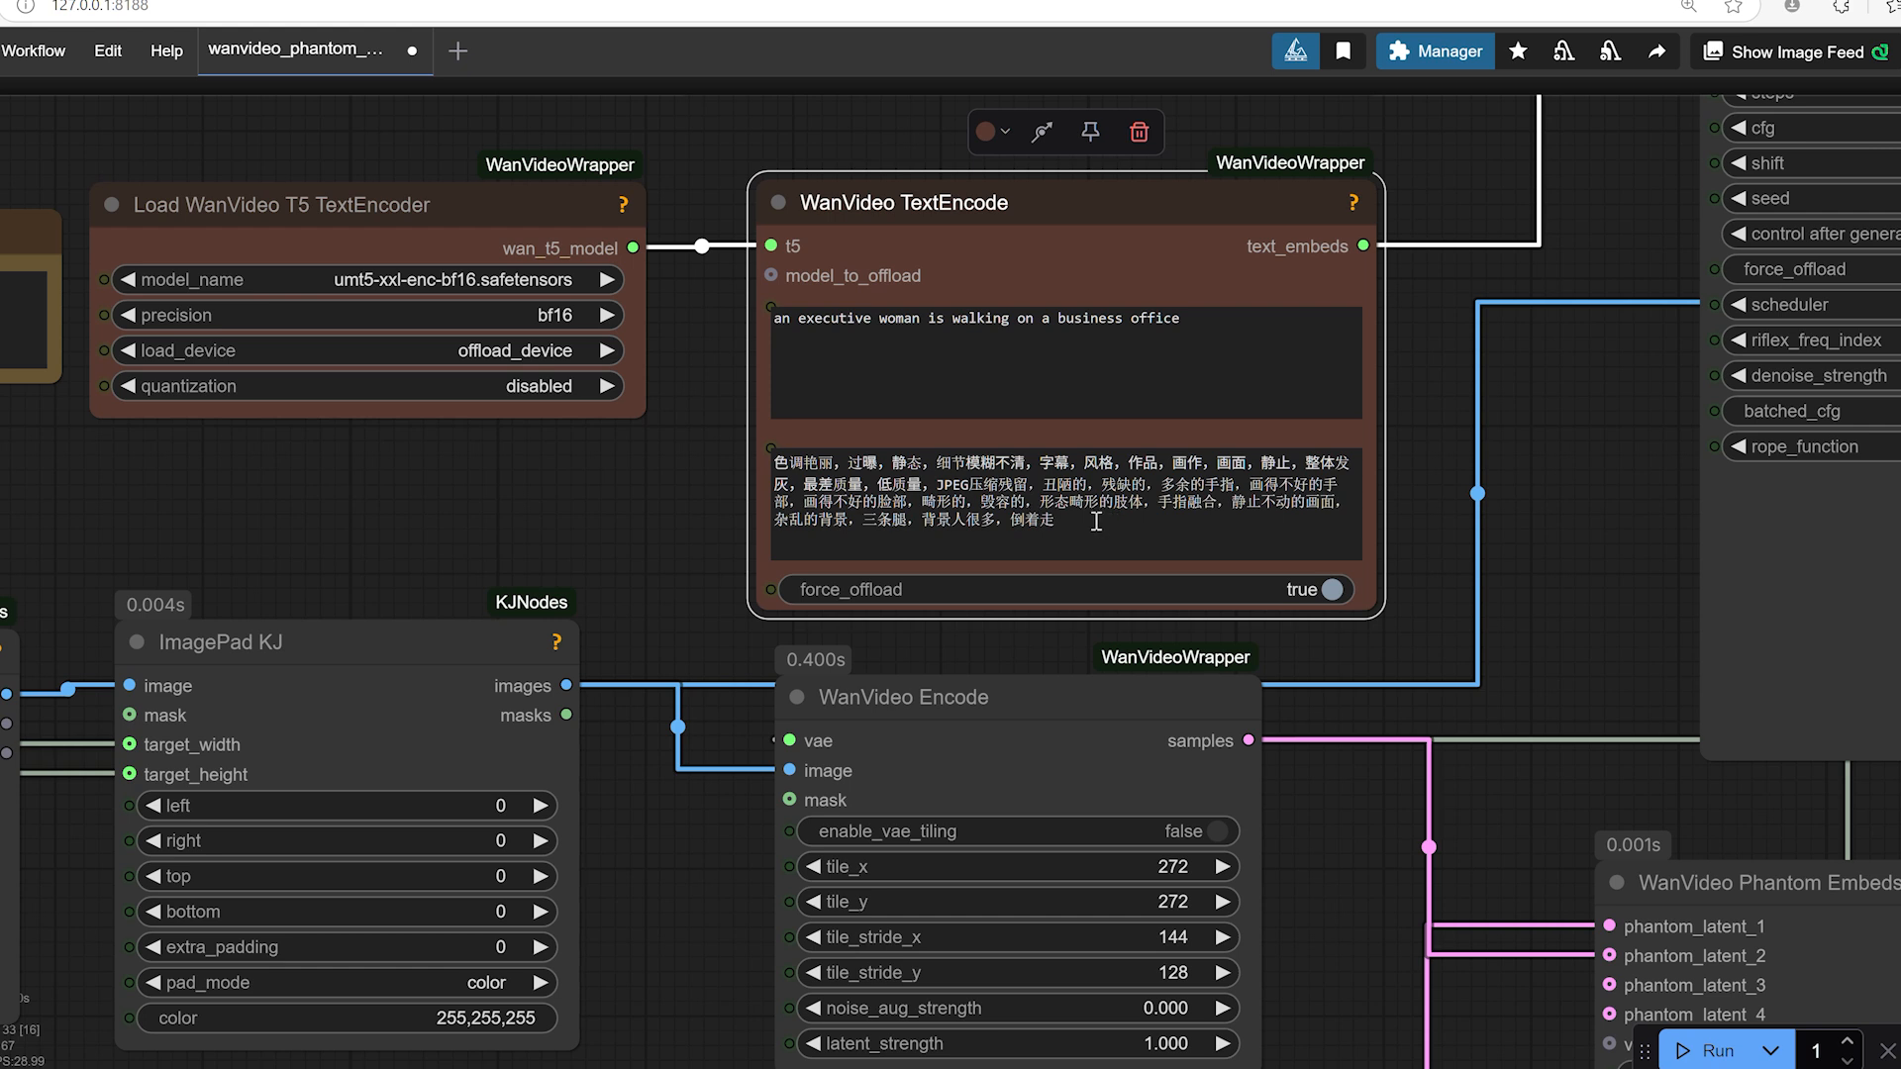
pyautogui.moveTo(649, 453)
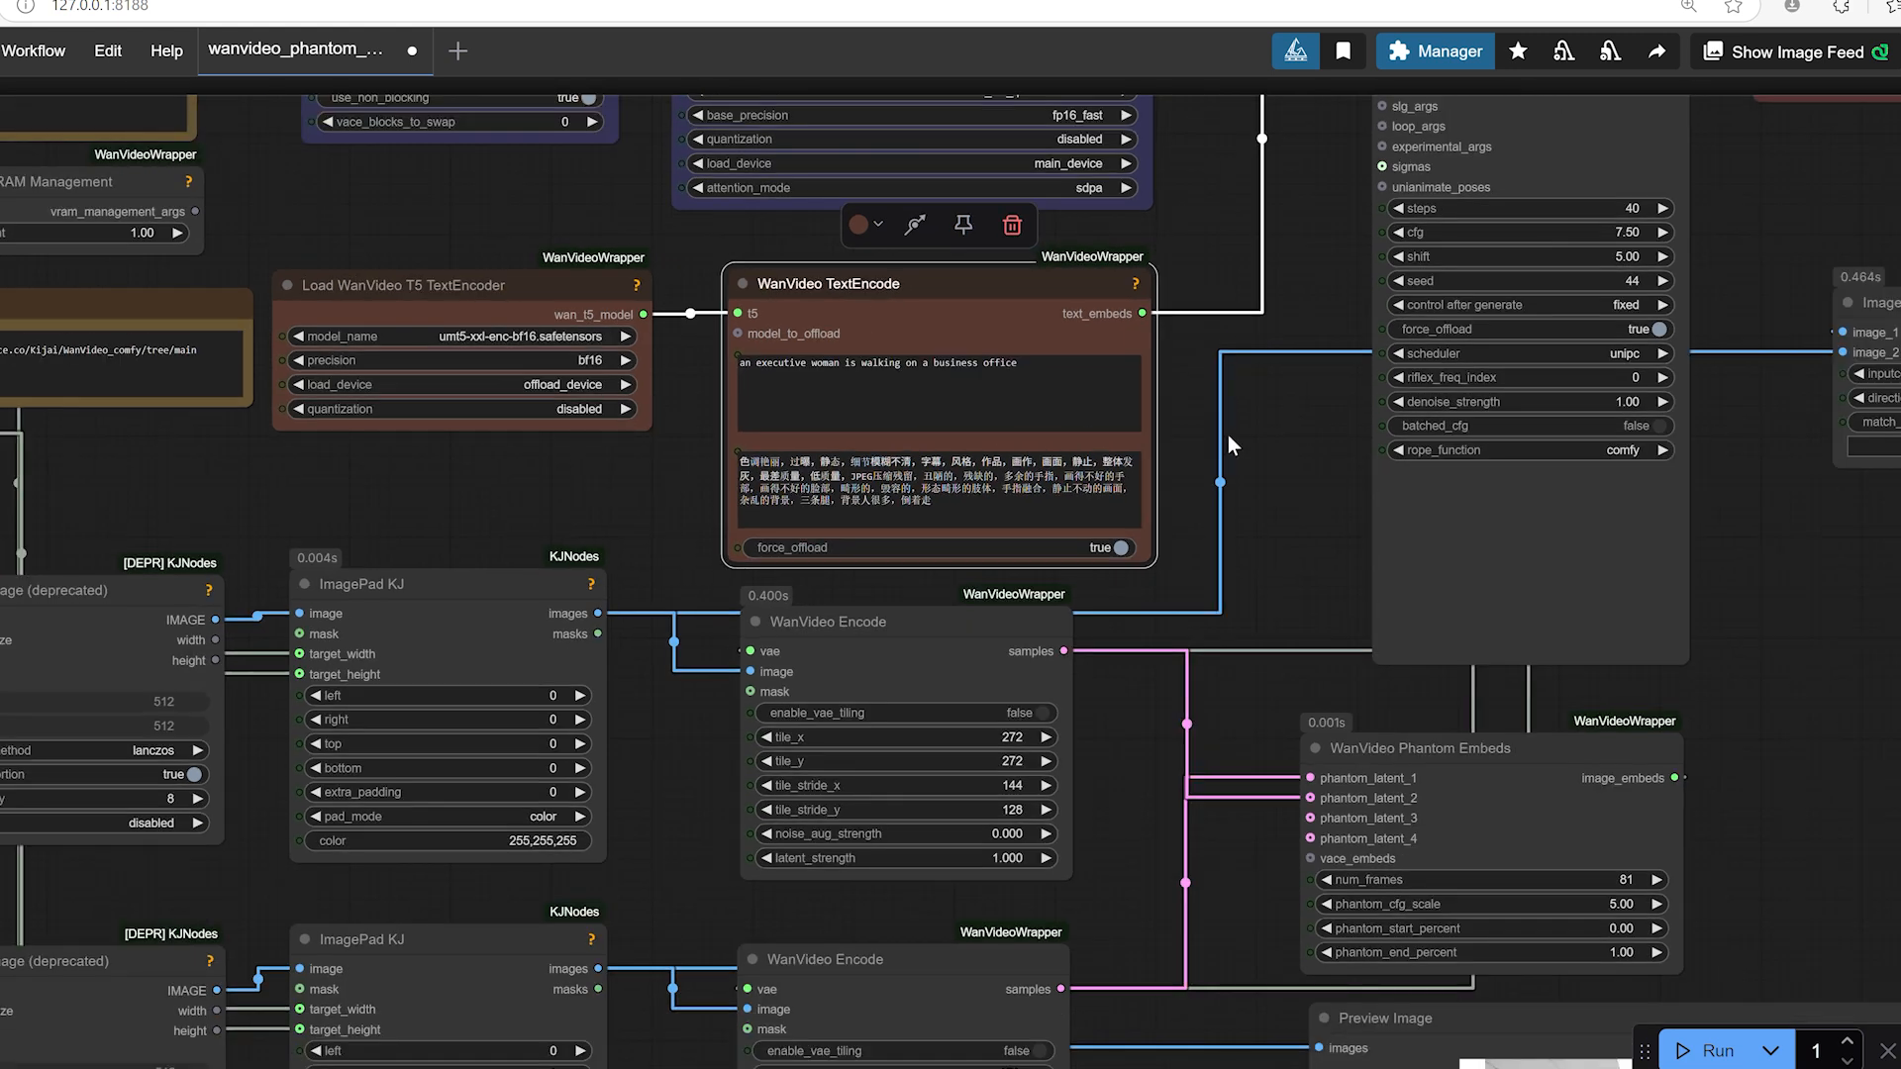
pyautogui.moveTo(1255, 485)
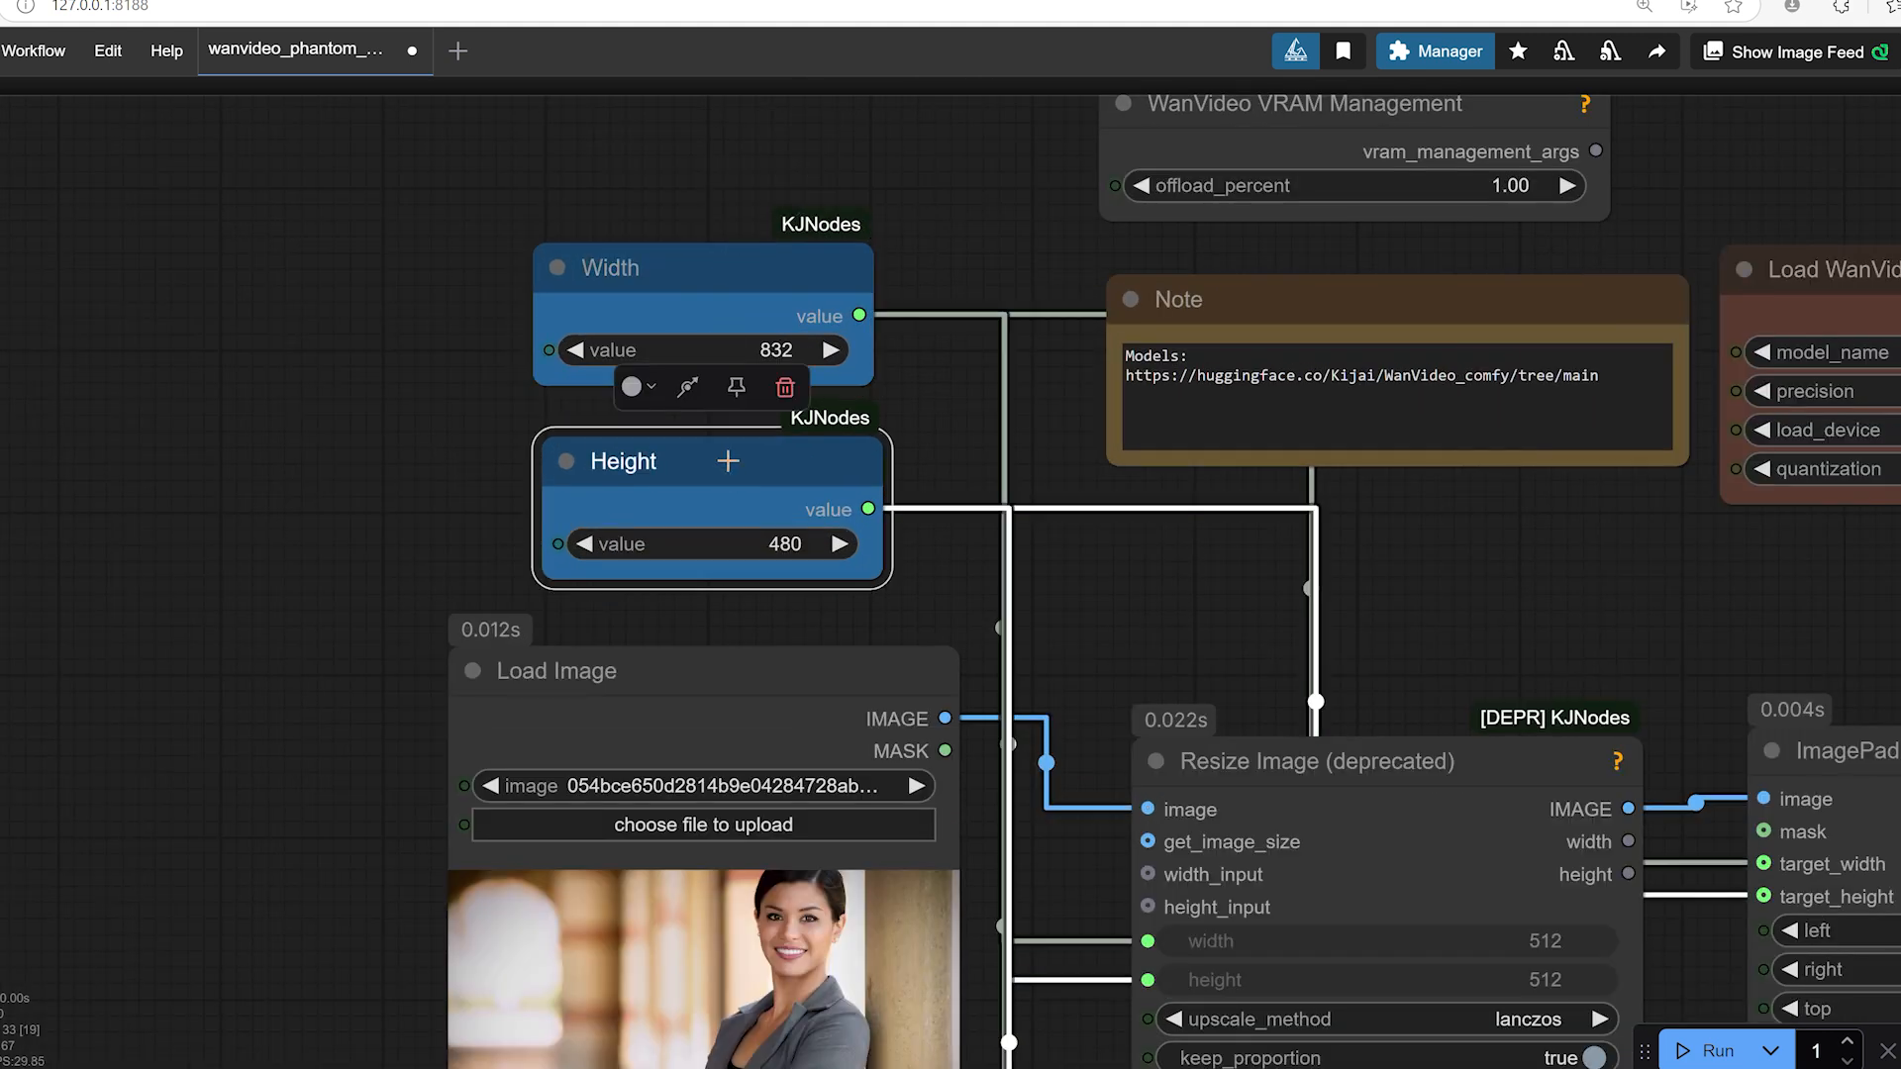
pyautogui.click(988, 250)
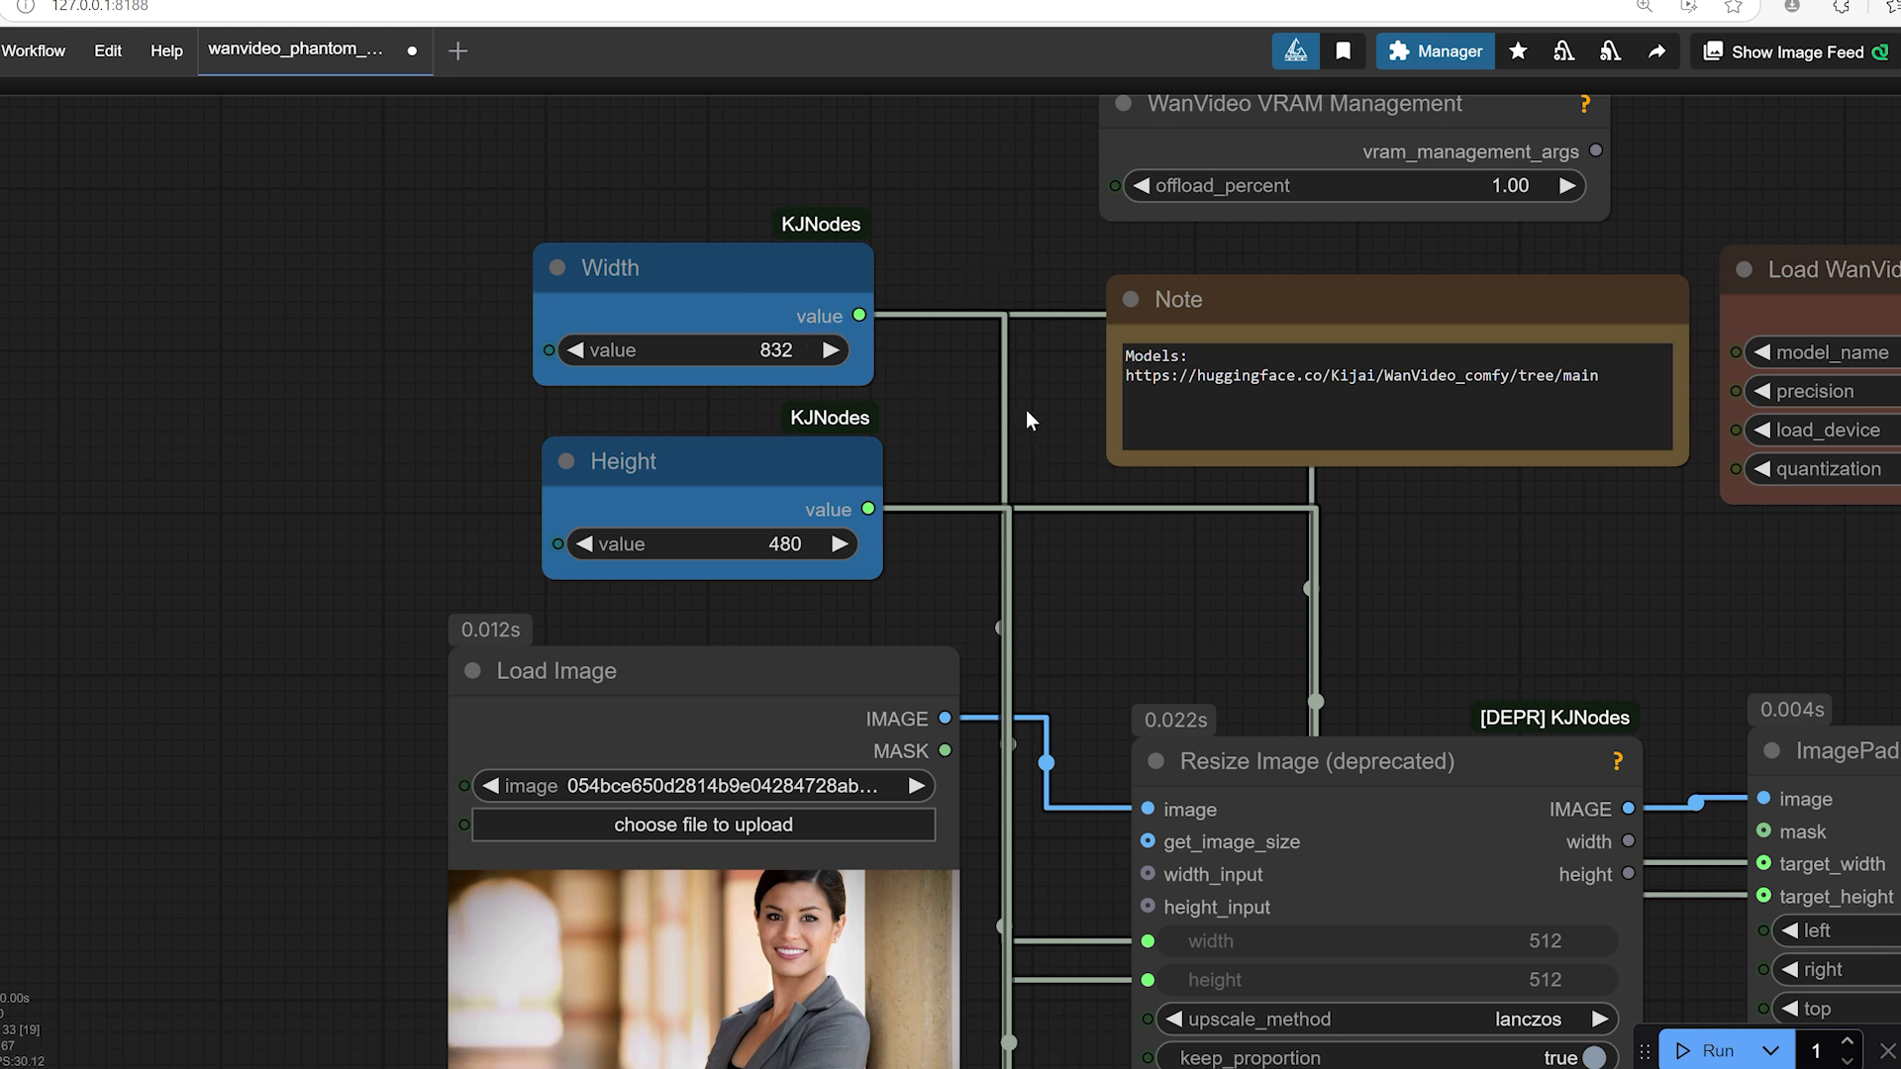
pyautogui.moveTo(1036, 428)
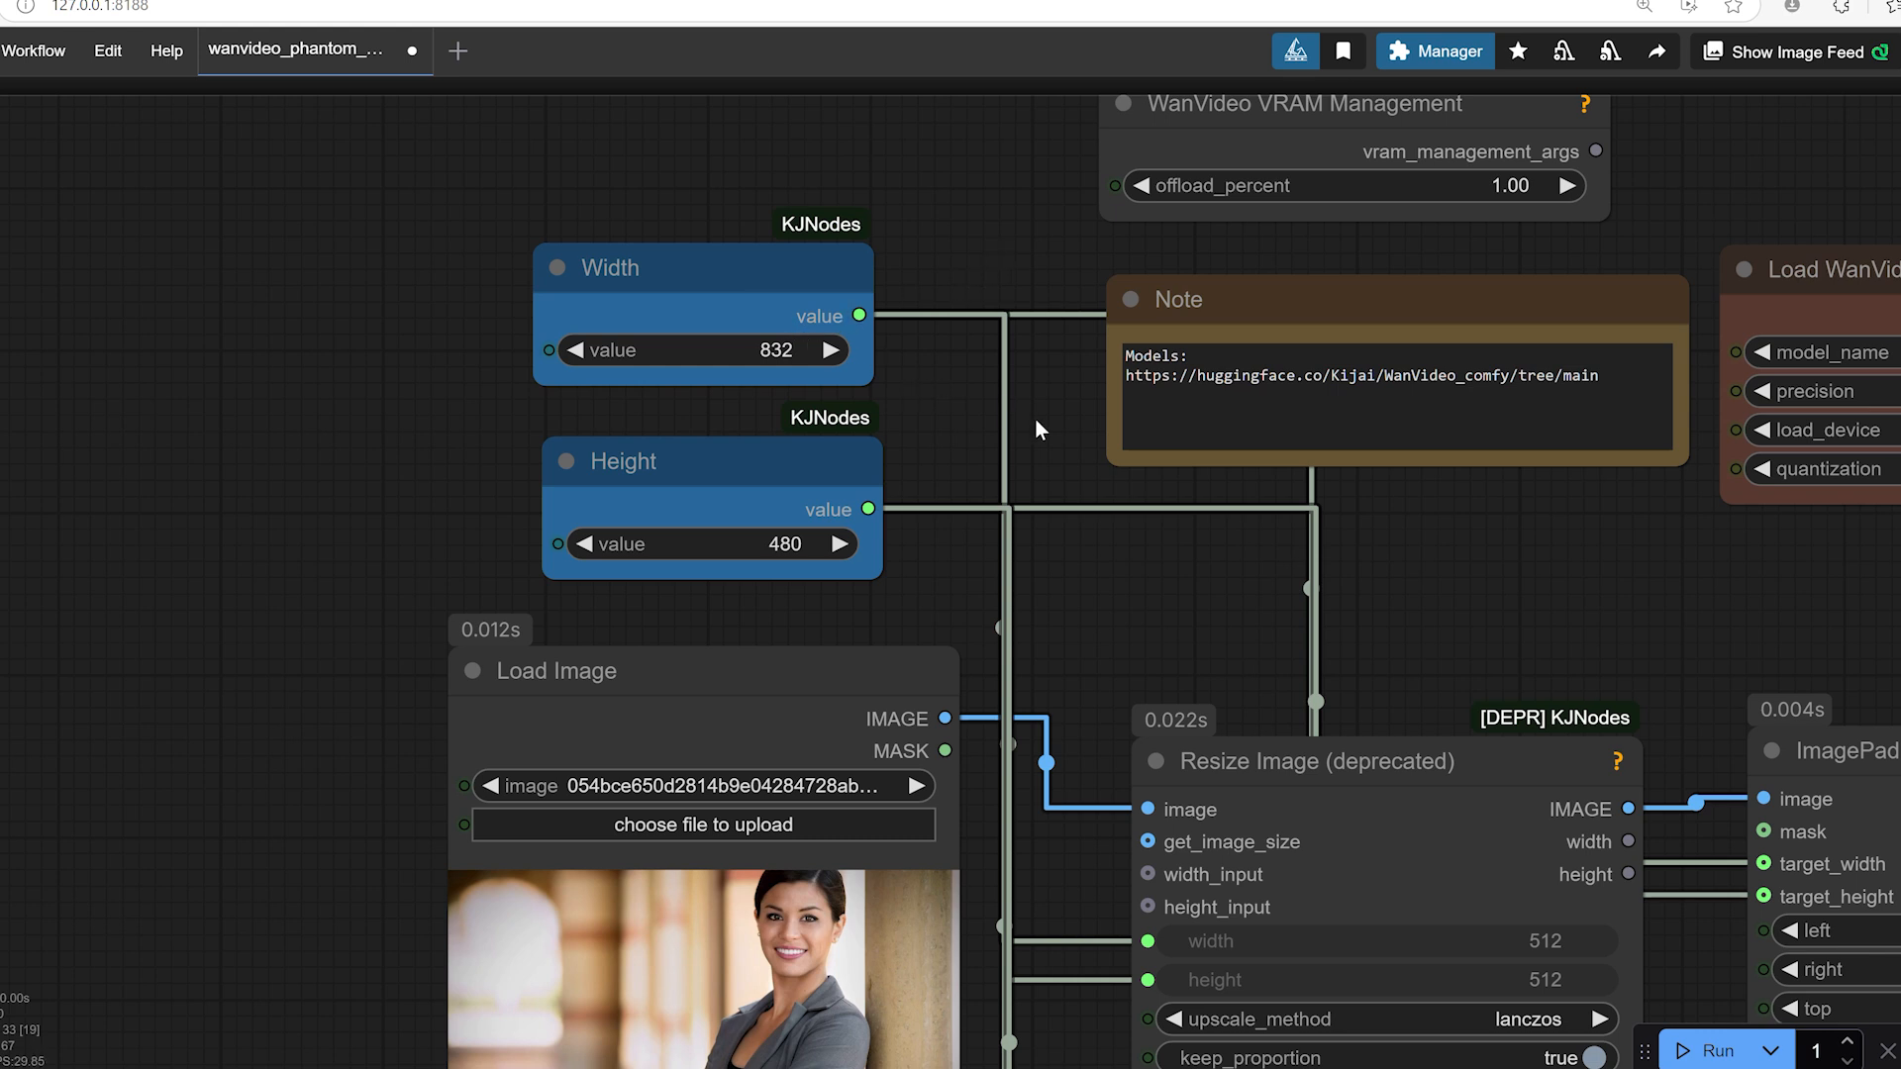
pyautogui.moveTo(849, 396)
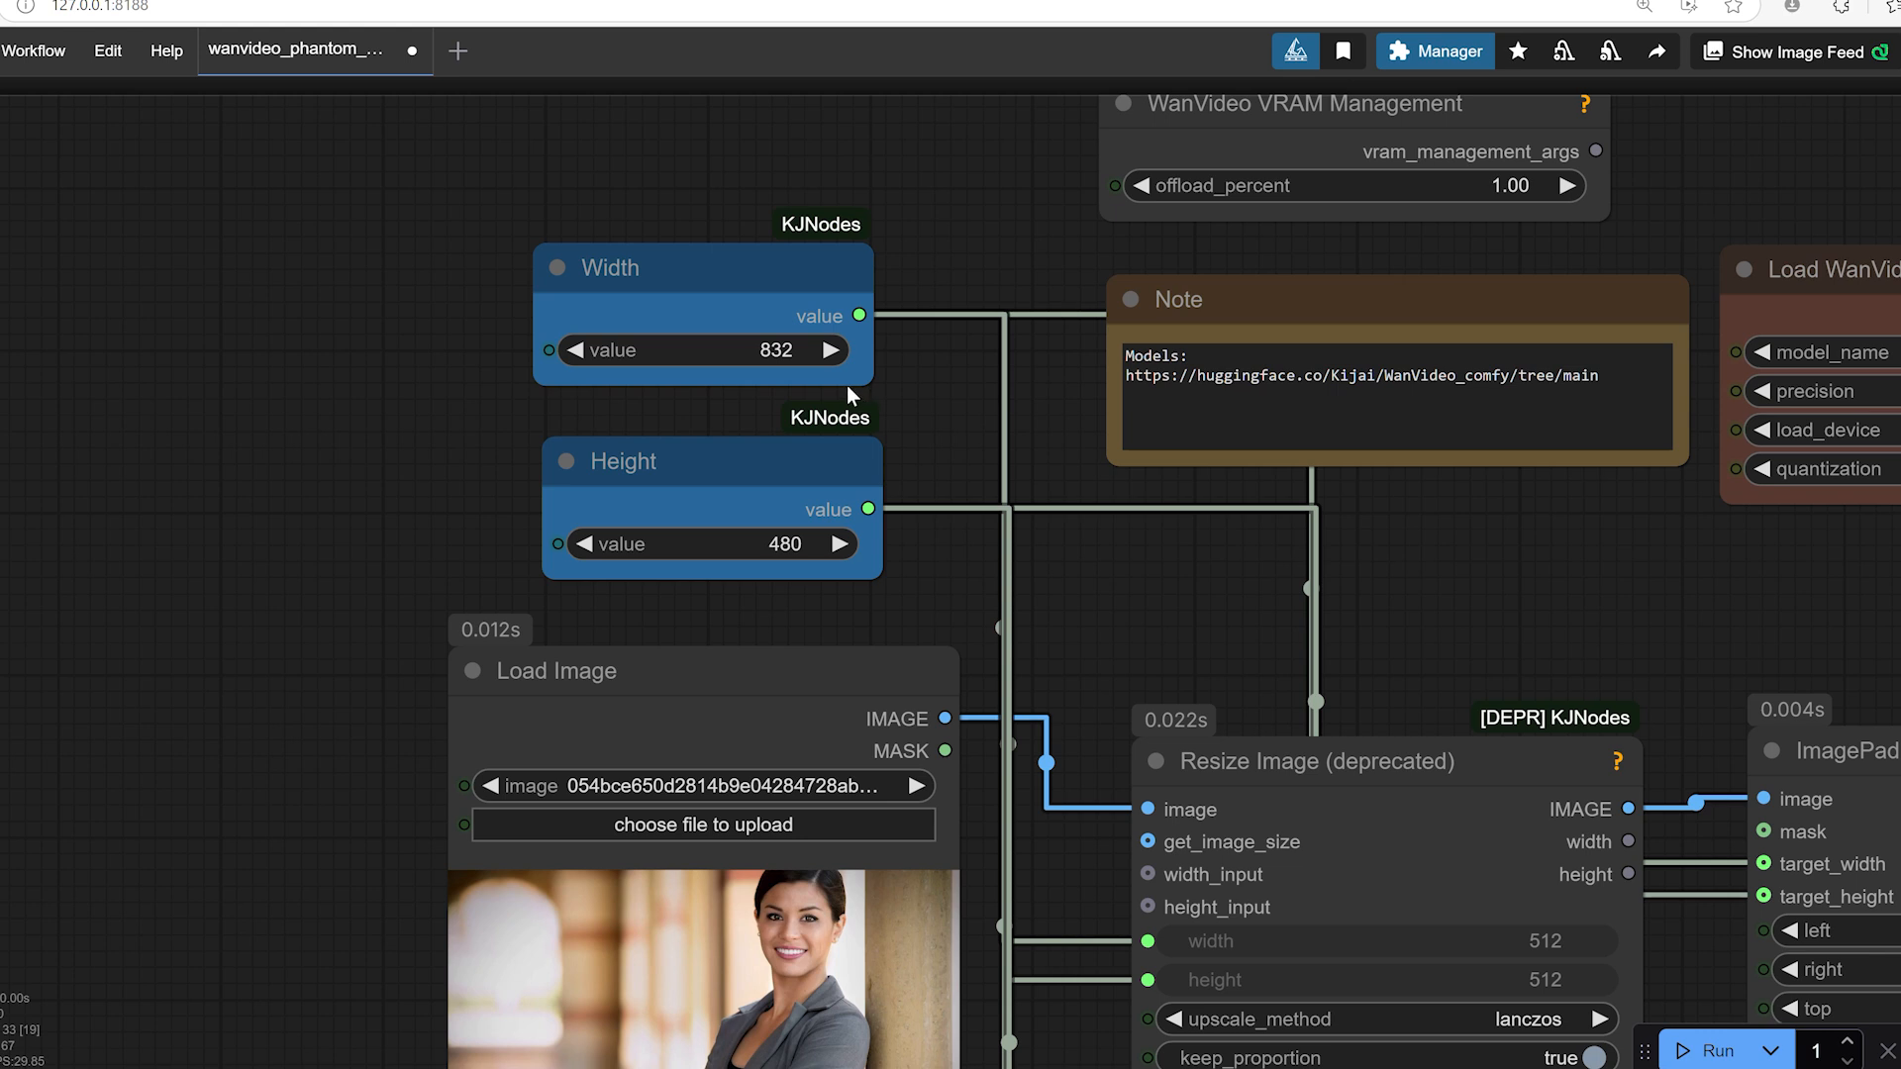
pyautogui.moveTo(1043, 351)
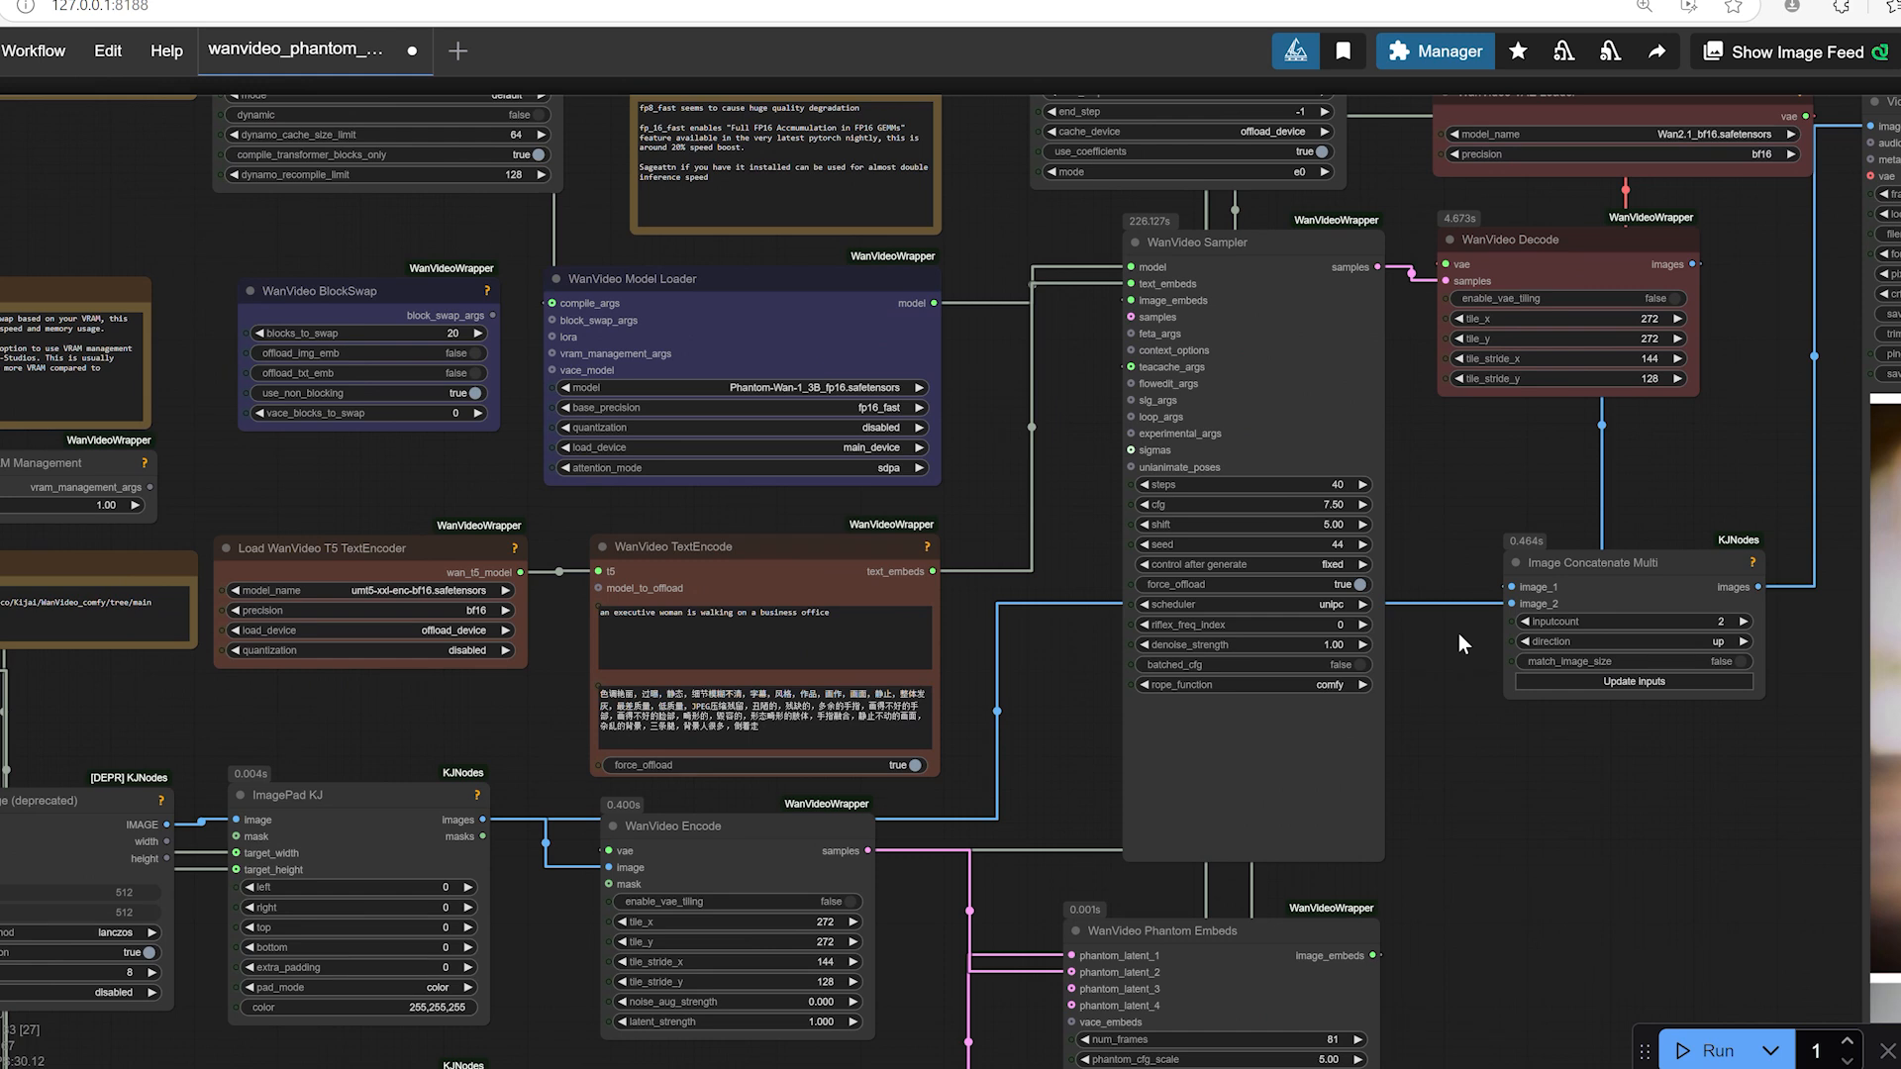
pyautogui.moveTo(1209, 550)
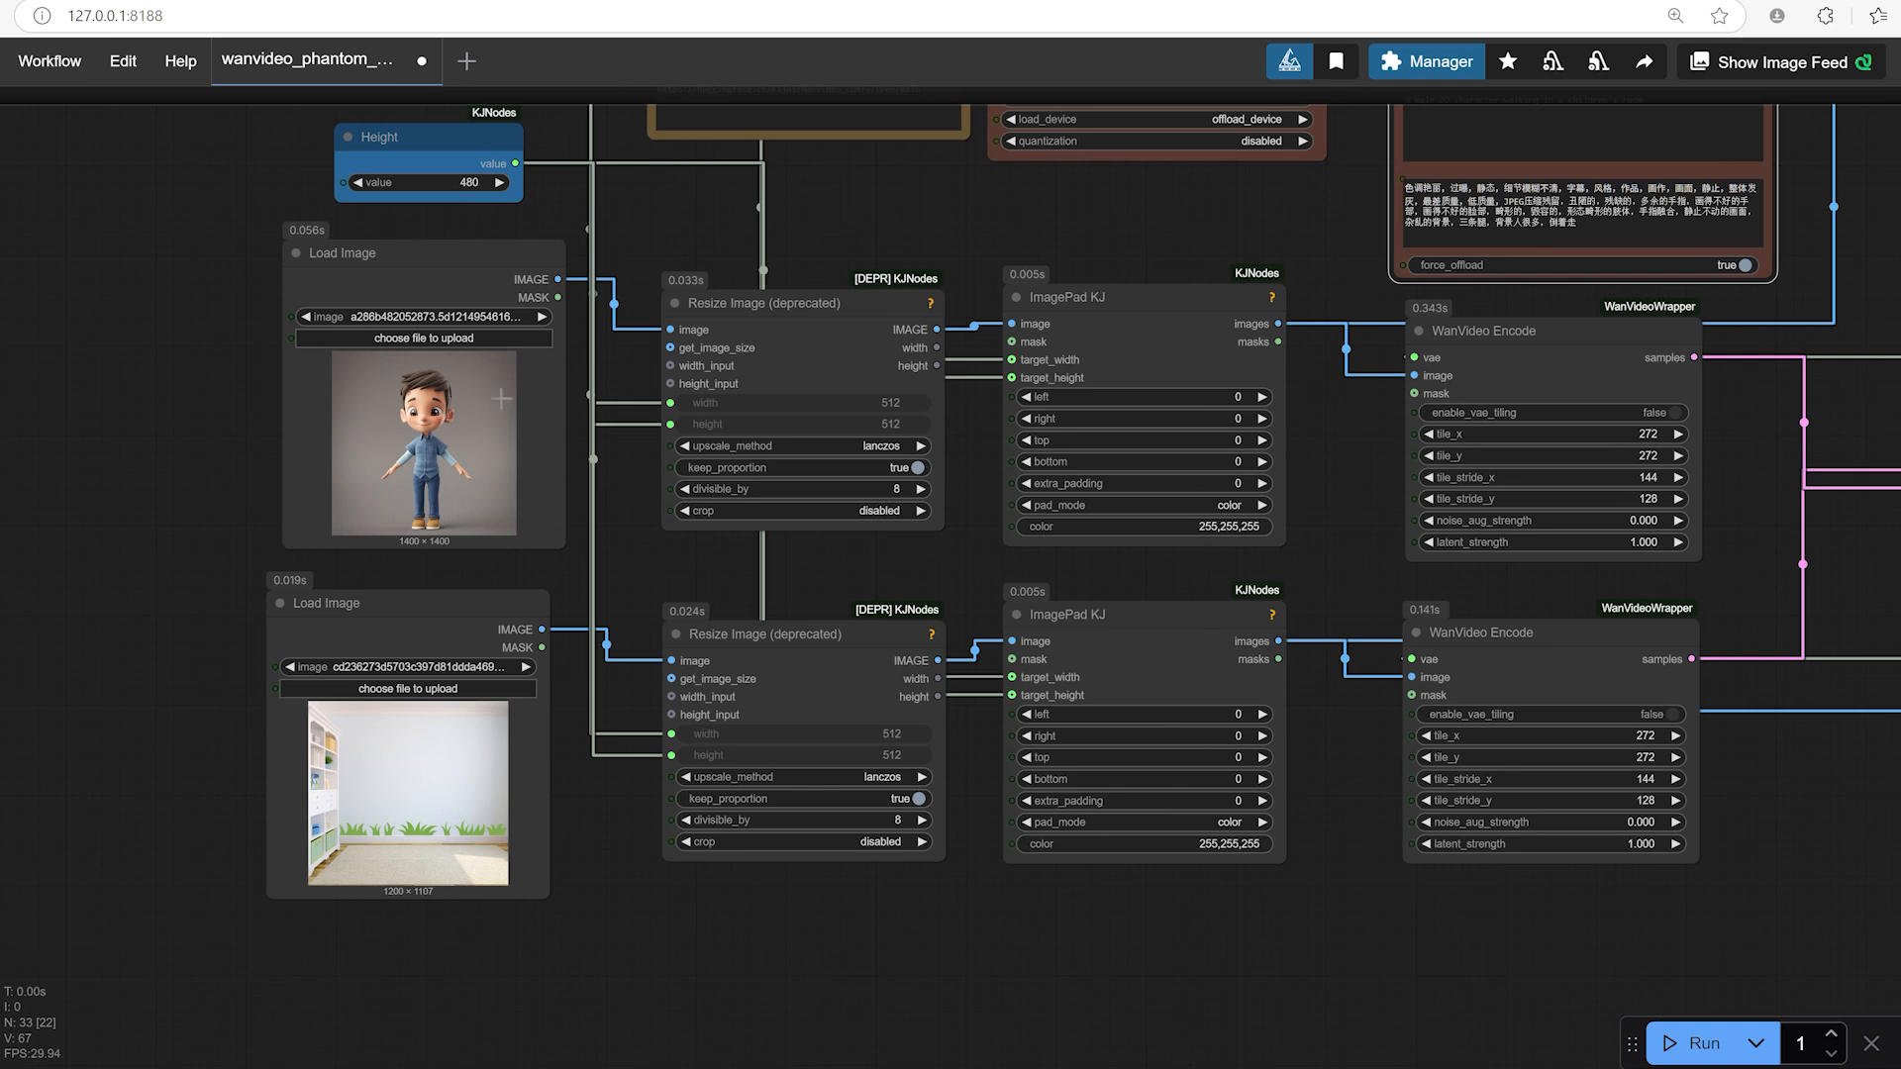
pyautogui.moveTo(1177, 727)
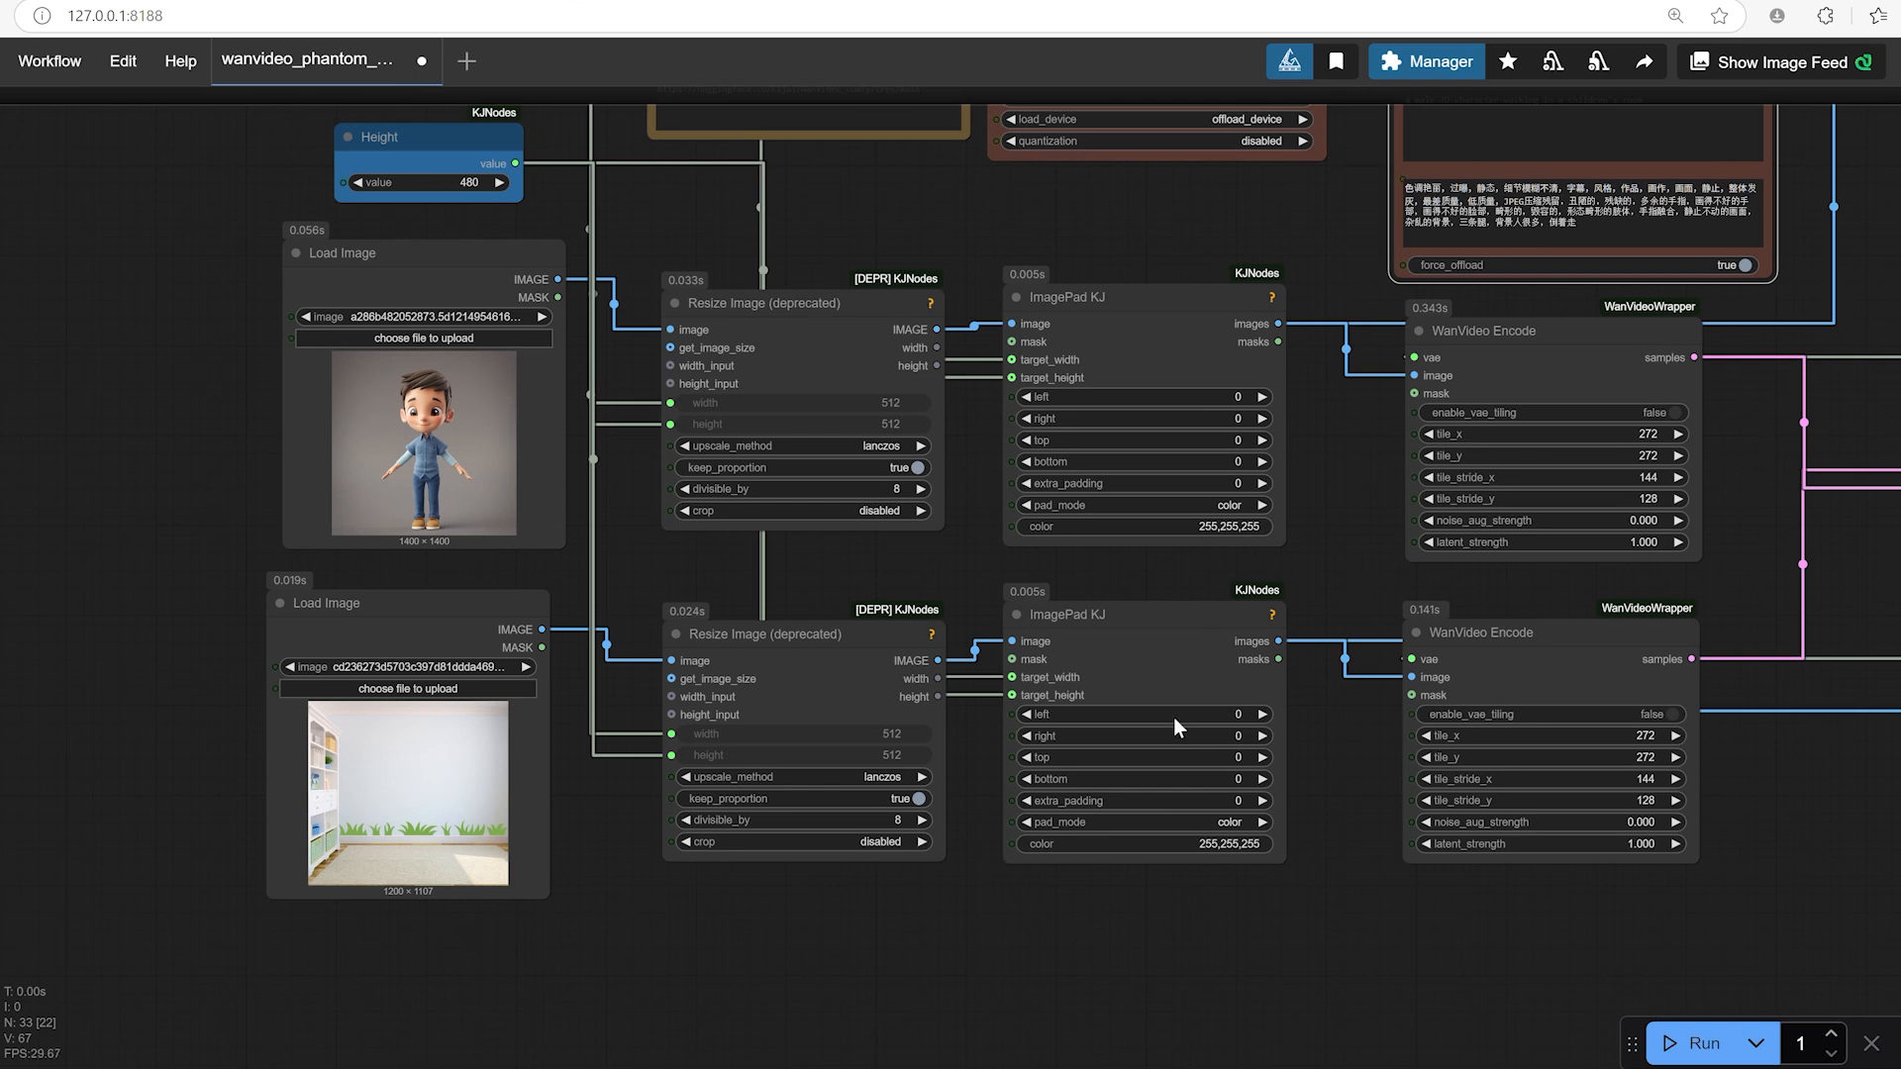
pyautogui.moveTo(1573, 966)
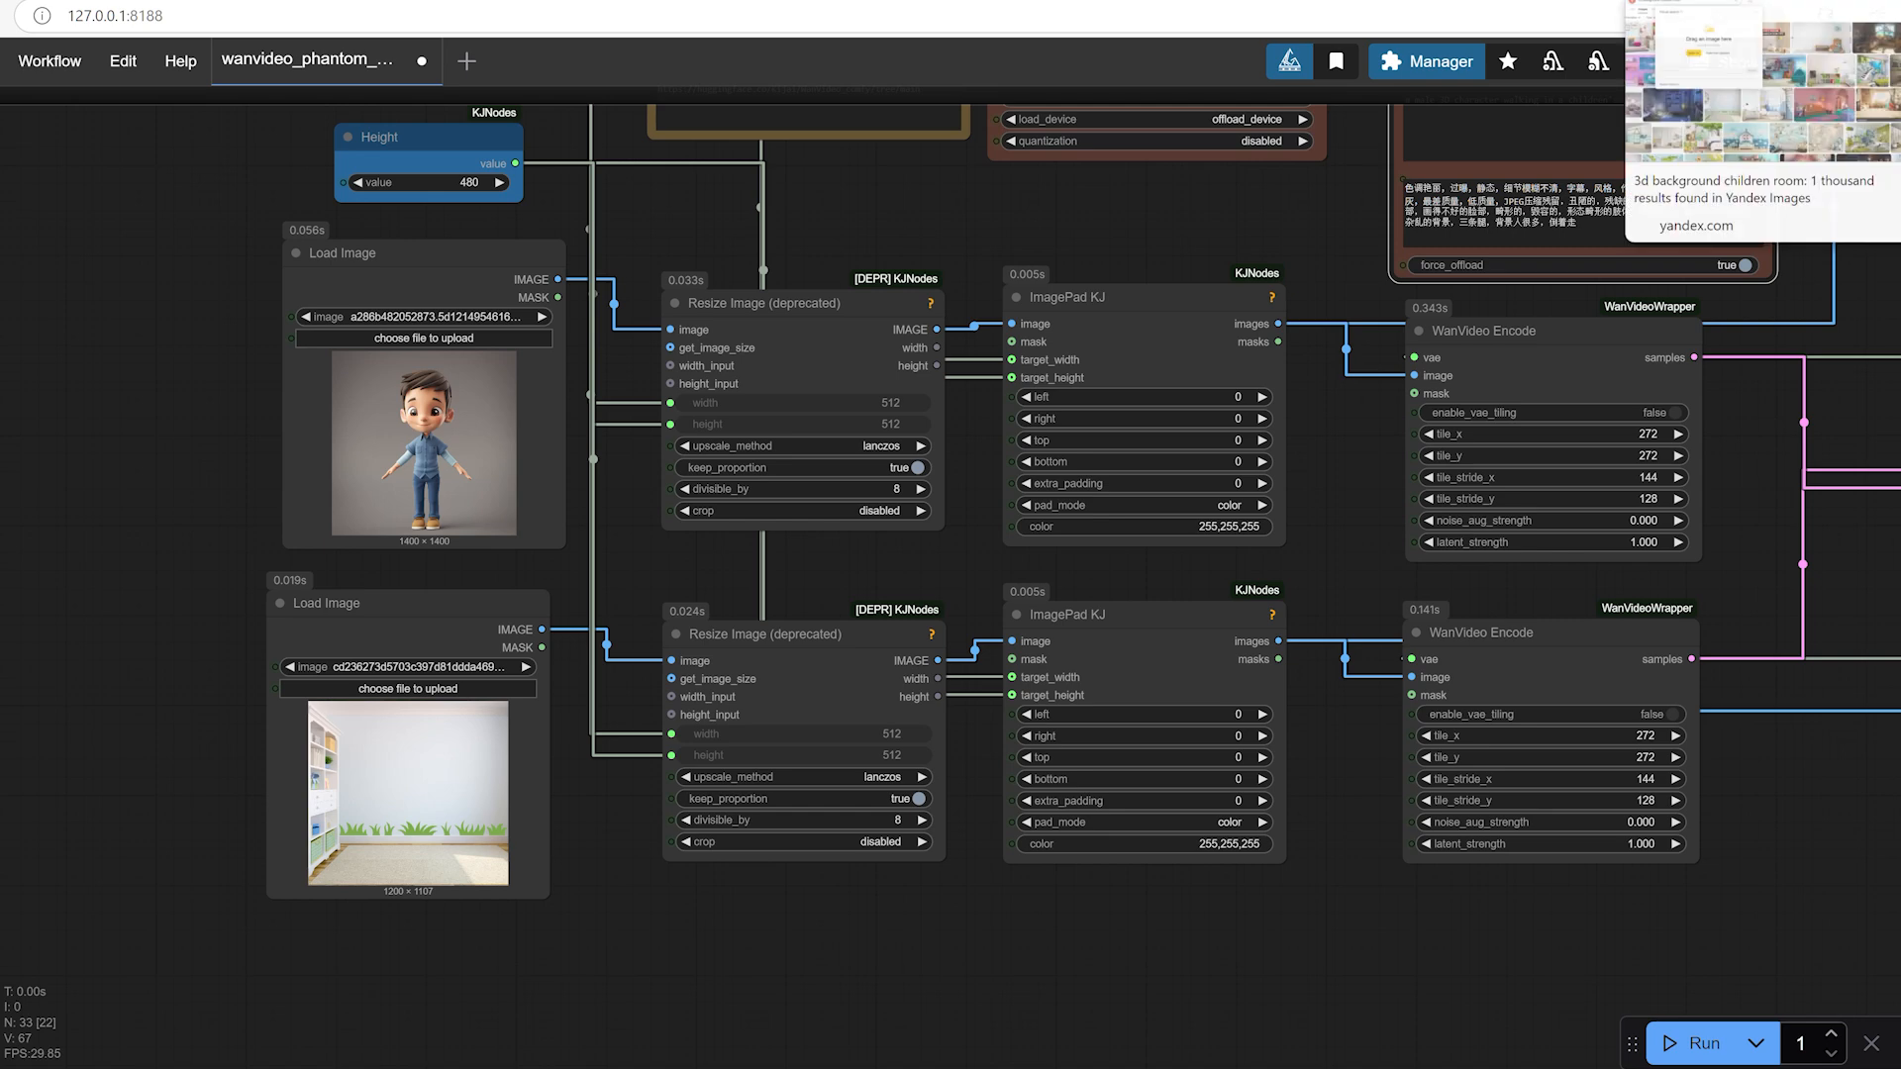
# Switch to the Yandex Images tab with the background search results
pyautogui.click(1753, 120)
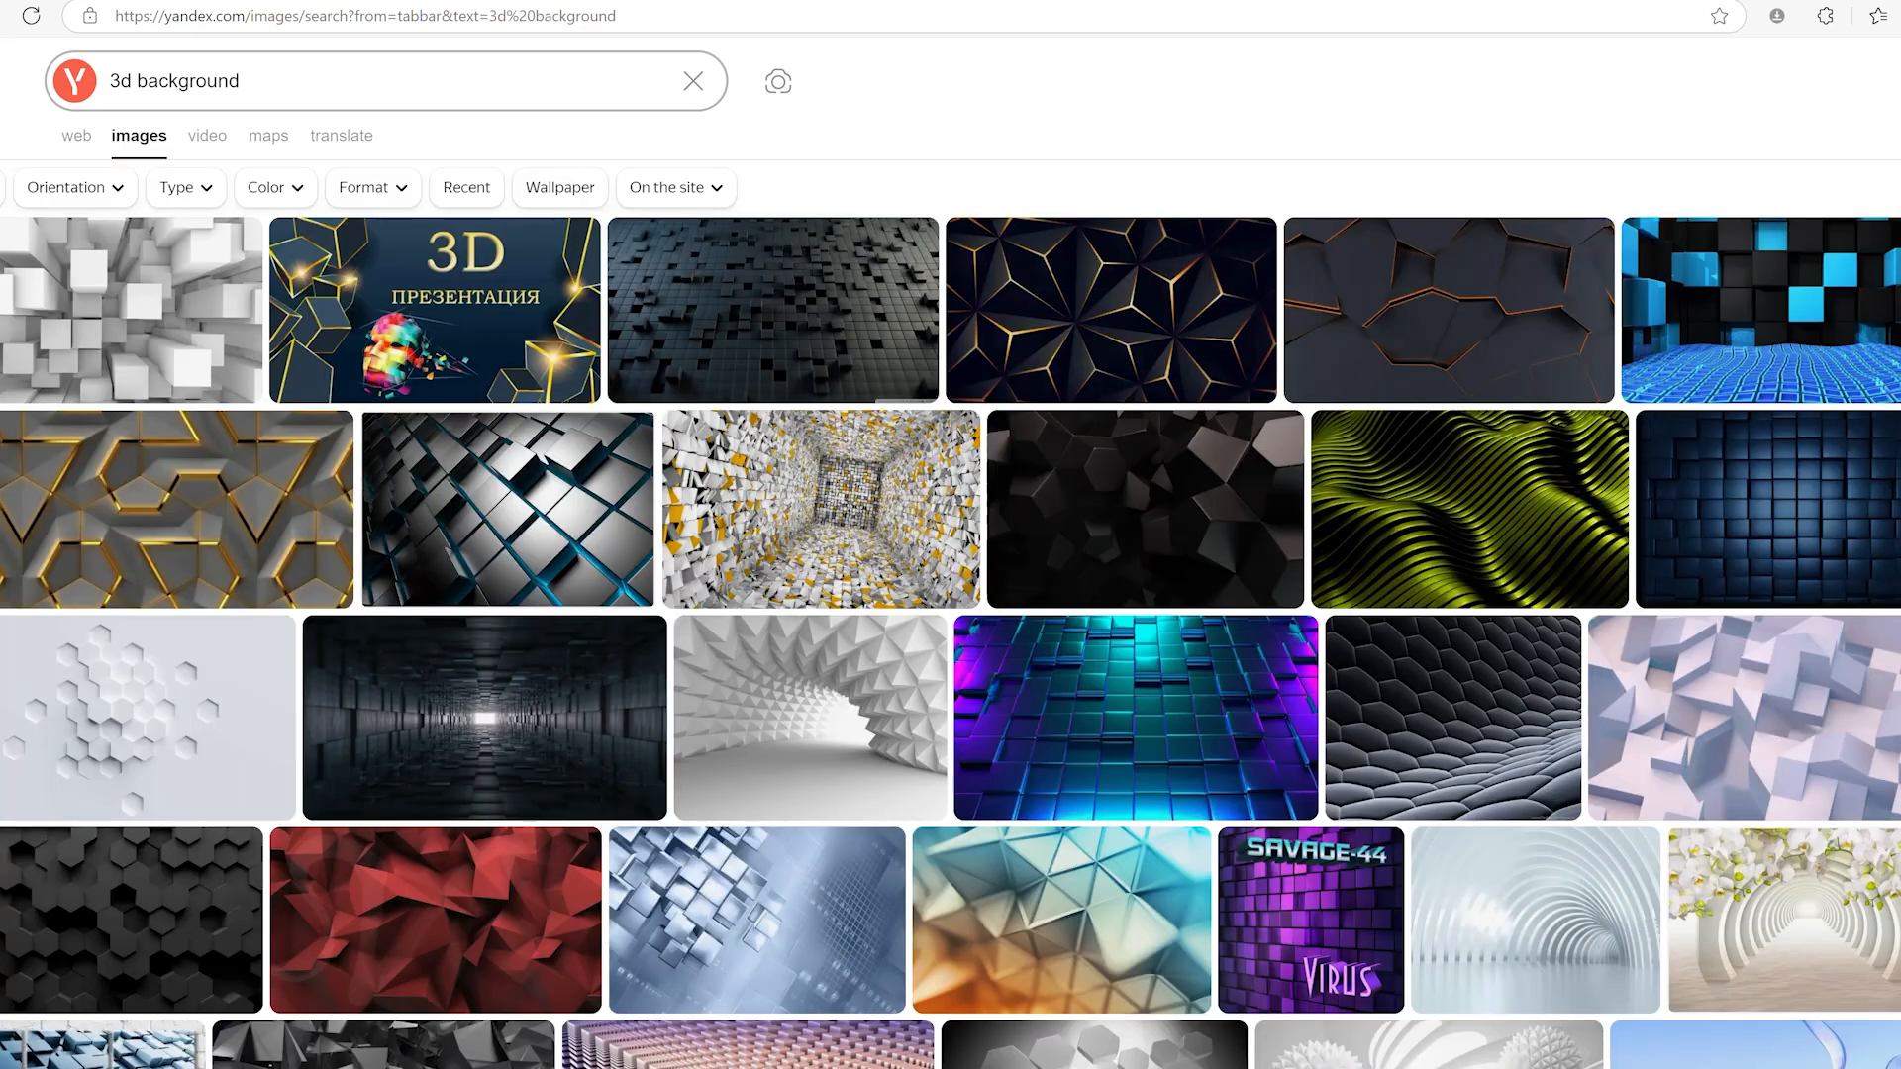
# Search Yandex Images for '3d character' and open a result preview
pyautogui.write('3d character')
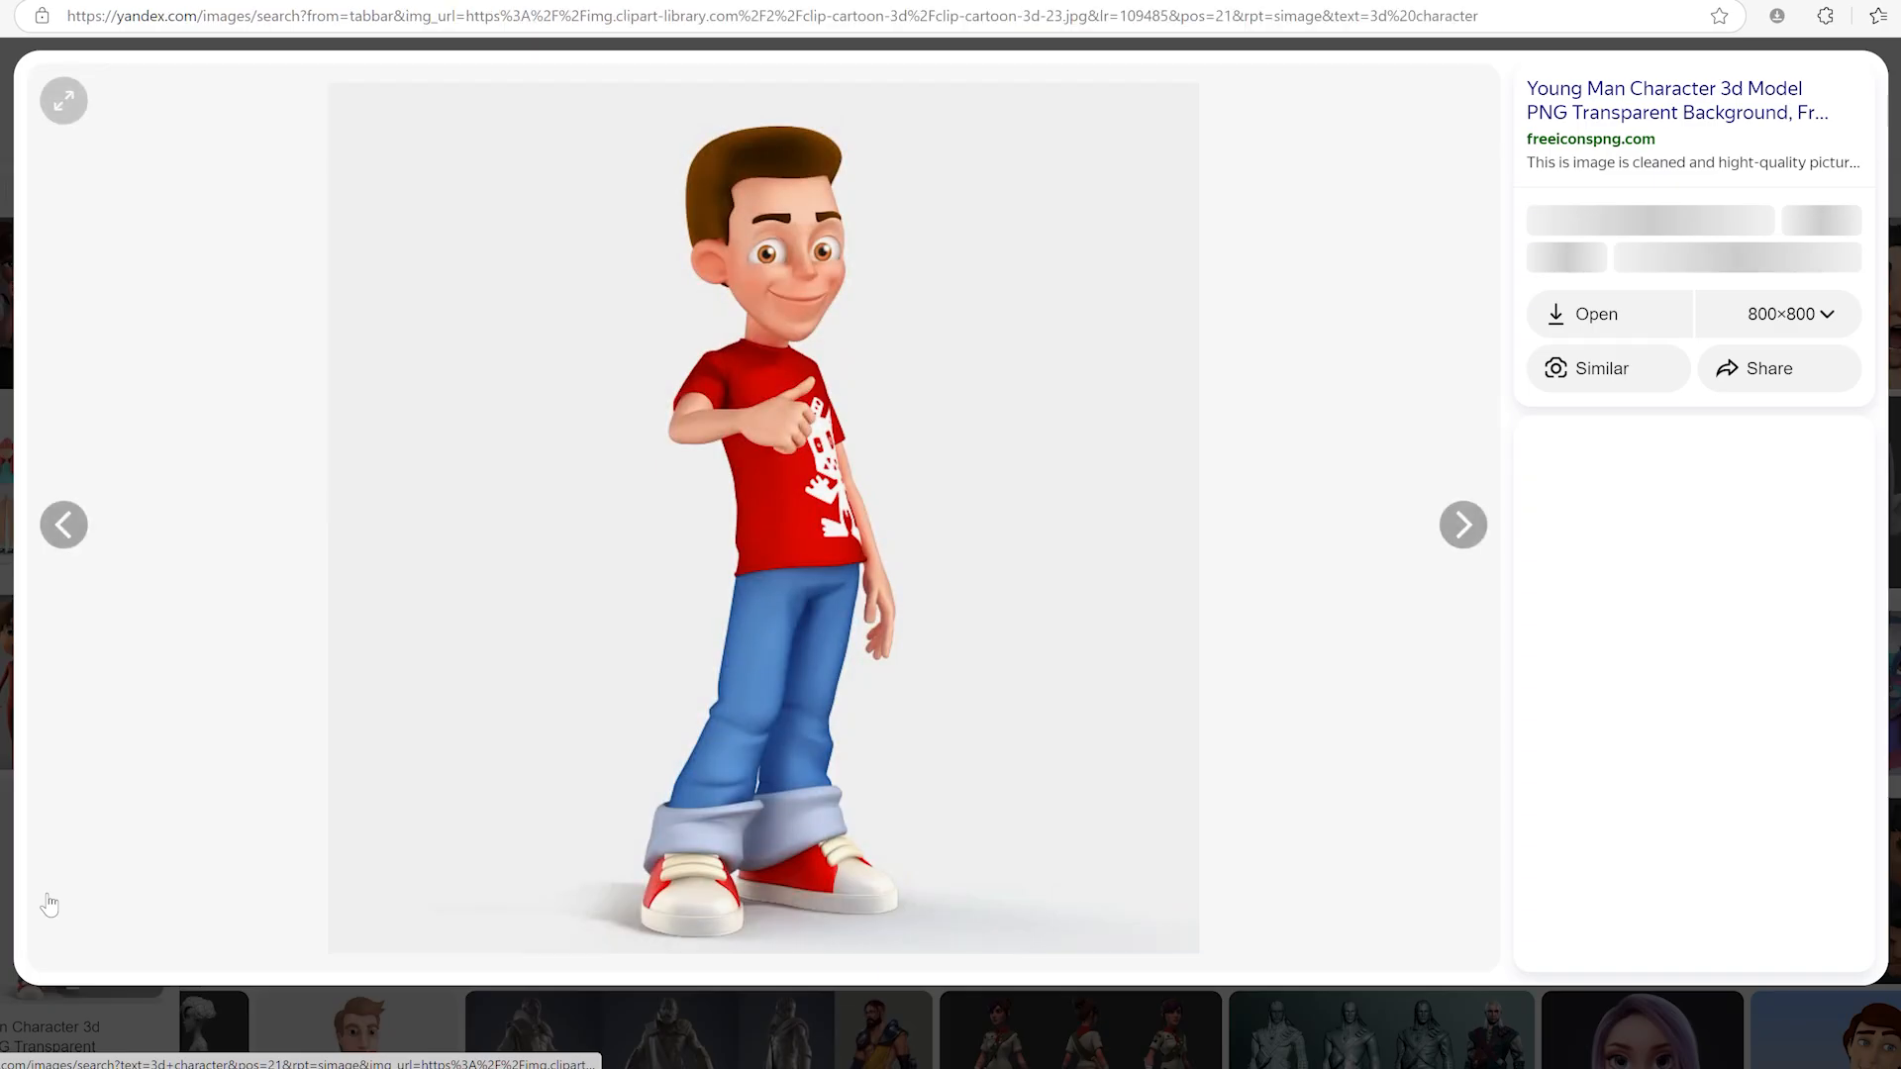
pyautogui.click(777, 81)
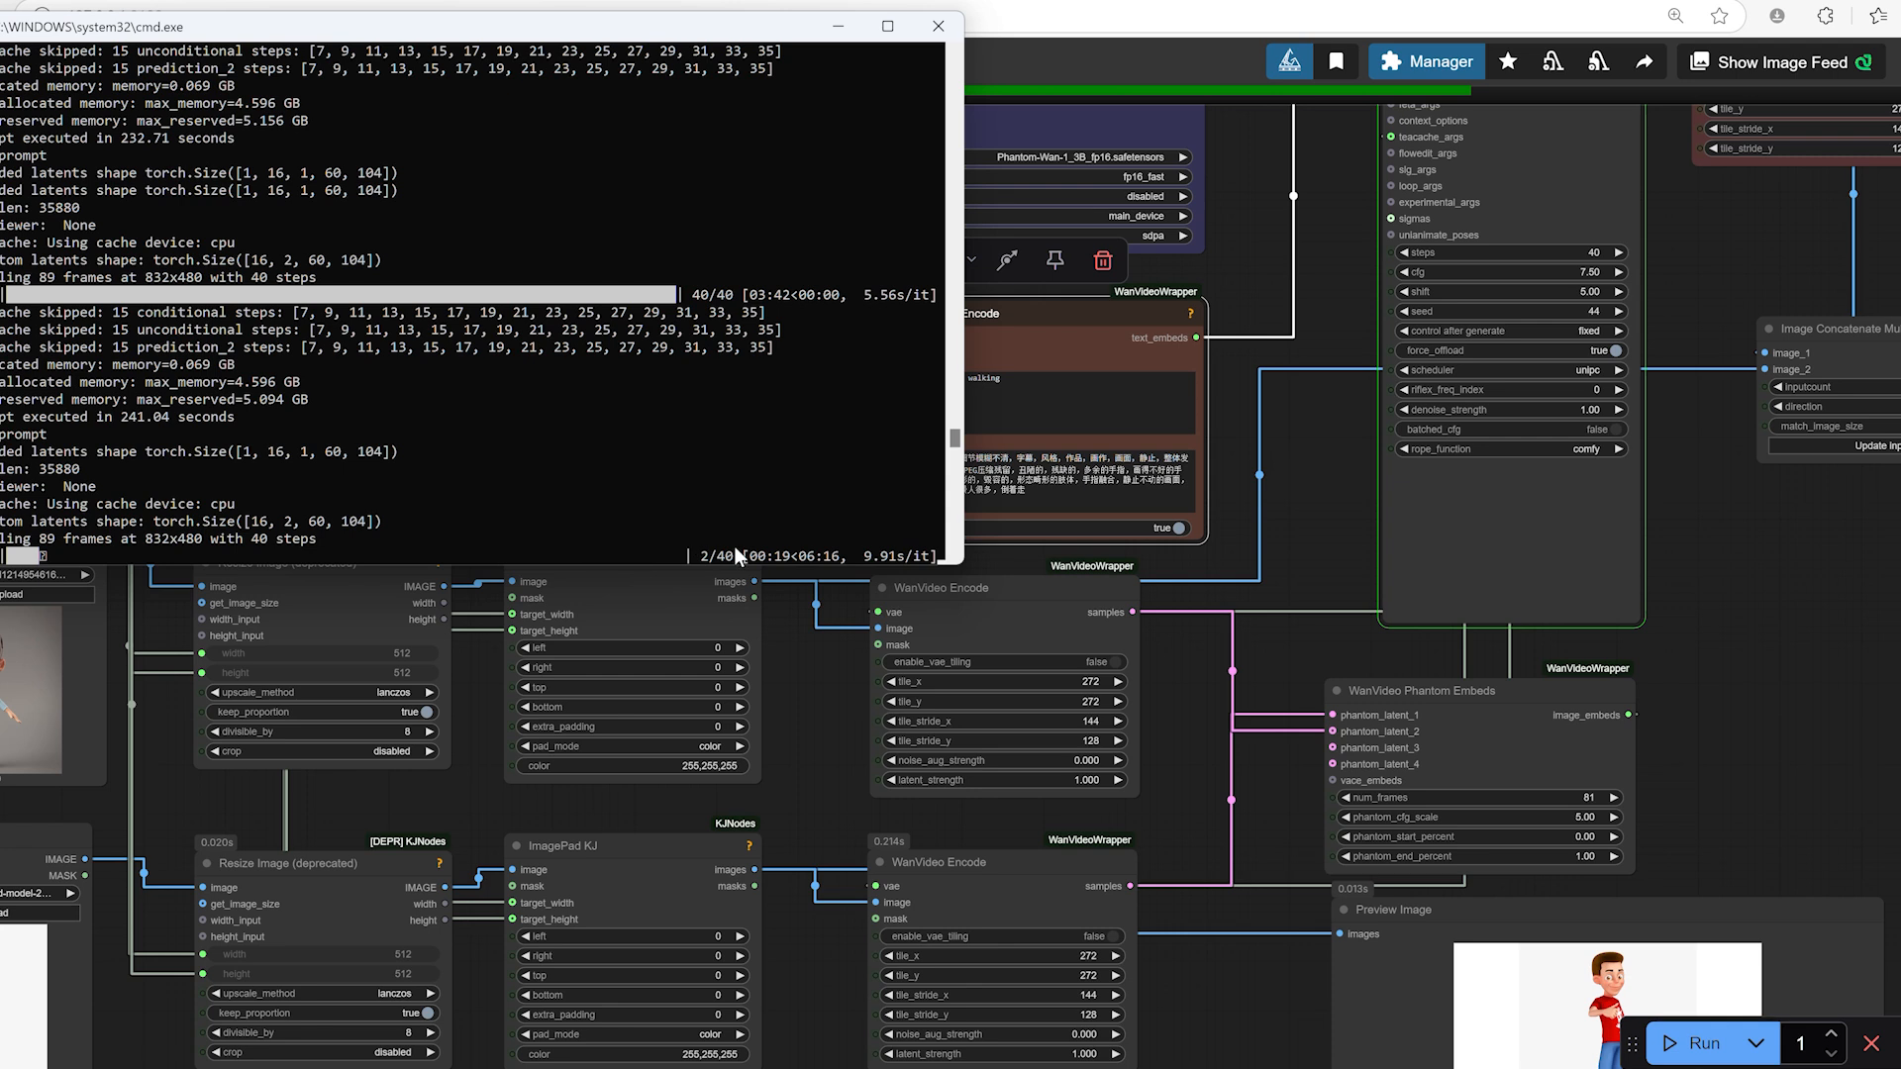
pyautogui.moveTo(703, 573)
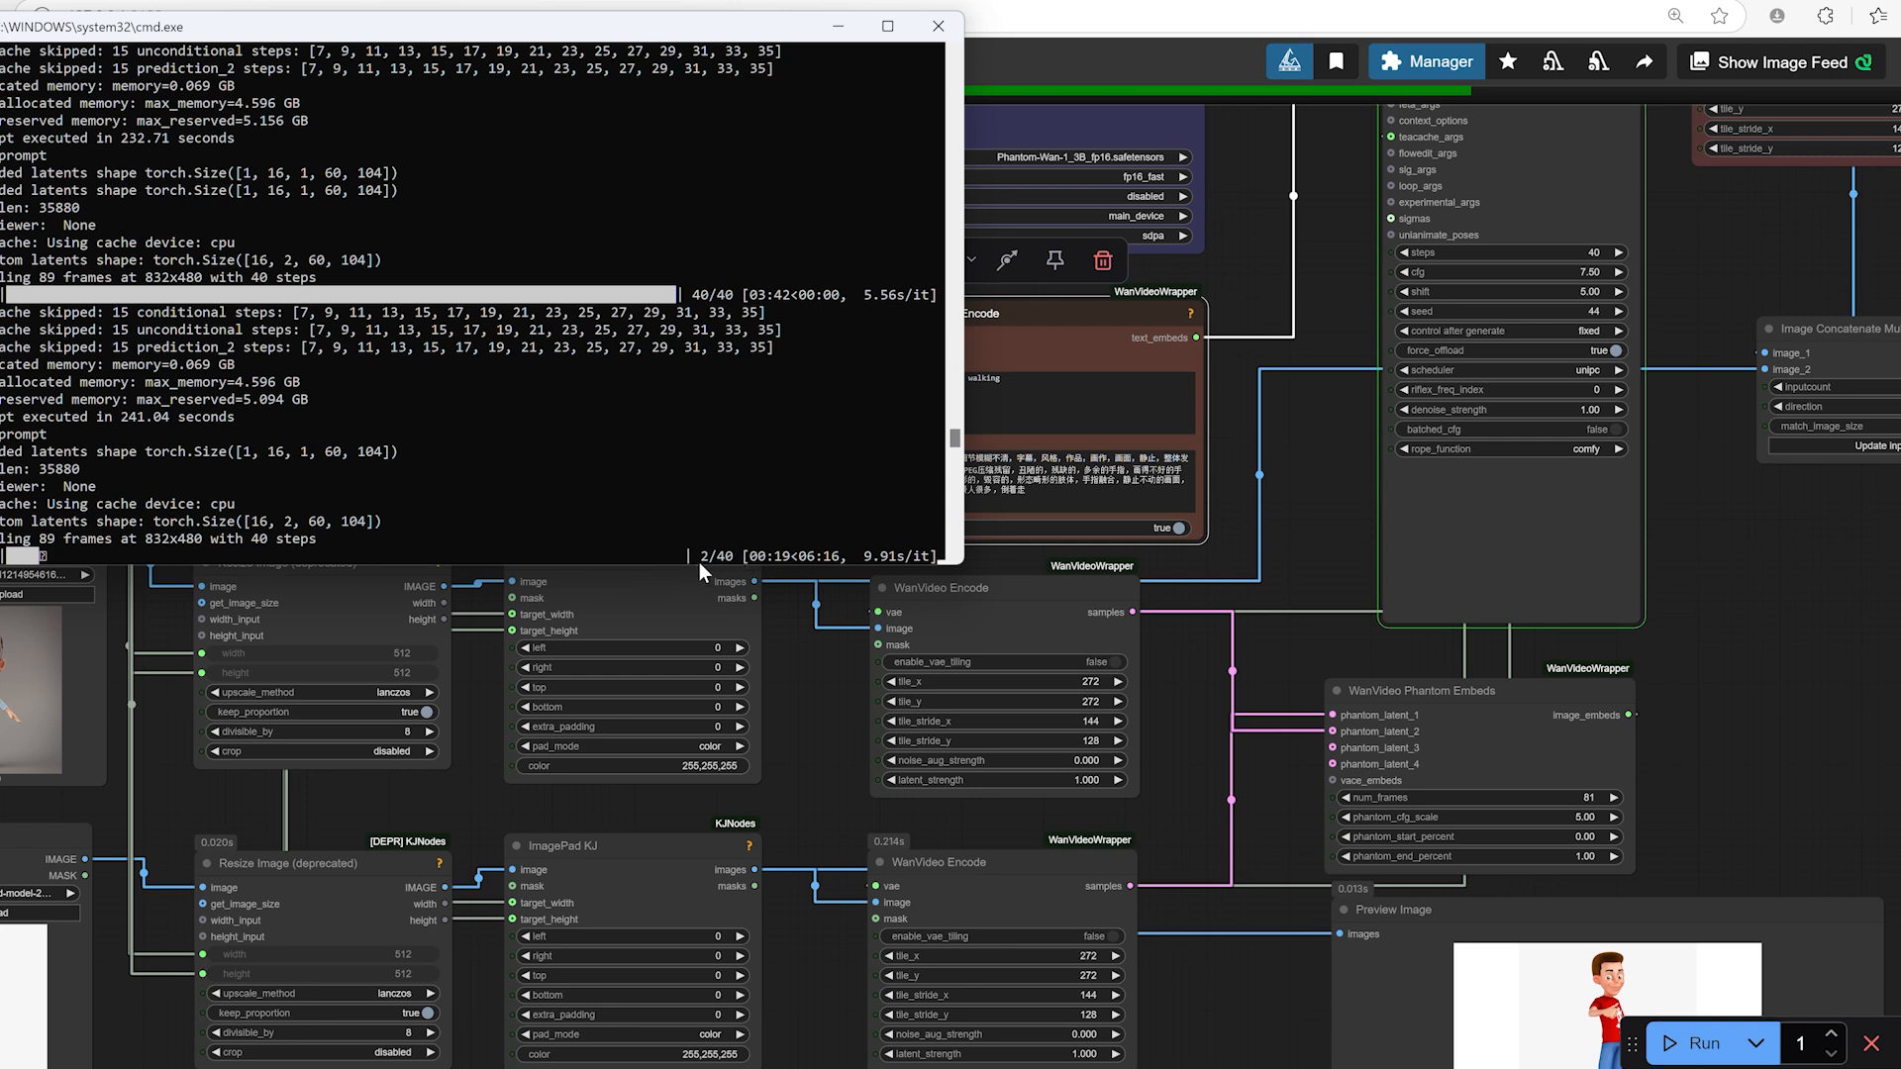
pyautogui.moveTo(804, 752)
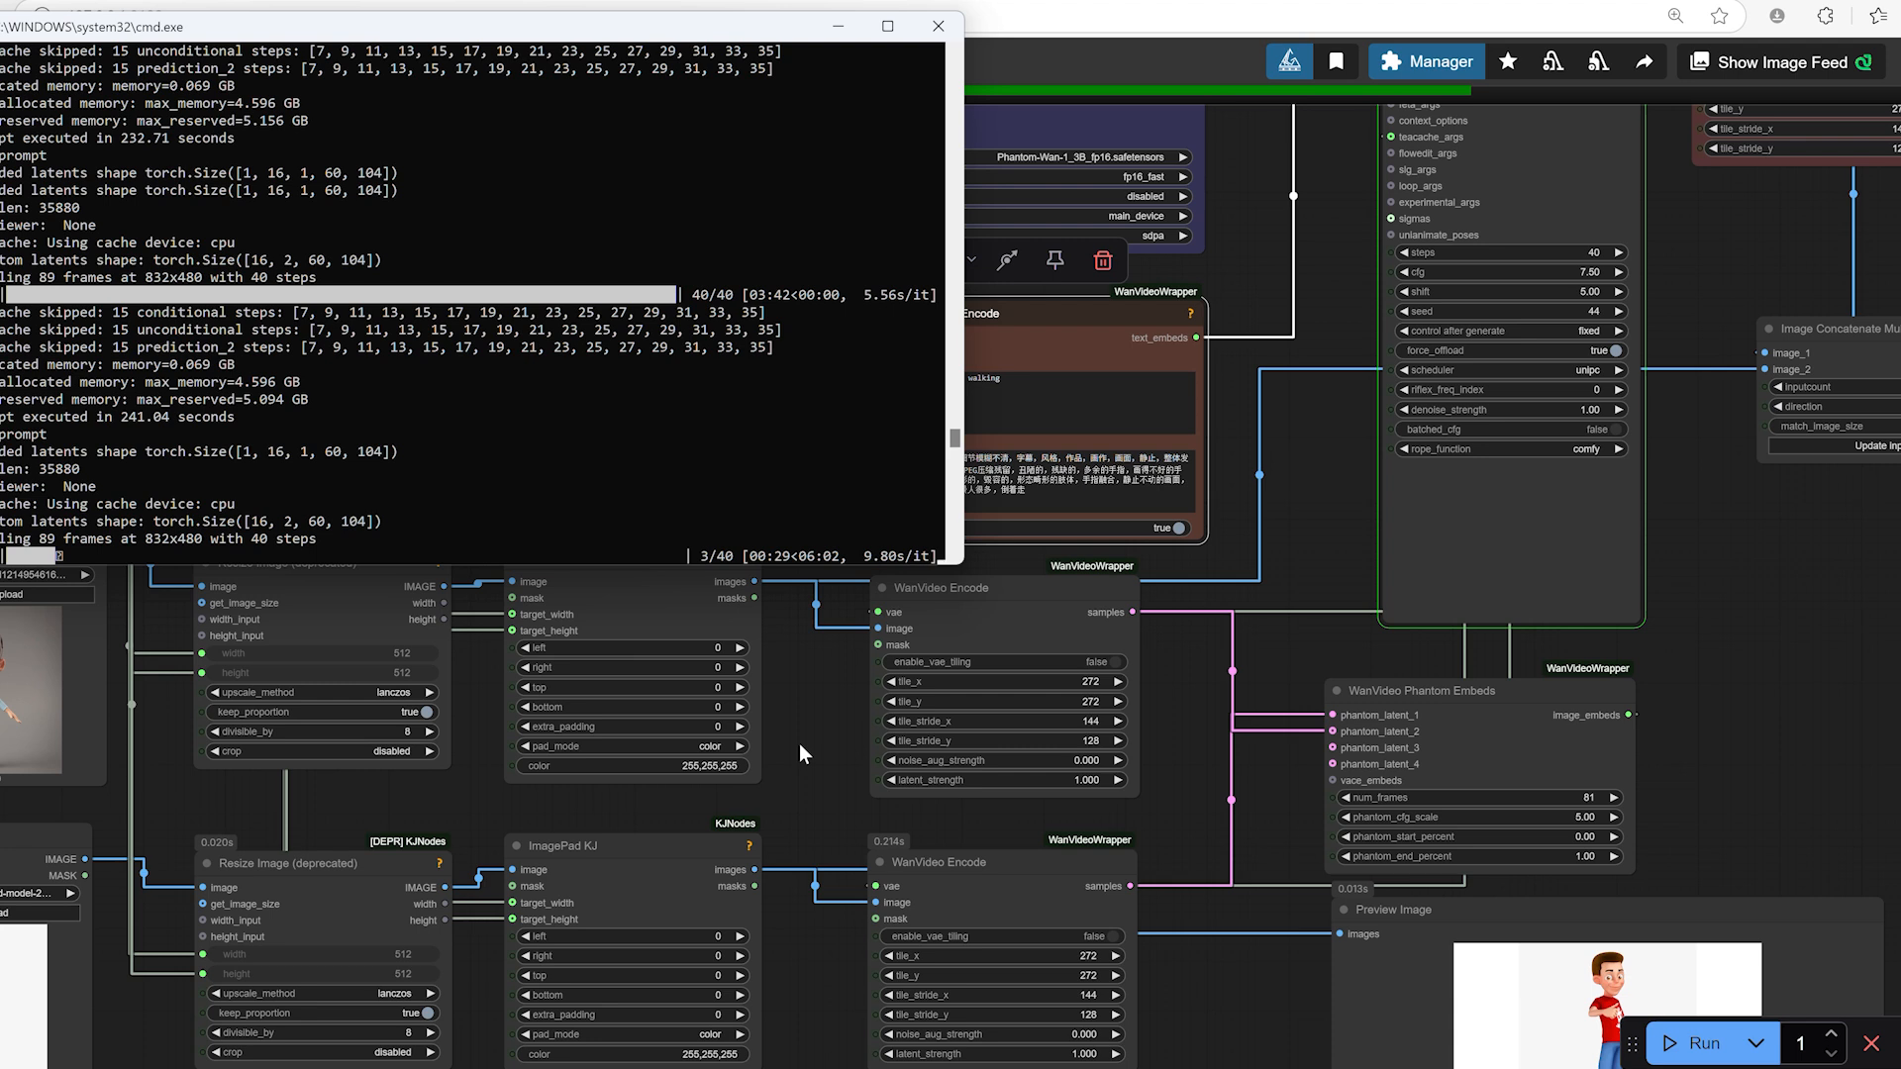
pyautogui.moveTo(1778, 563)
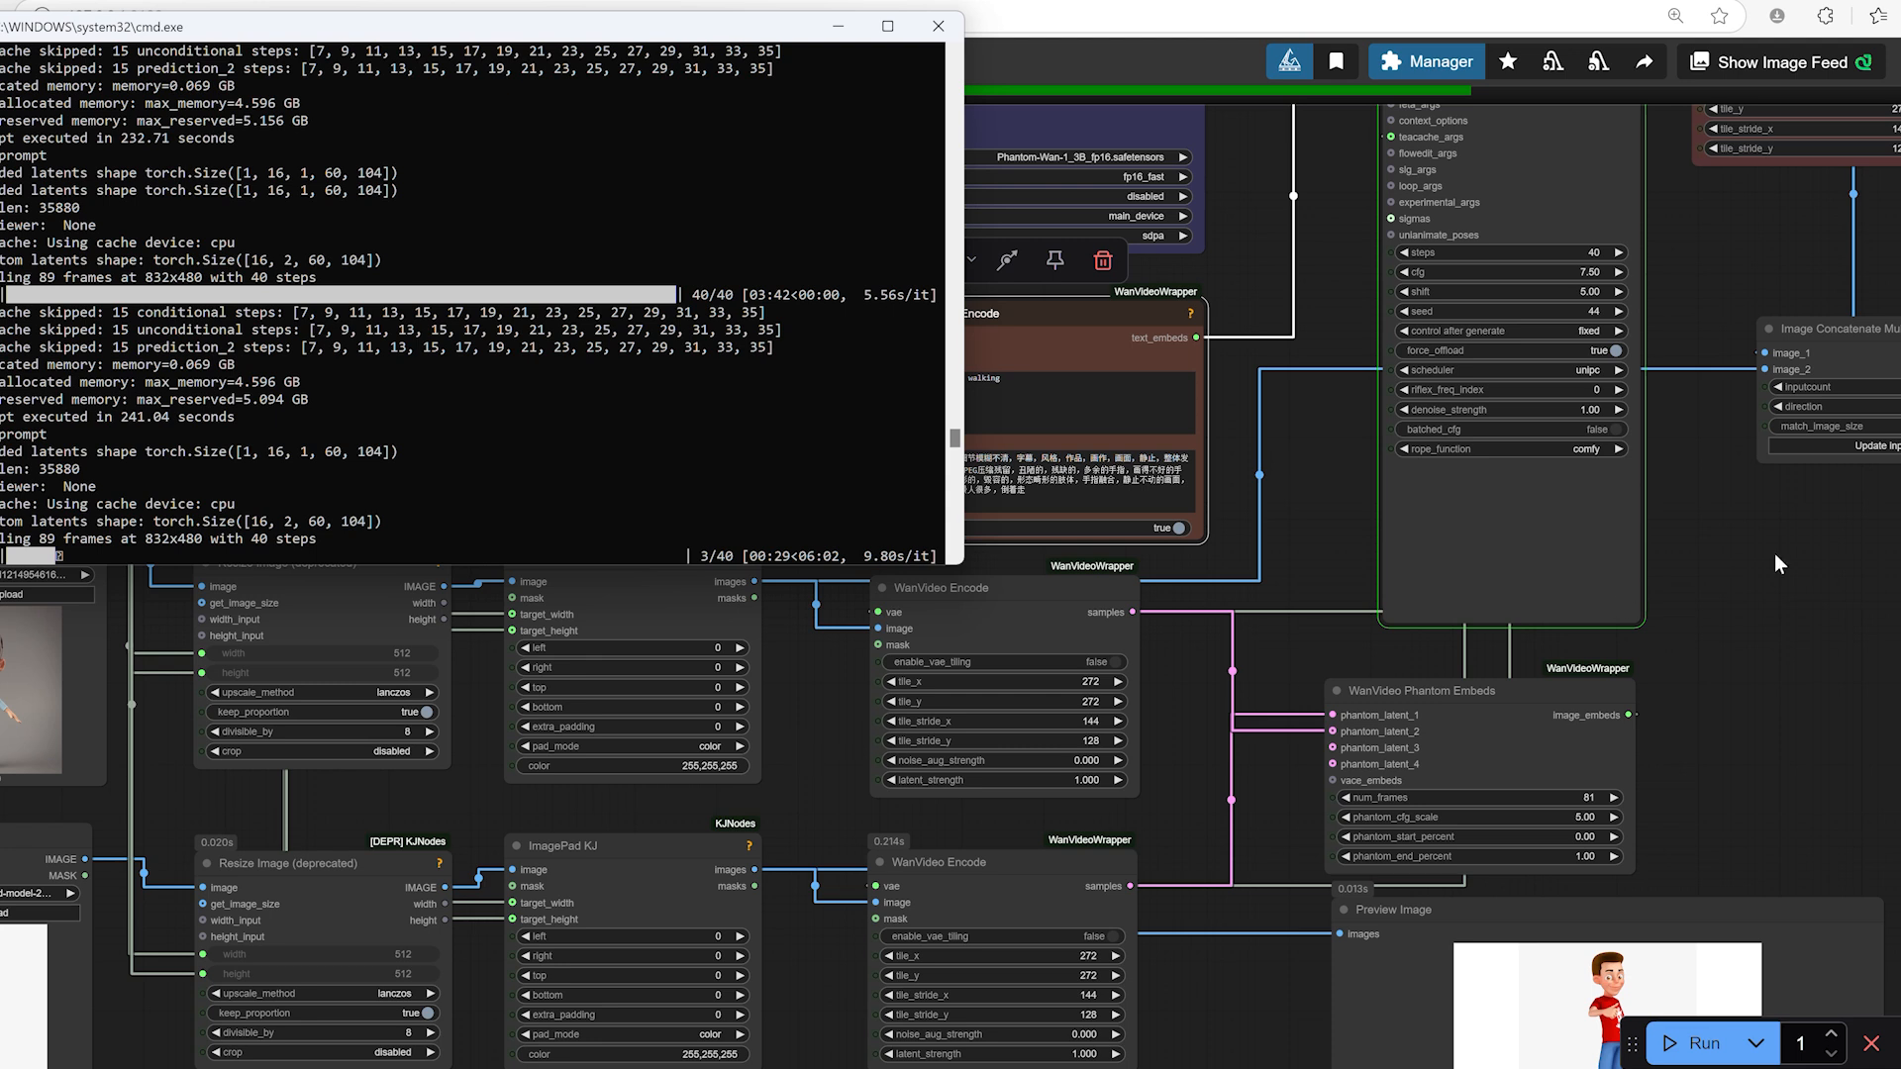
pyautogui.moveTo(1840, 631)
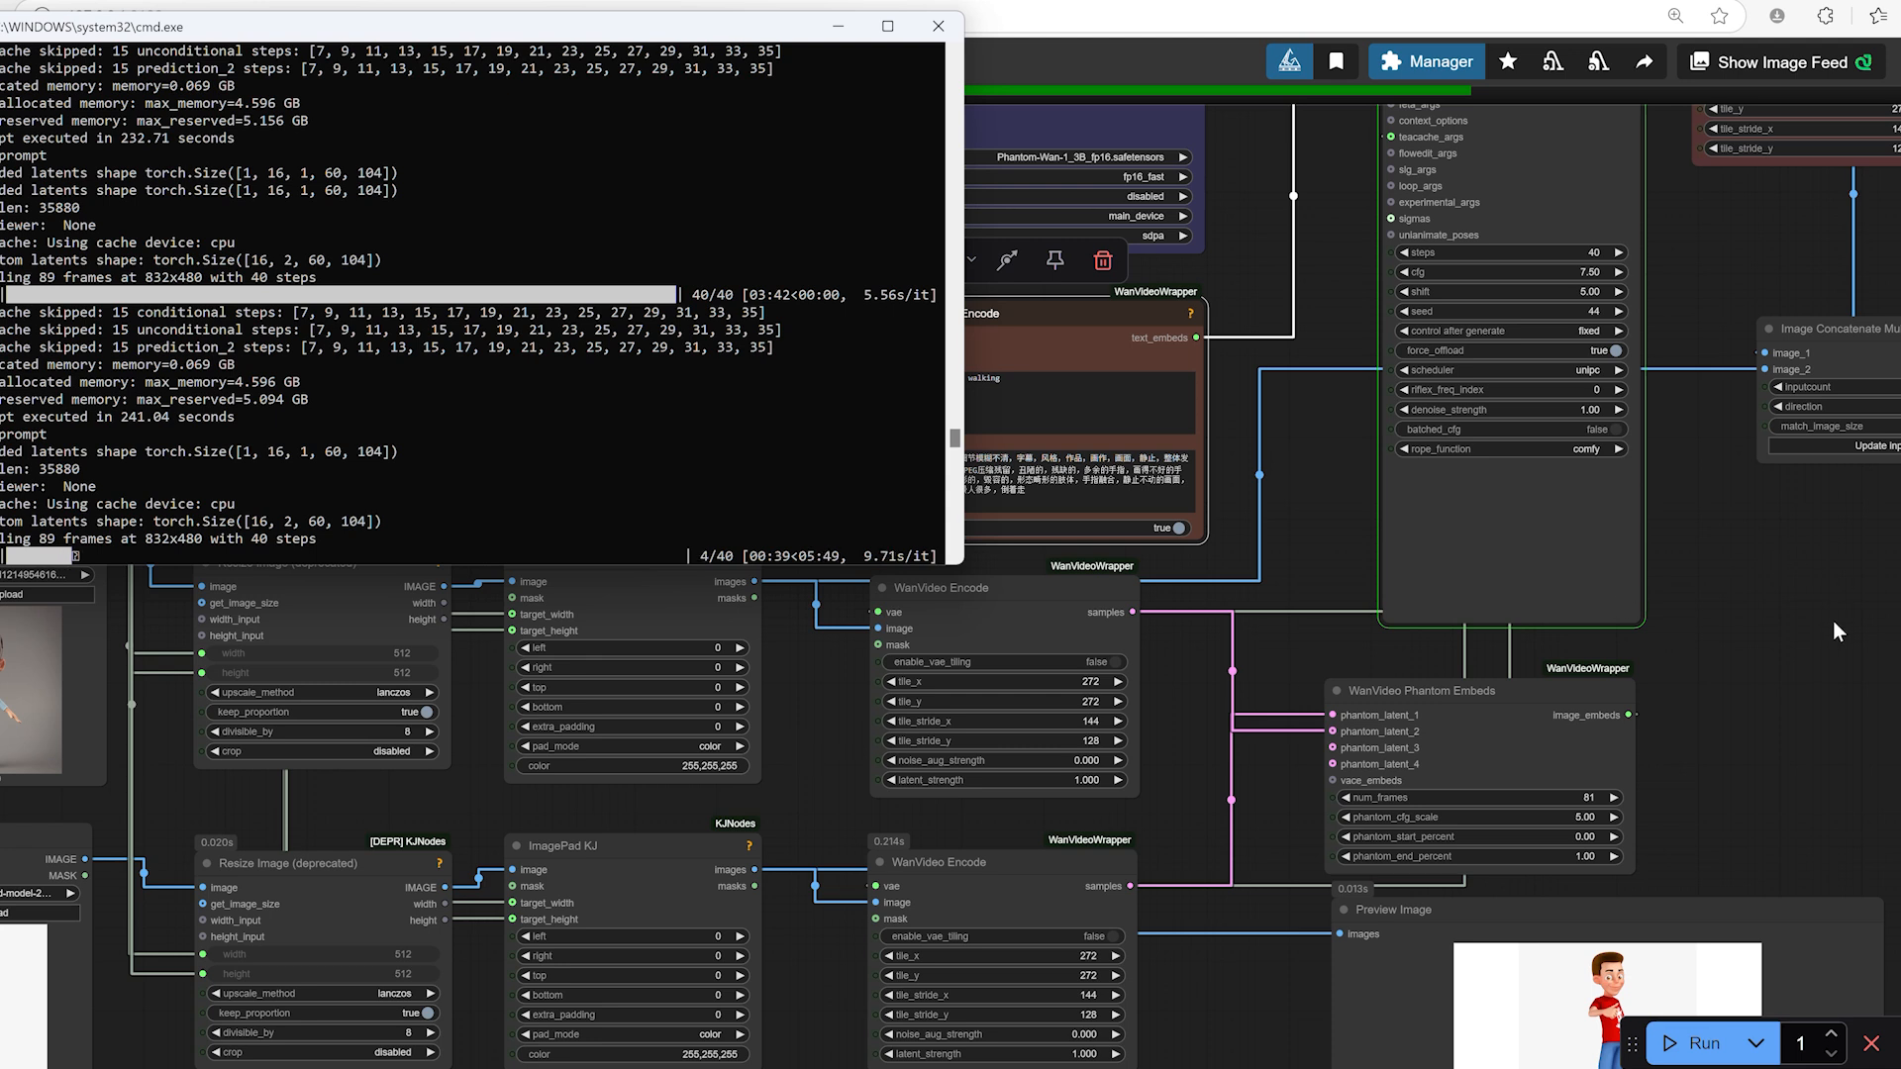
# Switch to another browser tab from the tab bar
pyautogui.click(936, 25)
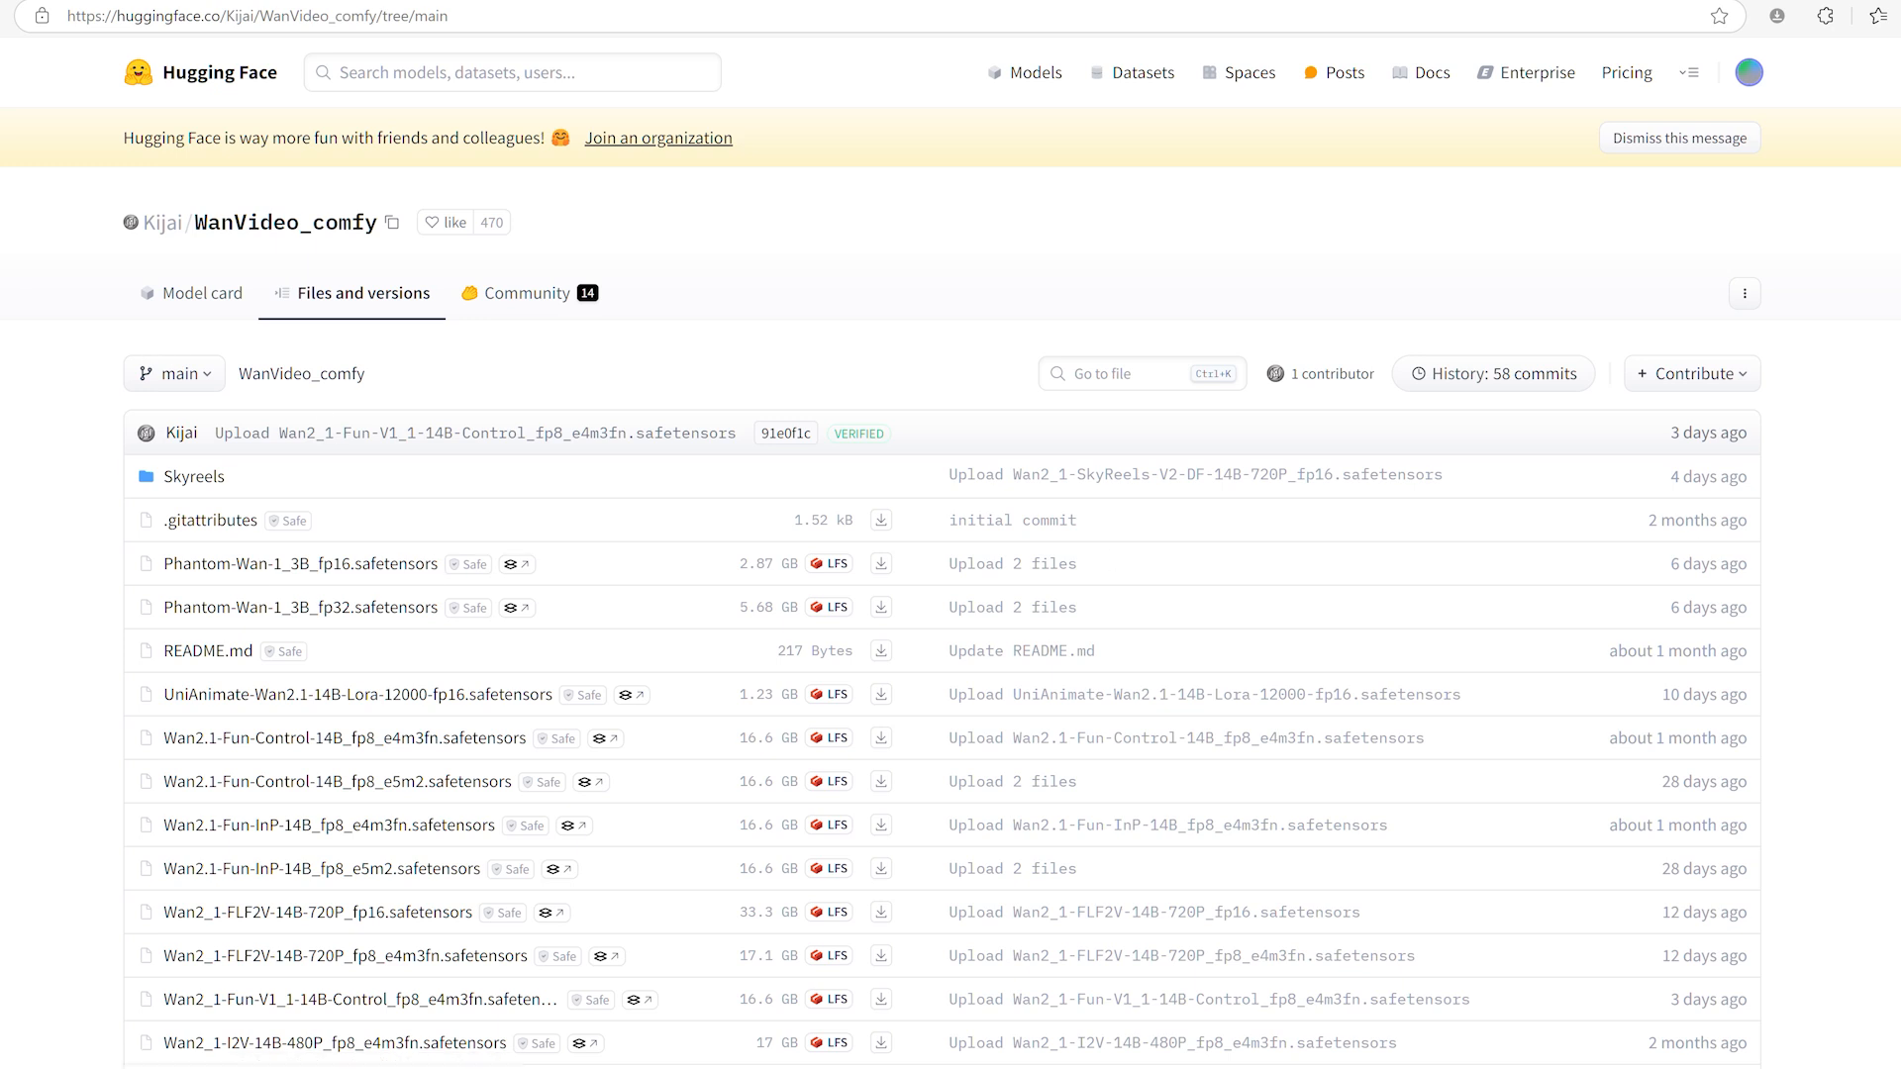
# Scroll down the WanVideo_comfy file list and back up slightly
pyautogui.scroll(-3)
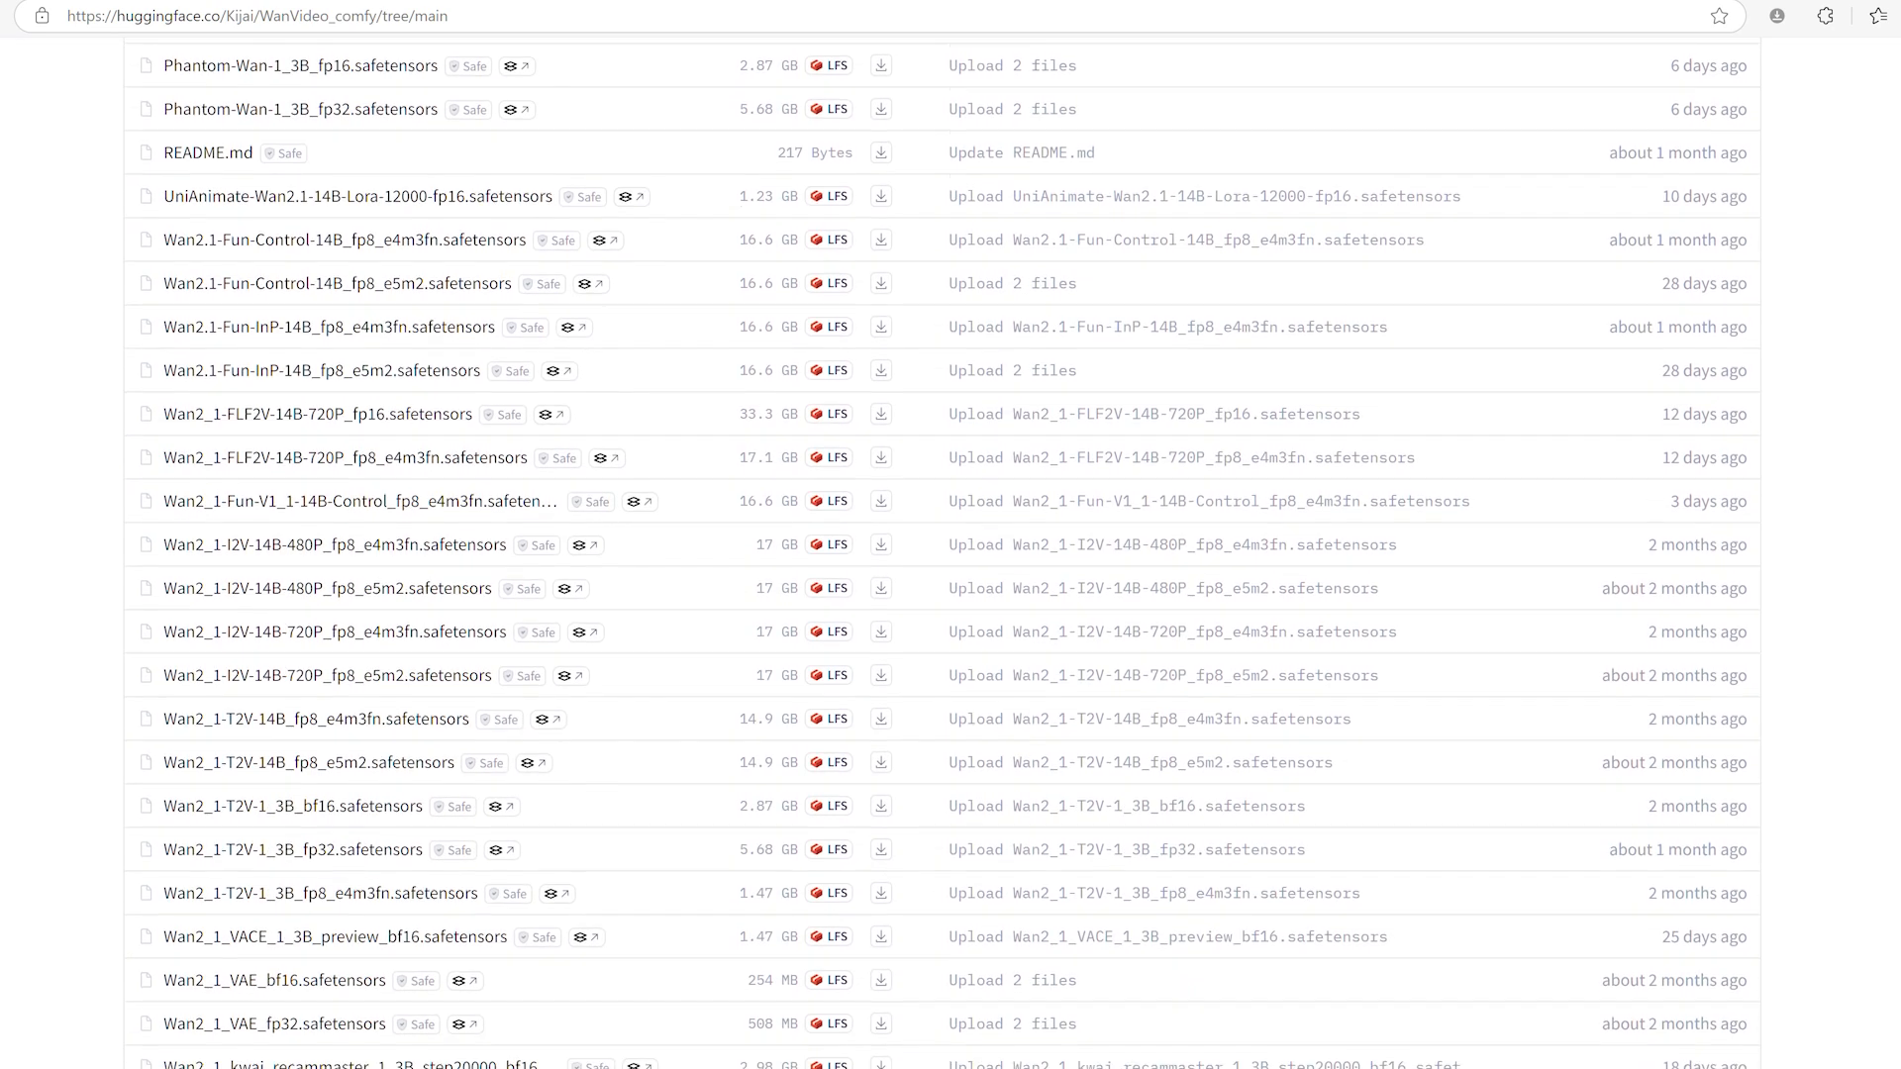
pyautogui.scroll(-3)
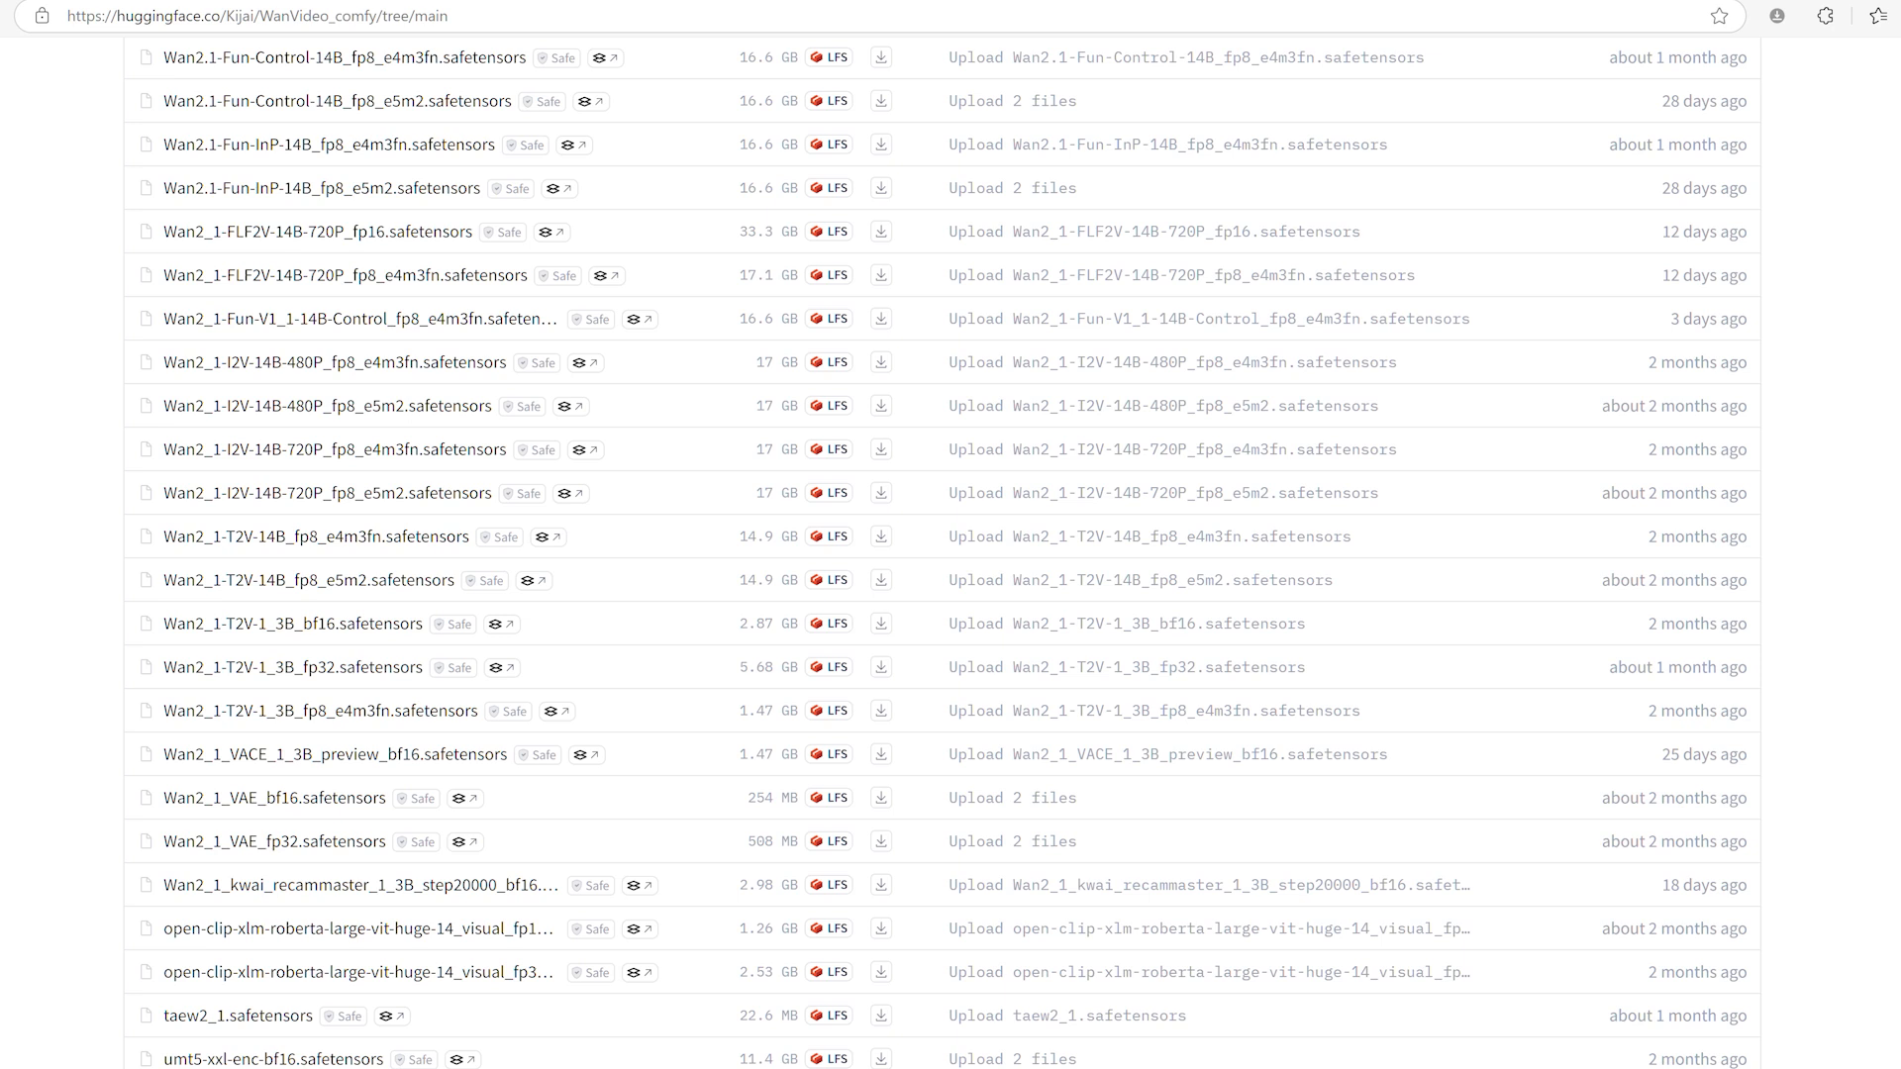
pyautogui.scroll(-3)
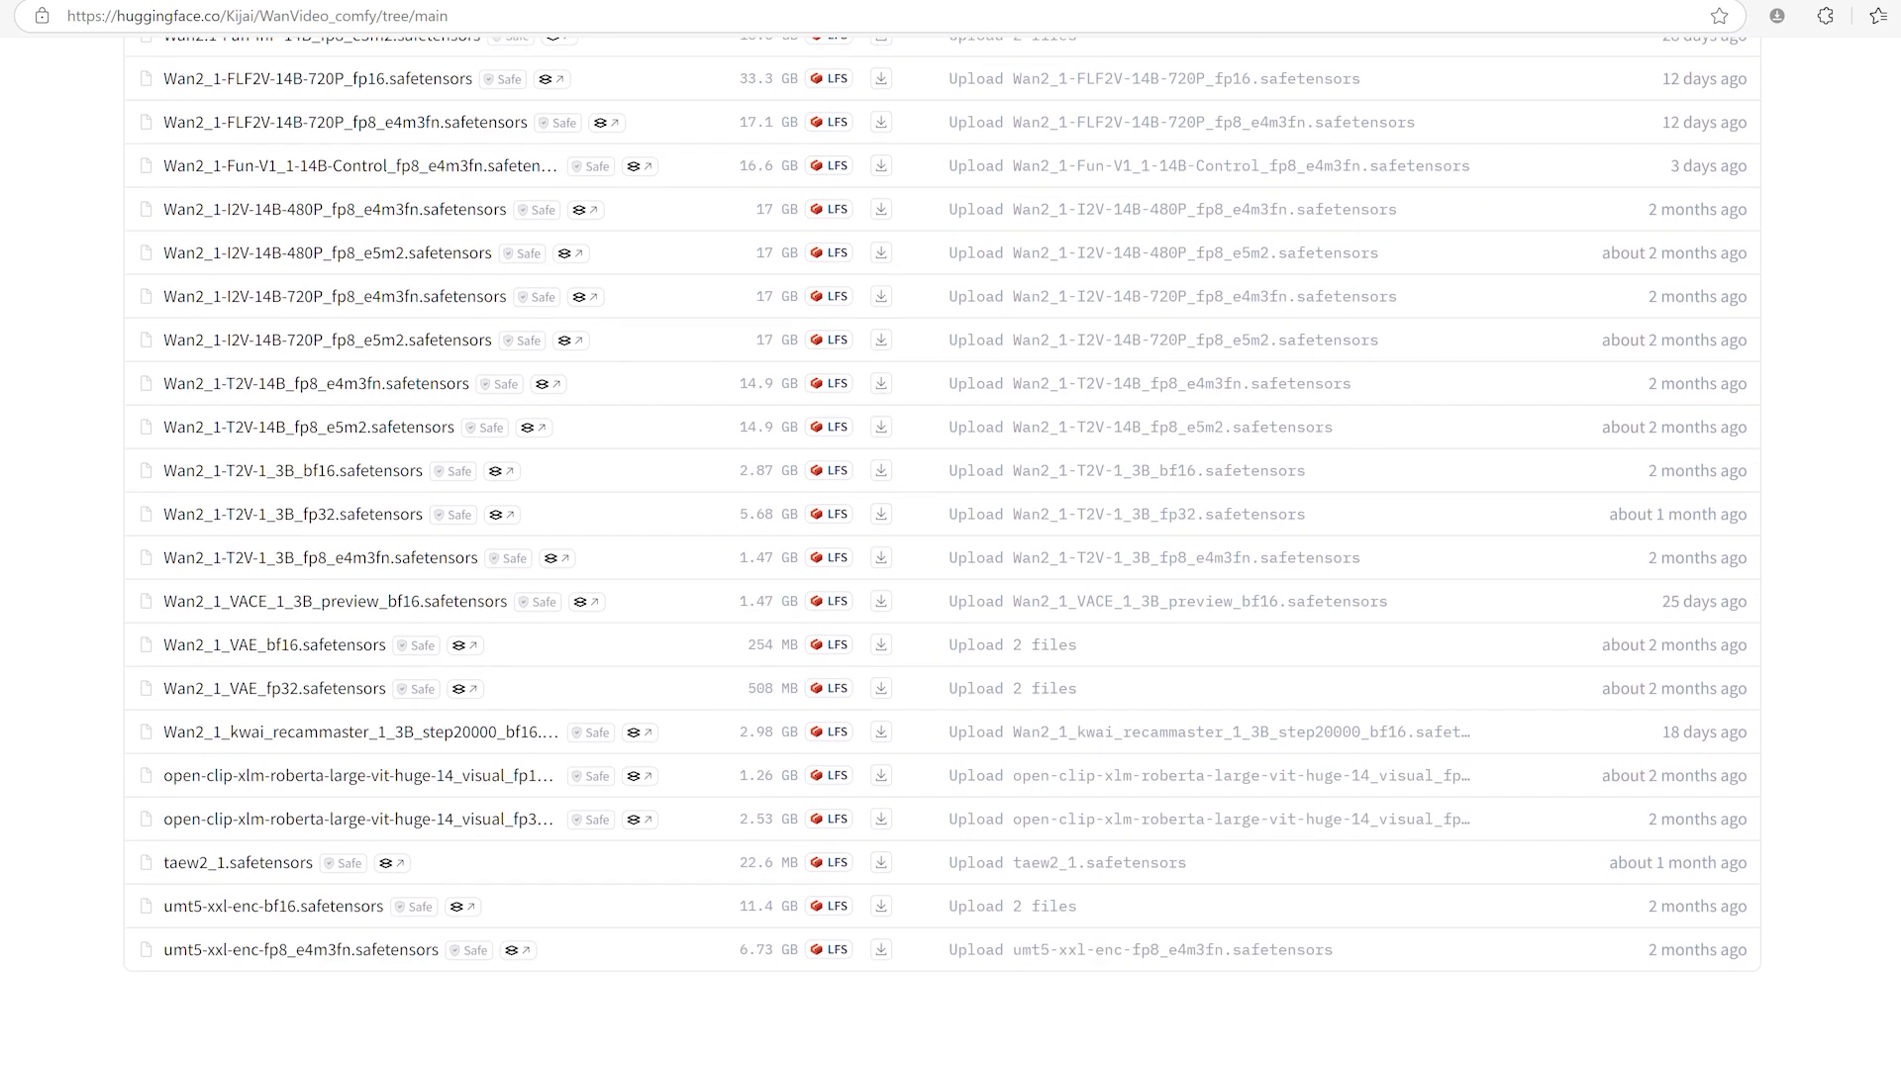
pyautogui.scroll(3)
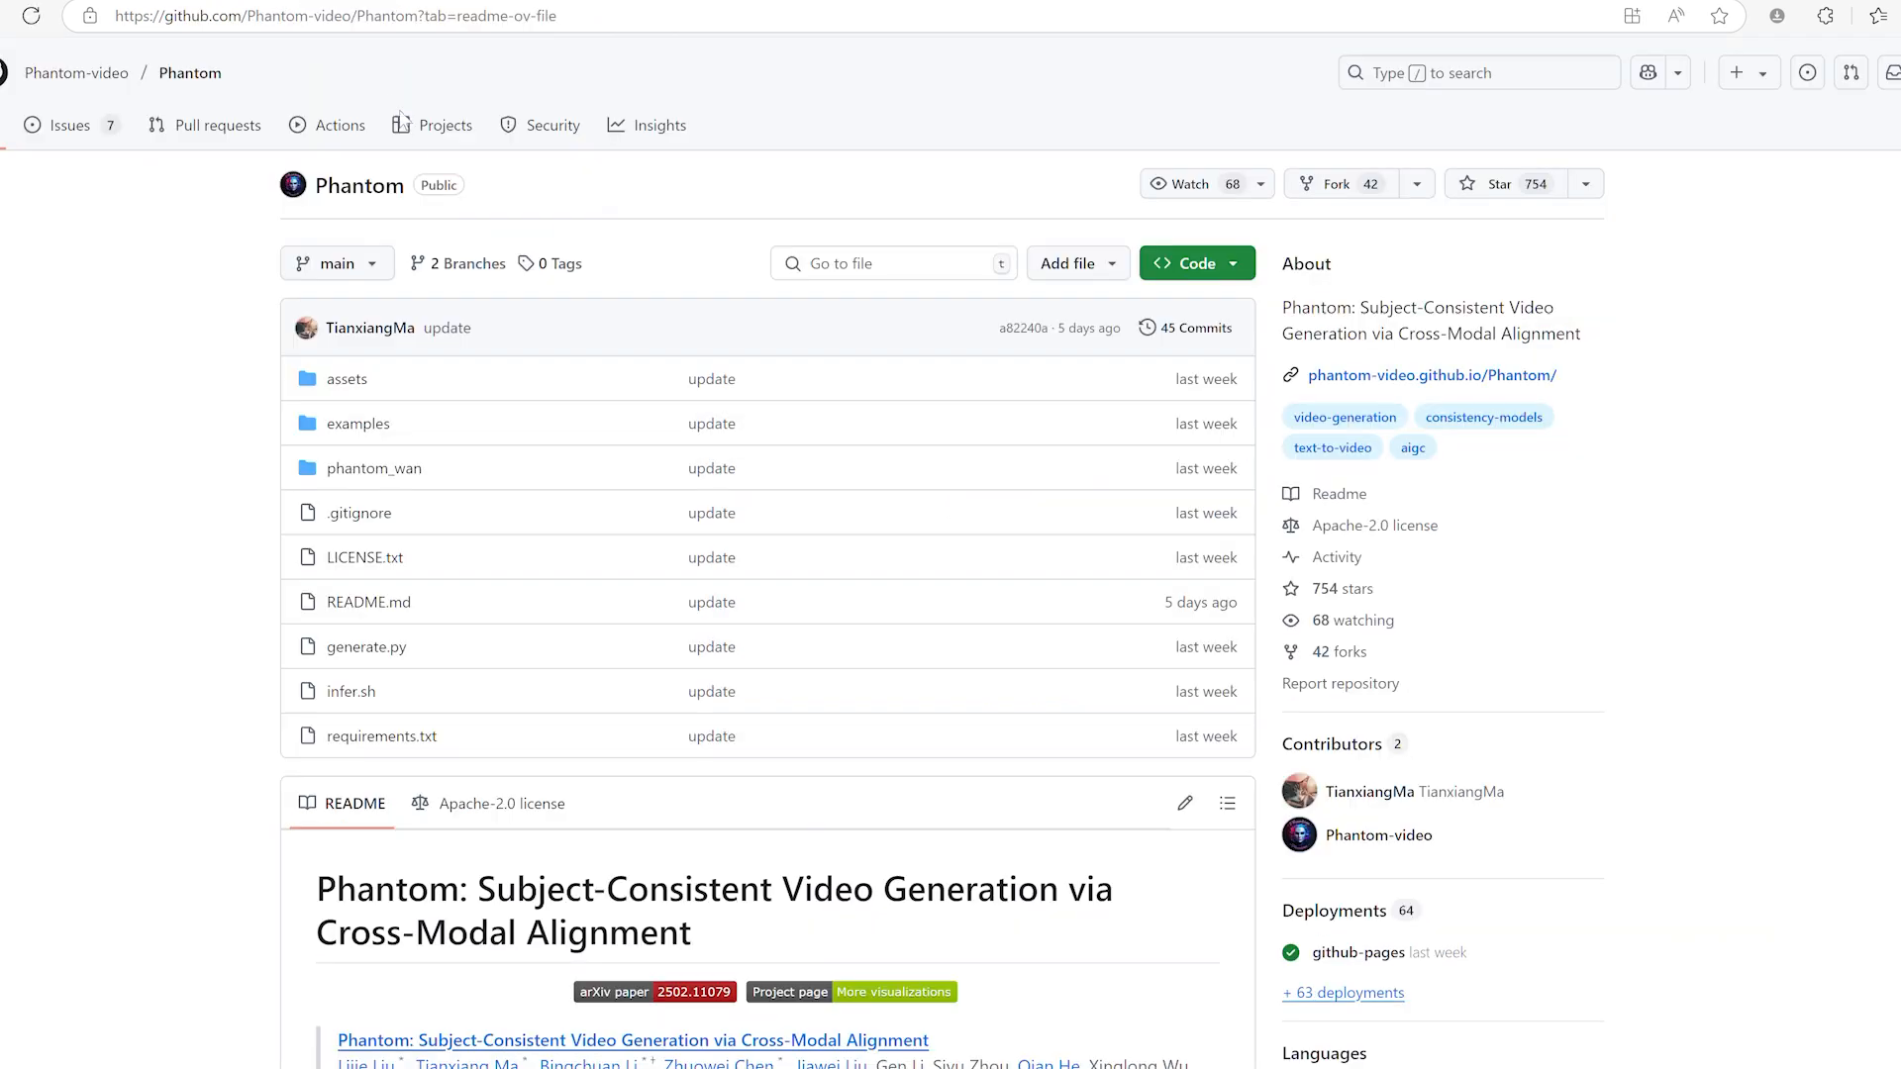
pyautogui.scroll(-3)
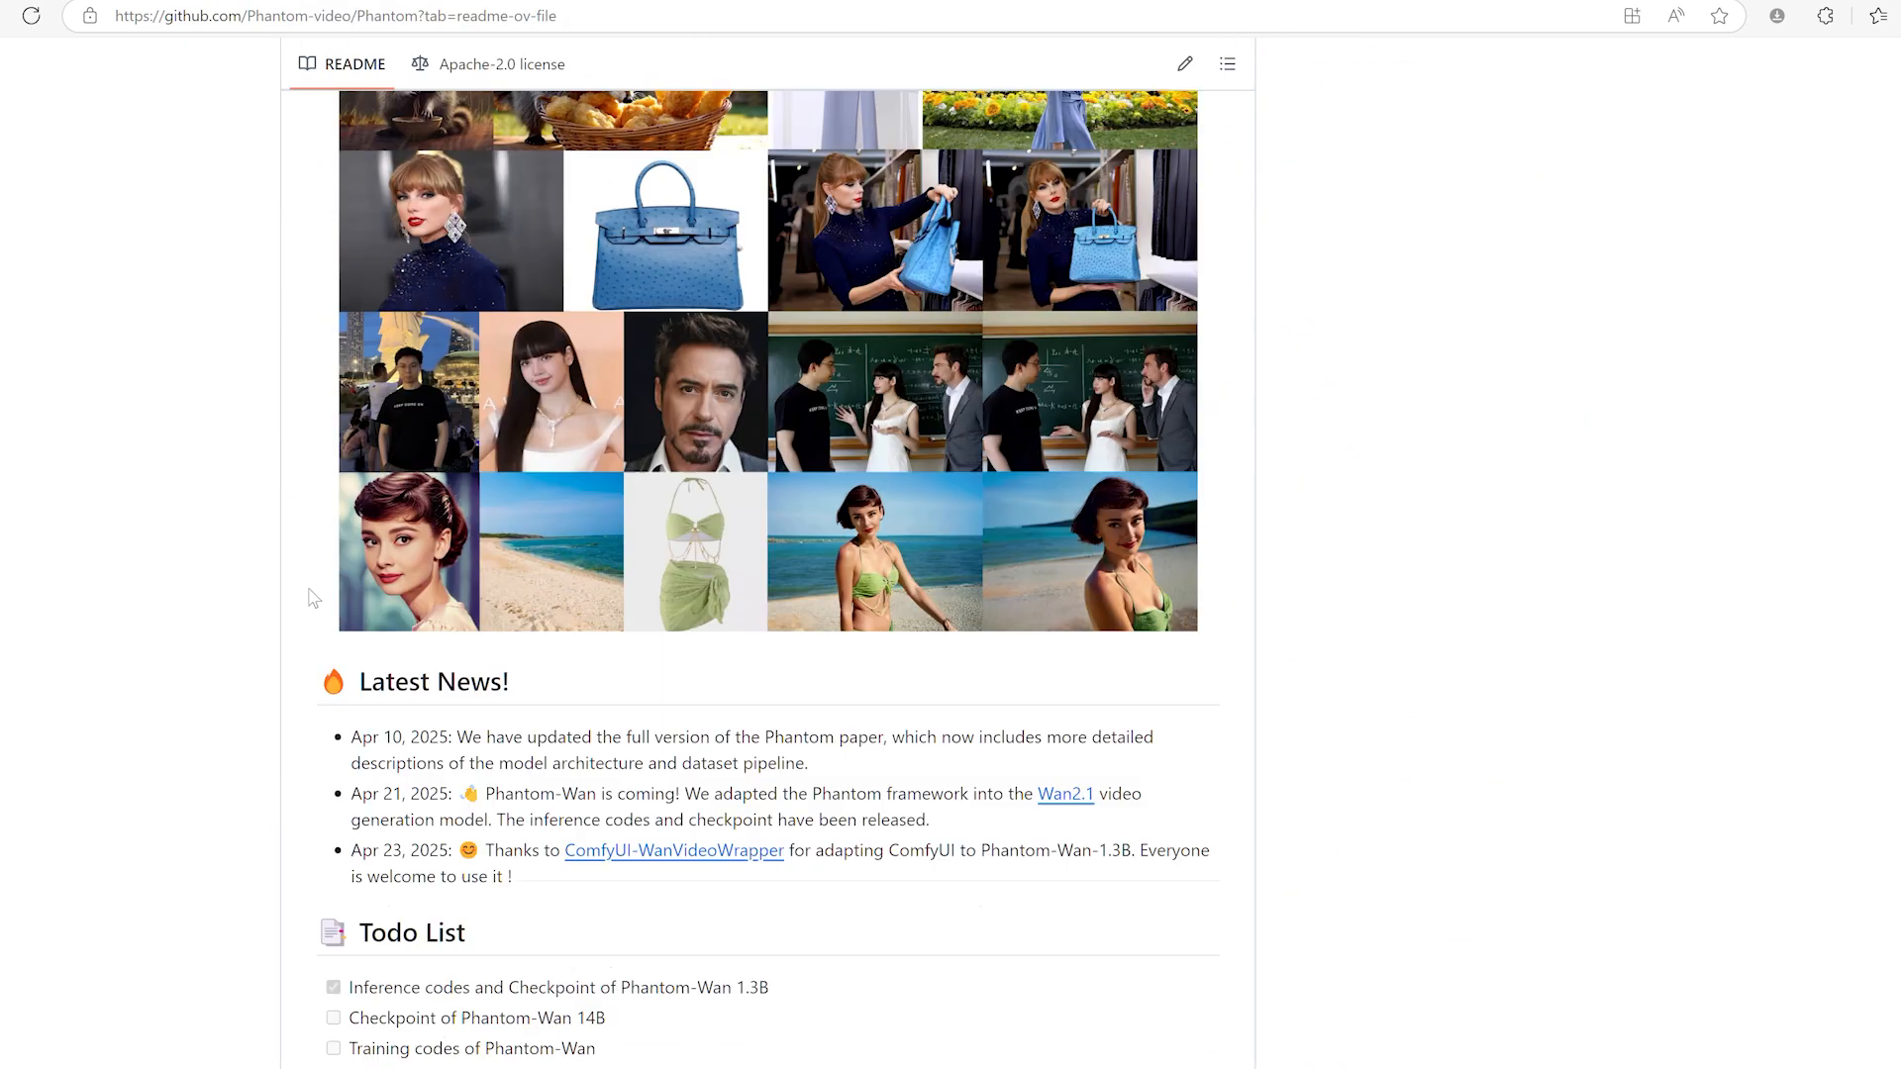
pyautogui.scroll(-3)
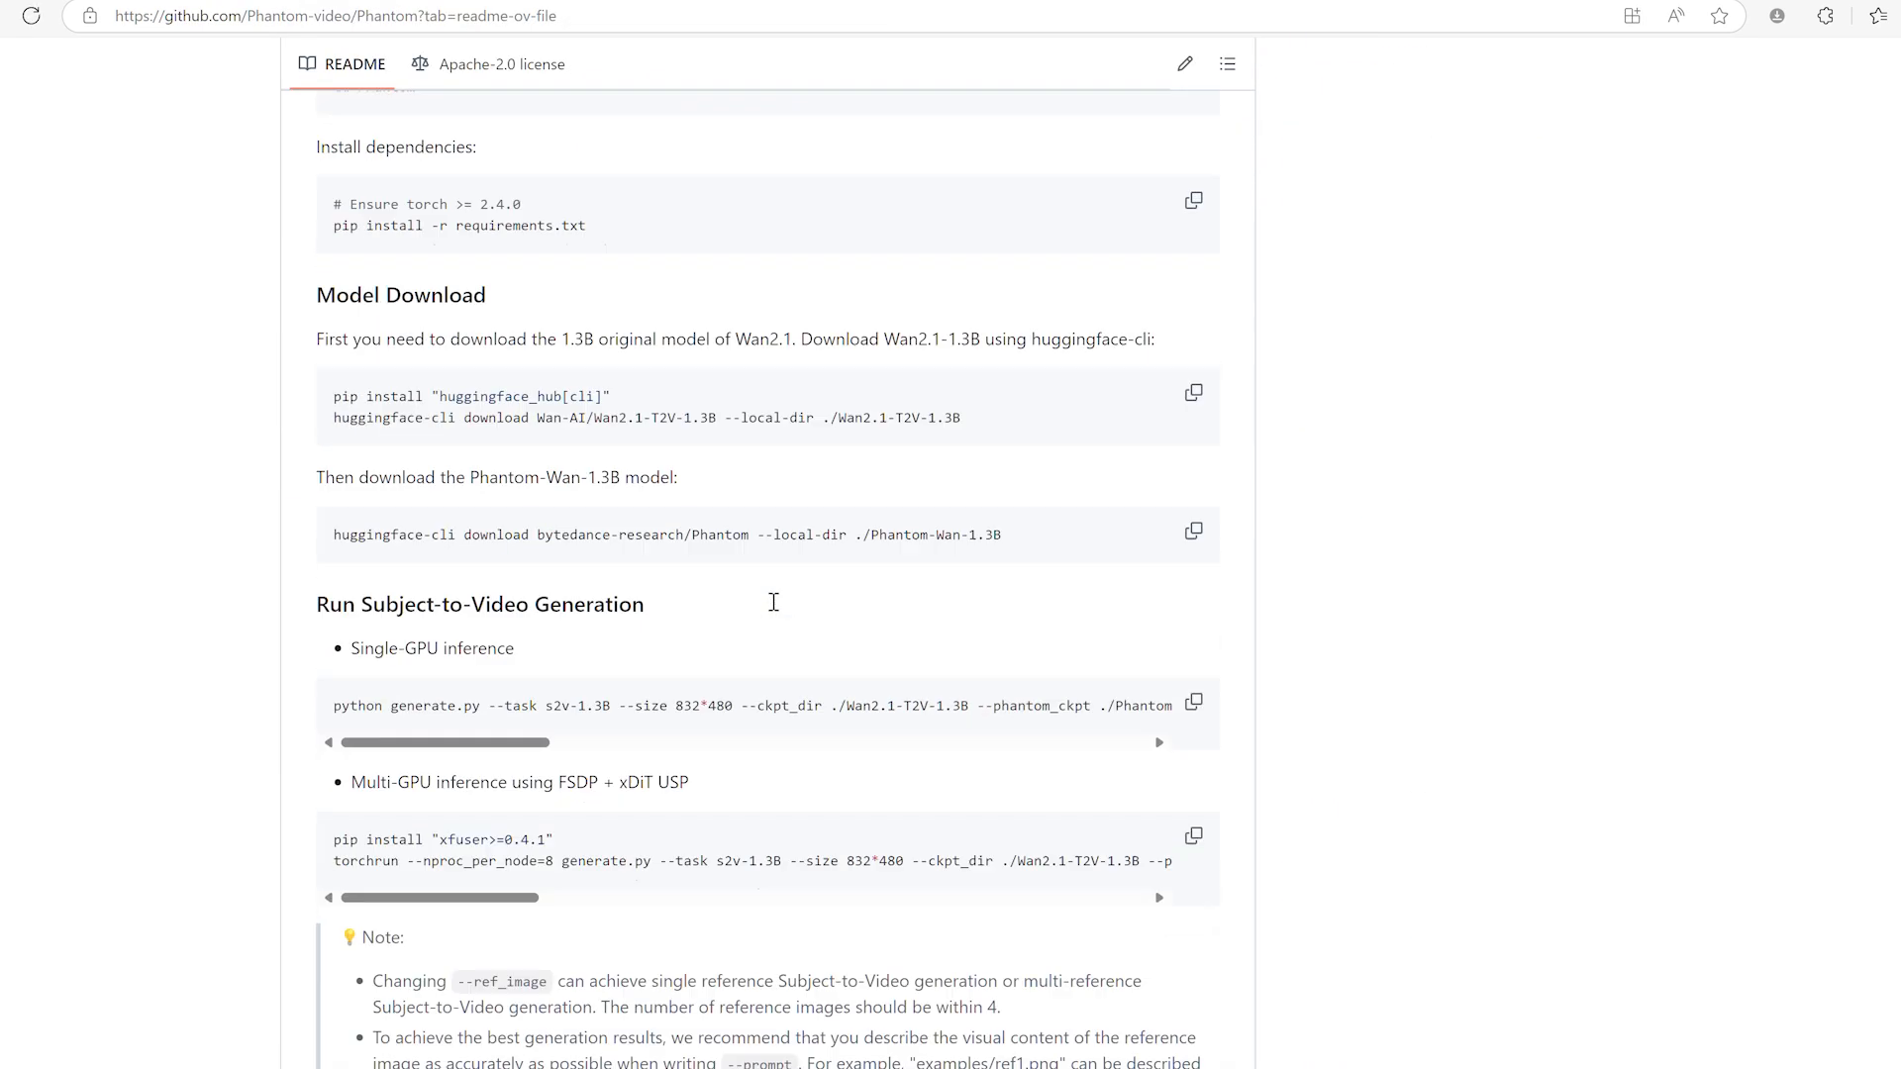
pyautogui.scroll(-3)
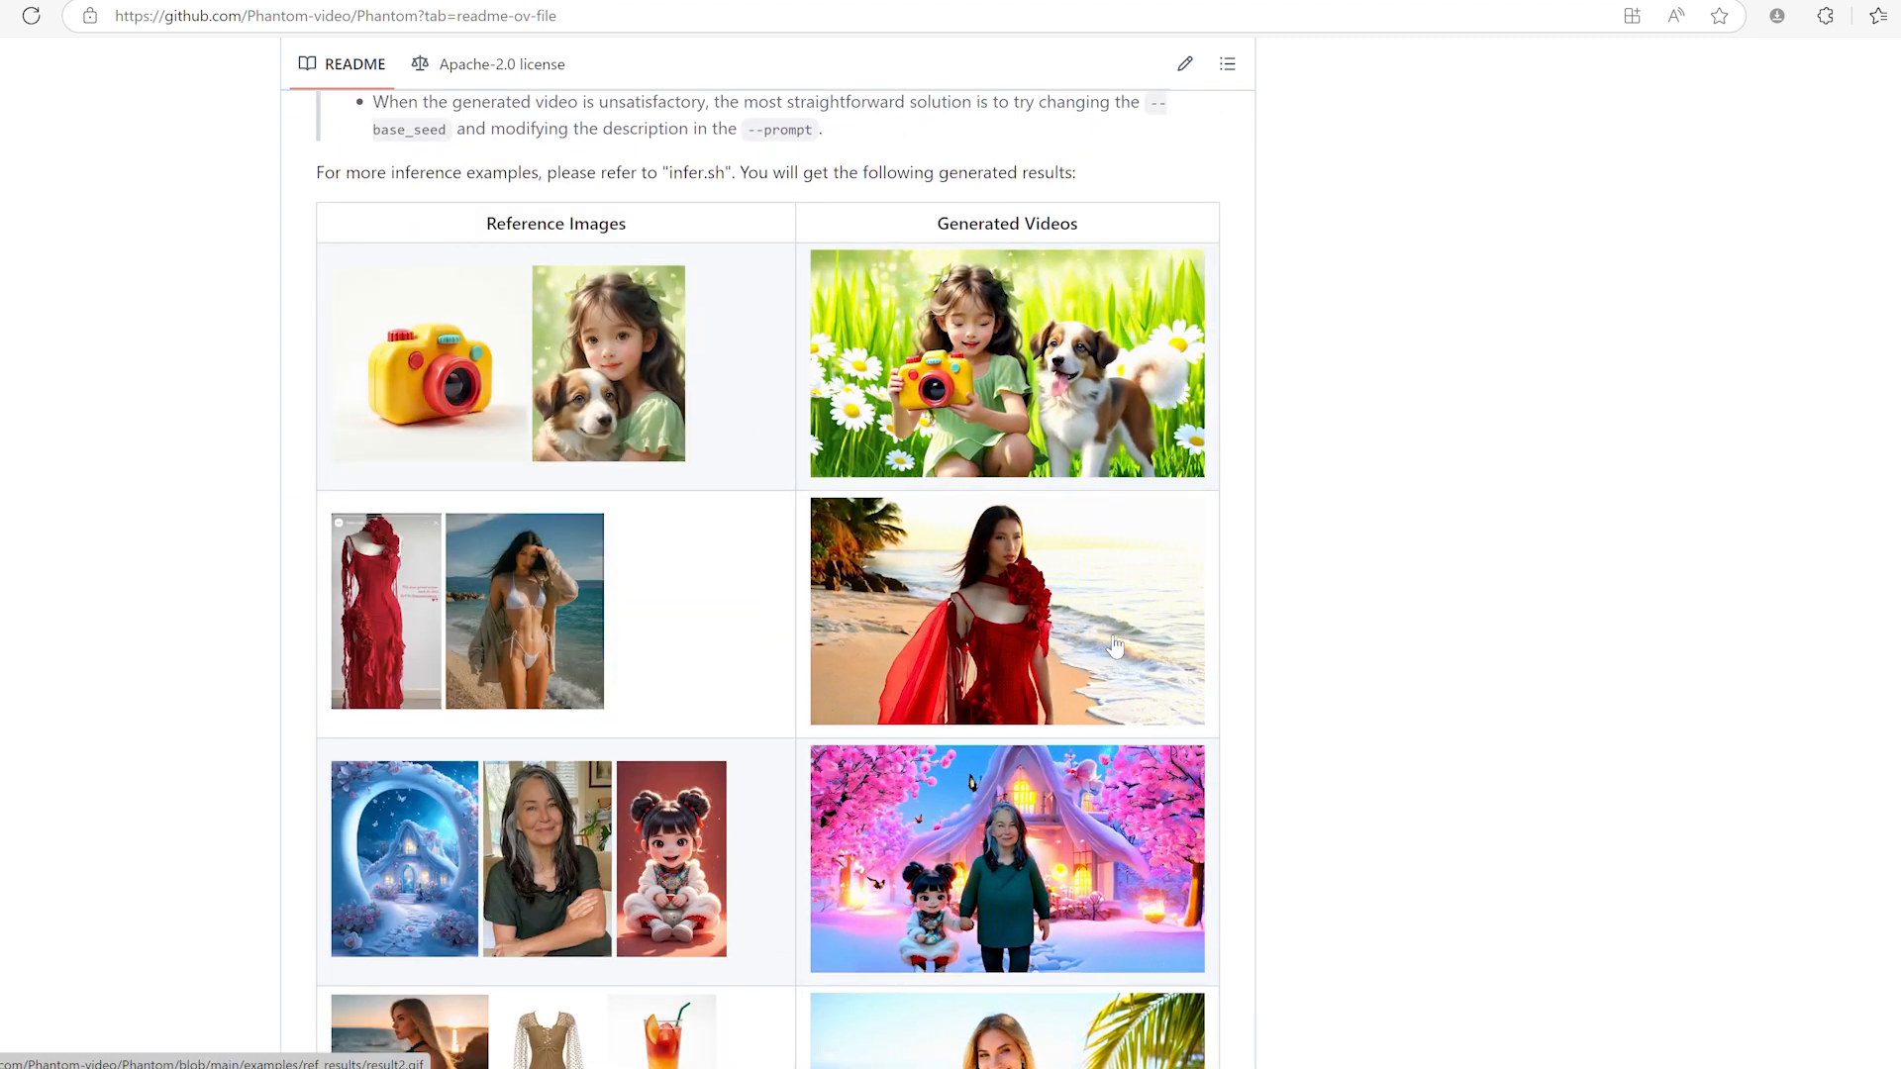
pyautogui.scroll(-3)
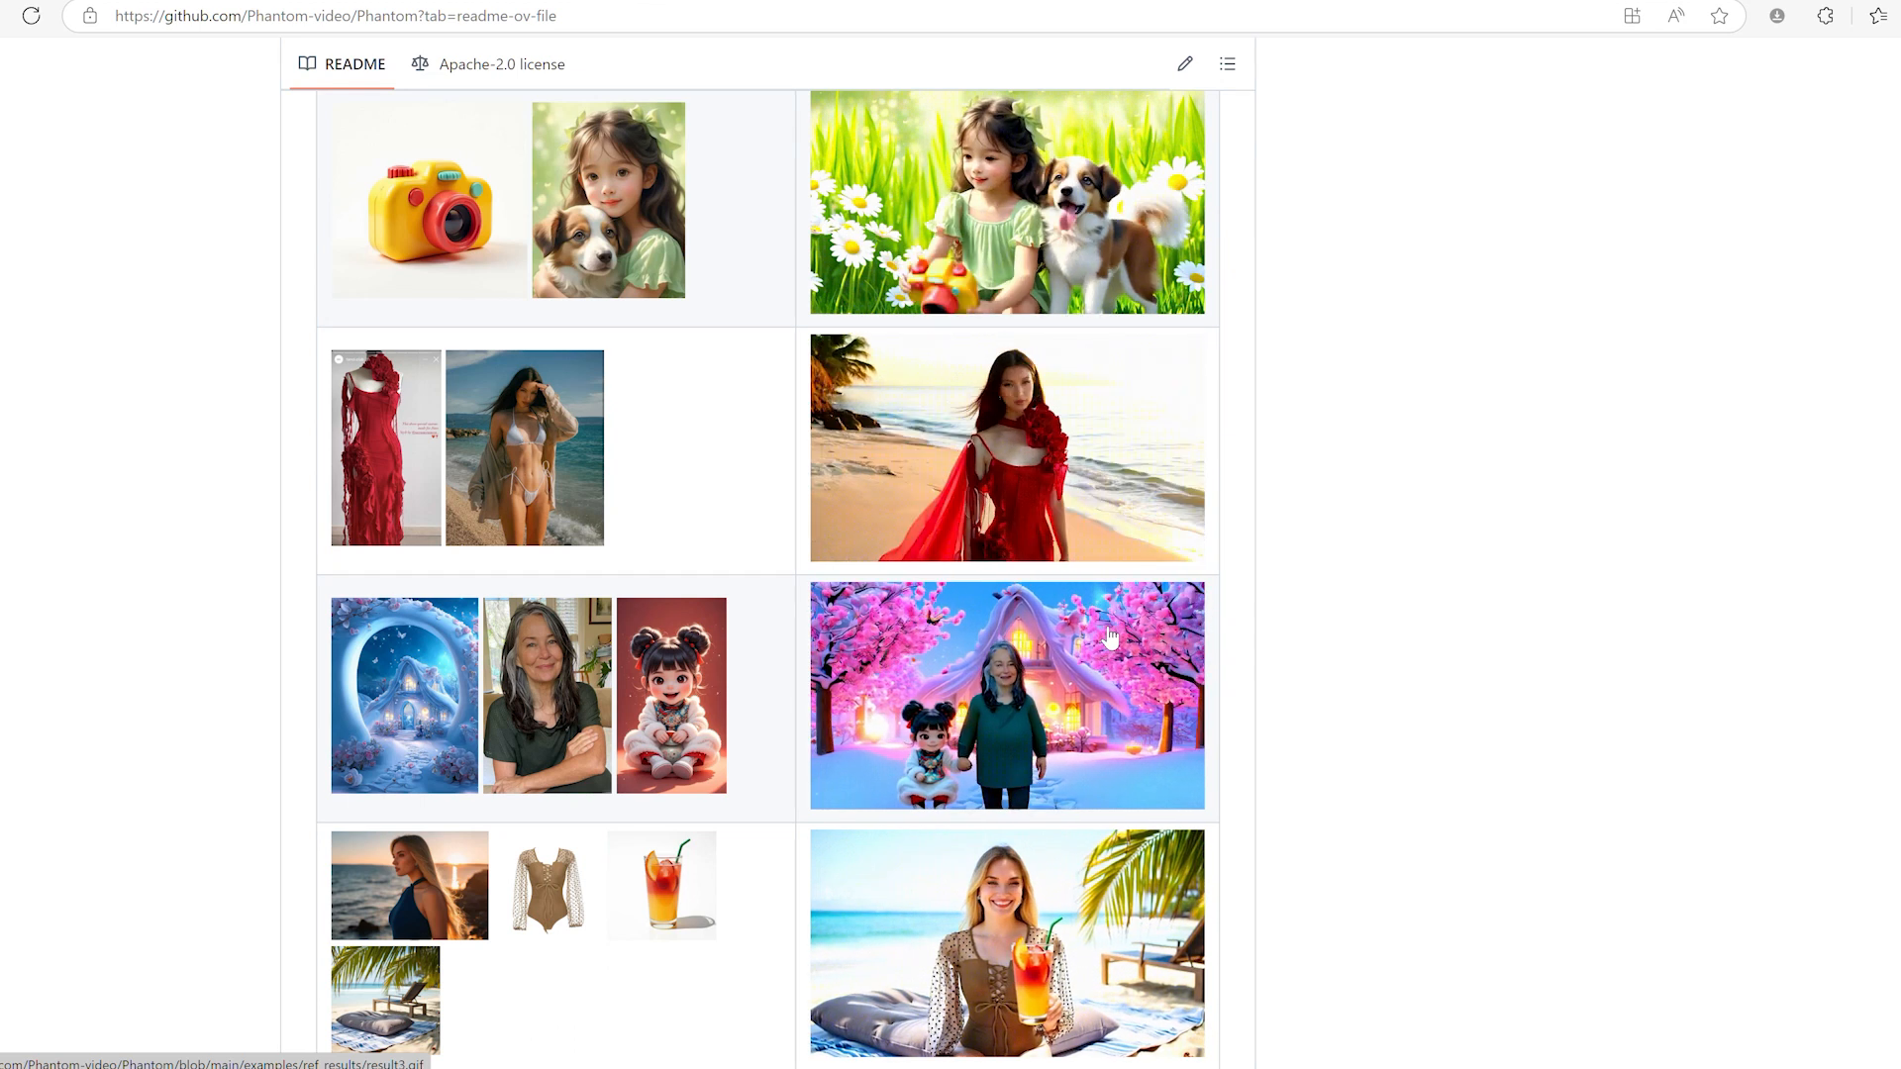
pyautogui.scroll(-3)
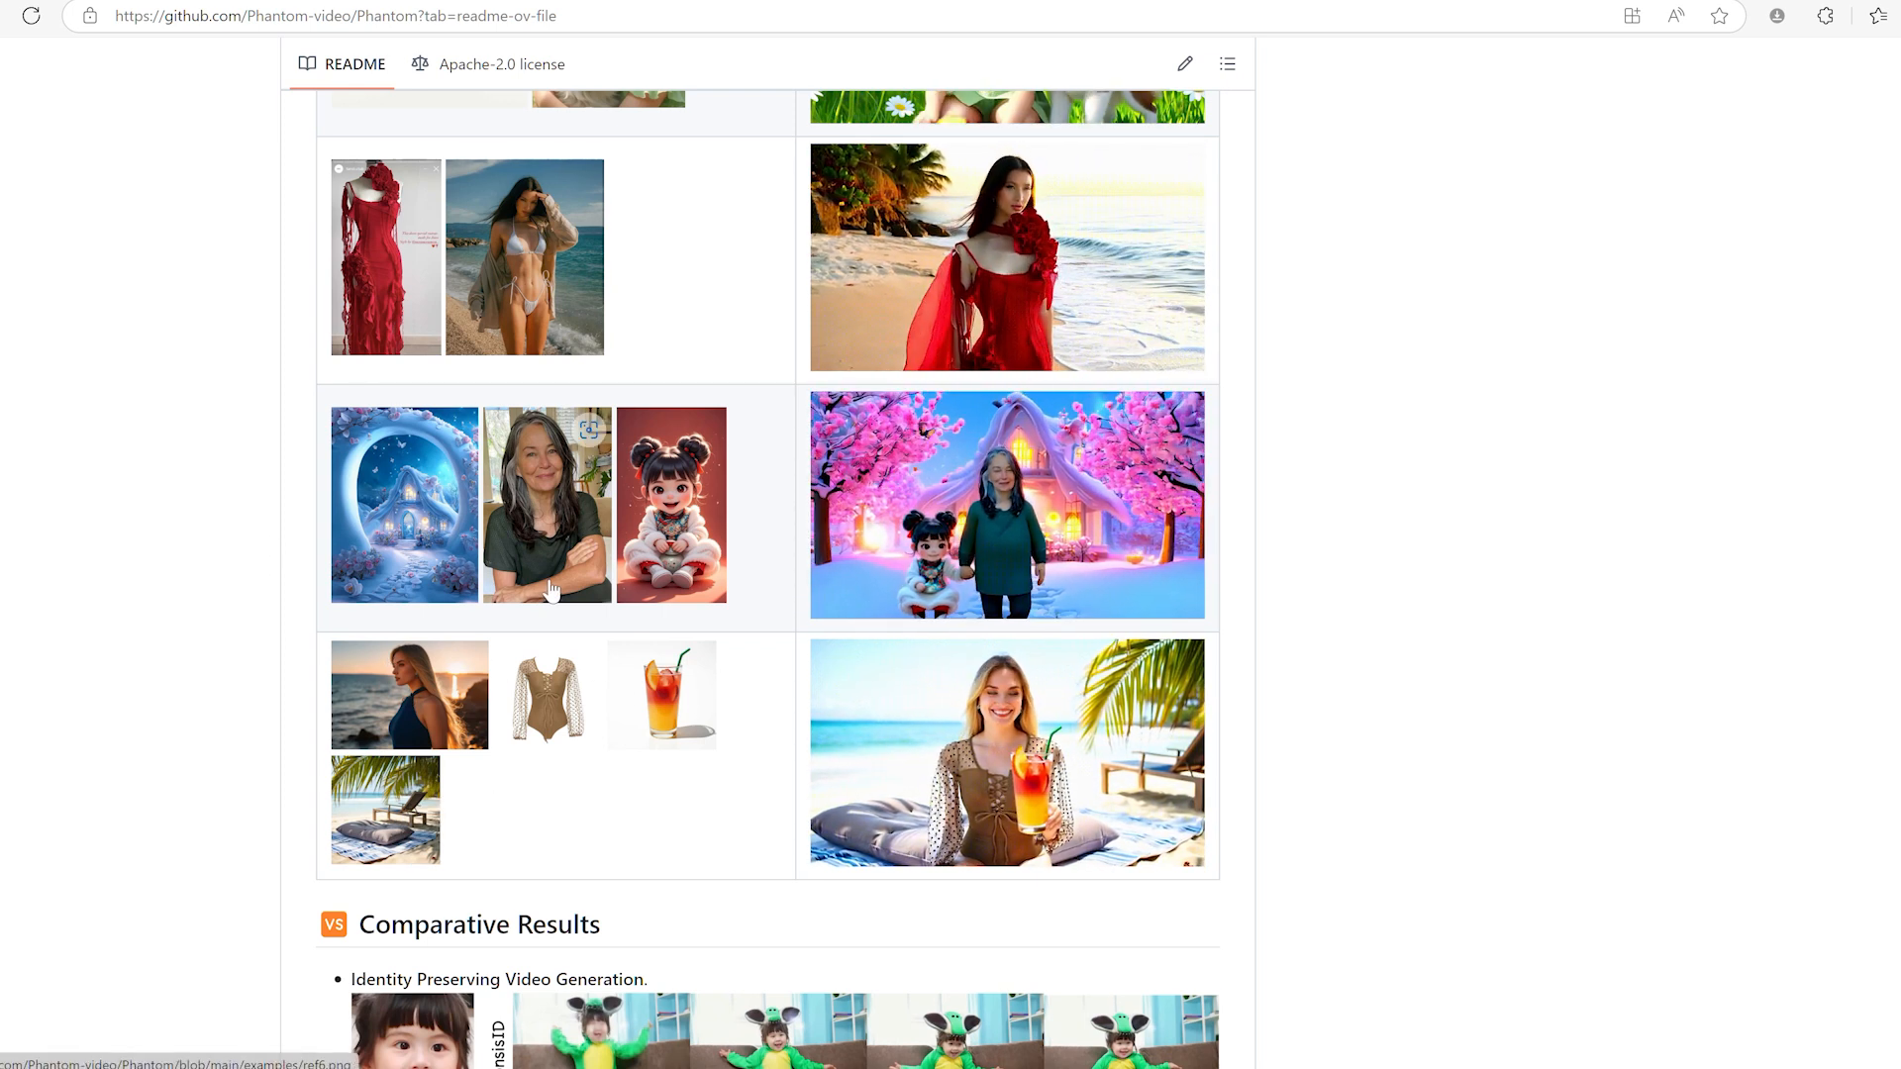
pyautogui.scroll(-3)
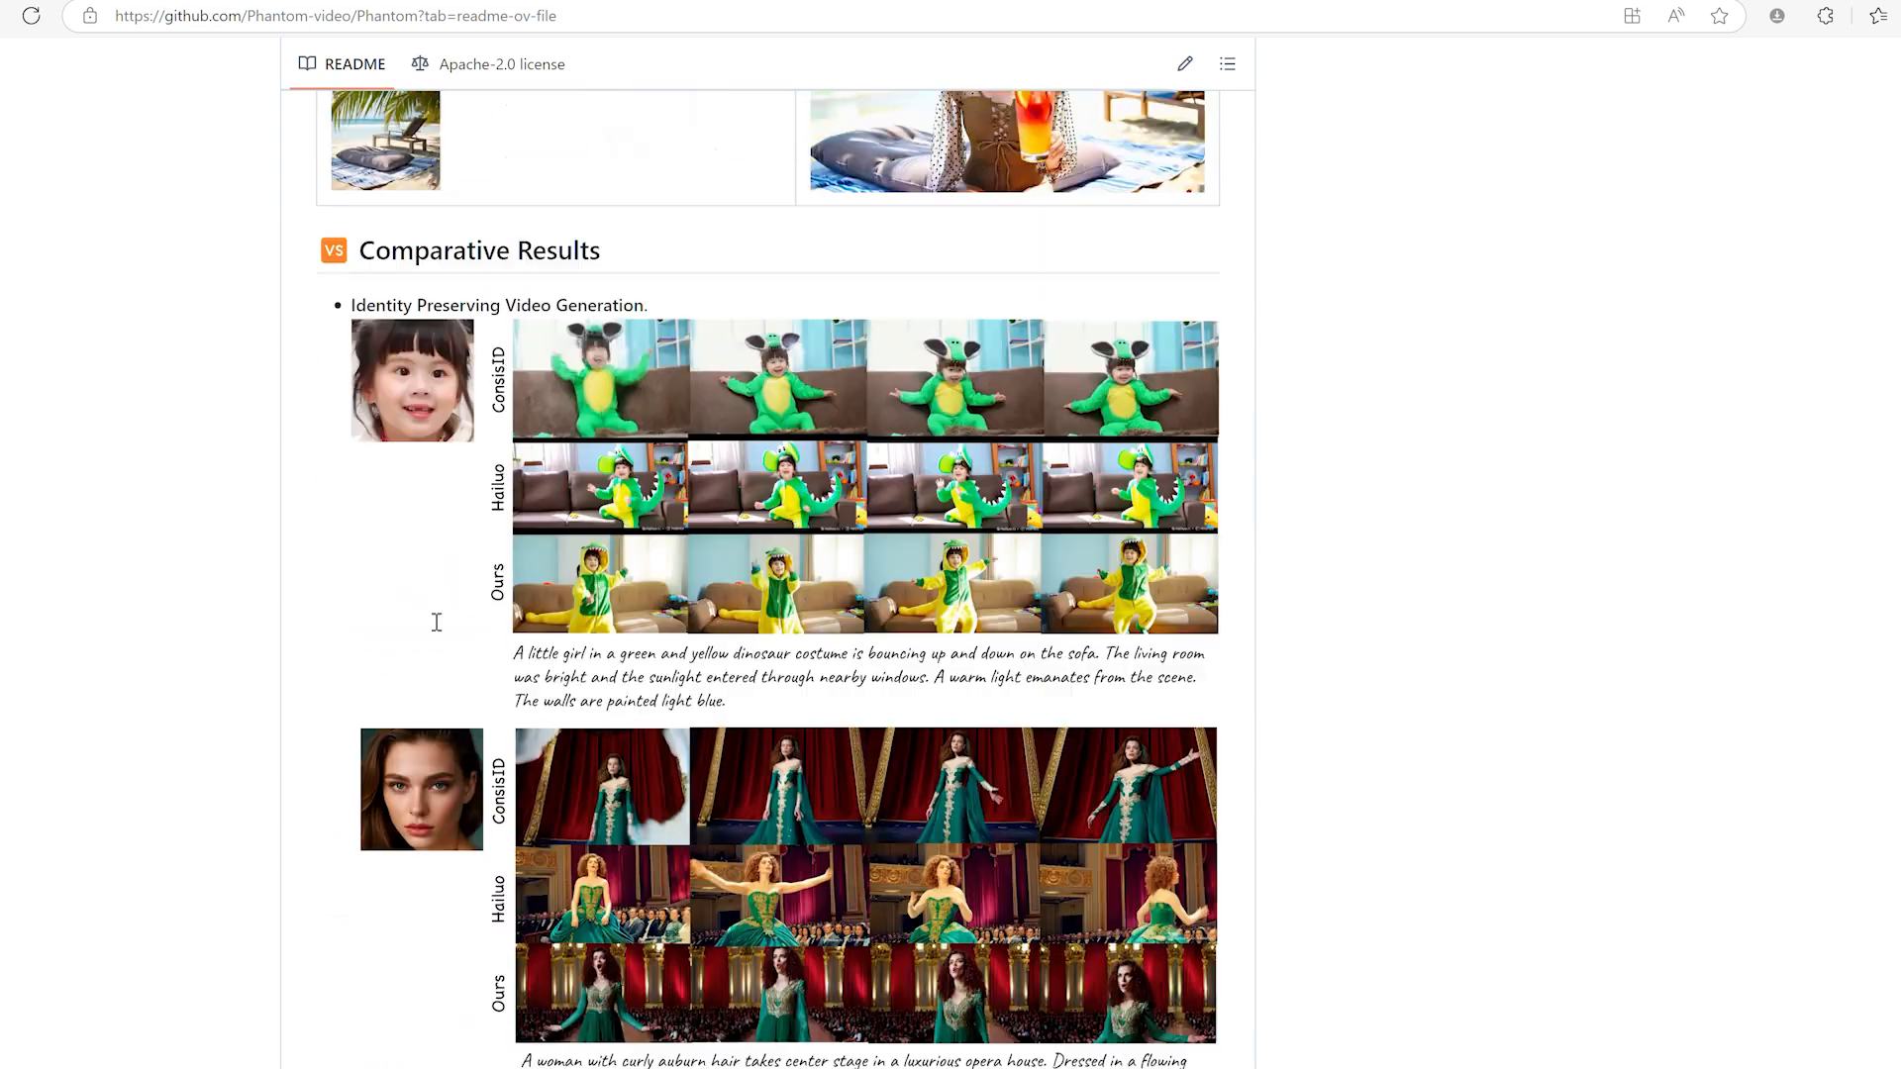
pyautogui.scroll(-3)
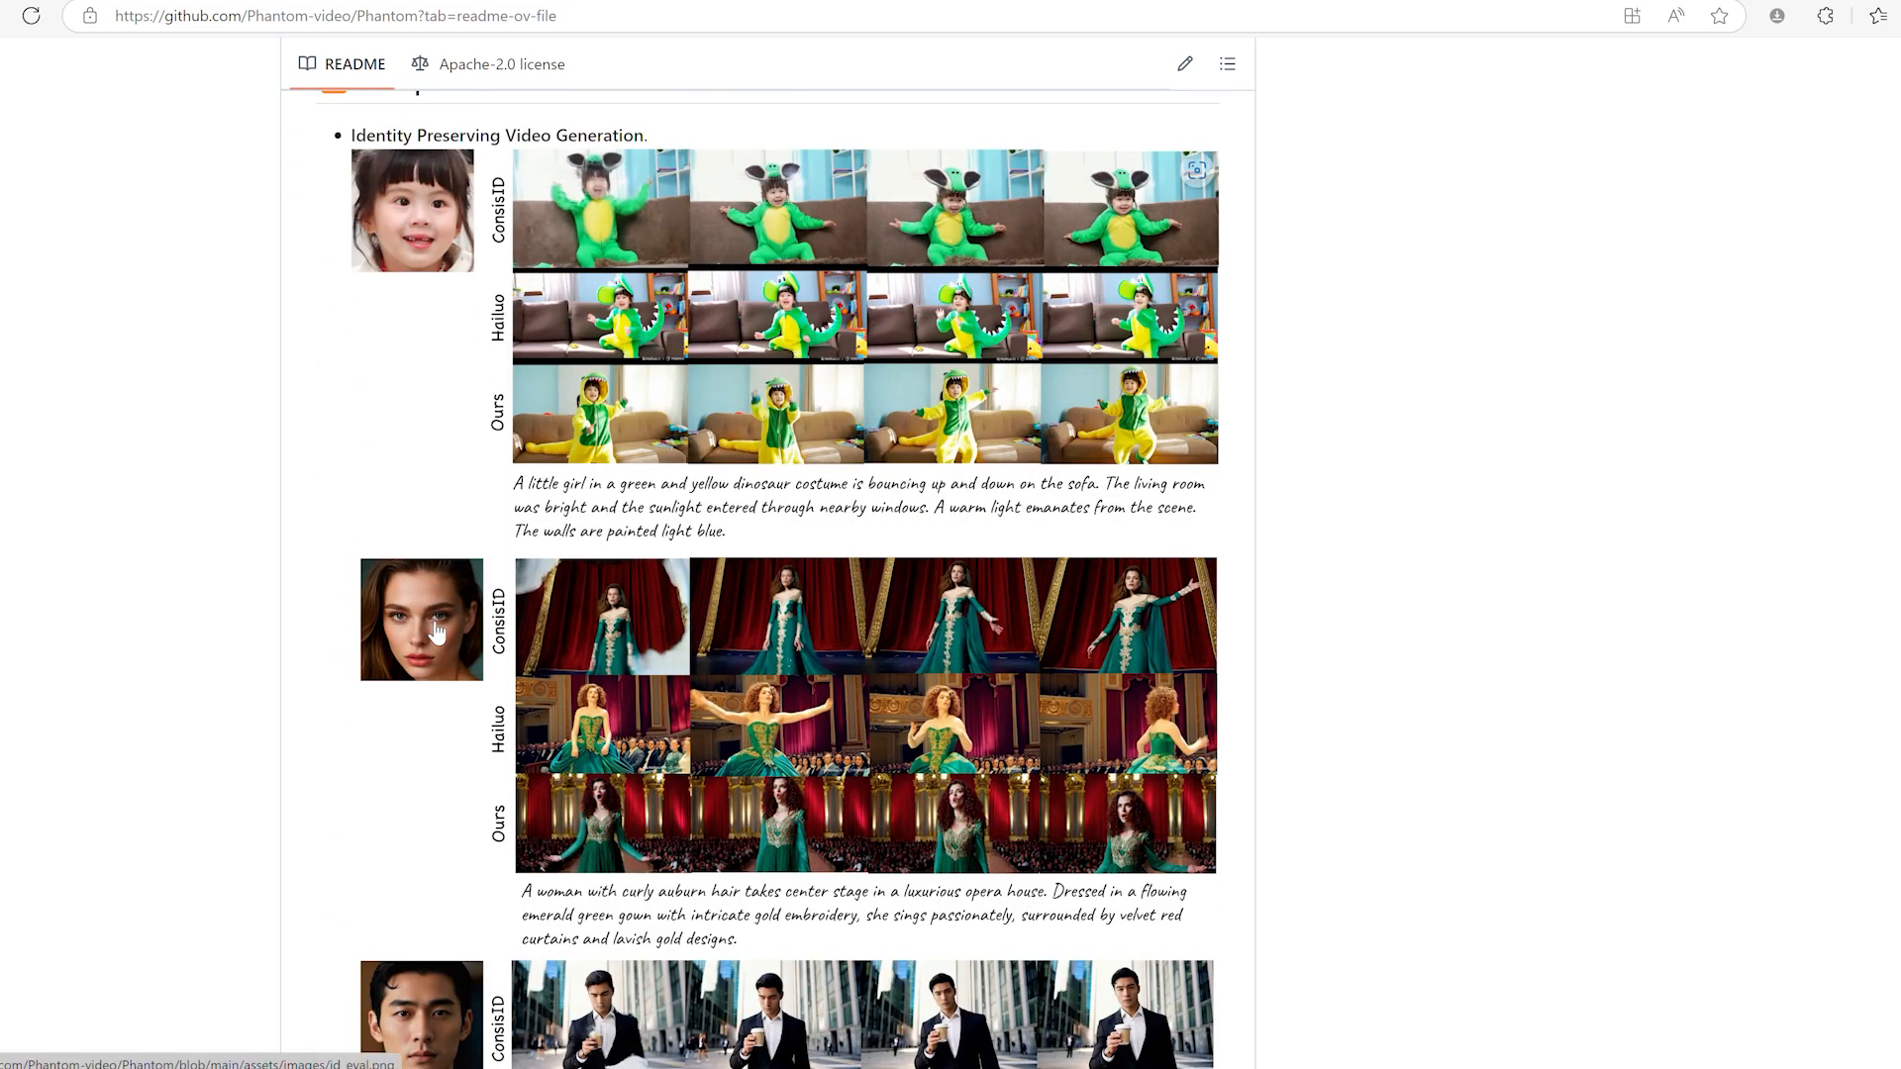
pyautogui.scroll(-3)
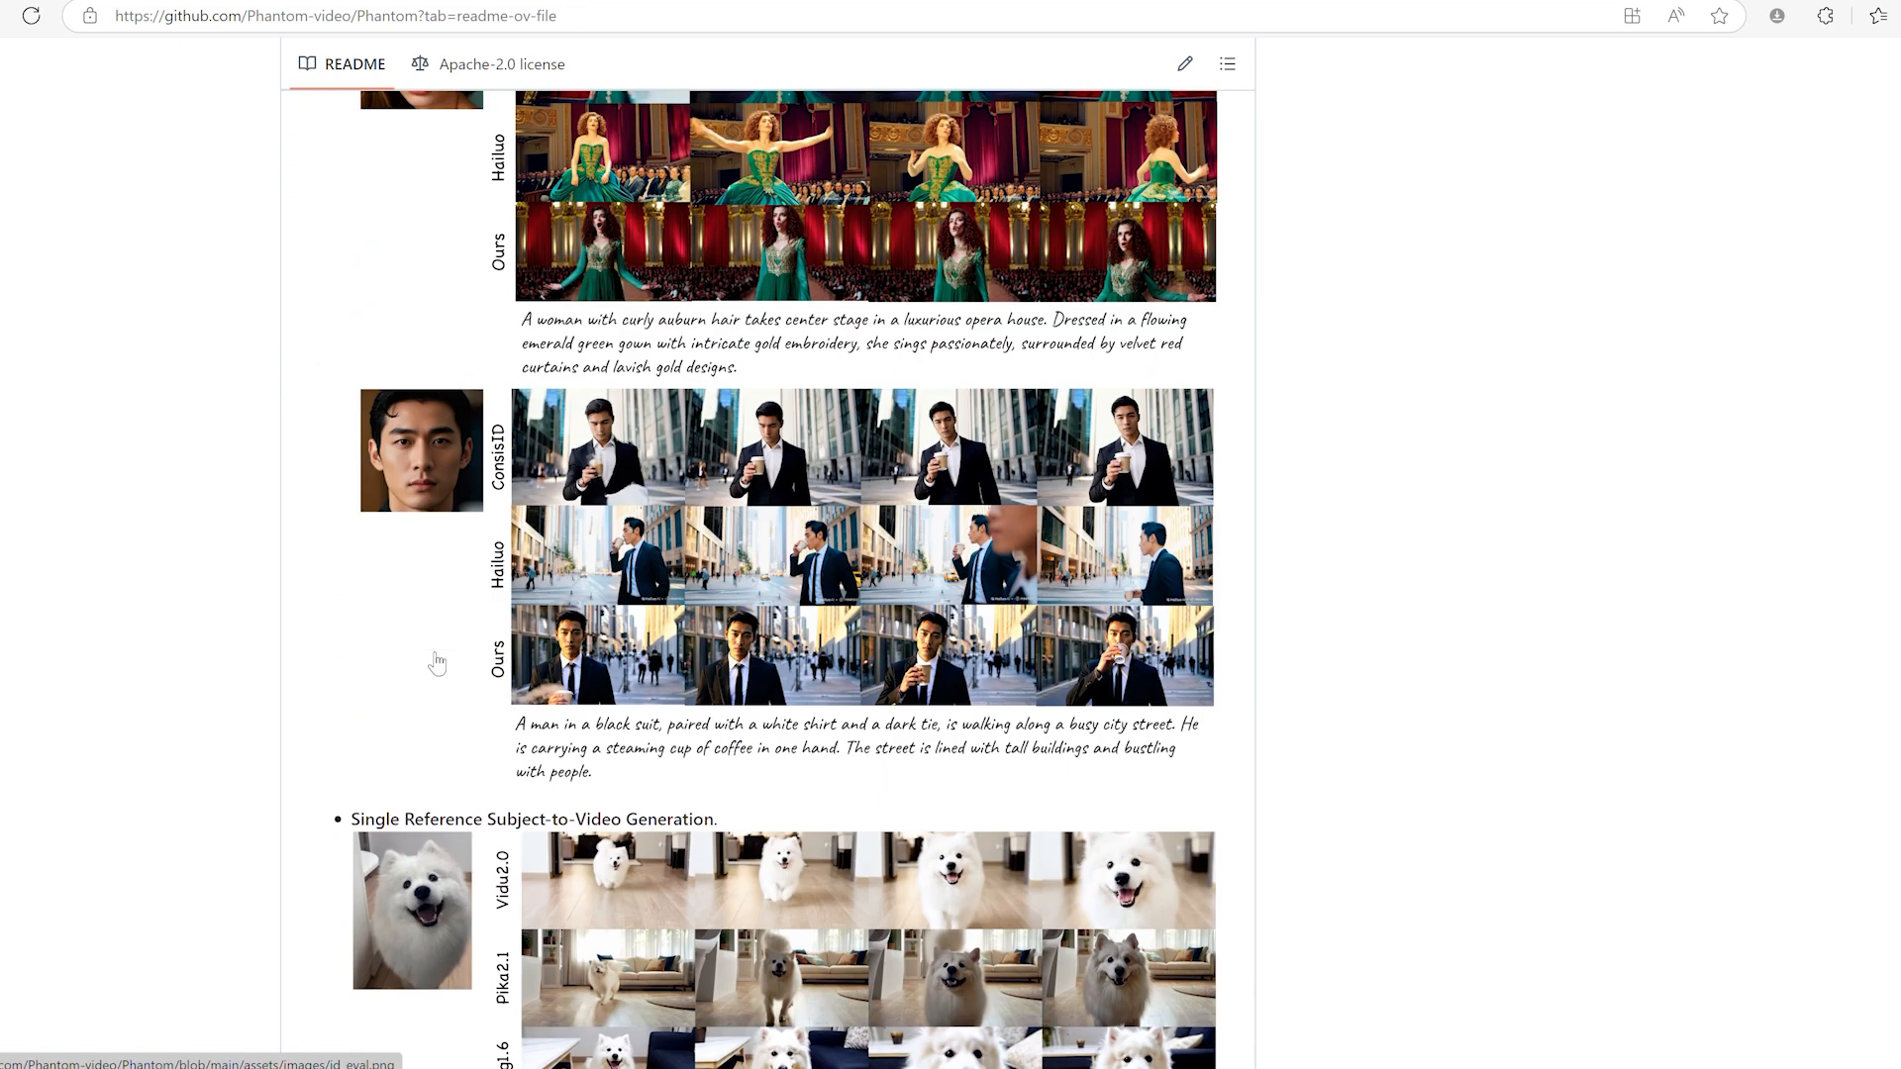
pyautogui.scroll(-3)
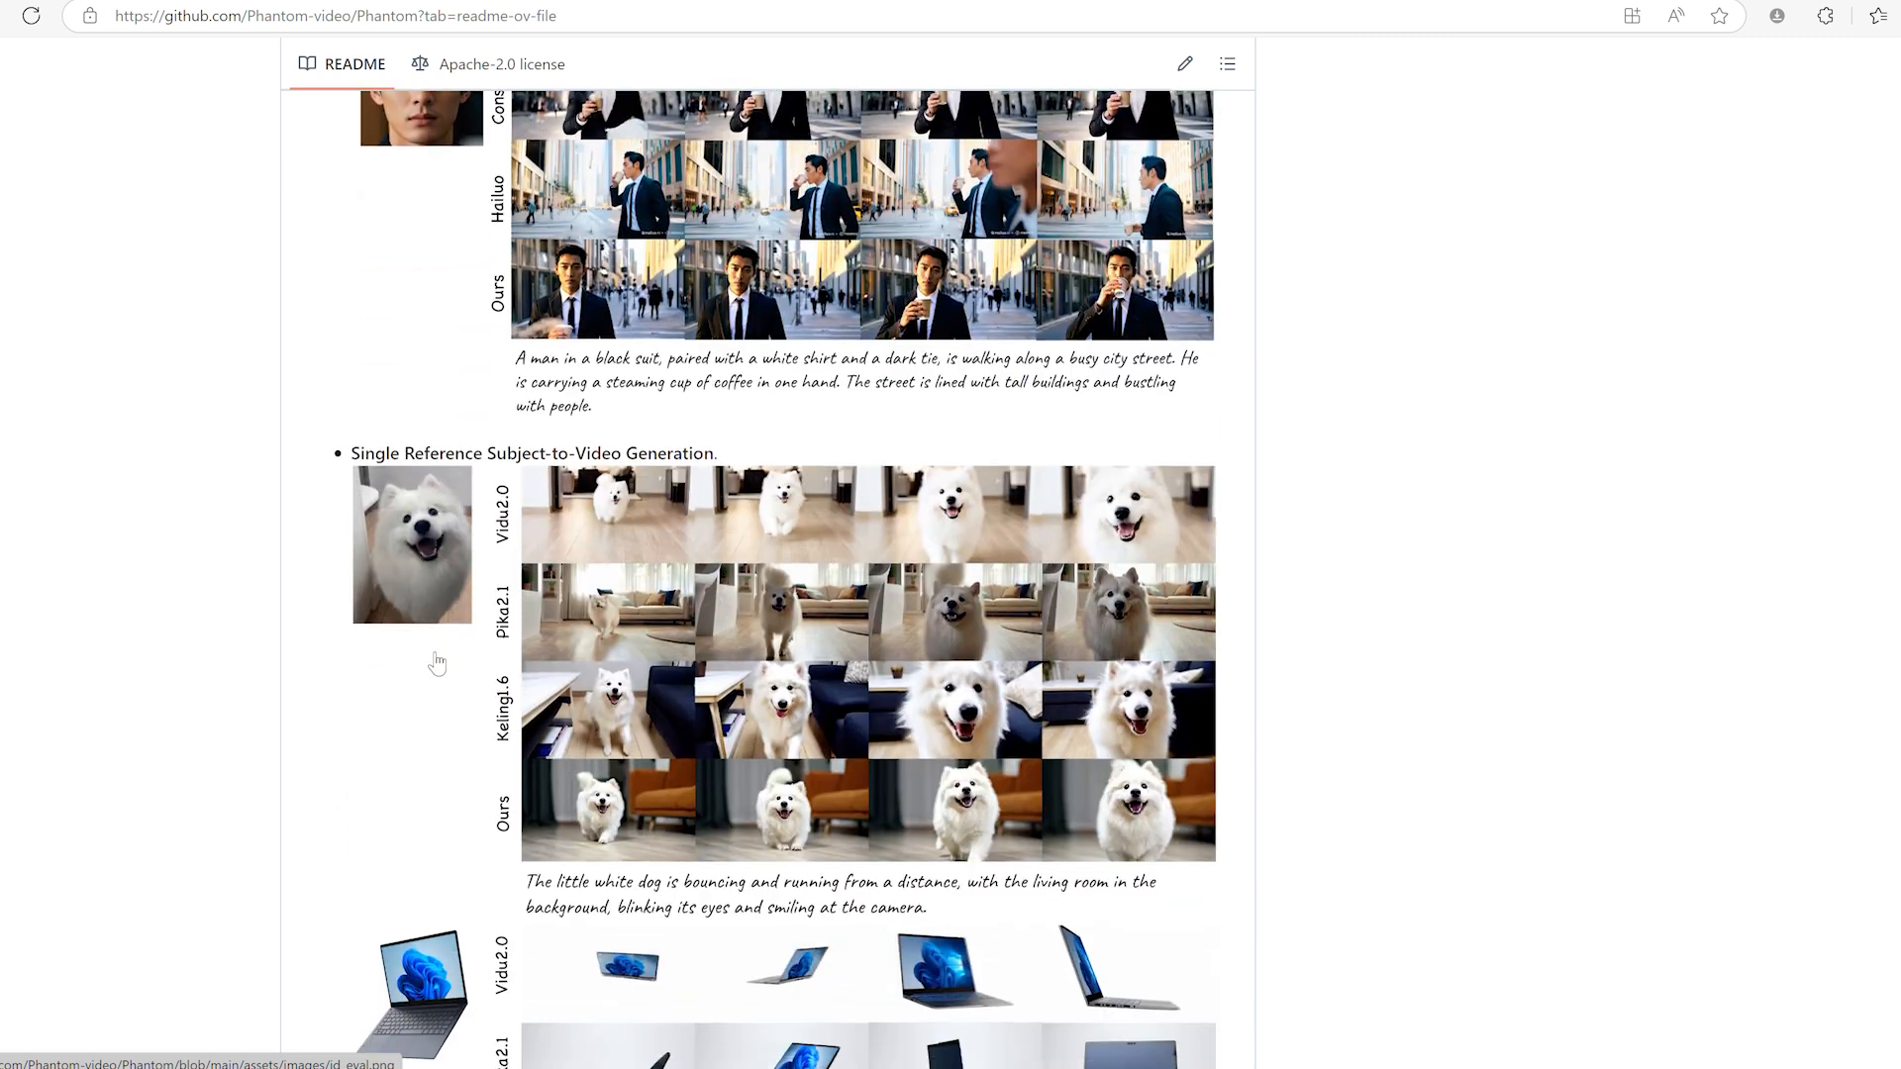
pyautogui.scroll(-3)
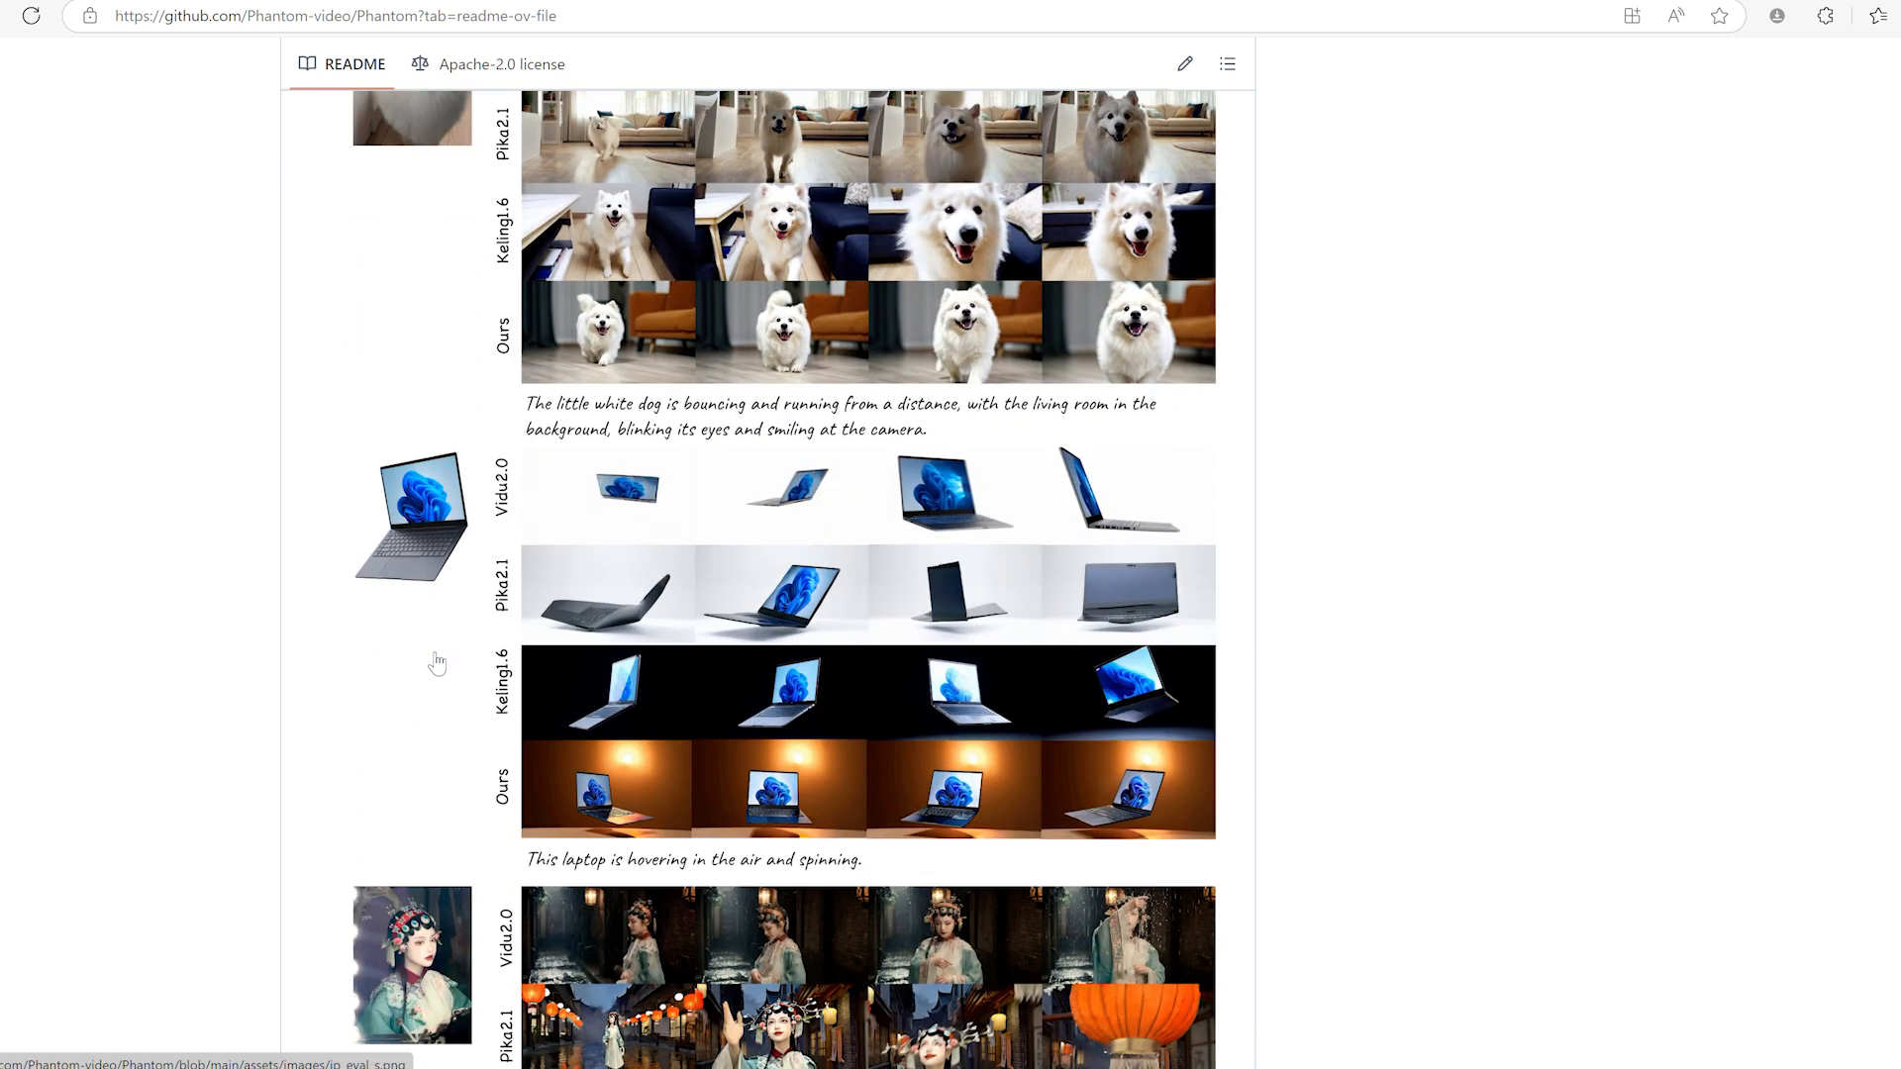
pyautogui.scroll(-3)
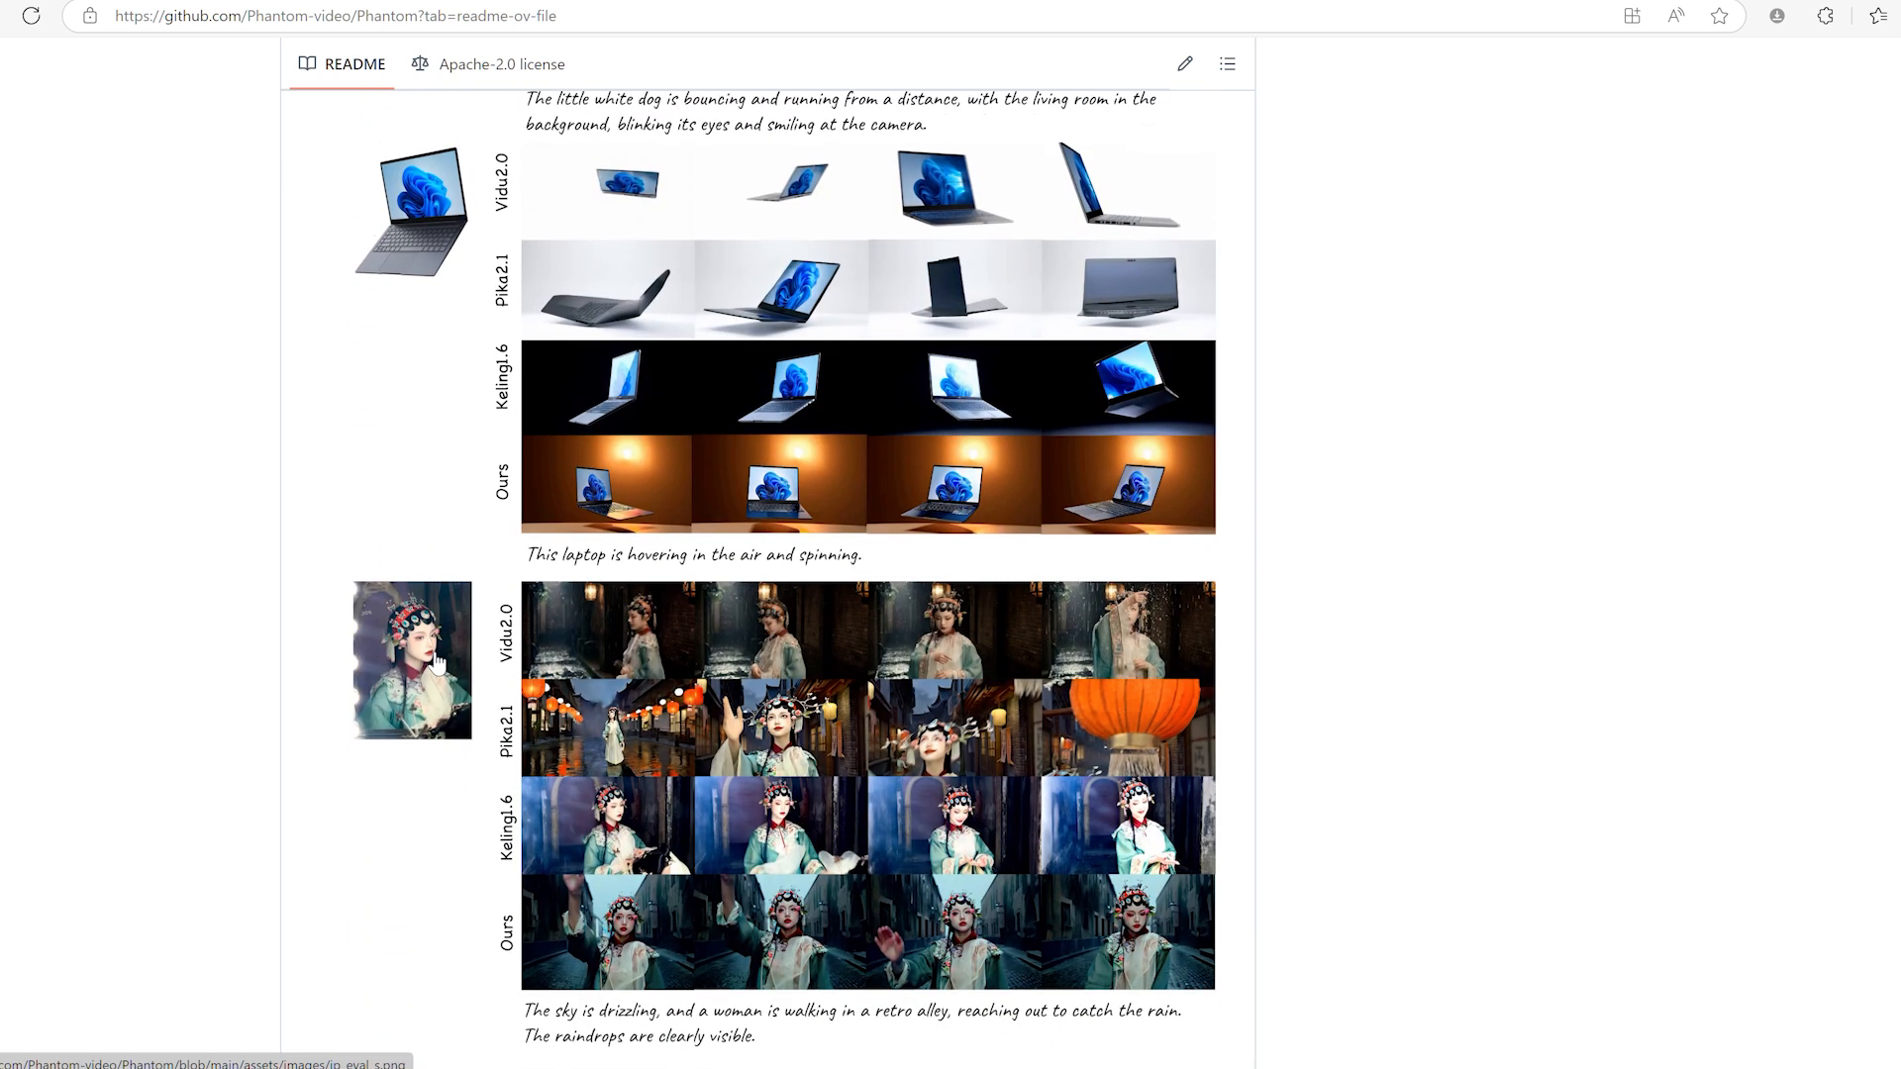
pyautogui.scroll(-3)
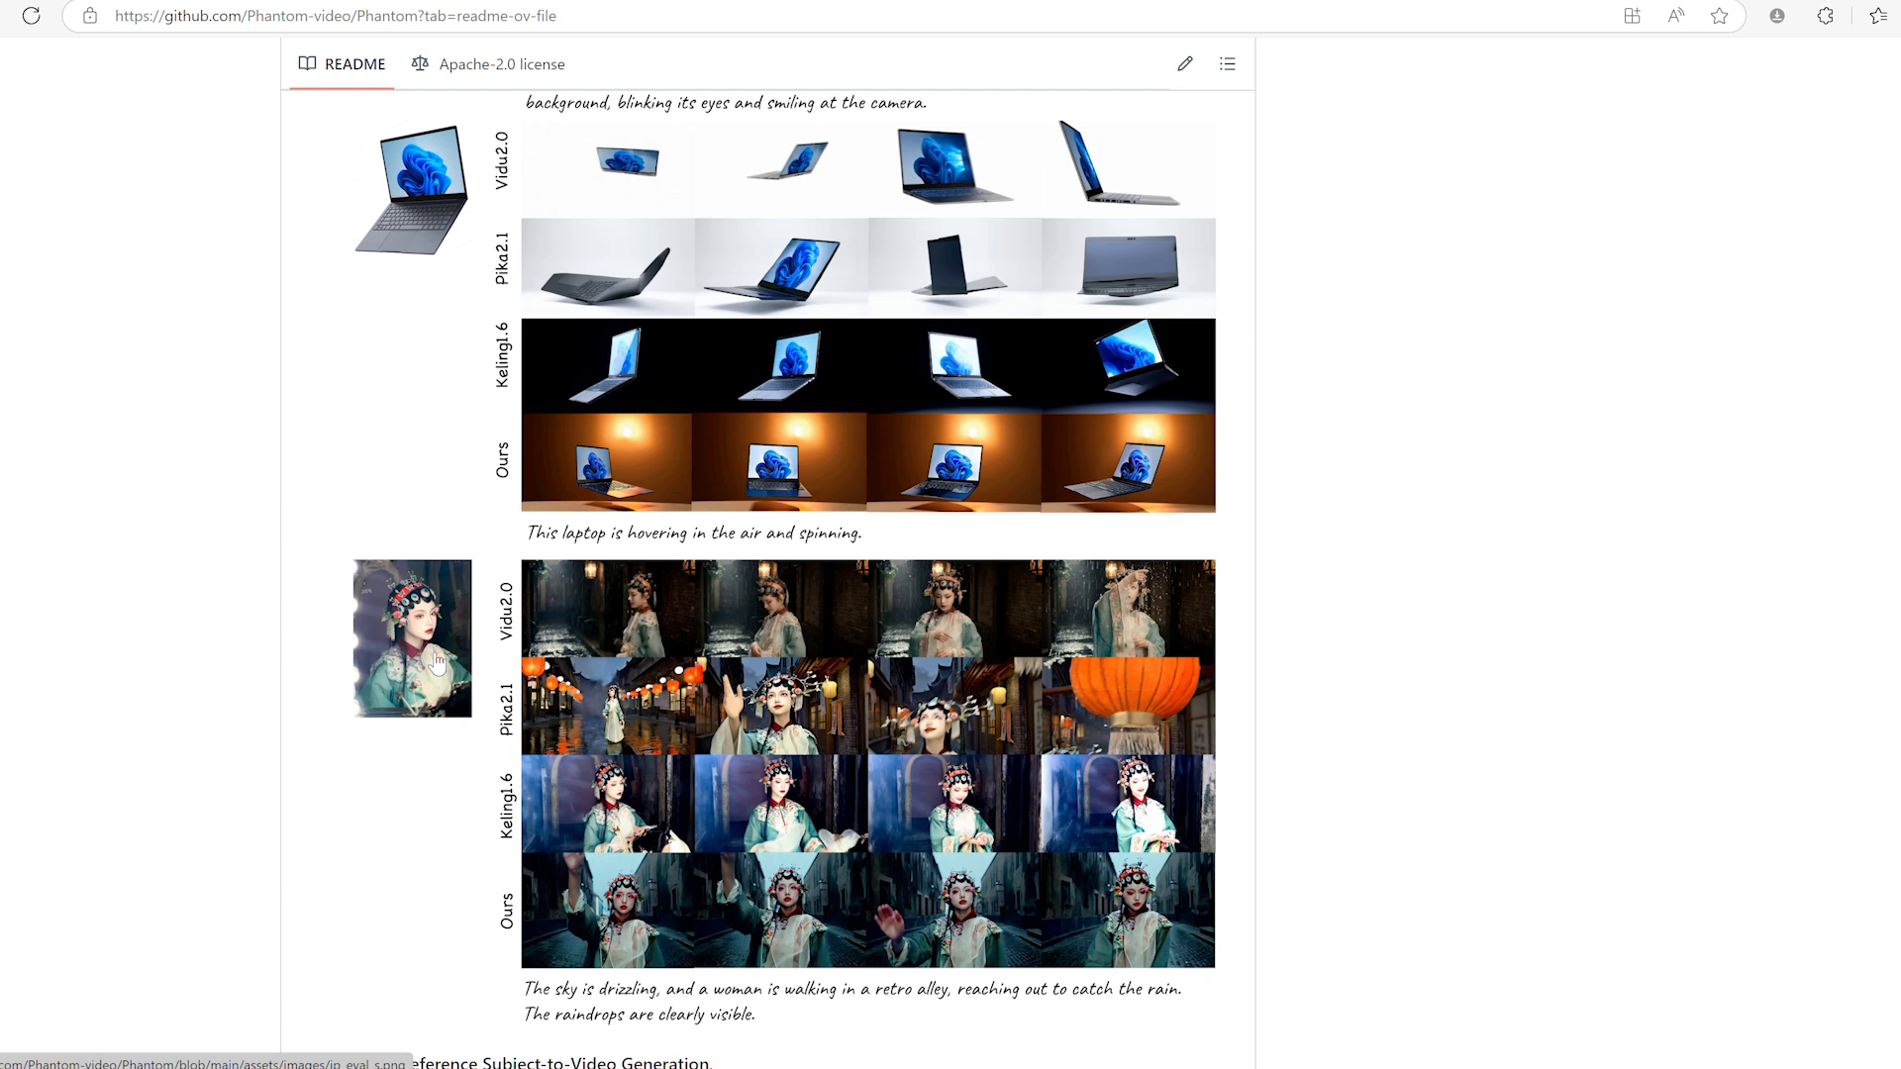
pyautogui.scroll(-3)
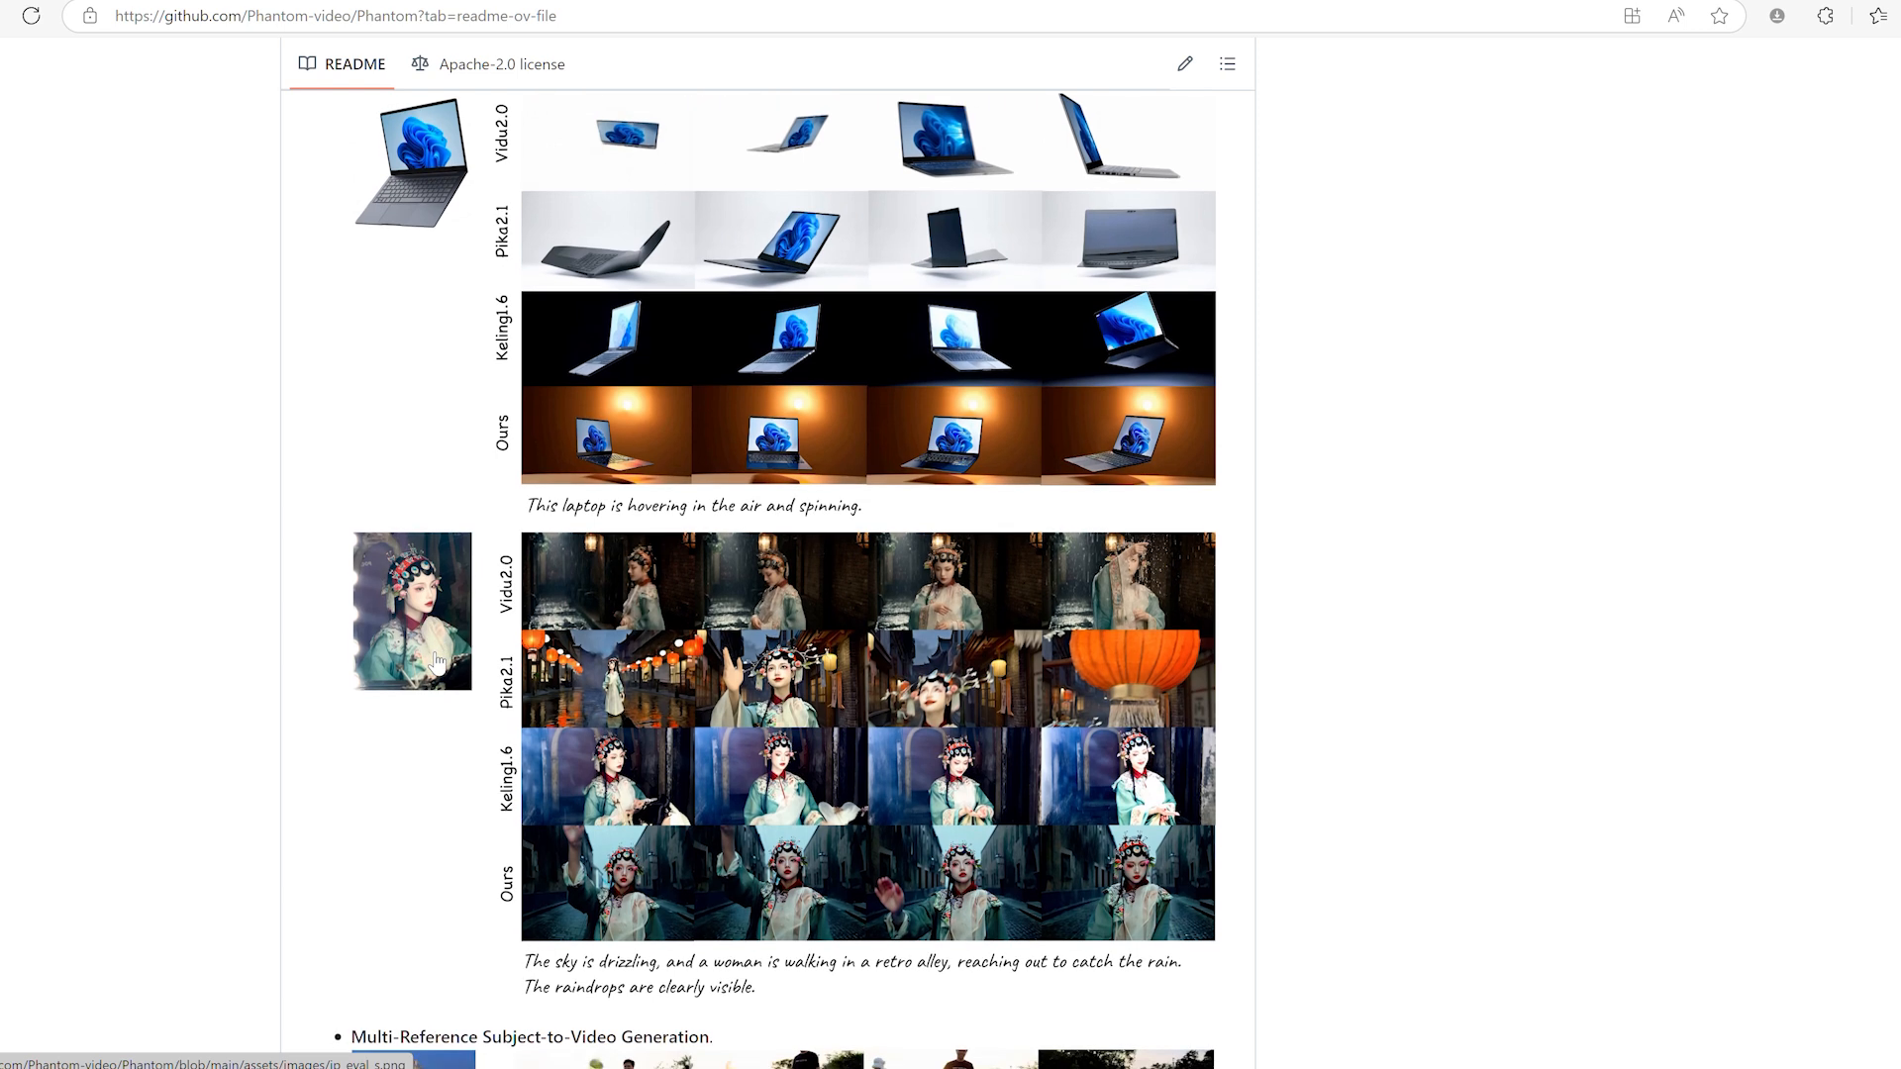
pyautogui.scroll(-3)
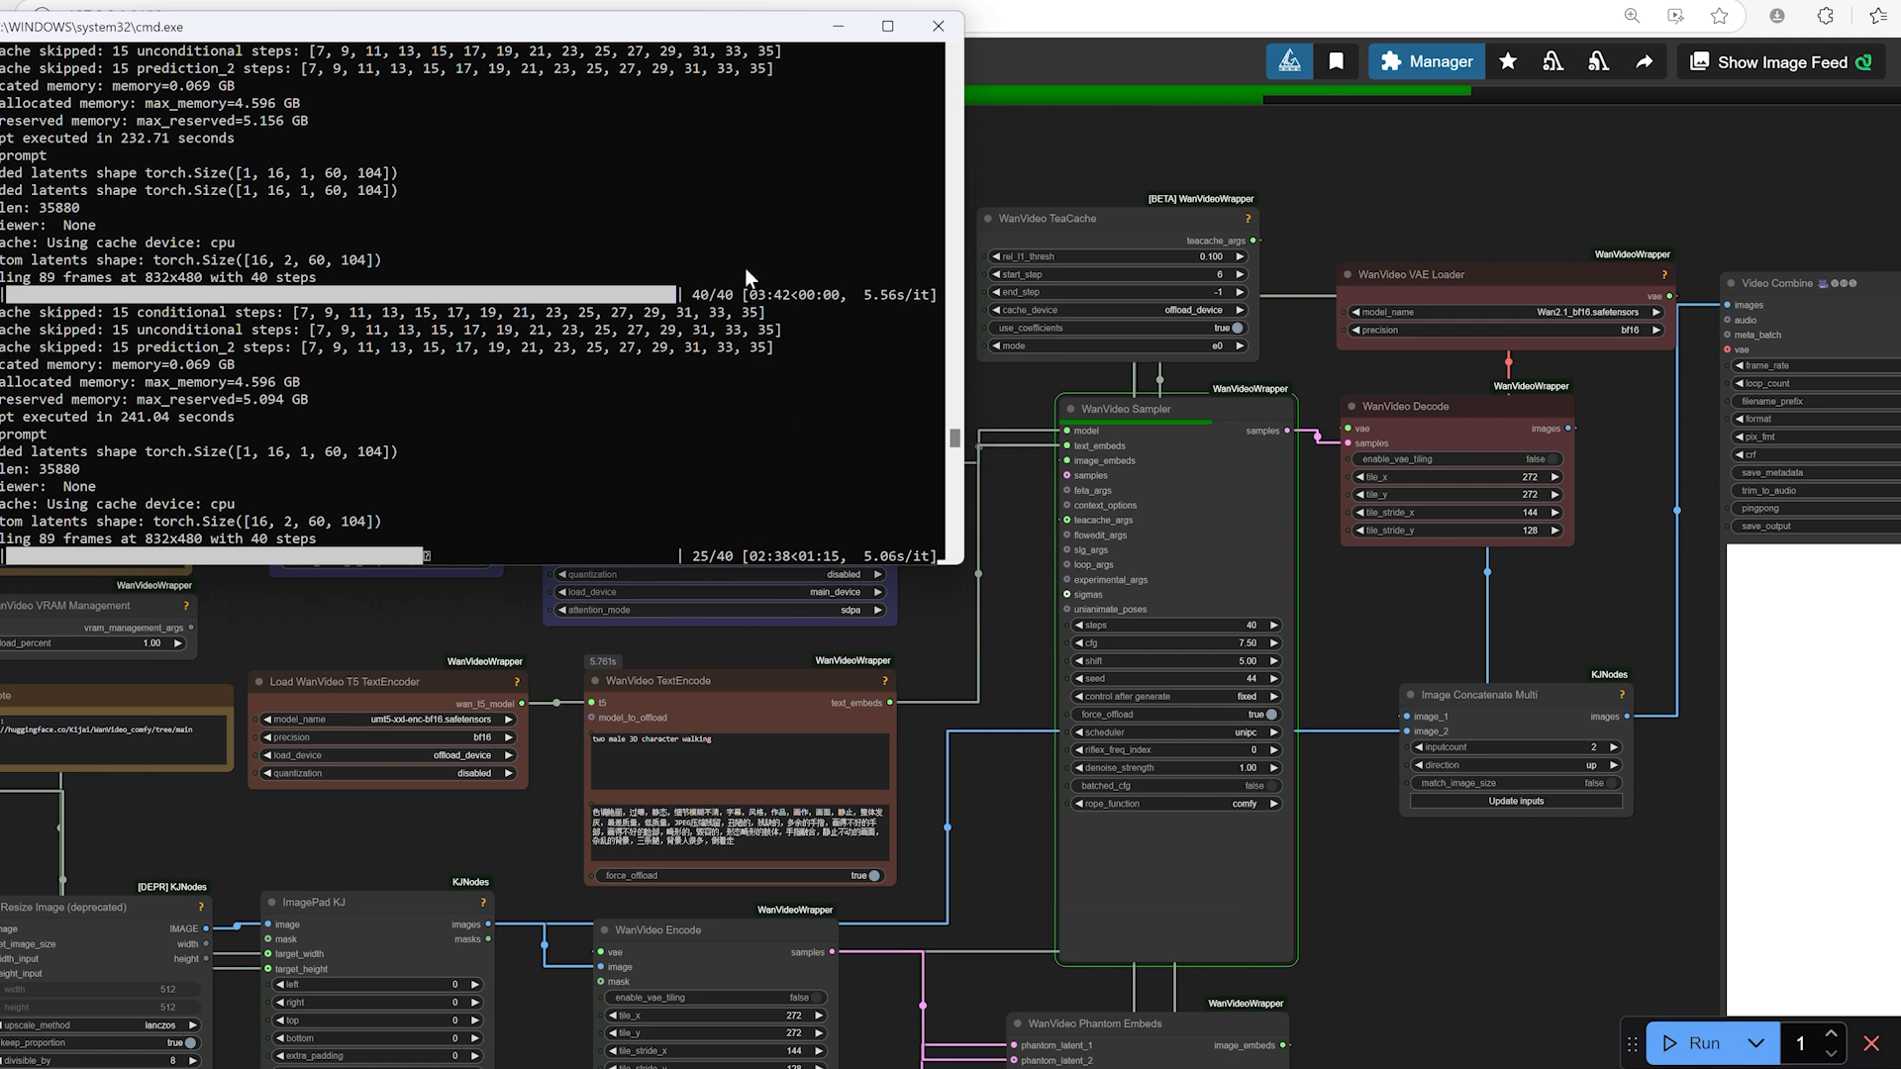
pyautogui.moveTo(750, 310)
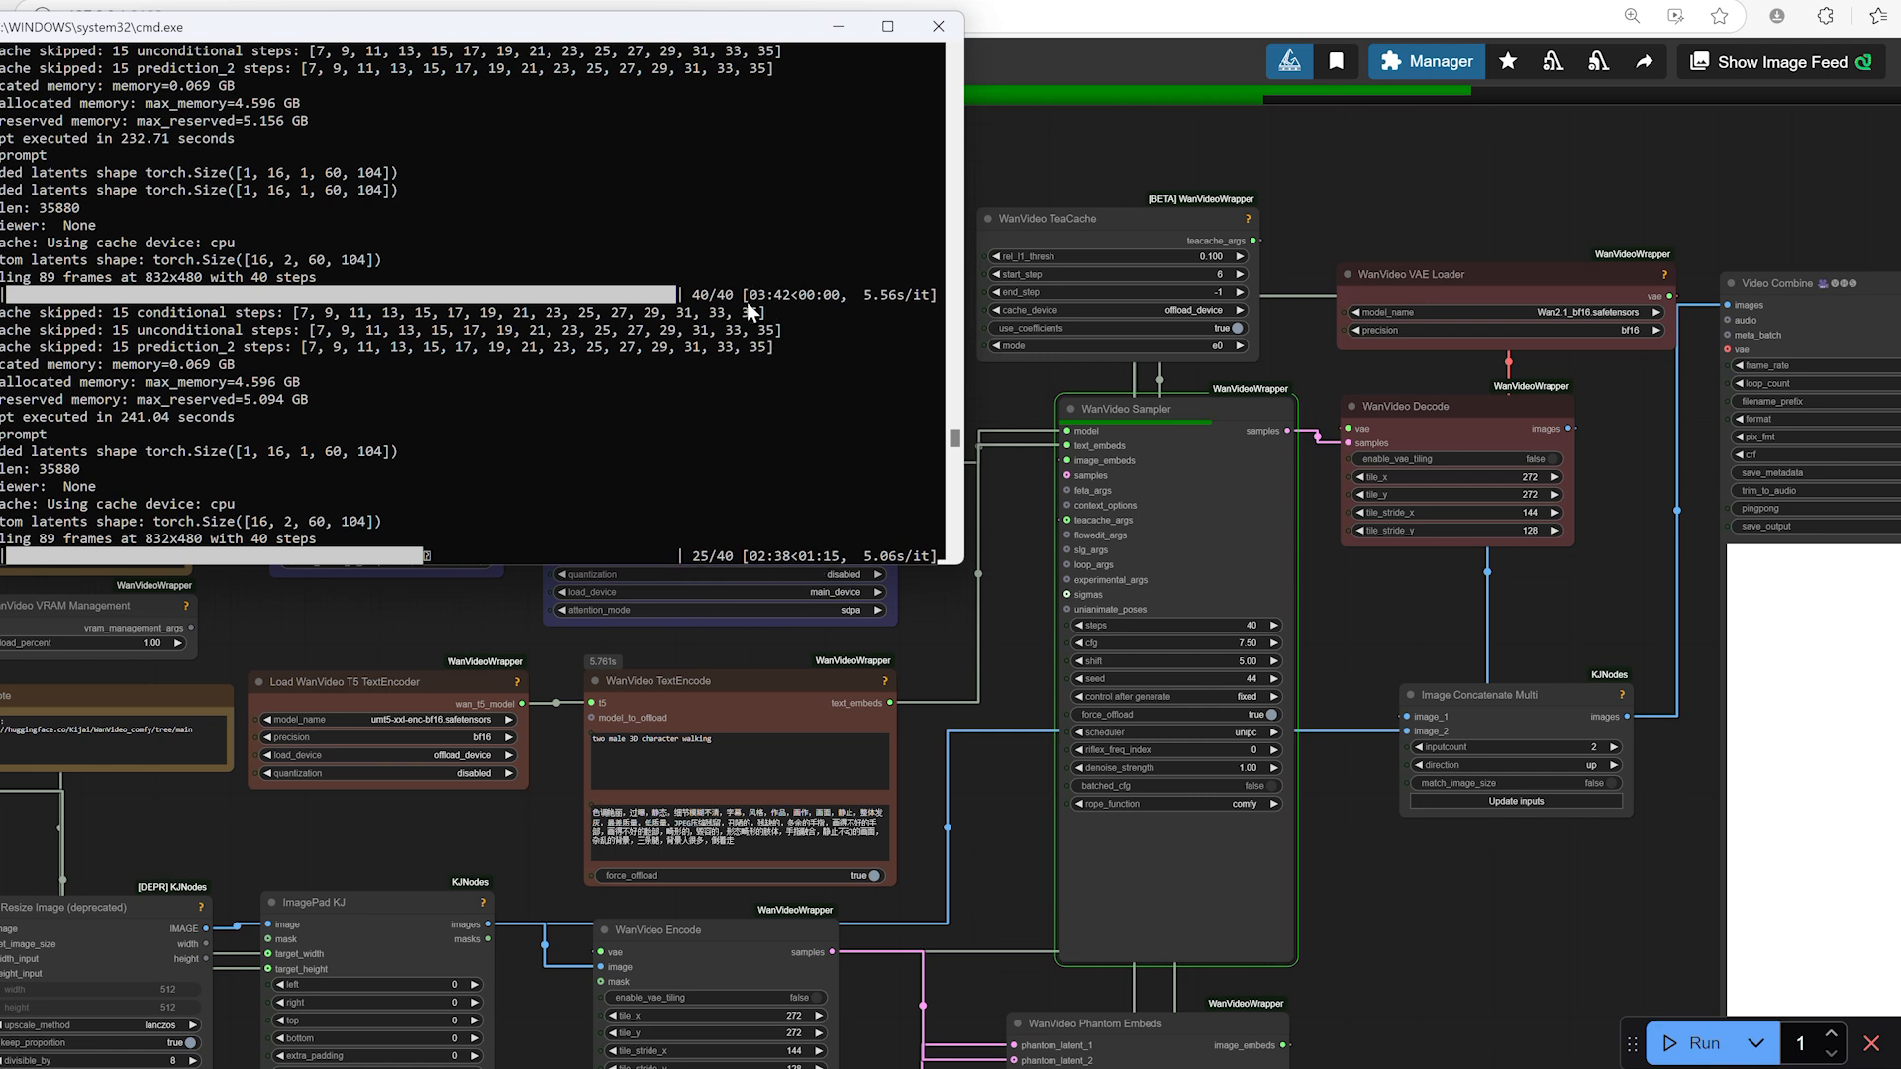
pyautogui.moveTo(789, 307)
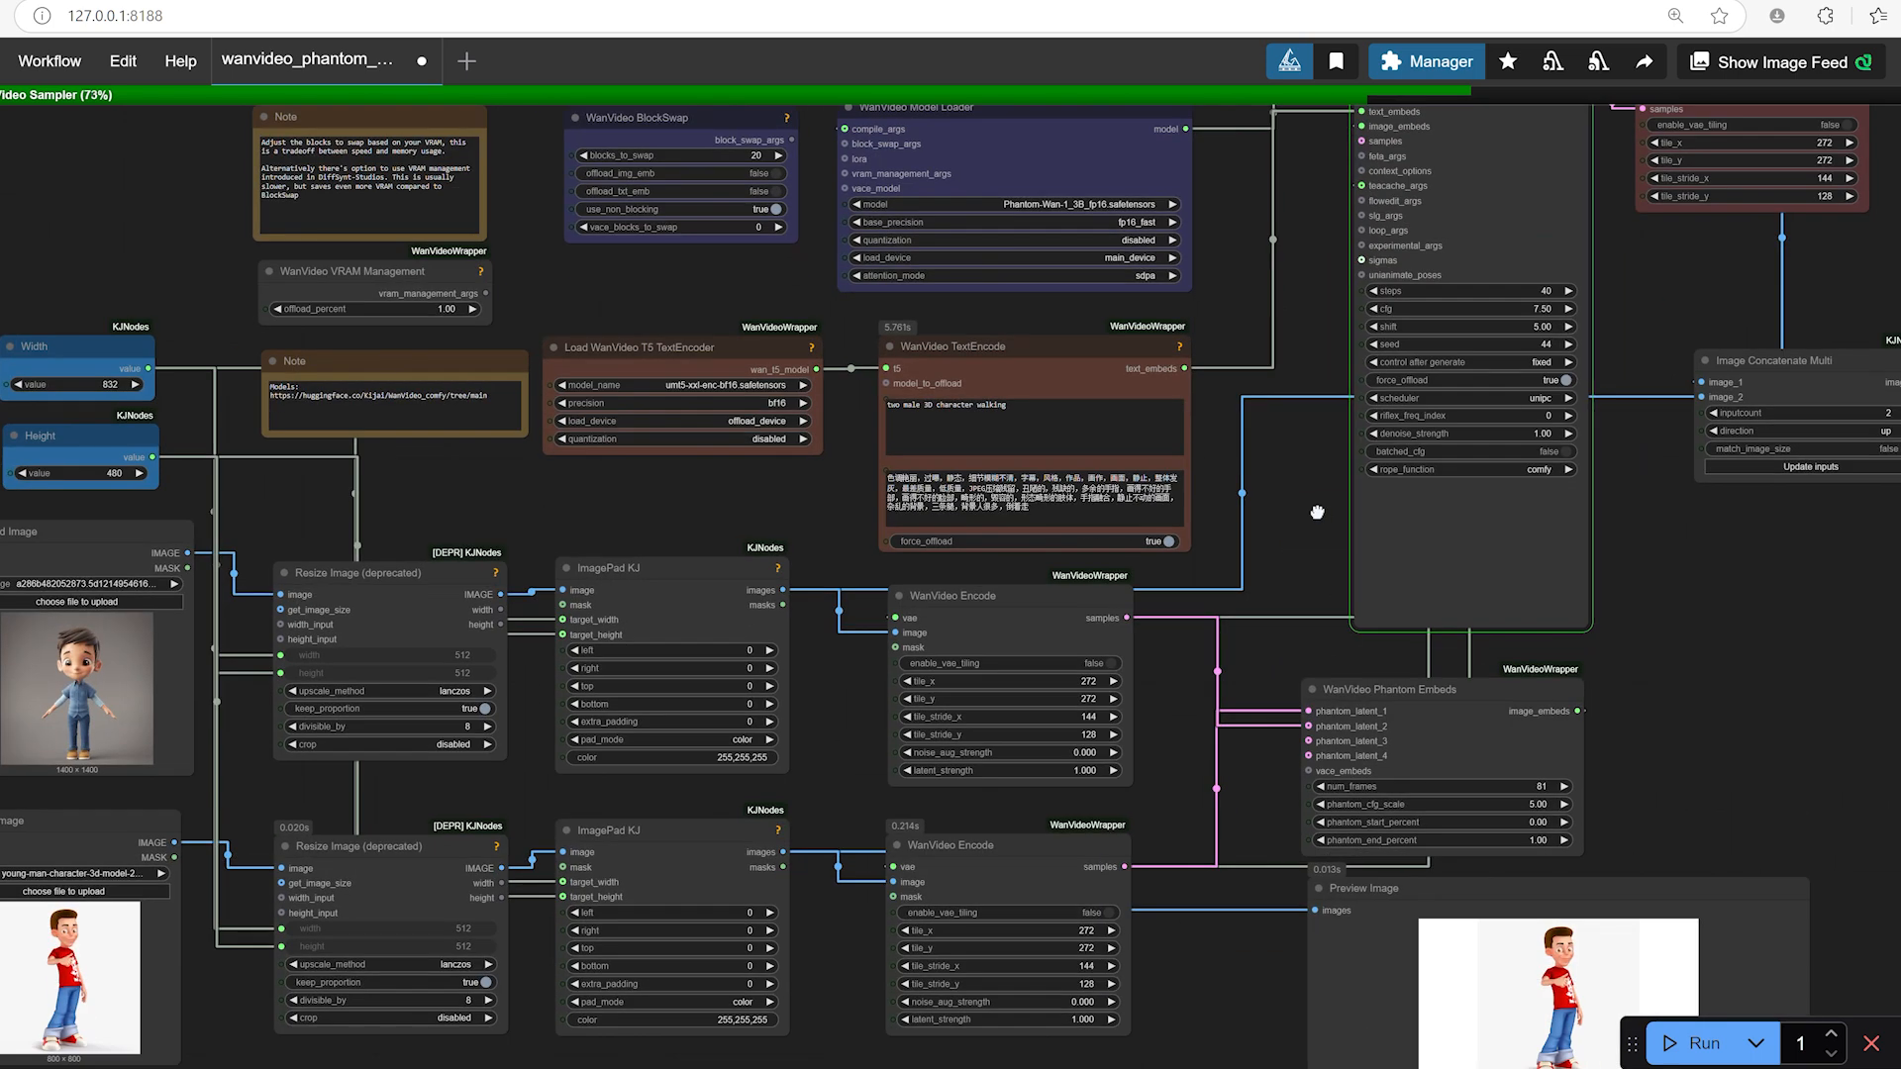
pyautogui.moveTo(1320, 522)
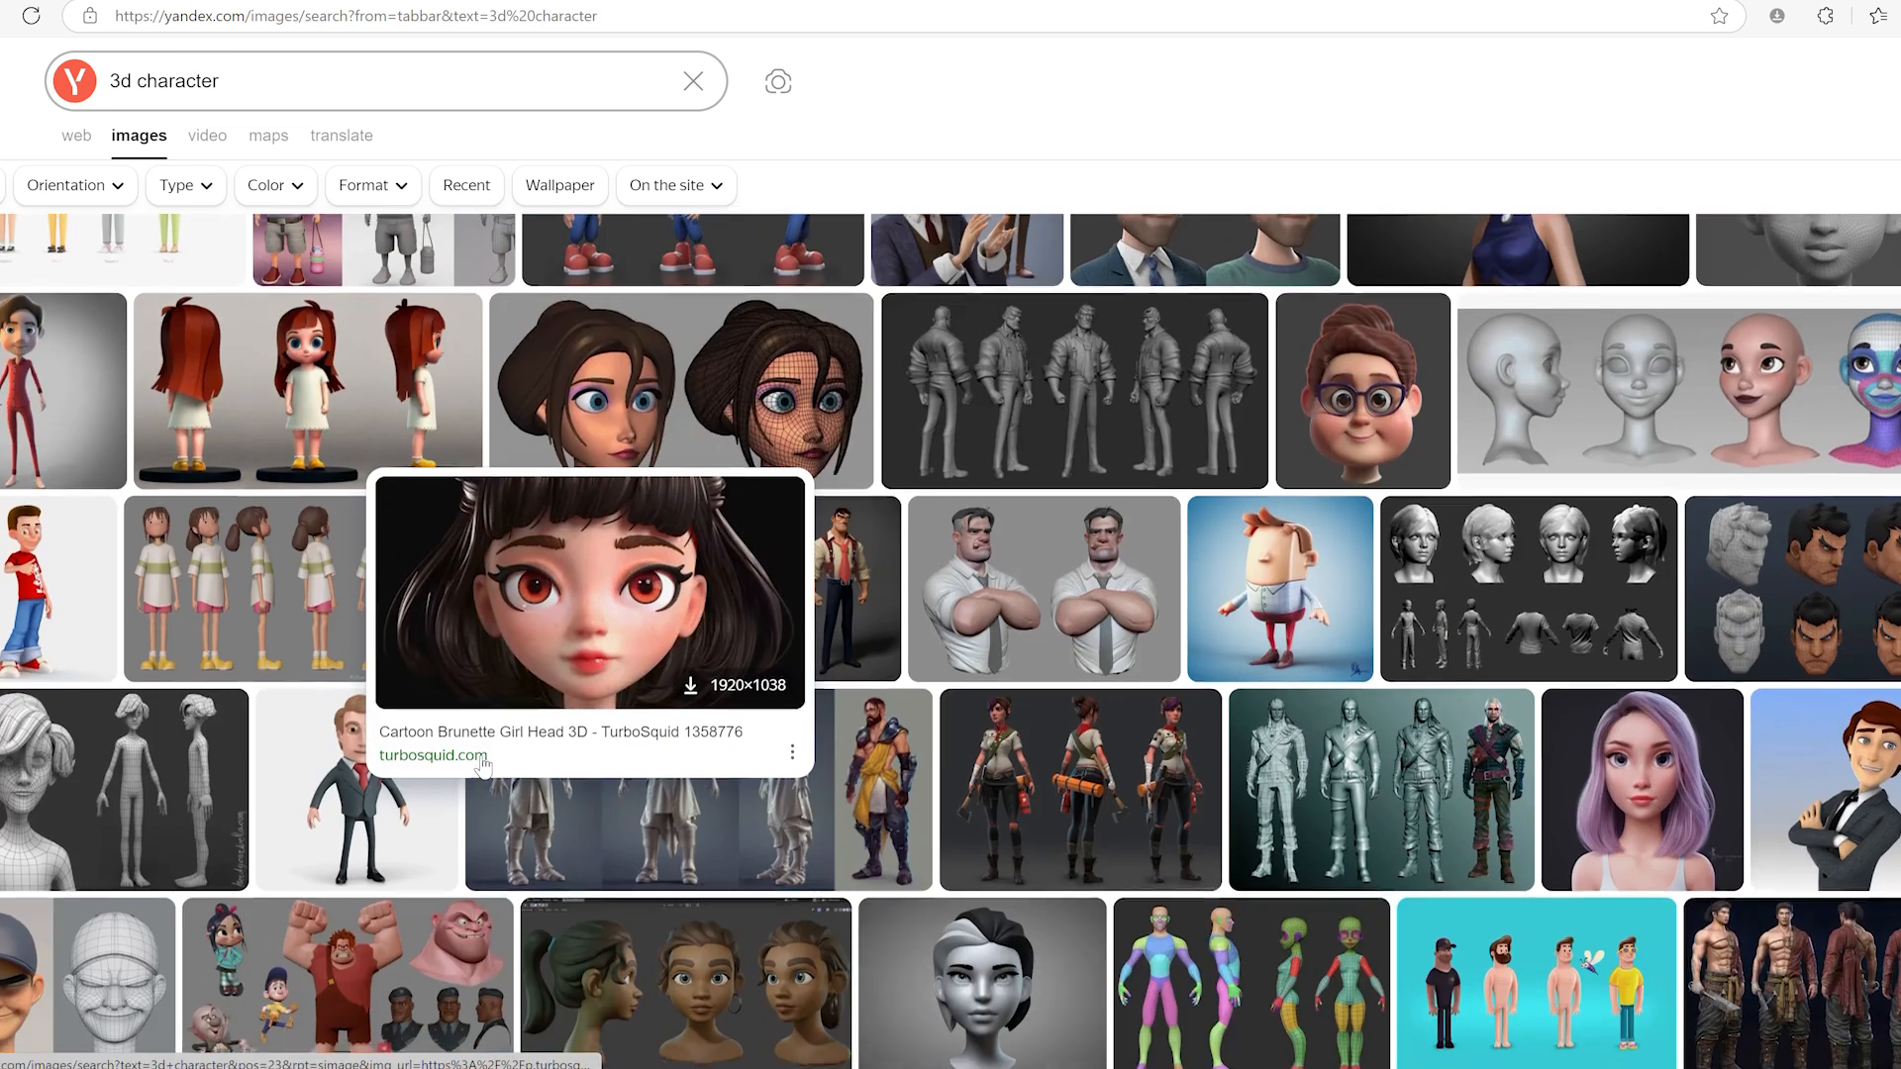
pyautogui.scroll(-3)
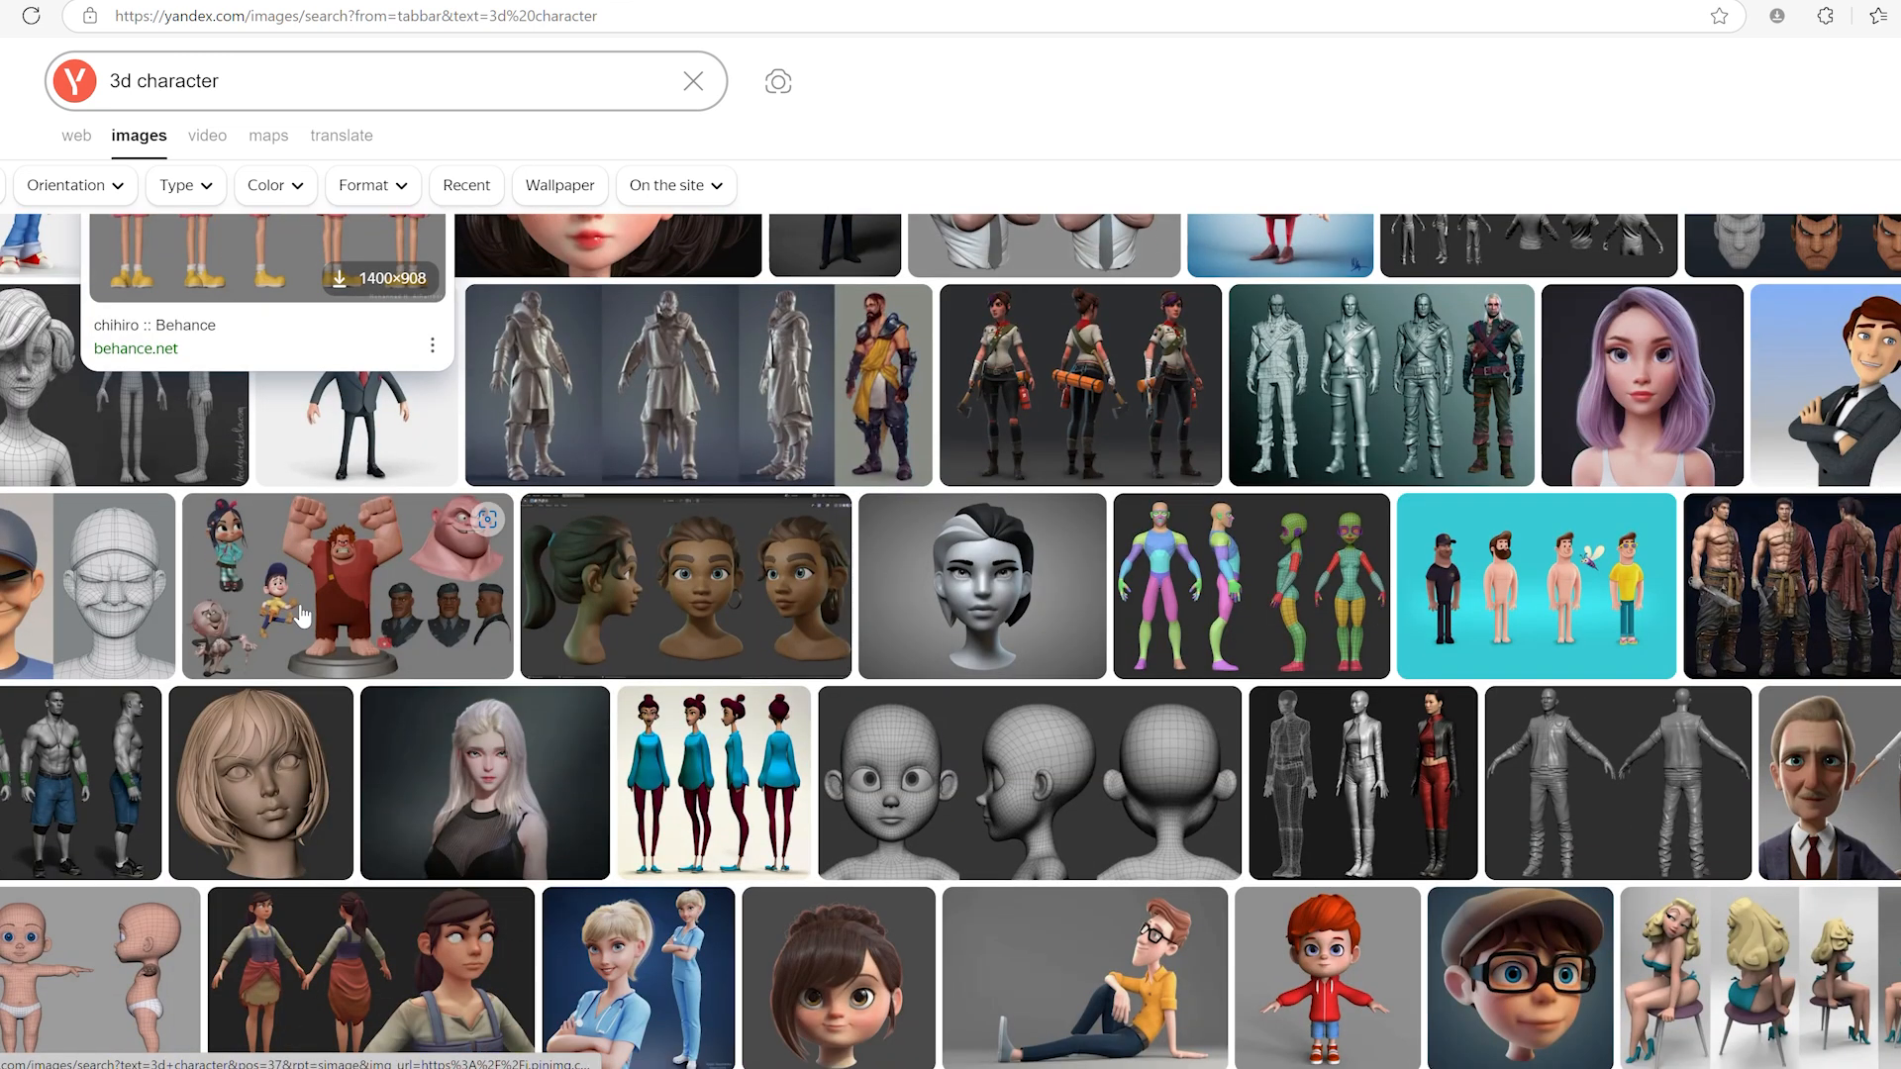
pyautogui.scroll(-3)
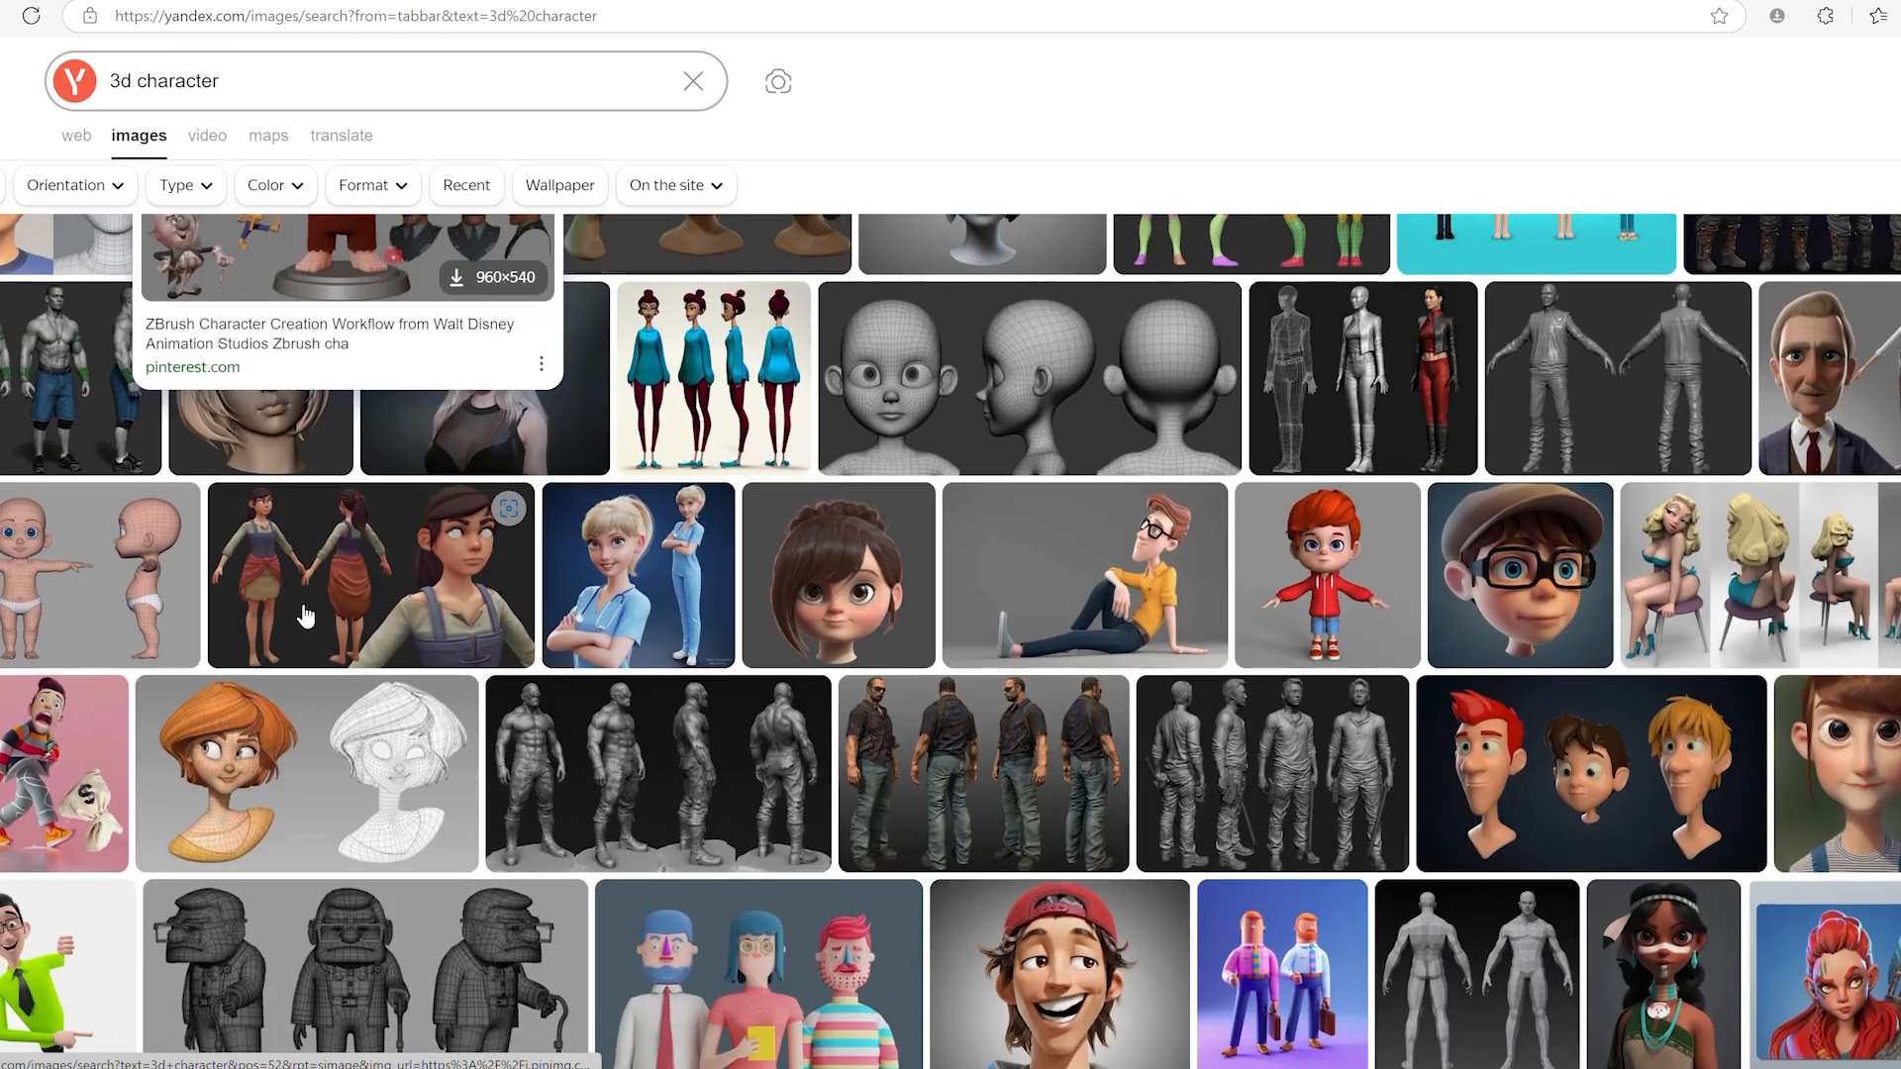
pyautogui.scroll(-3)
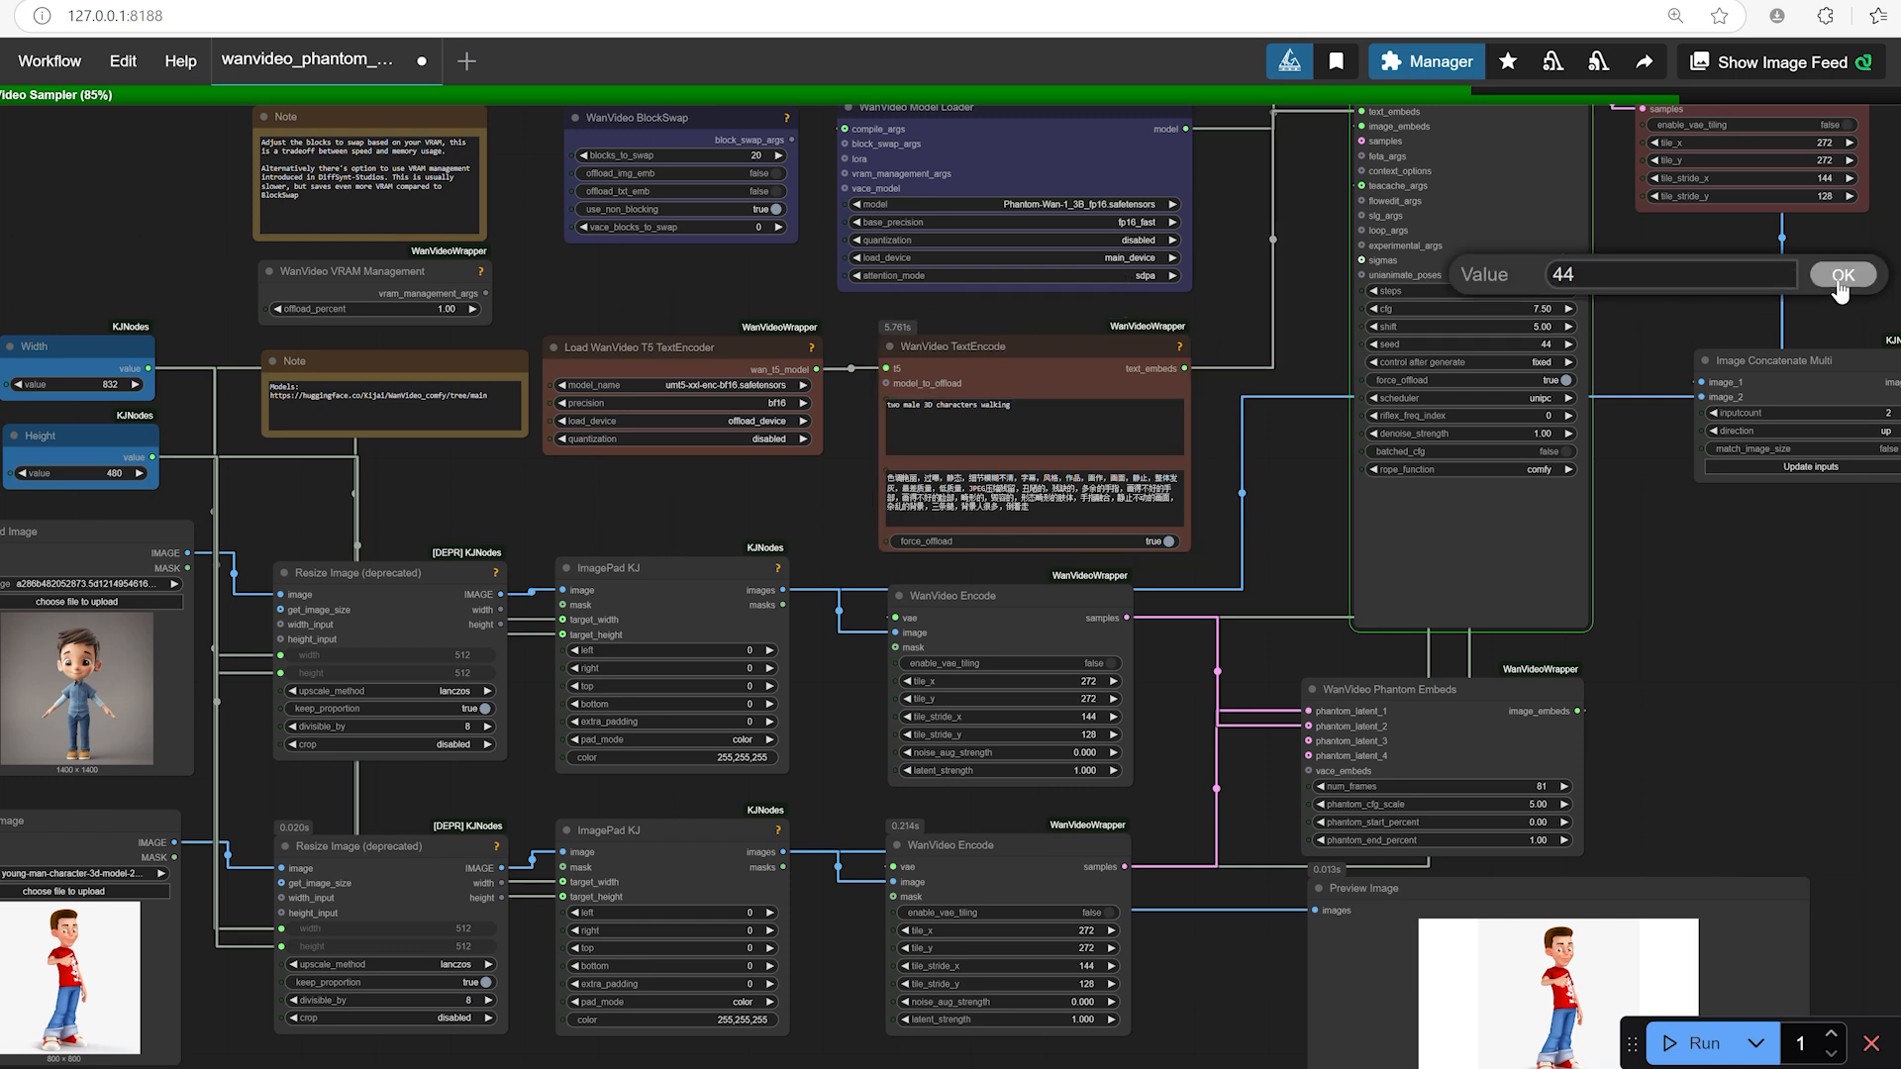
# Confirm seed 44 in the seed widget and scroll the canvas
pyautogui.click(1842, 274)
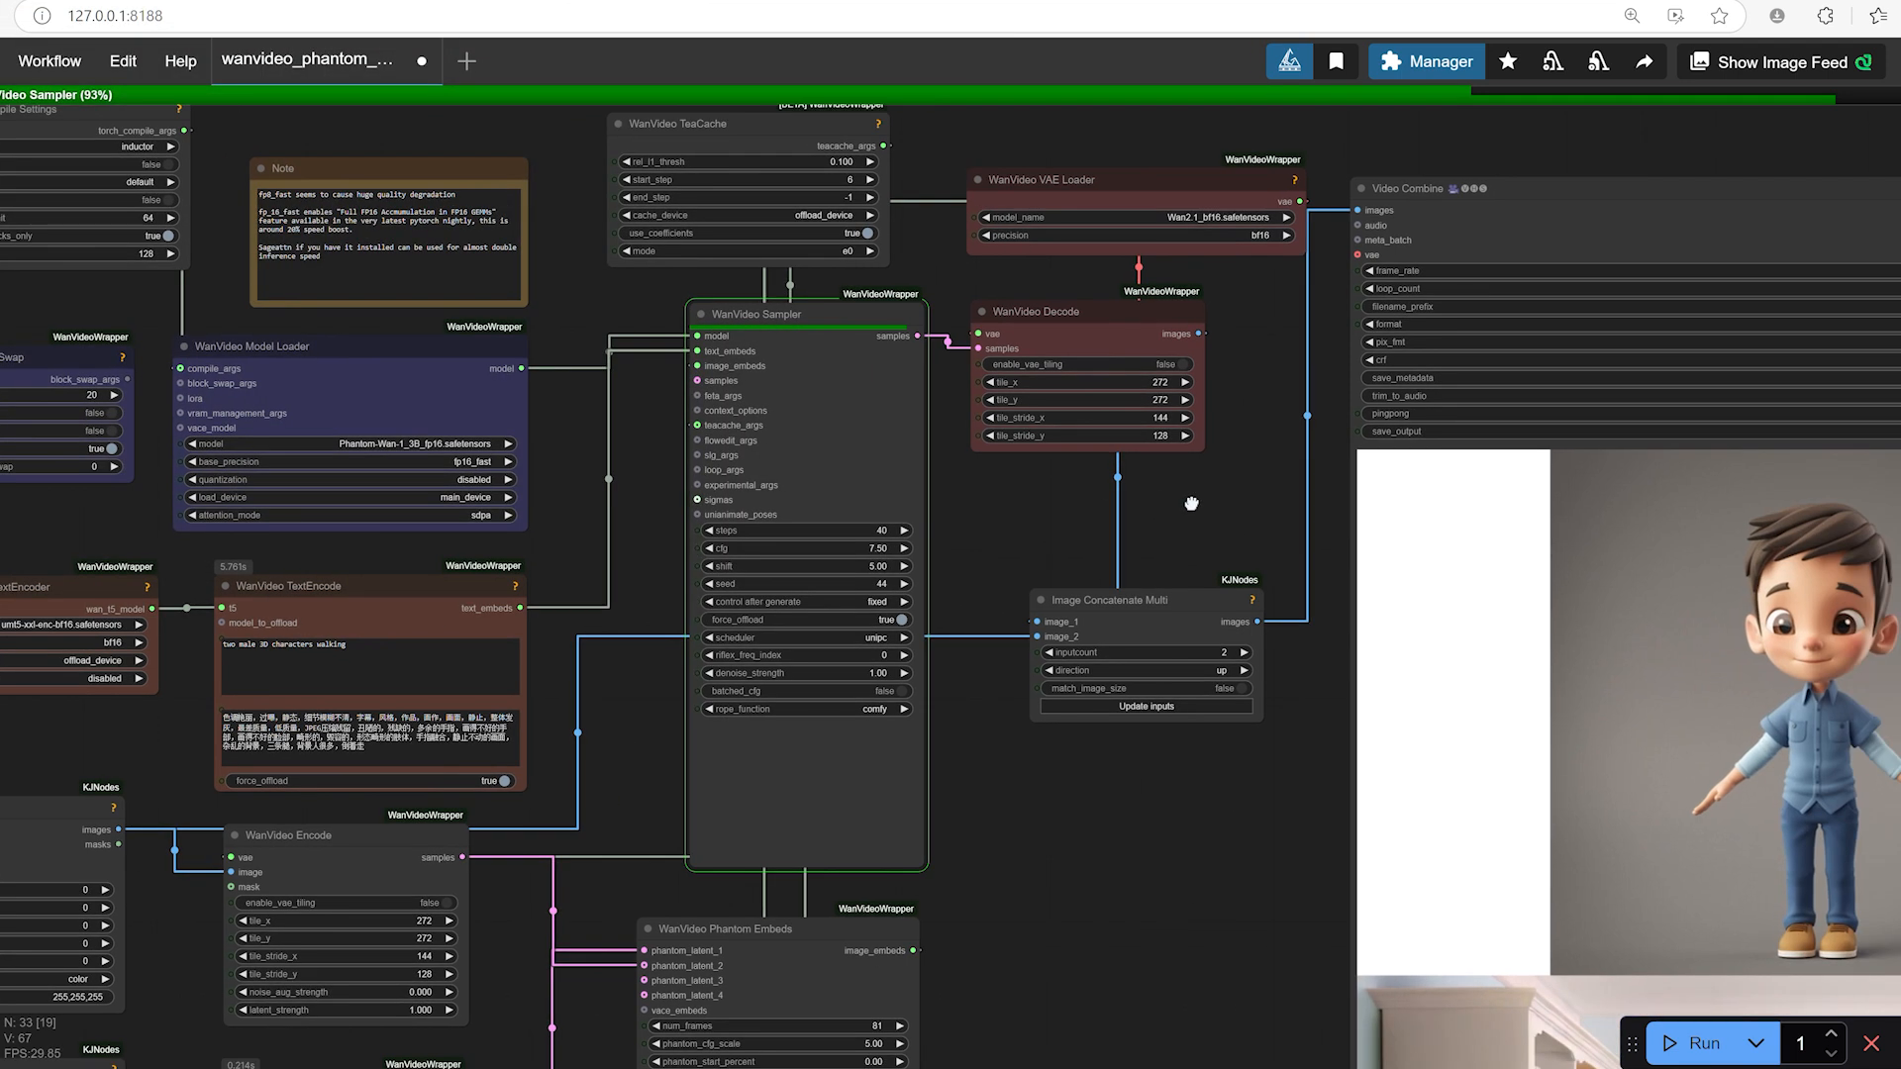
pyautogui.scroll(-3)
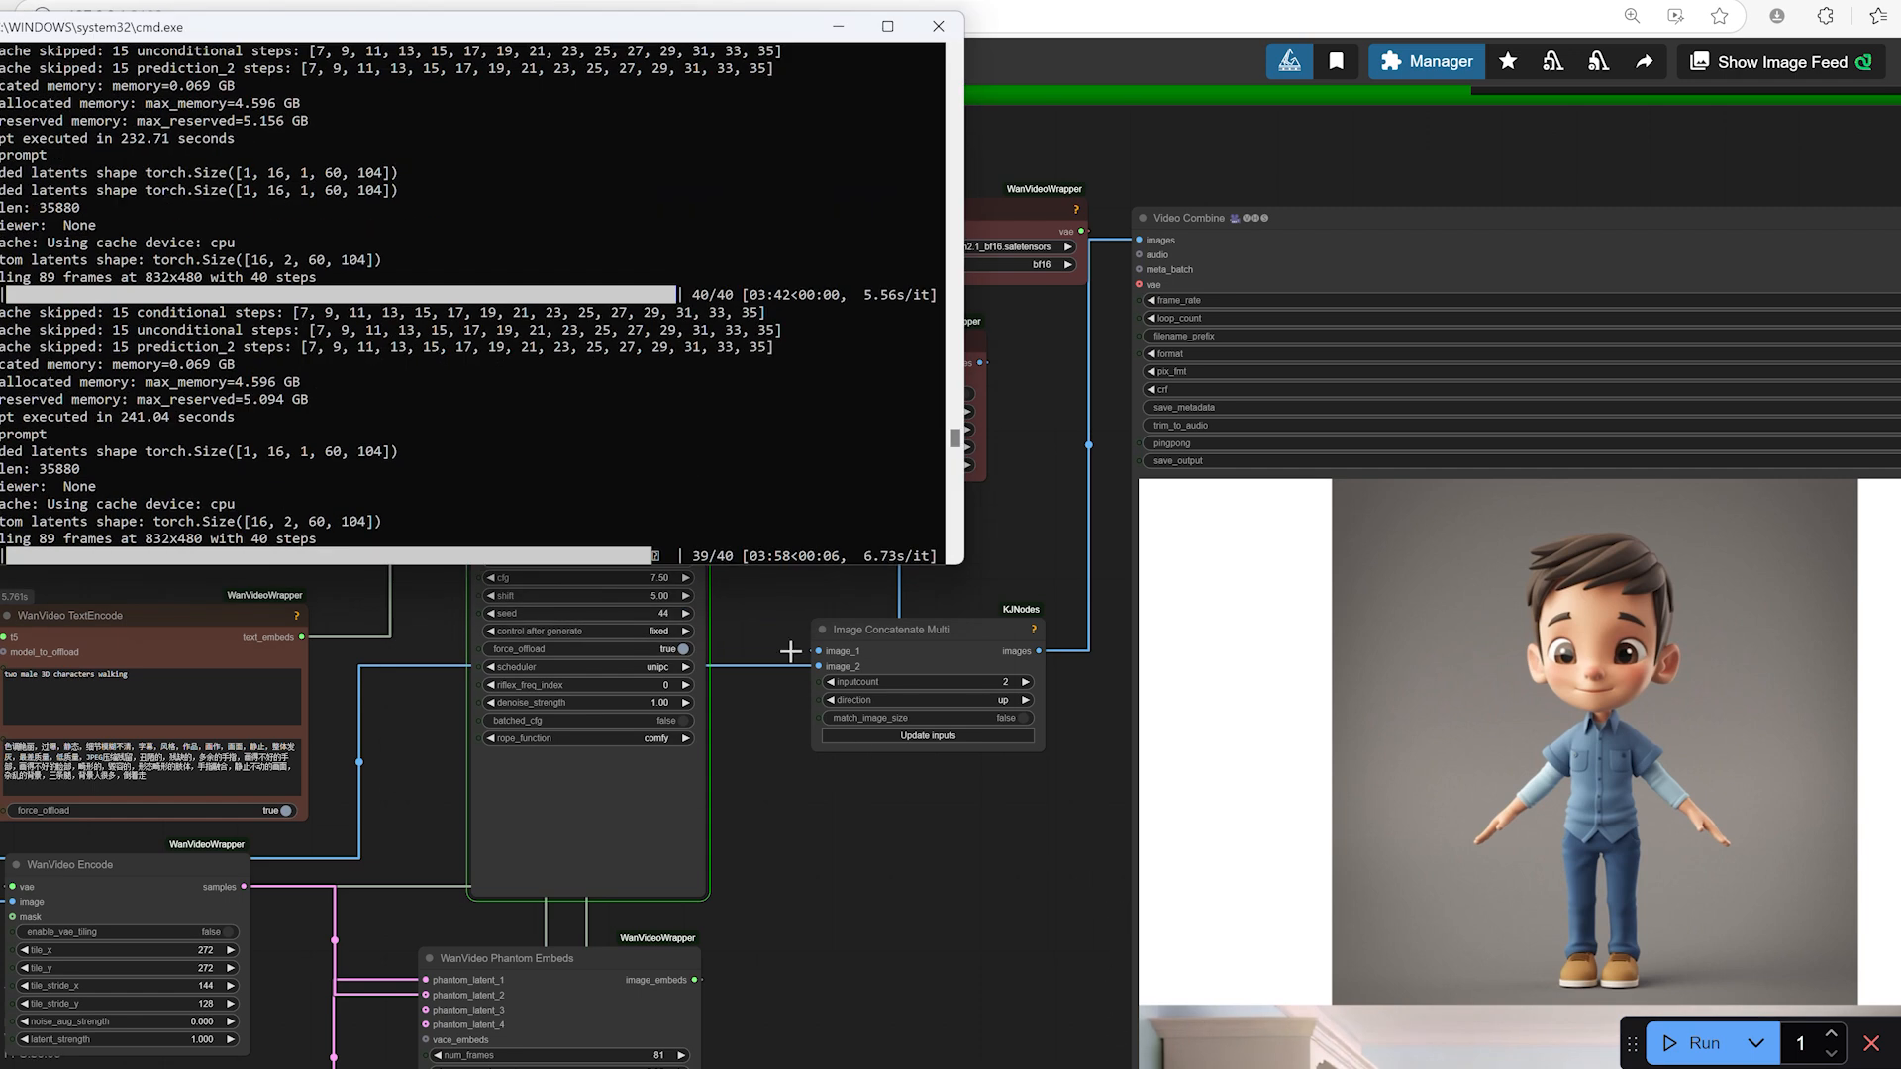
pyautogui.moveTo(832, 571)
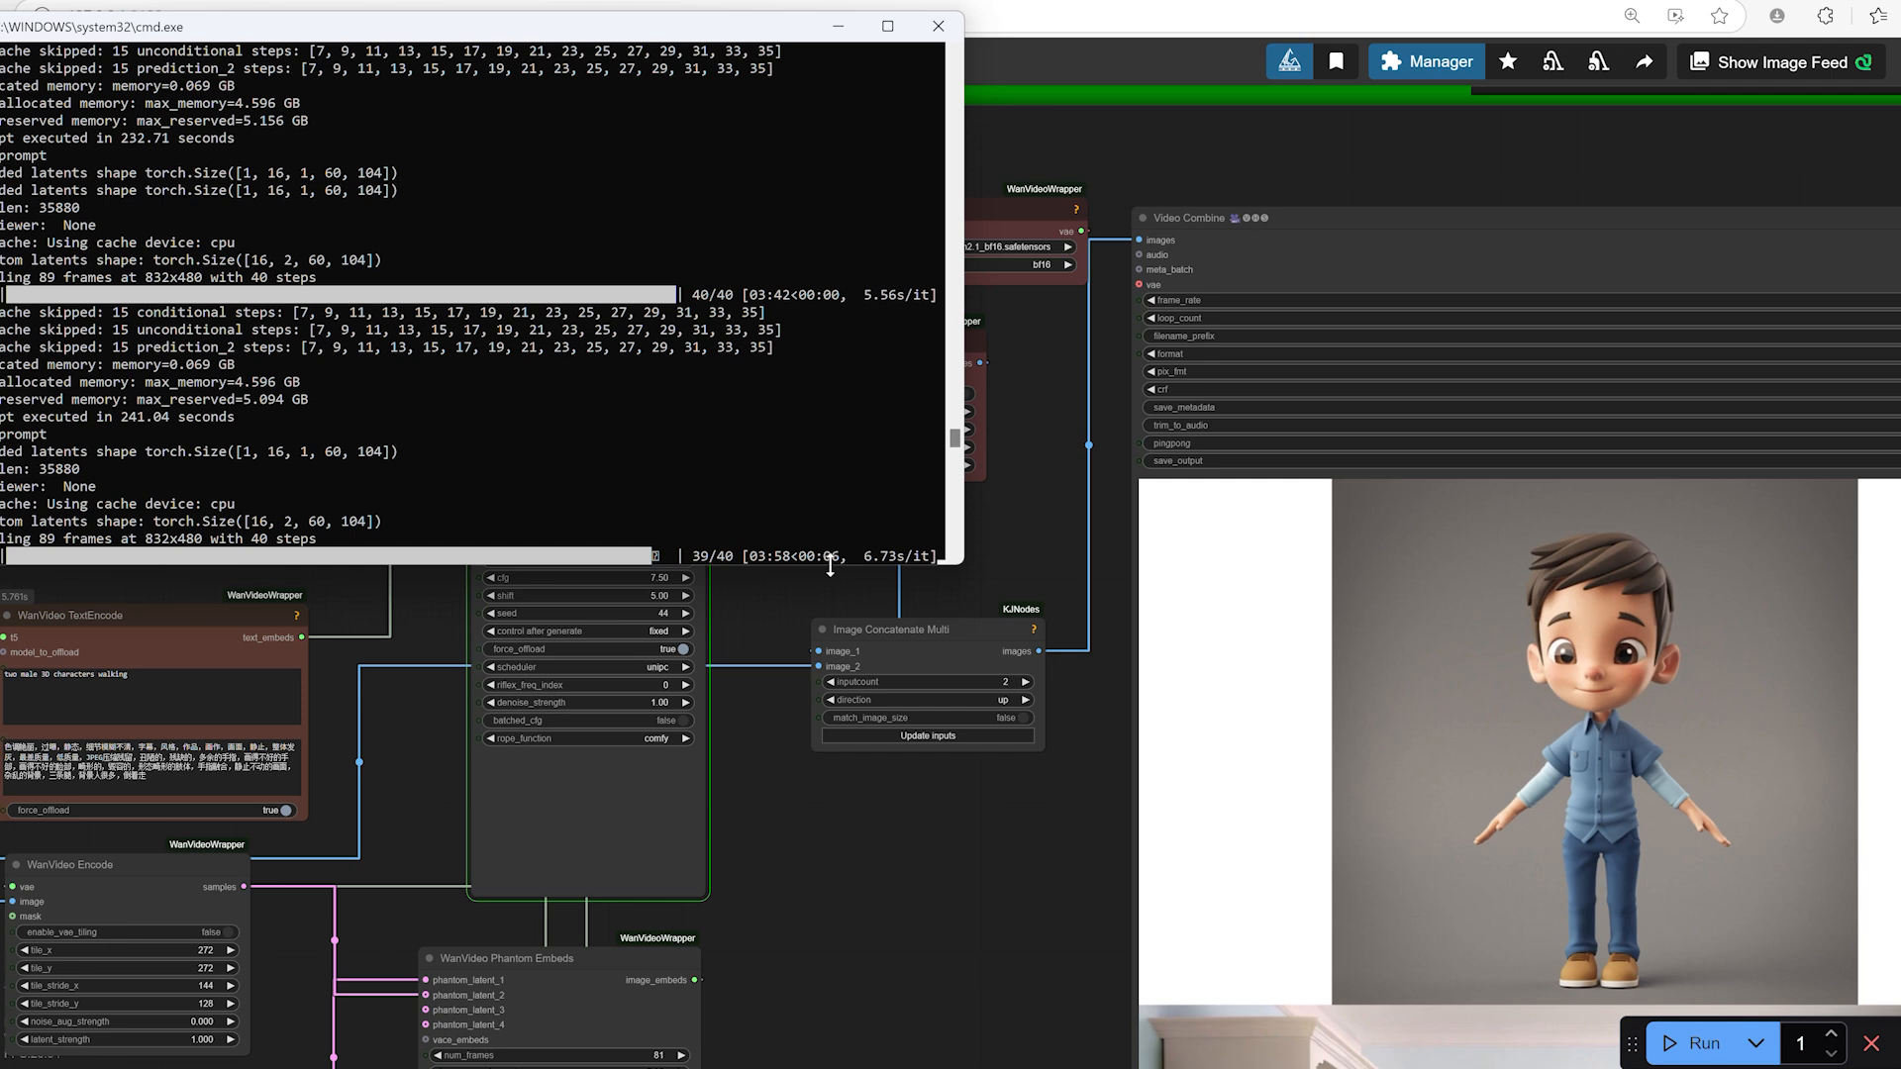
pyautogui.moveTo(836, 537)
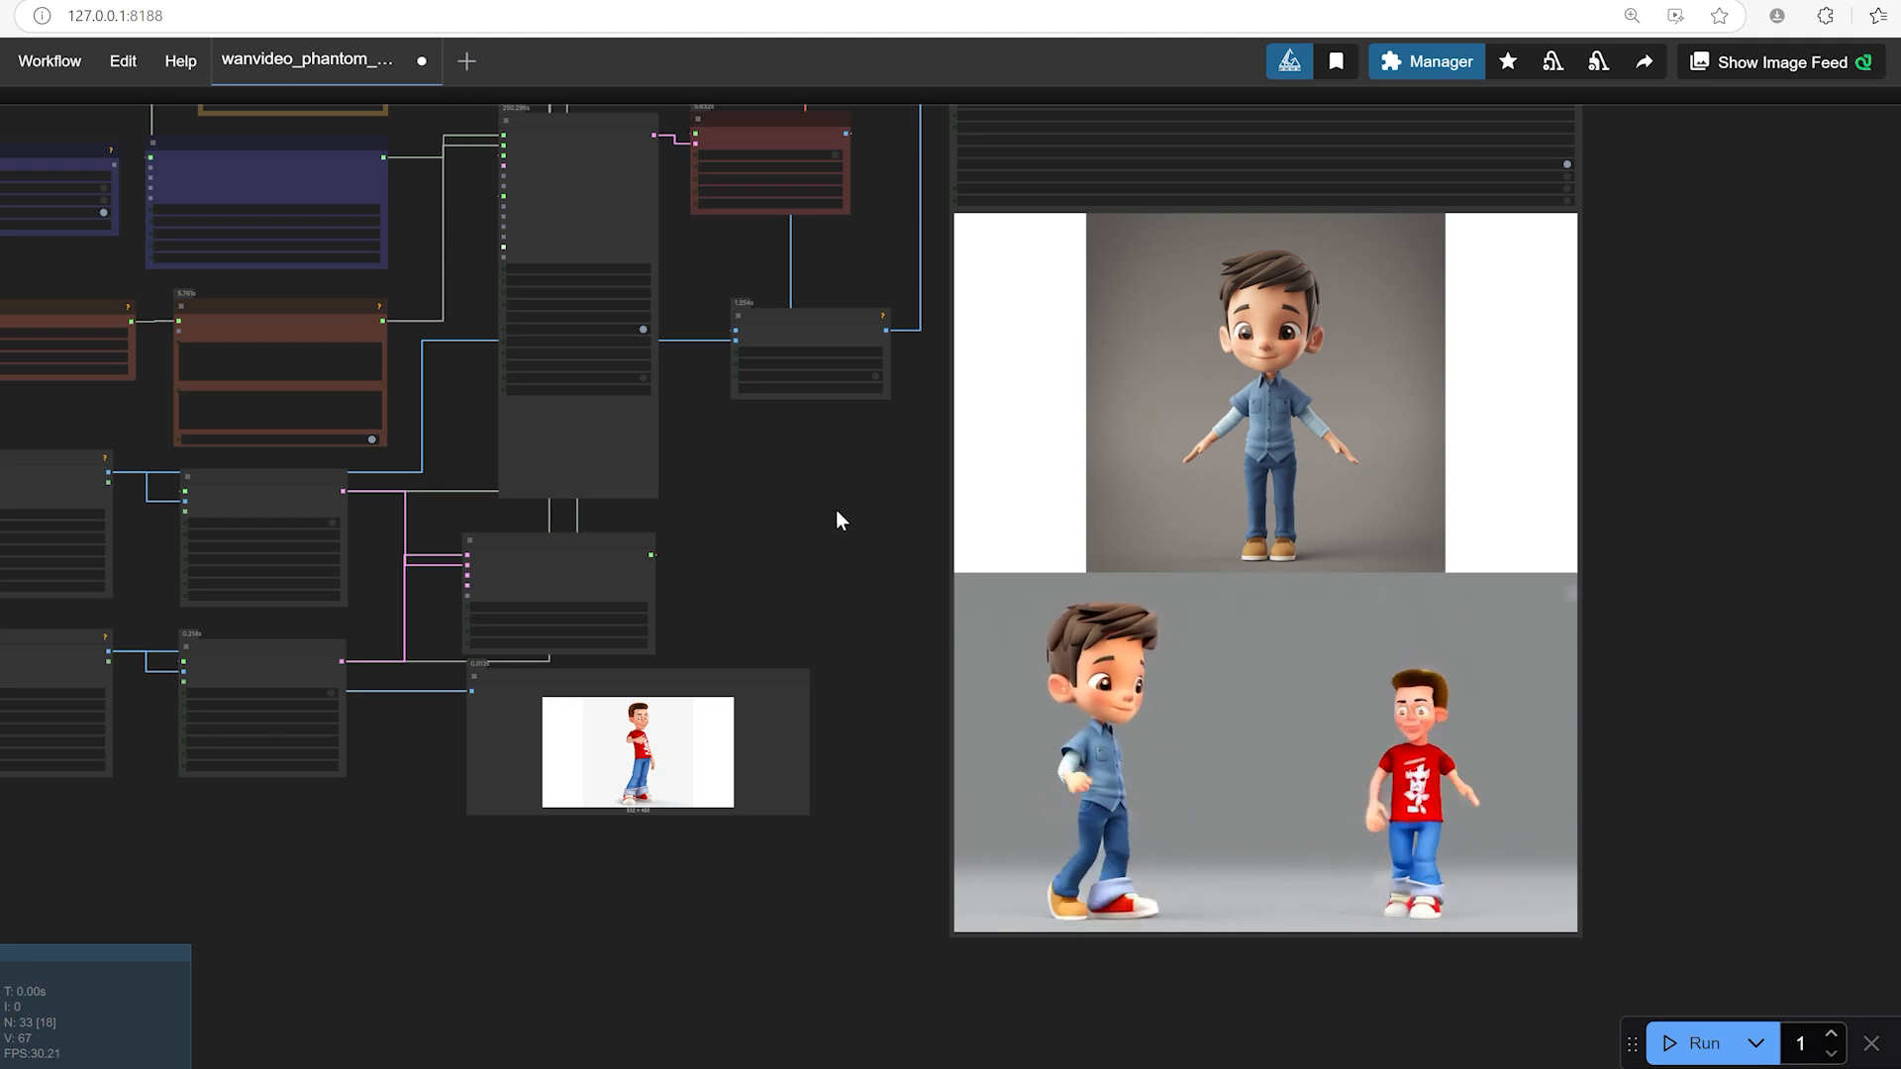
# Pan the canvas to centre the output video of the two boys walking
pyautogui.moveTo(837, 522); pyautogui.dragTo(934, 562)
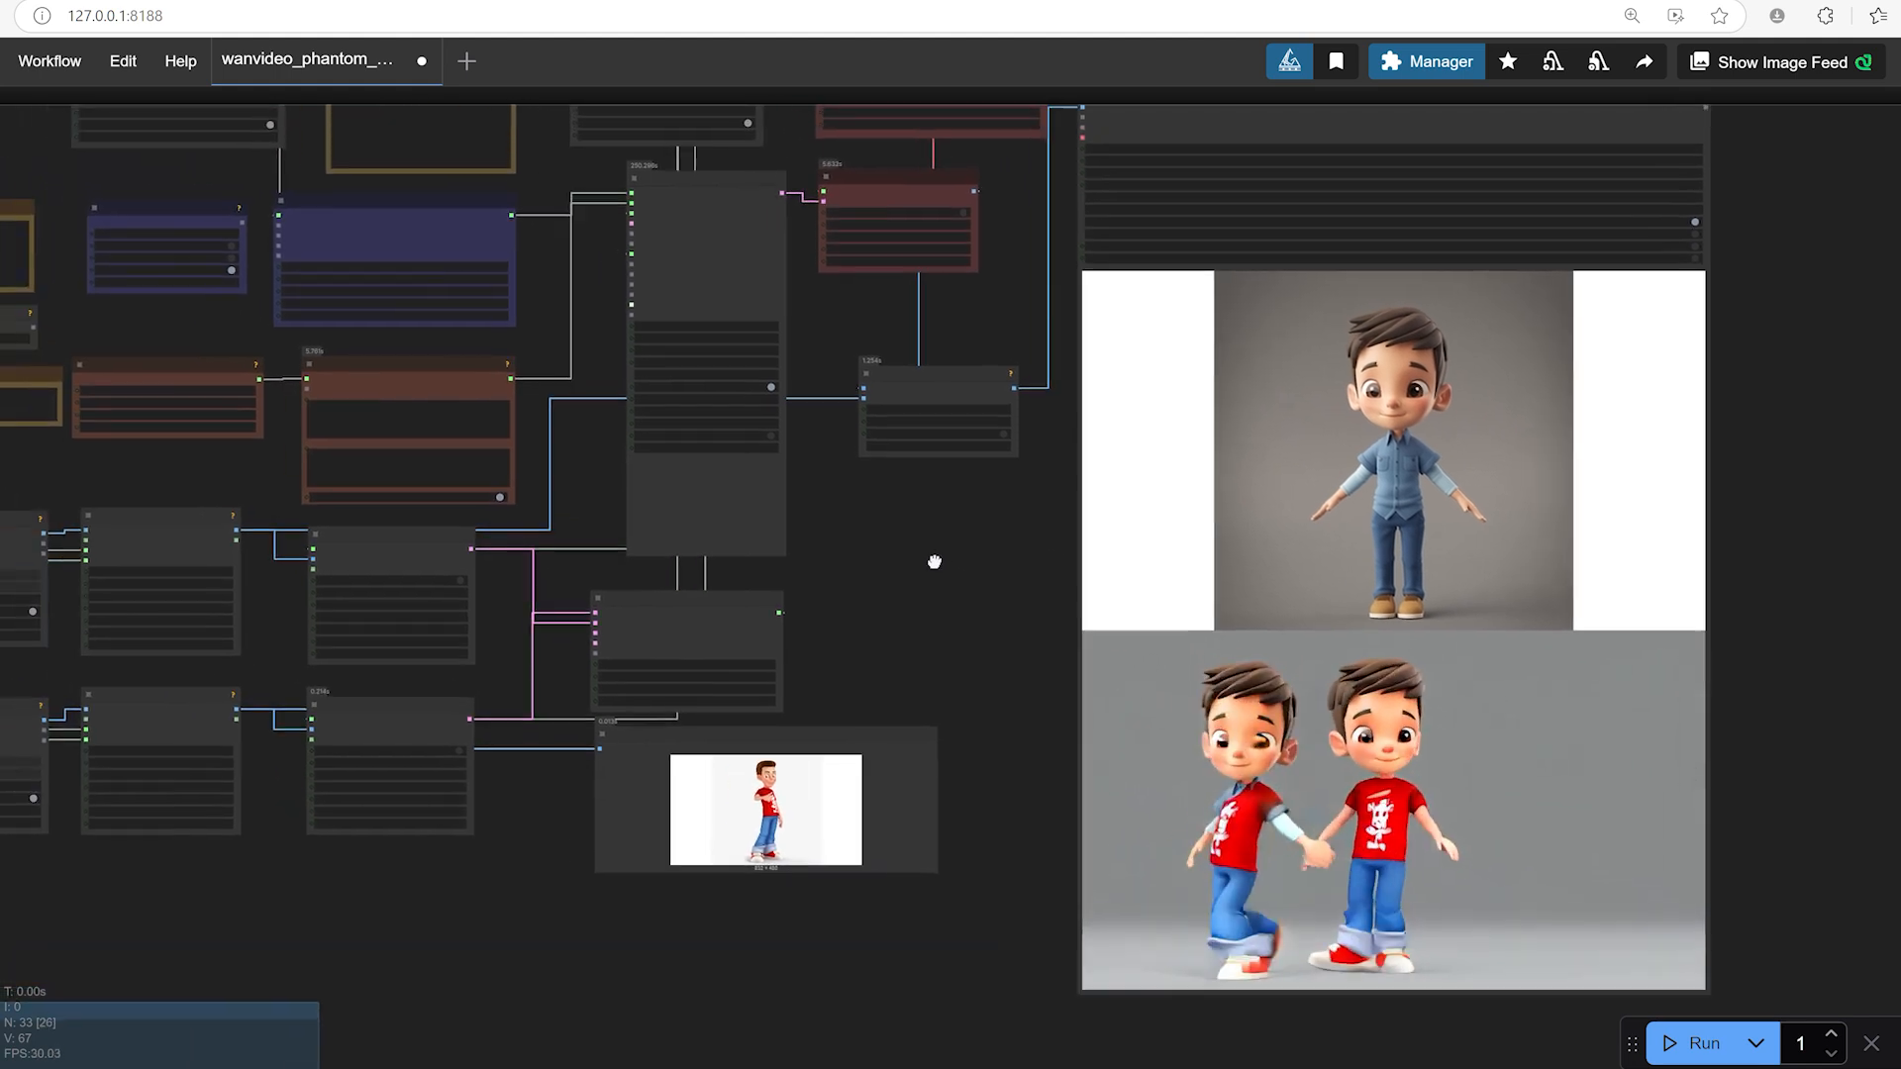